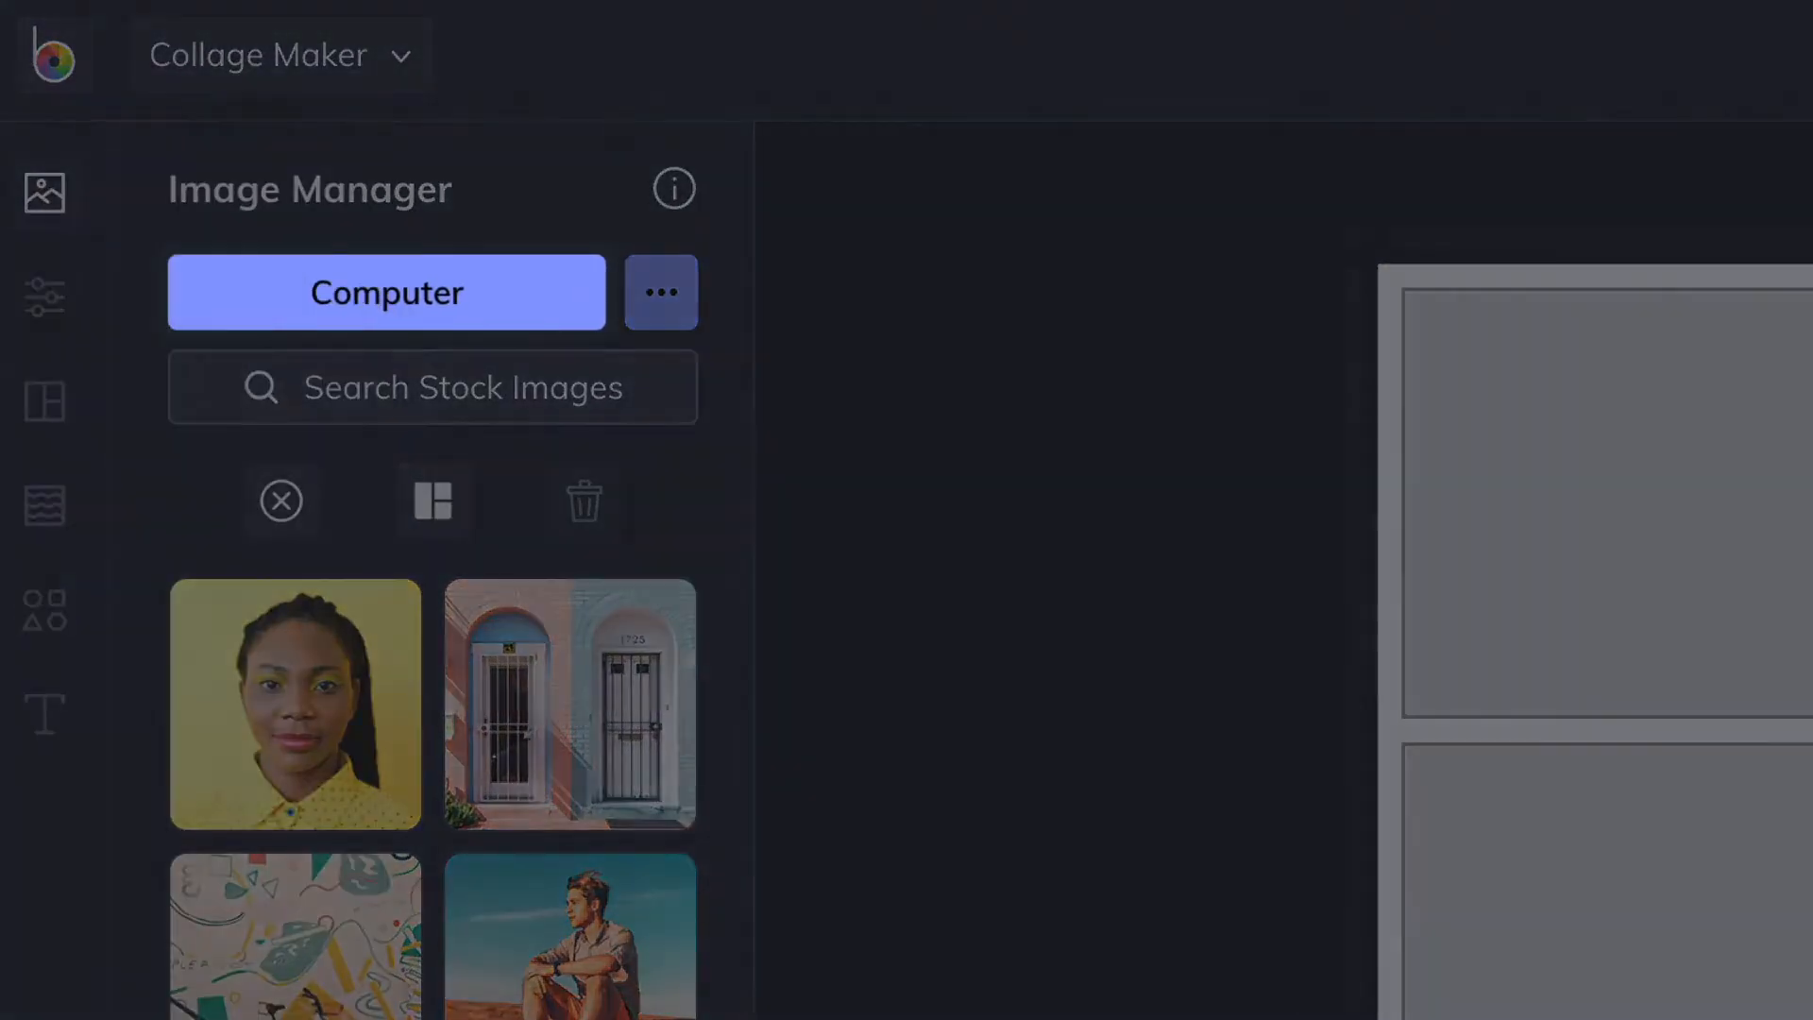
{"action": "mouse_move", "coordinate": [660, 291]}
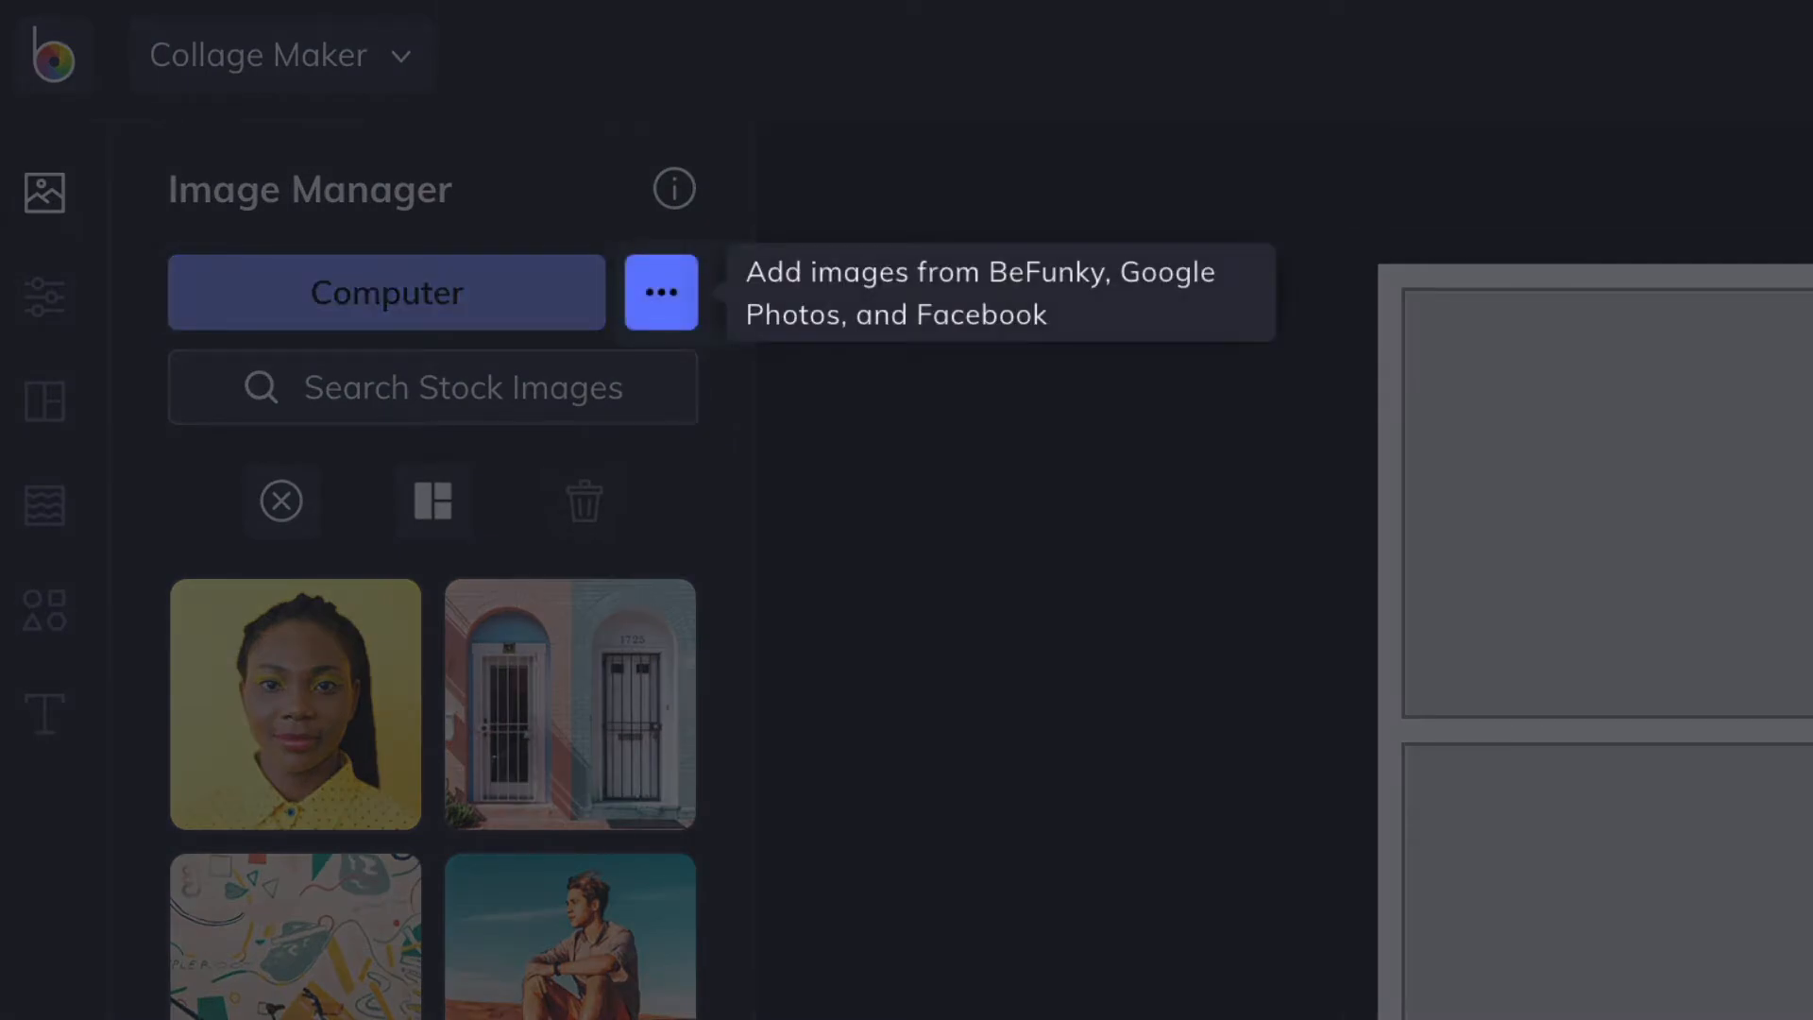
{"action": "mouse_move", "coordinate": [578, 431]}
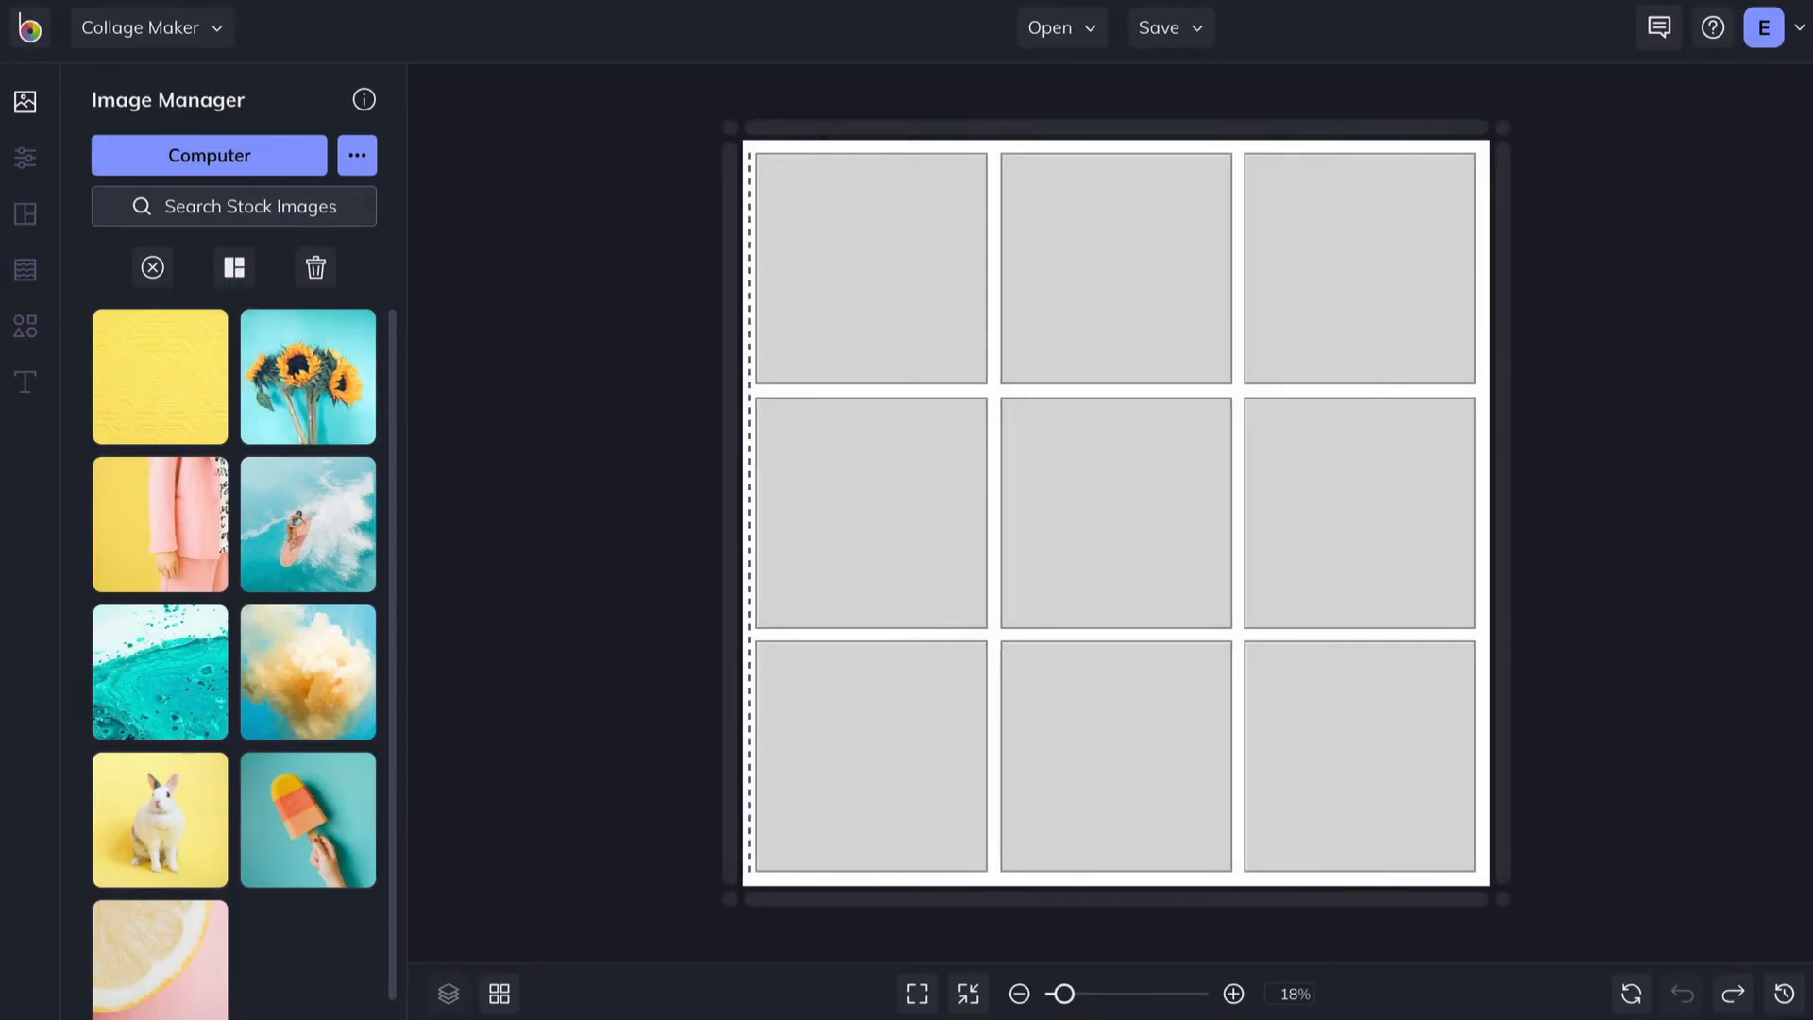
{"action": "mouse_move", "coordinate": [308, 382]}
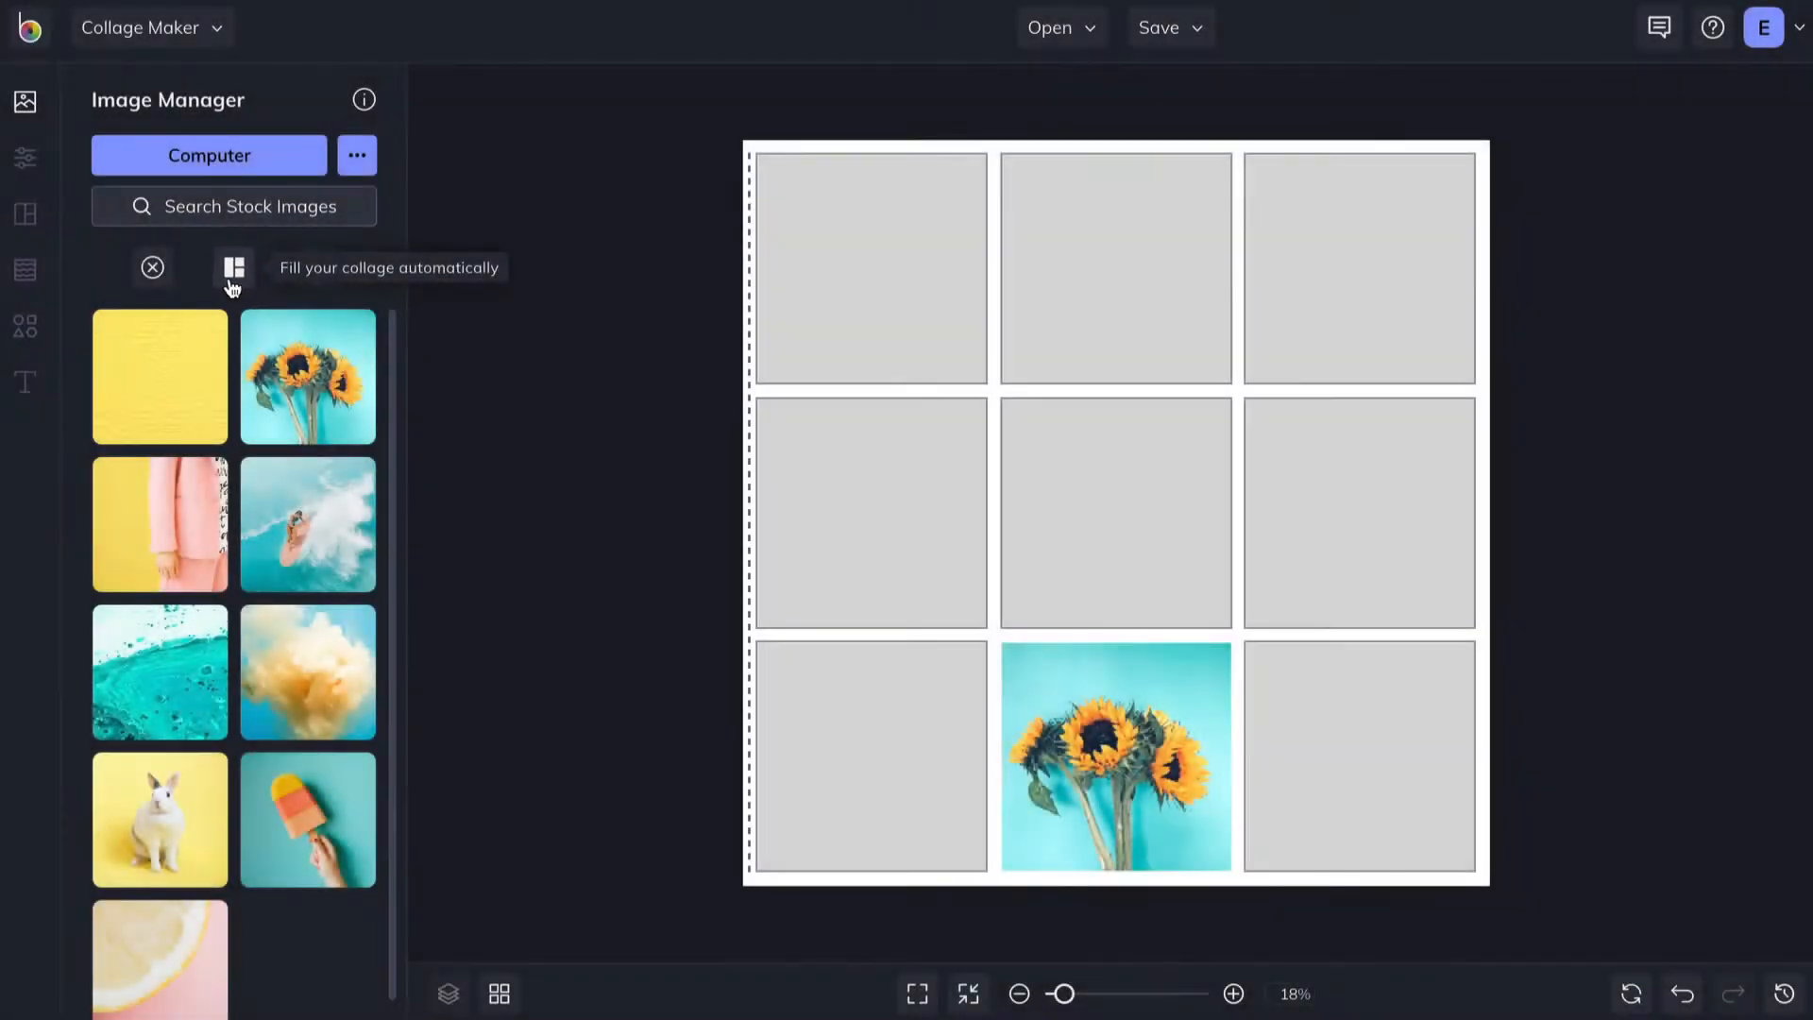
- Autofill the grid, clear it, then paste the yellow and teal photos into grid cells
{"action": "left_click", "coordinate": [234, 268]}
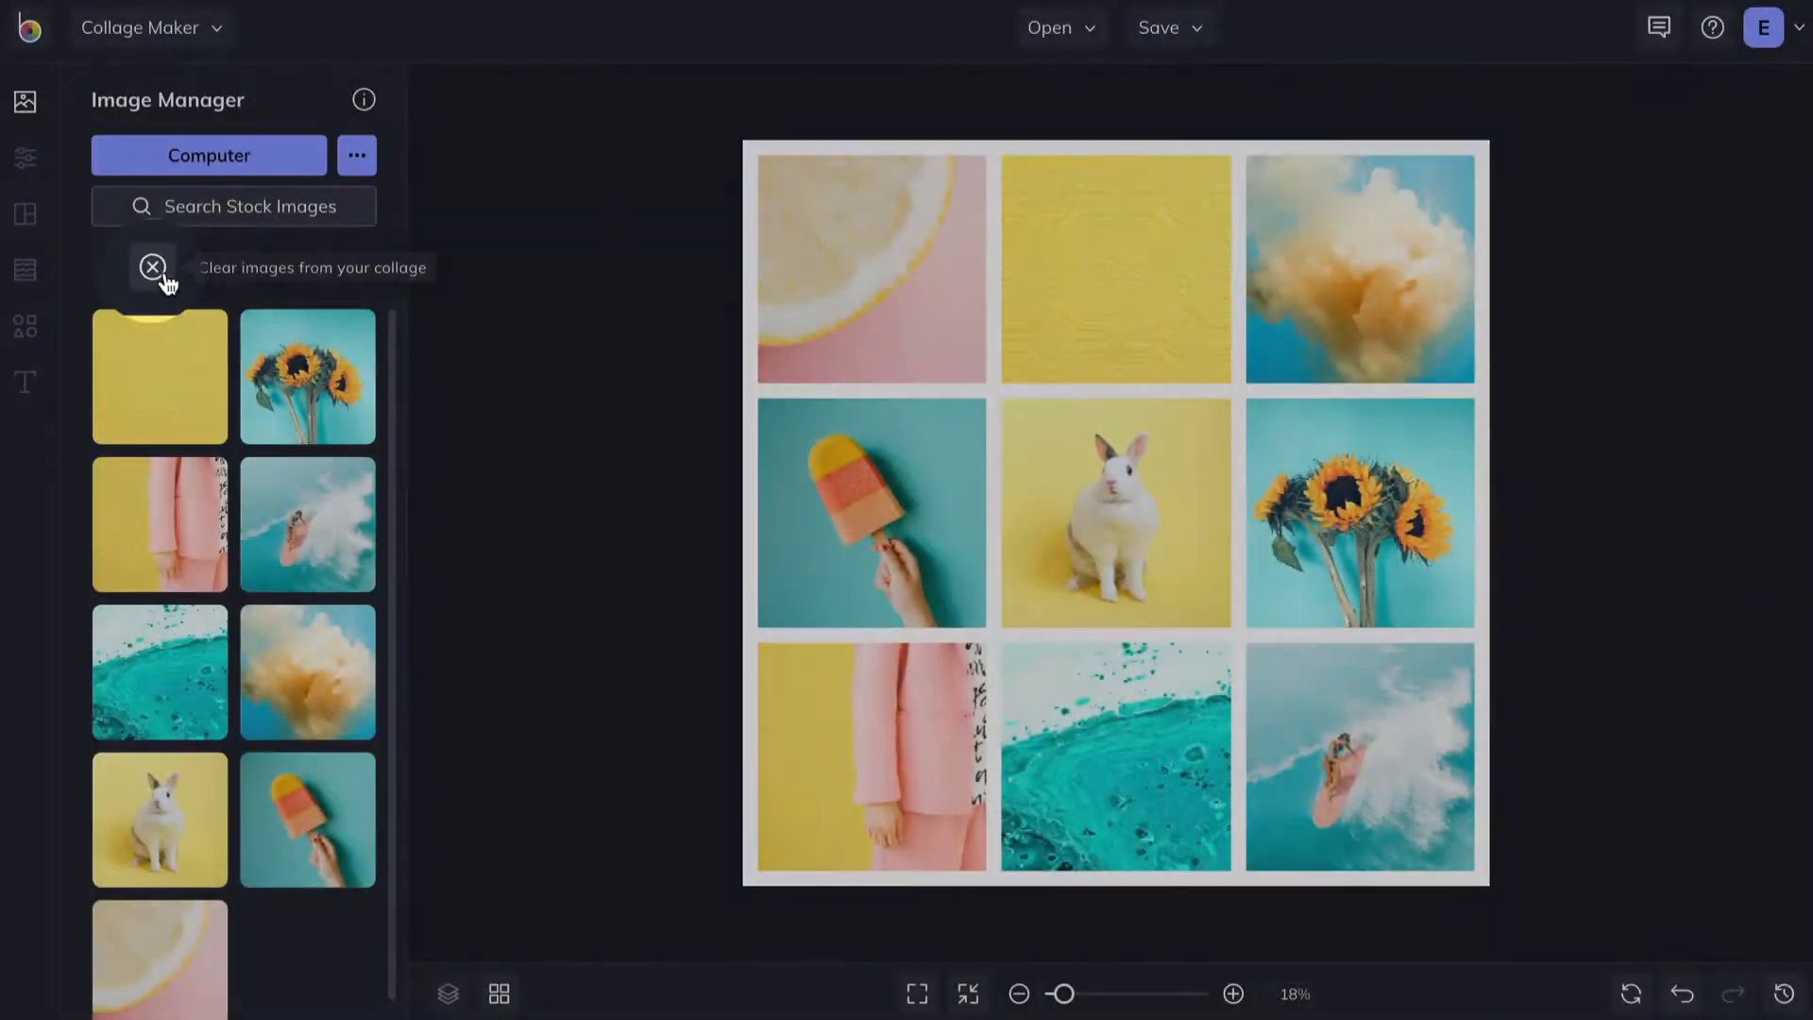
{"action": "left_click", "coordinate": [151, 268]}
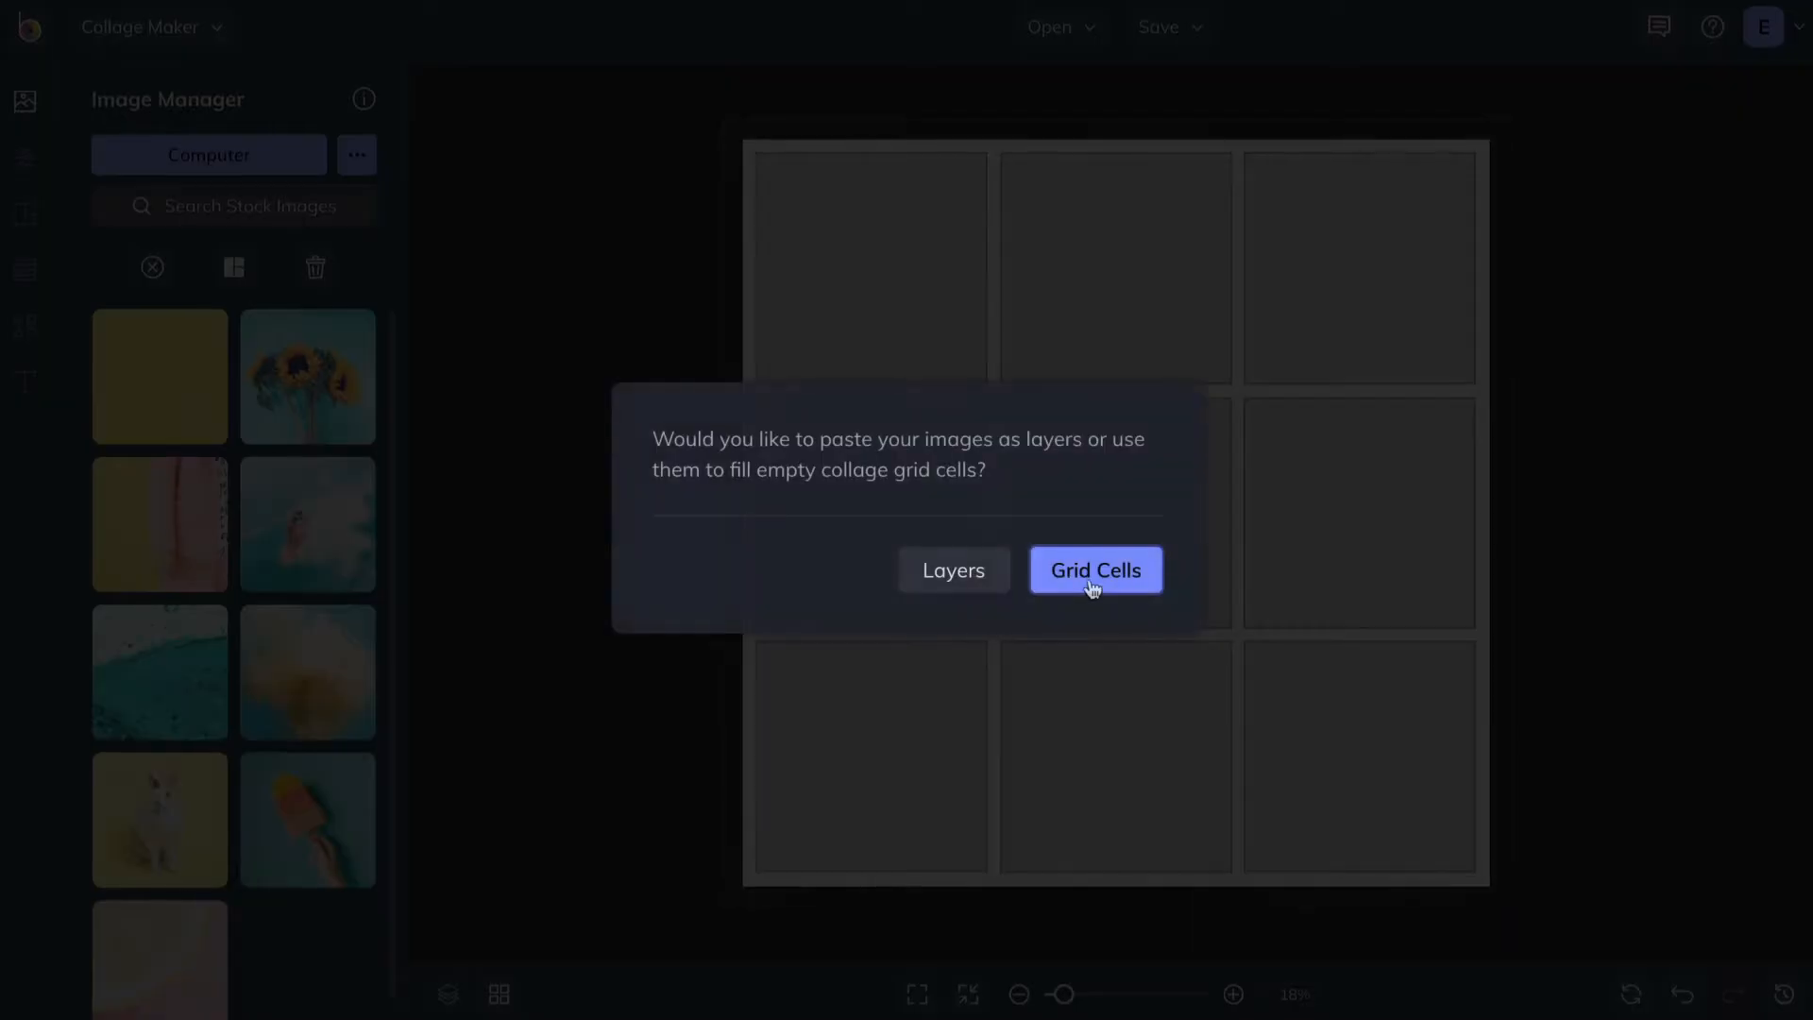
{"action": "left_click", "coordinate": [1095, 570]}
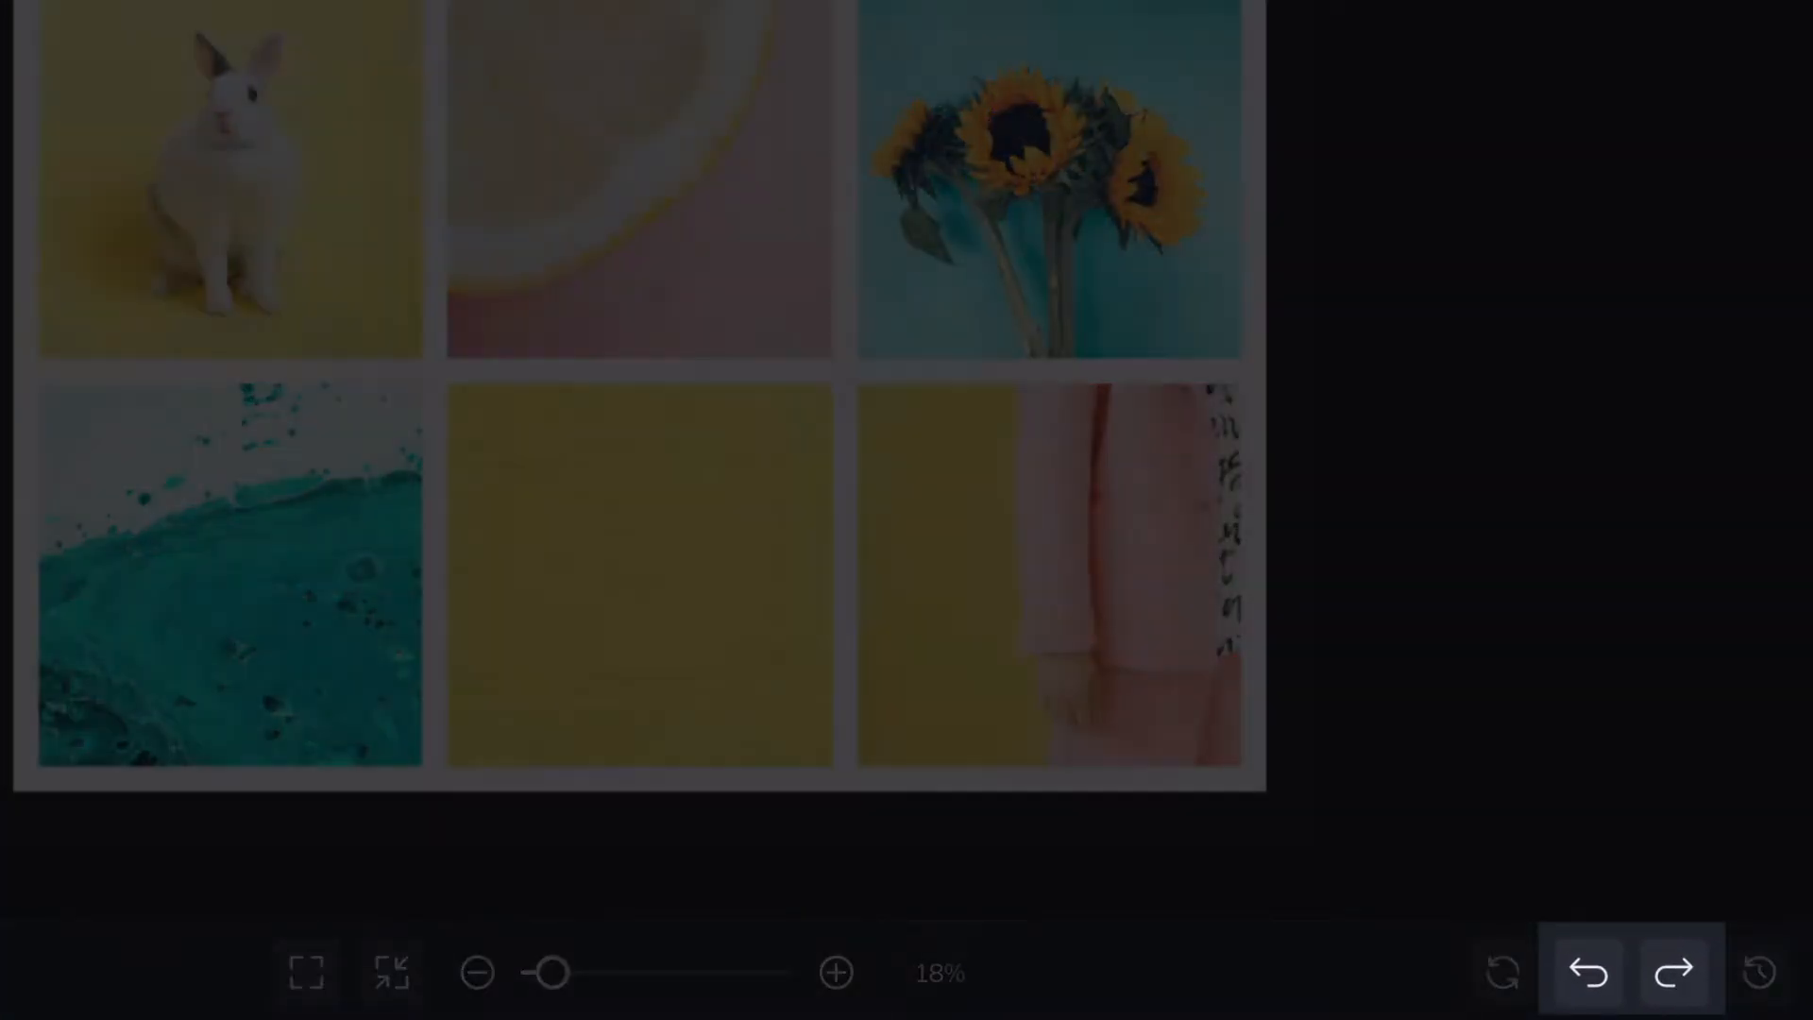
- Redo once, then roll back to the Cells Cleared history entry to empty the grid
{"action": "left_click", "coordinate": [1588, 973]}
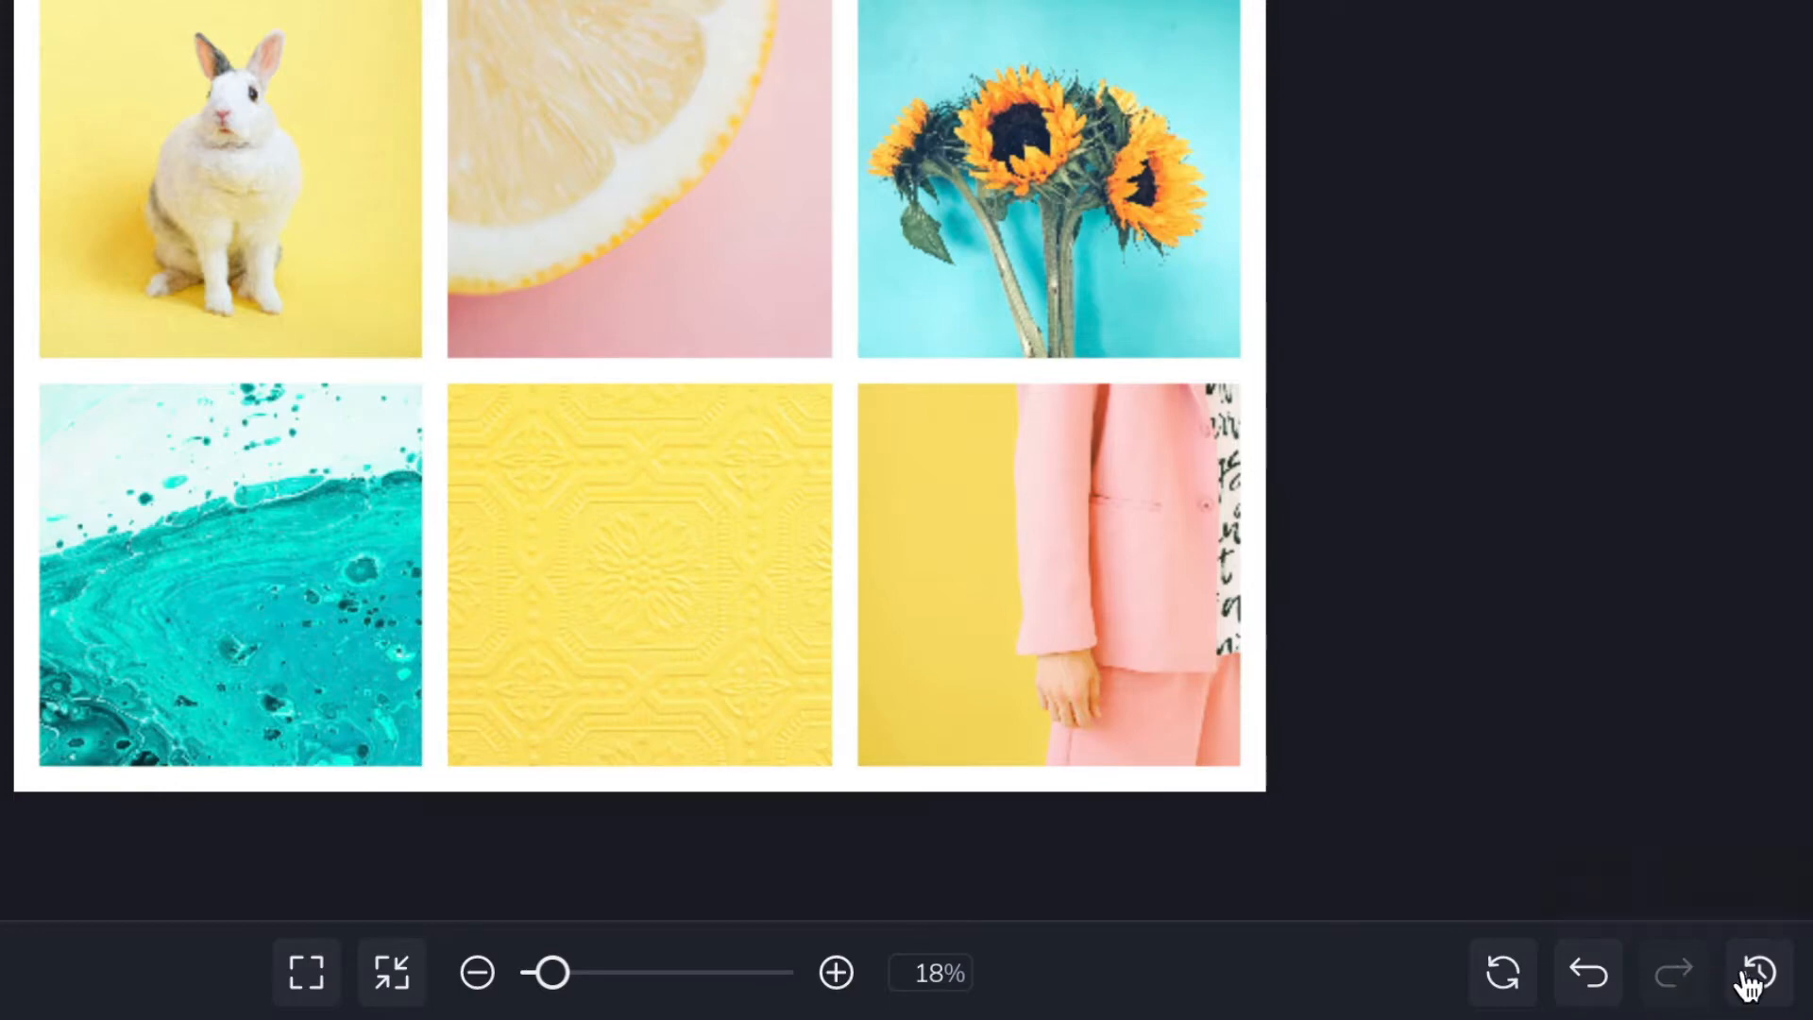
{"action": "mouse_move", "coordinate": [1755, 986]}
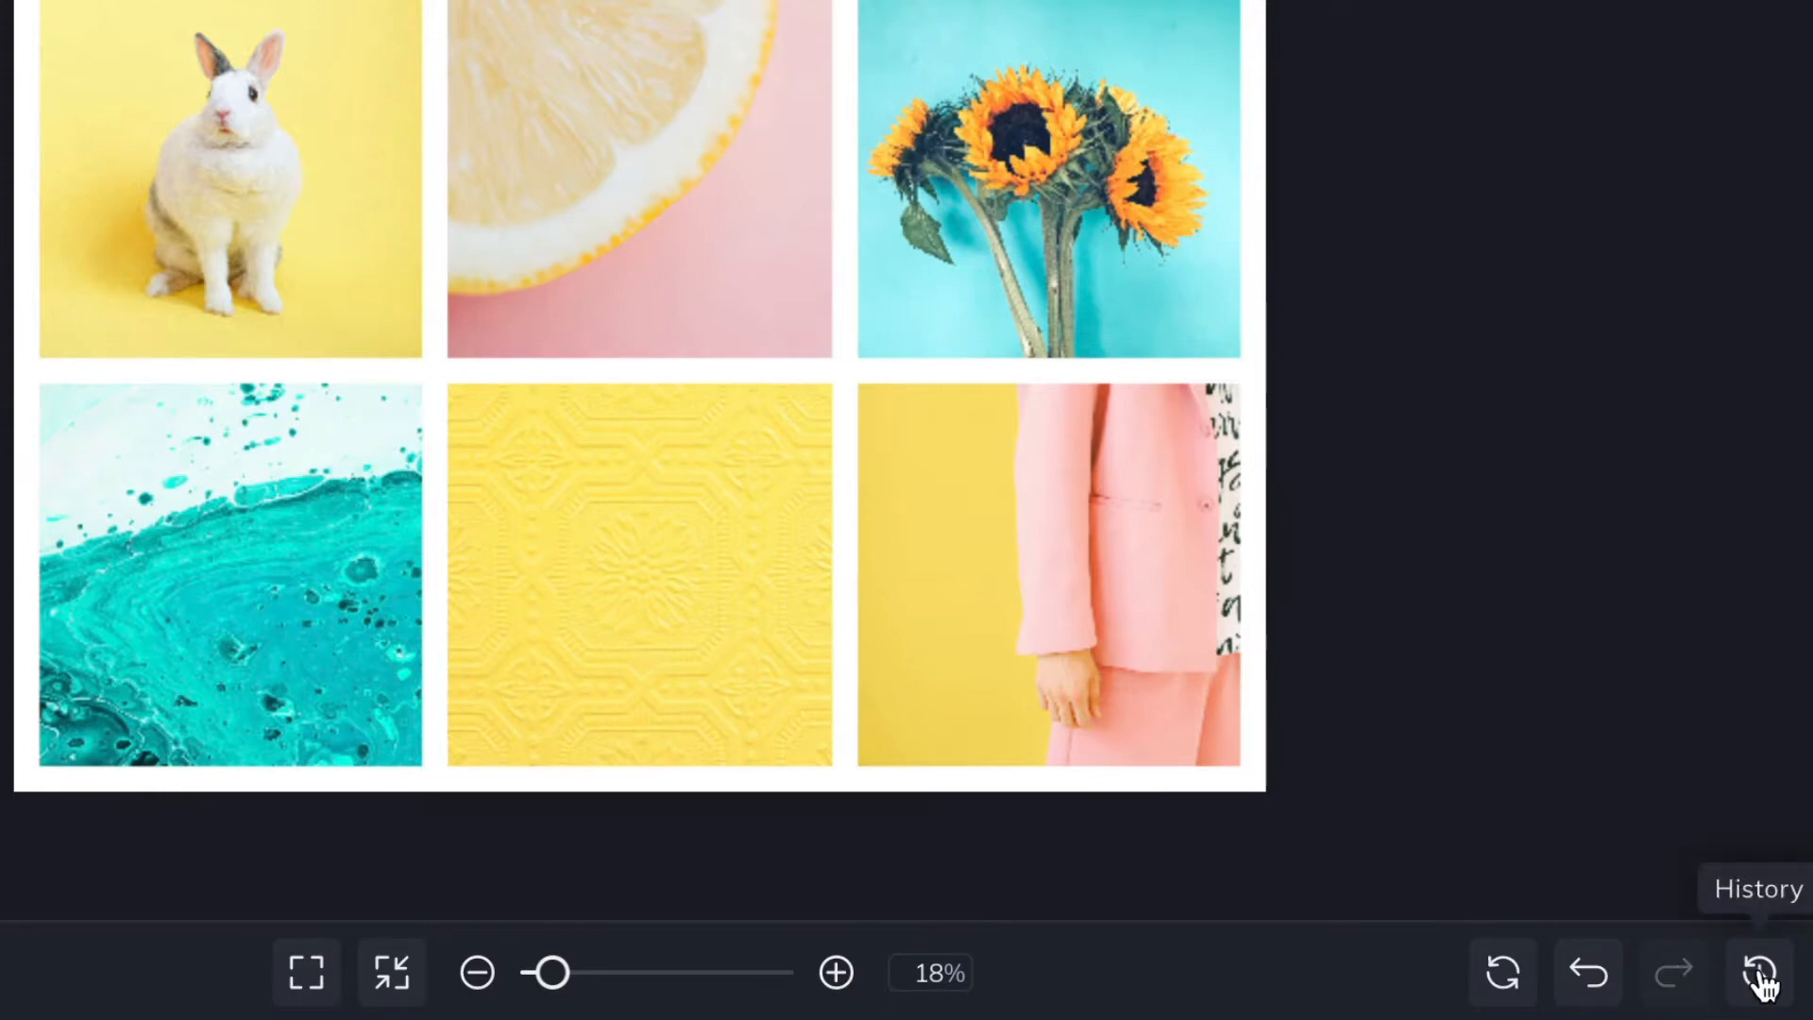
{"action": "left_click", "coordinate": [1760, 978]}
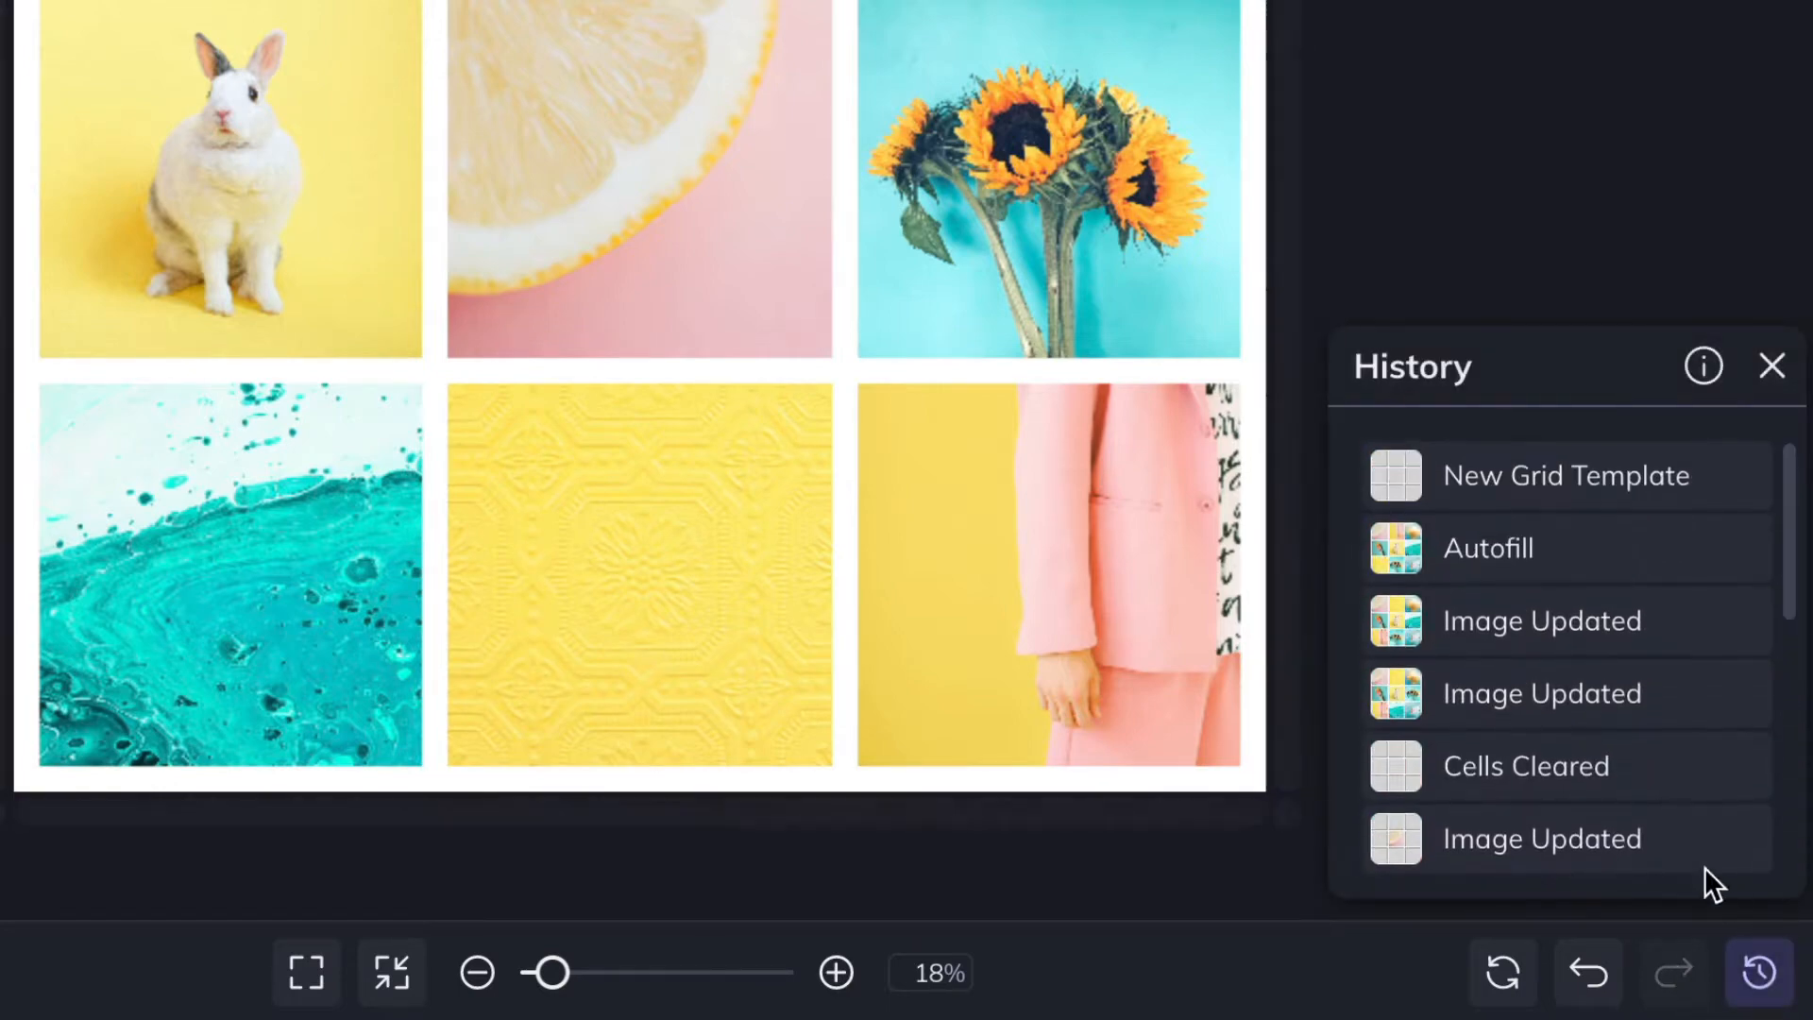
{"action": "left_click", "coordinate": [1526, 766]}
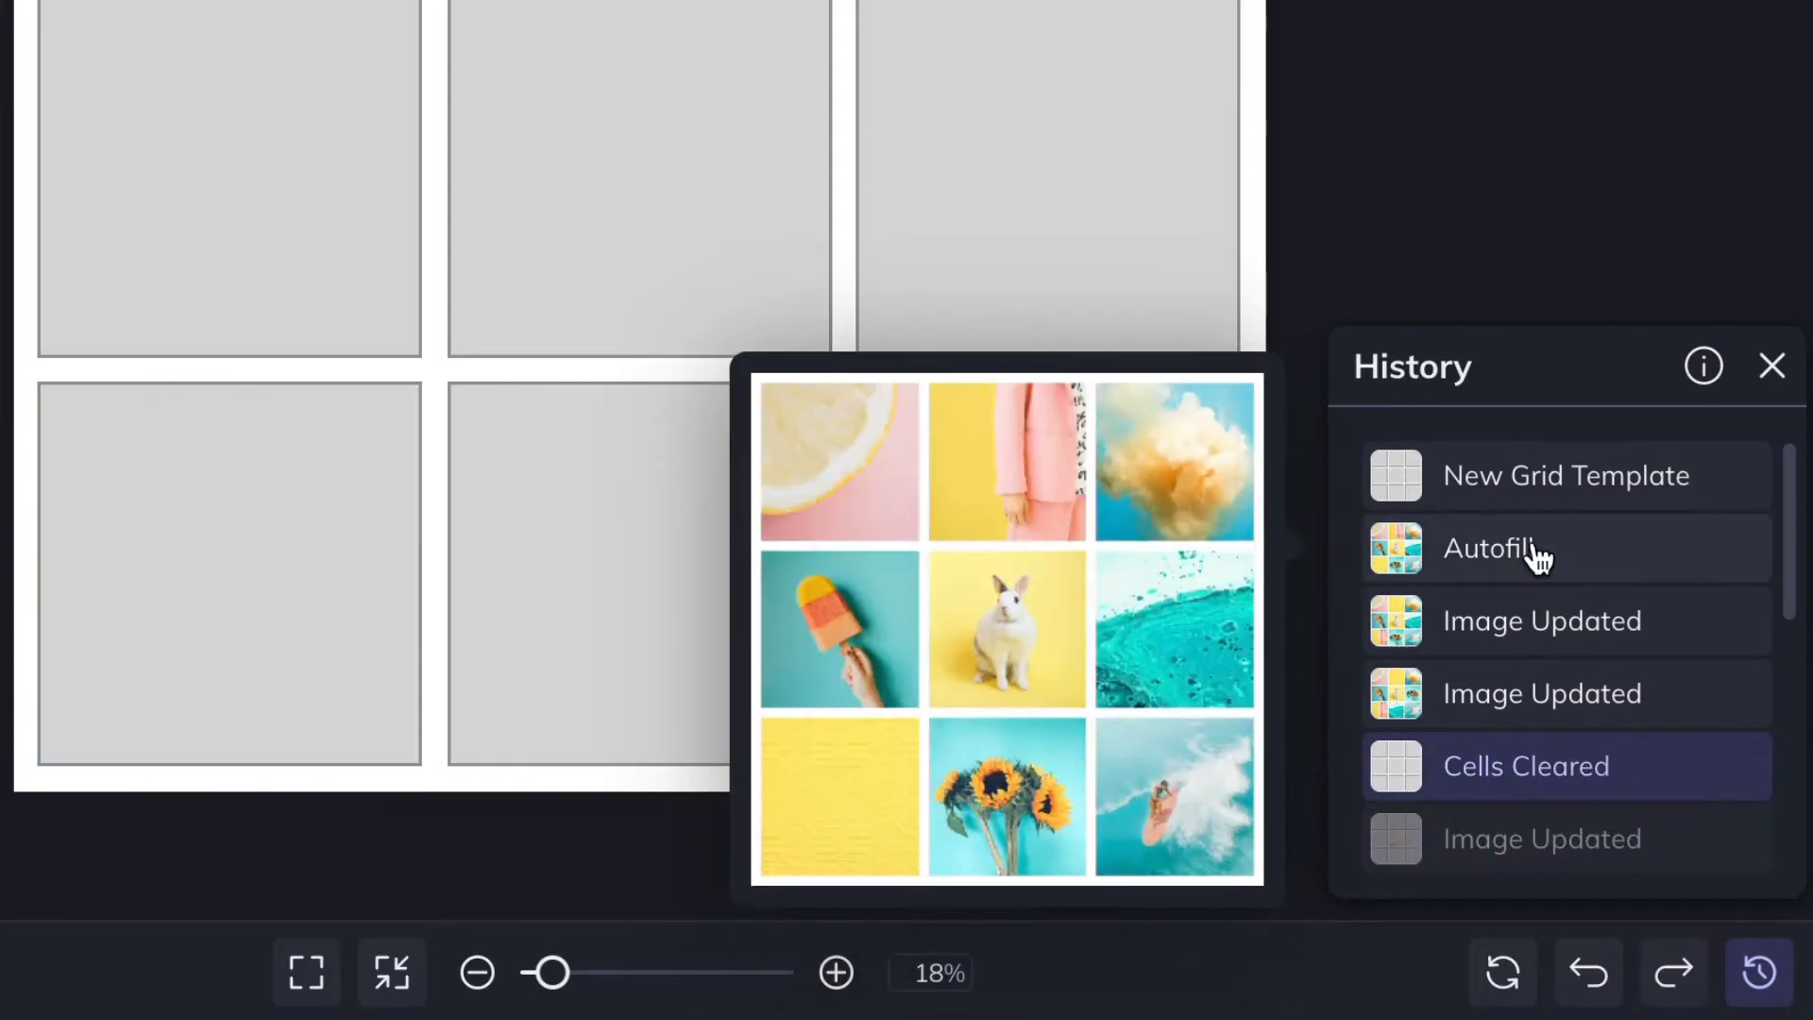
{"action": "left_click", "coordinate": [1767, 364]}
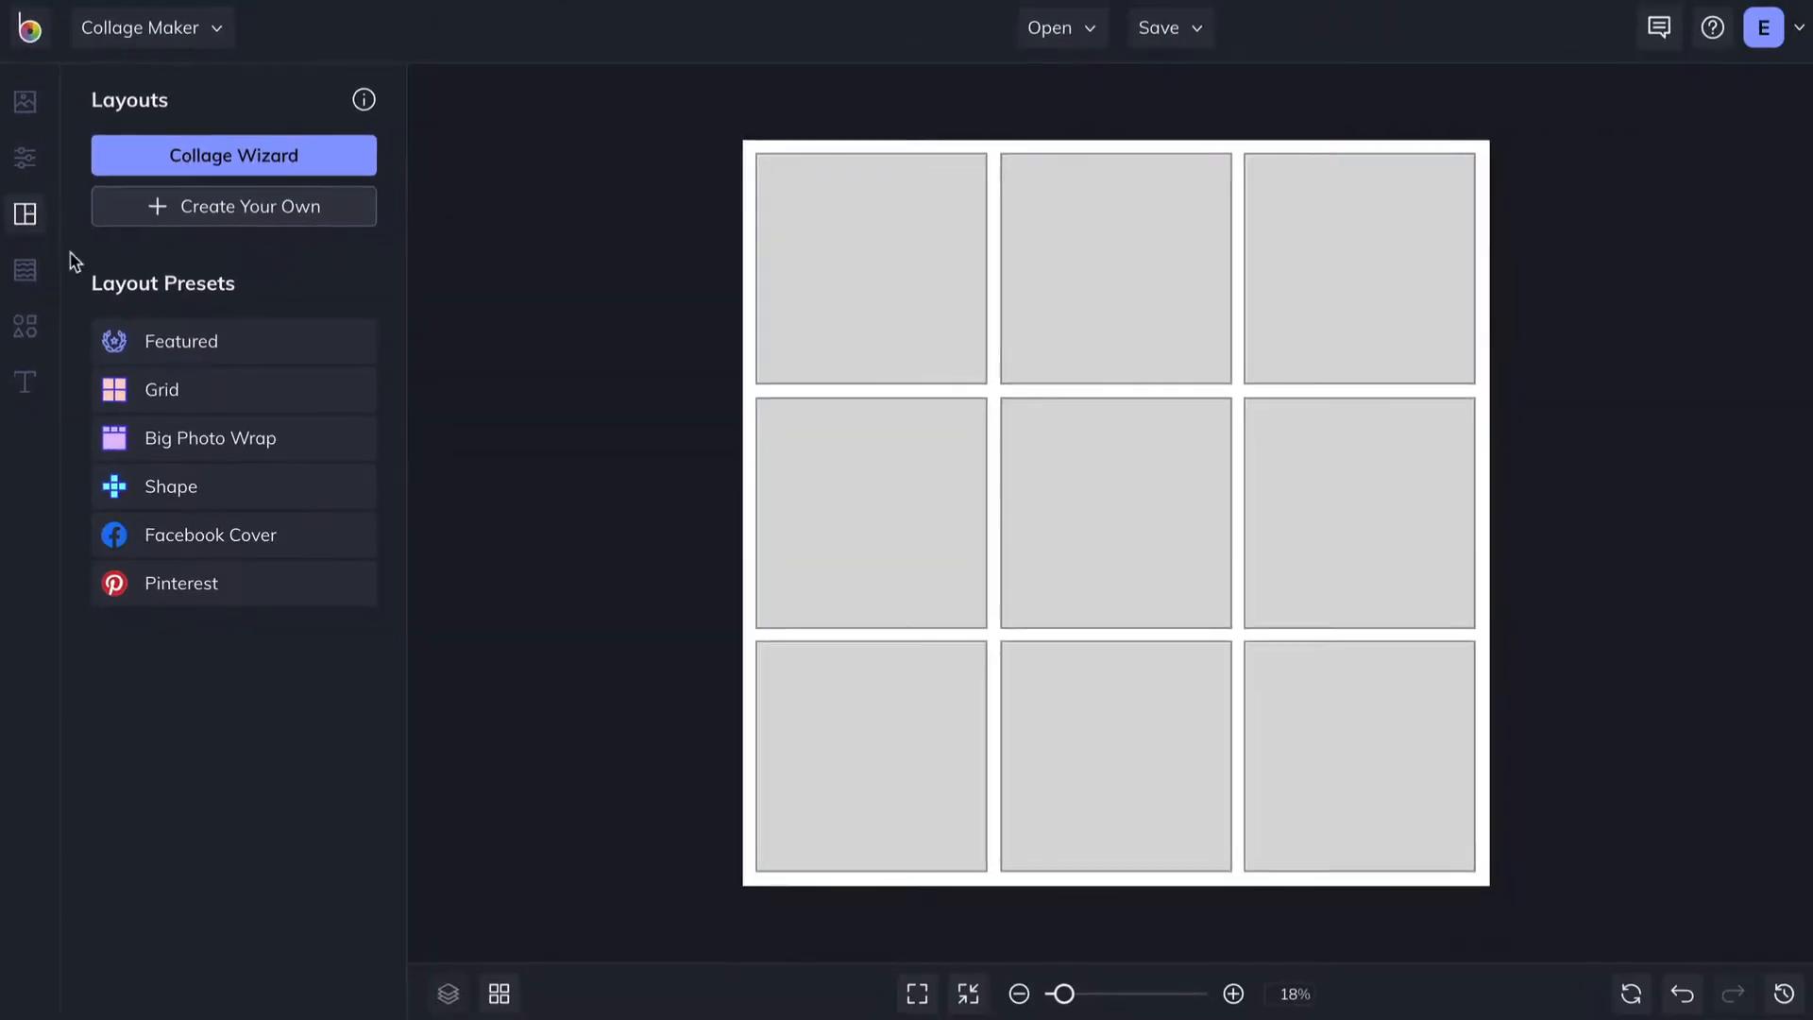
- Try the Pinterest large-cell layout and a wide Facebook Cover layout
{"action": "left_click", "coordinate": [182, 582]}
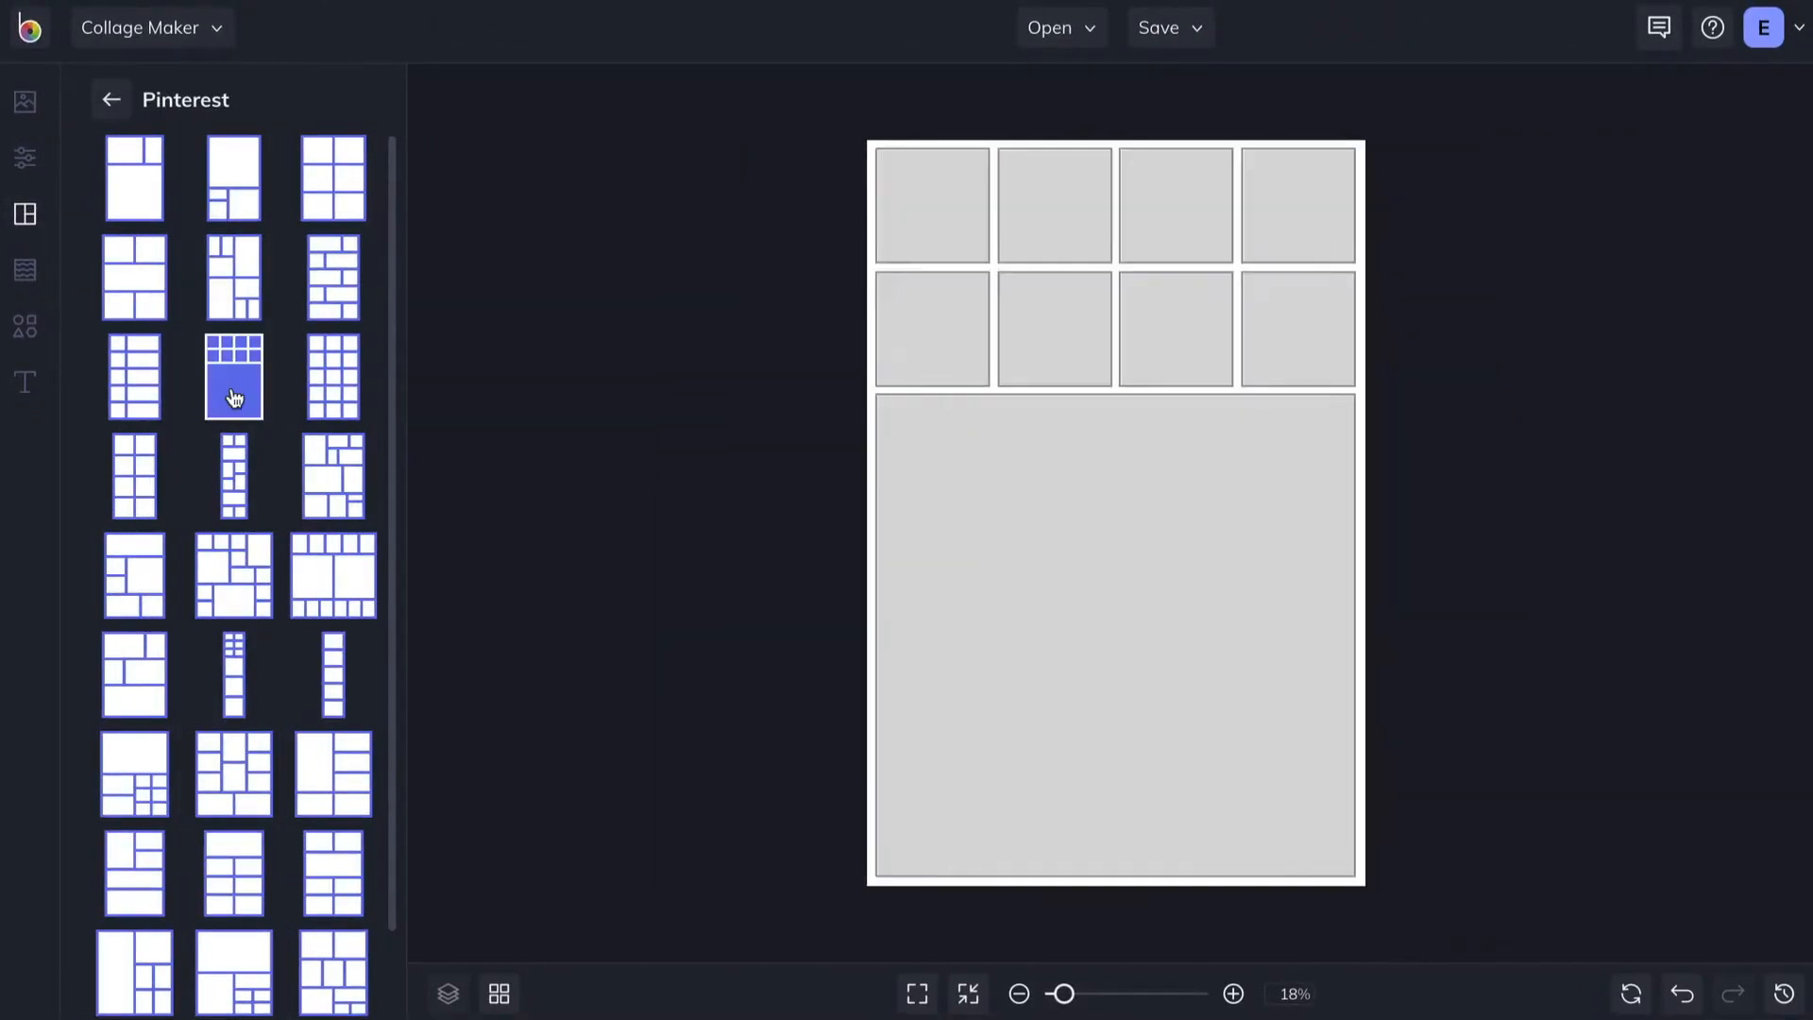
{"action": "left_click", "coordinate": [110, 98]}
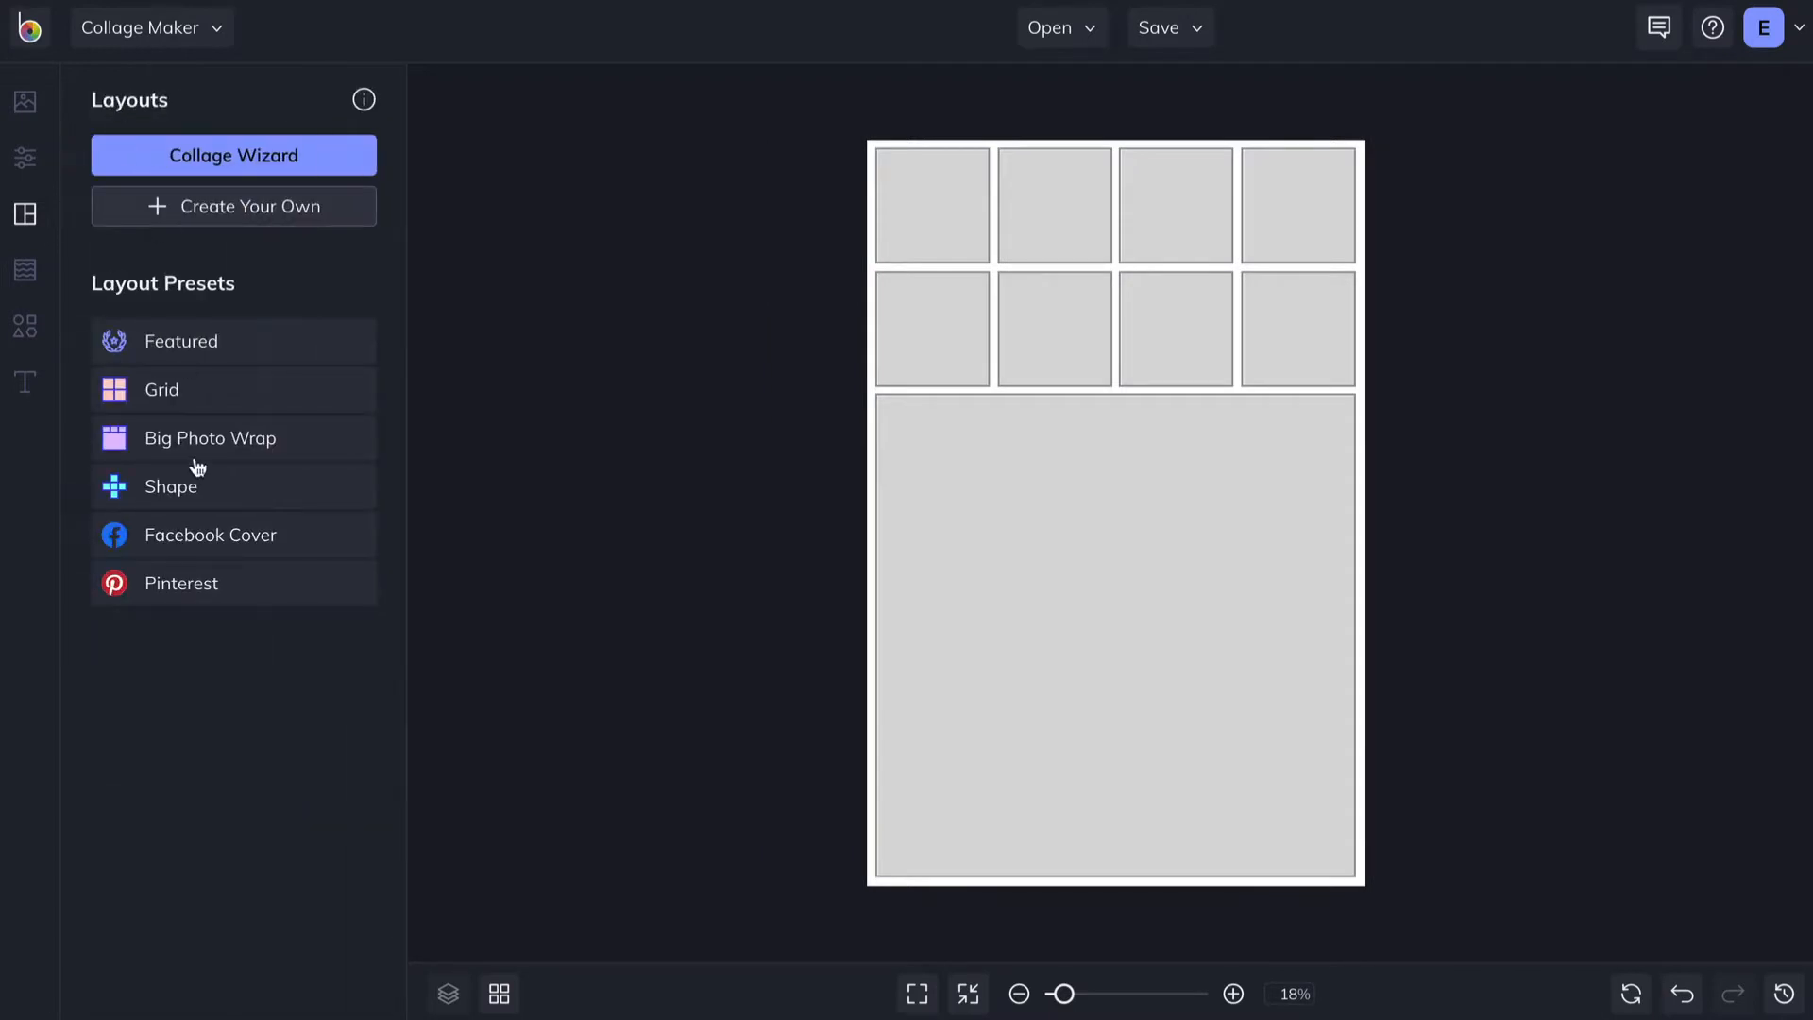
{"action": "left_click", "coordinate": [212, 535]}
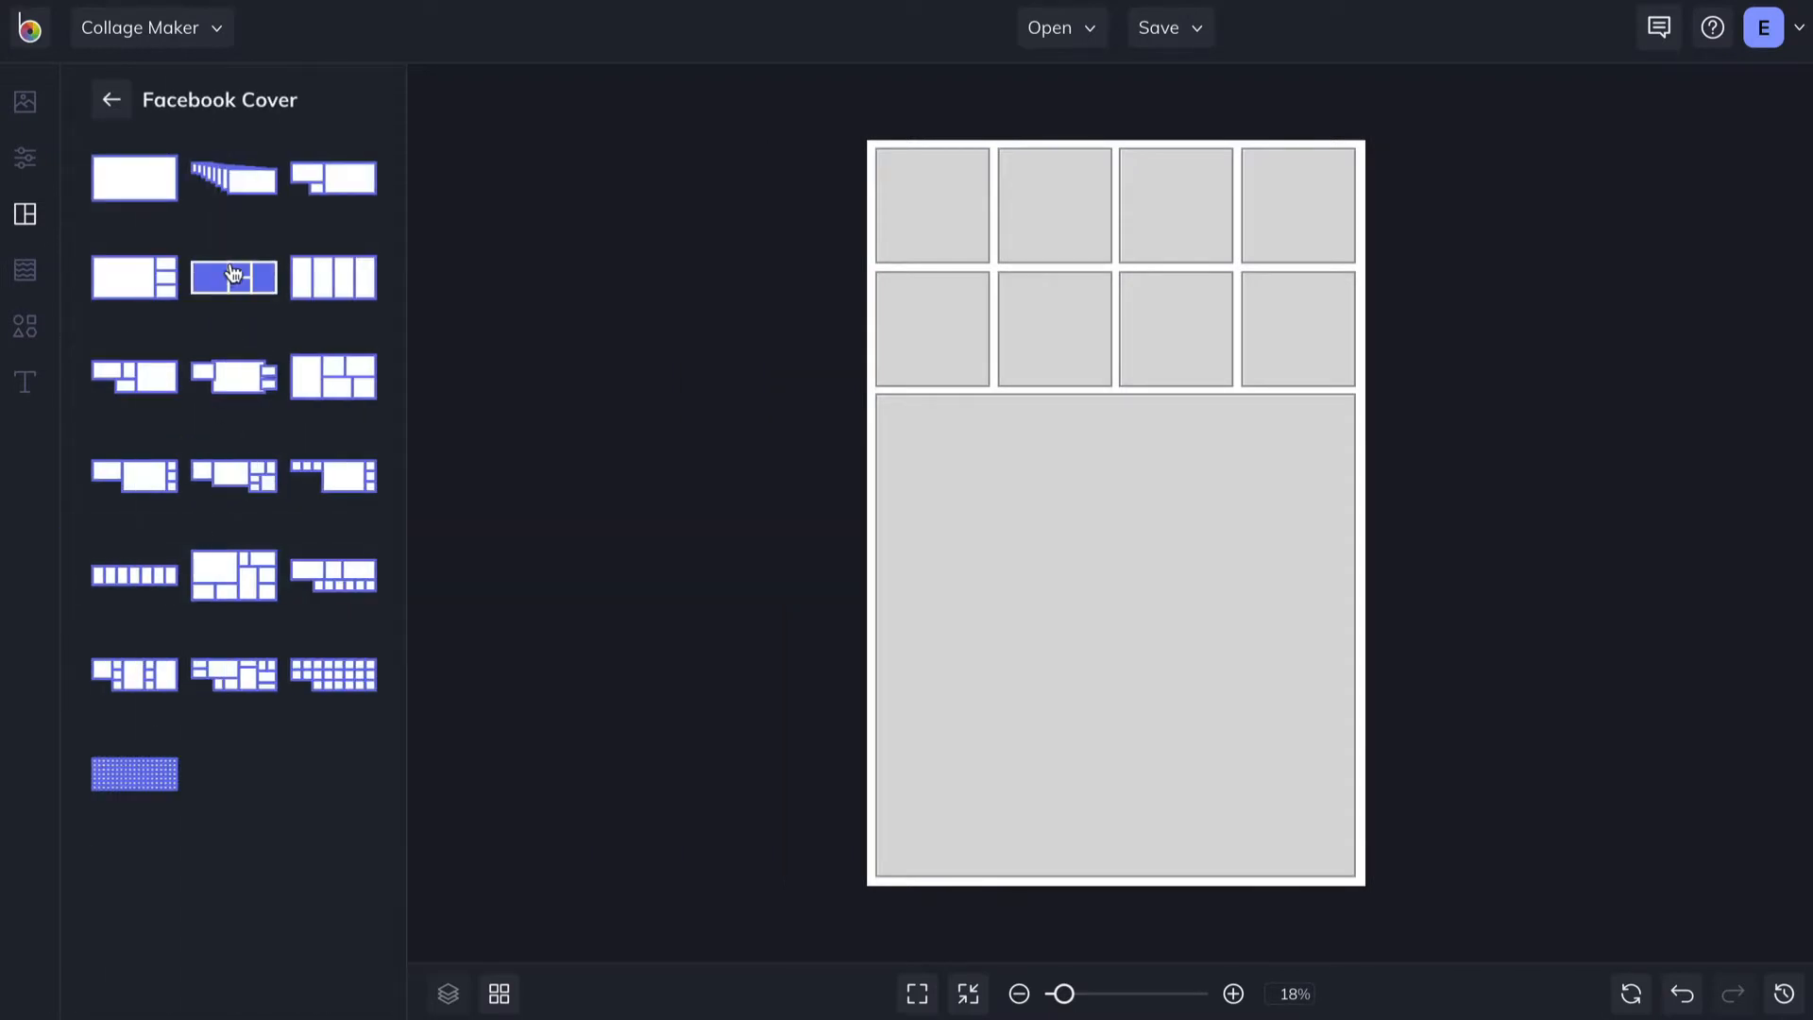
{"action": "left_click", "coordinate": [109, 98]}
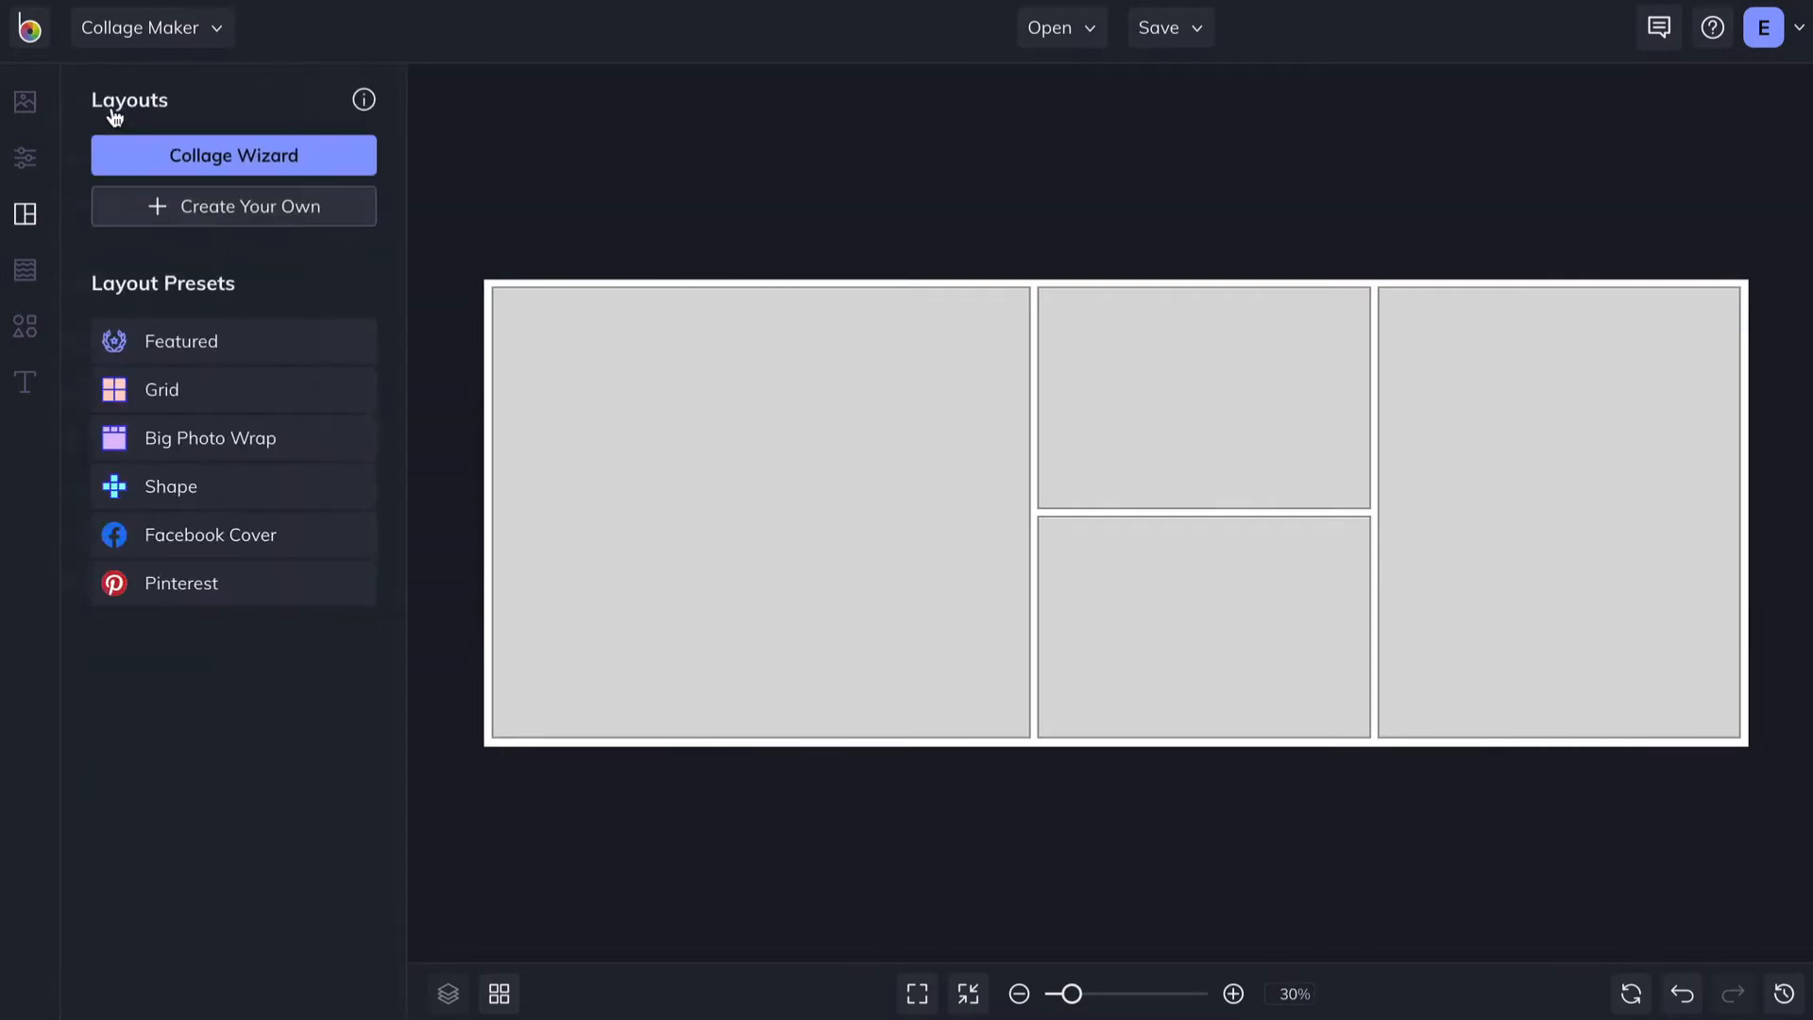
- Apply a square Grid layout with mixed-size cells filled with the photos
{"action": "left_click", "coordinate": [160, 389]}
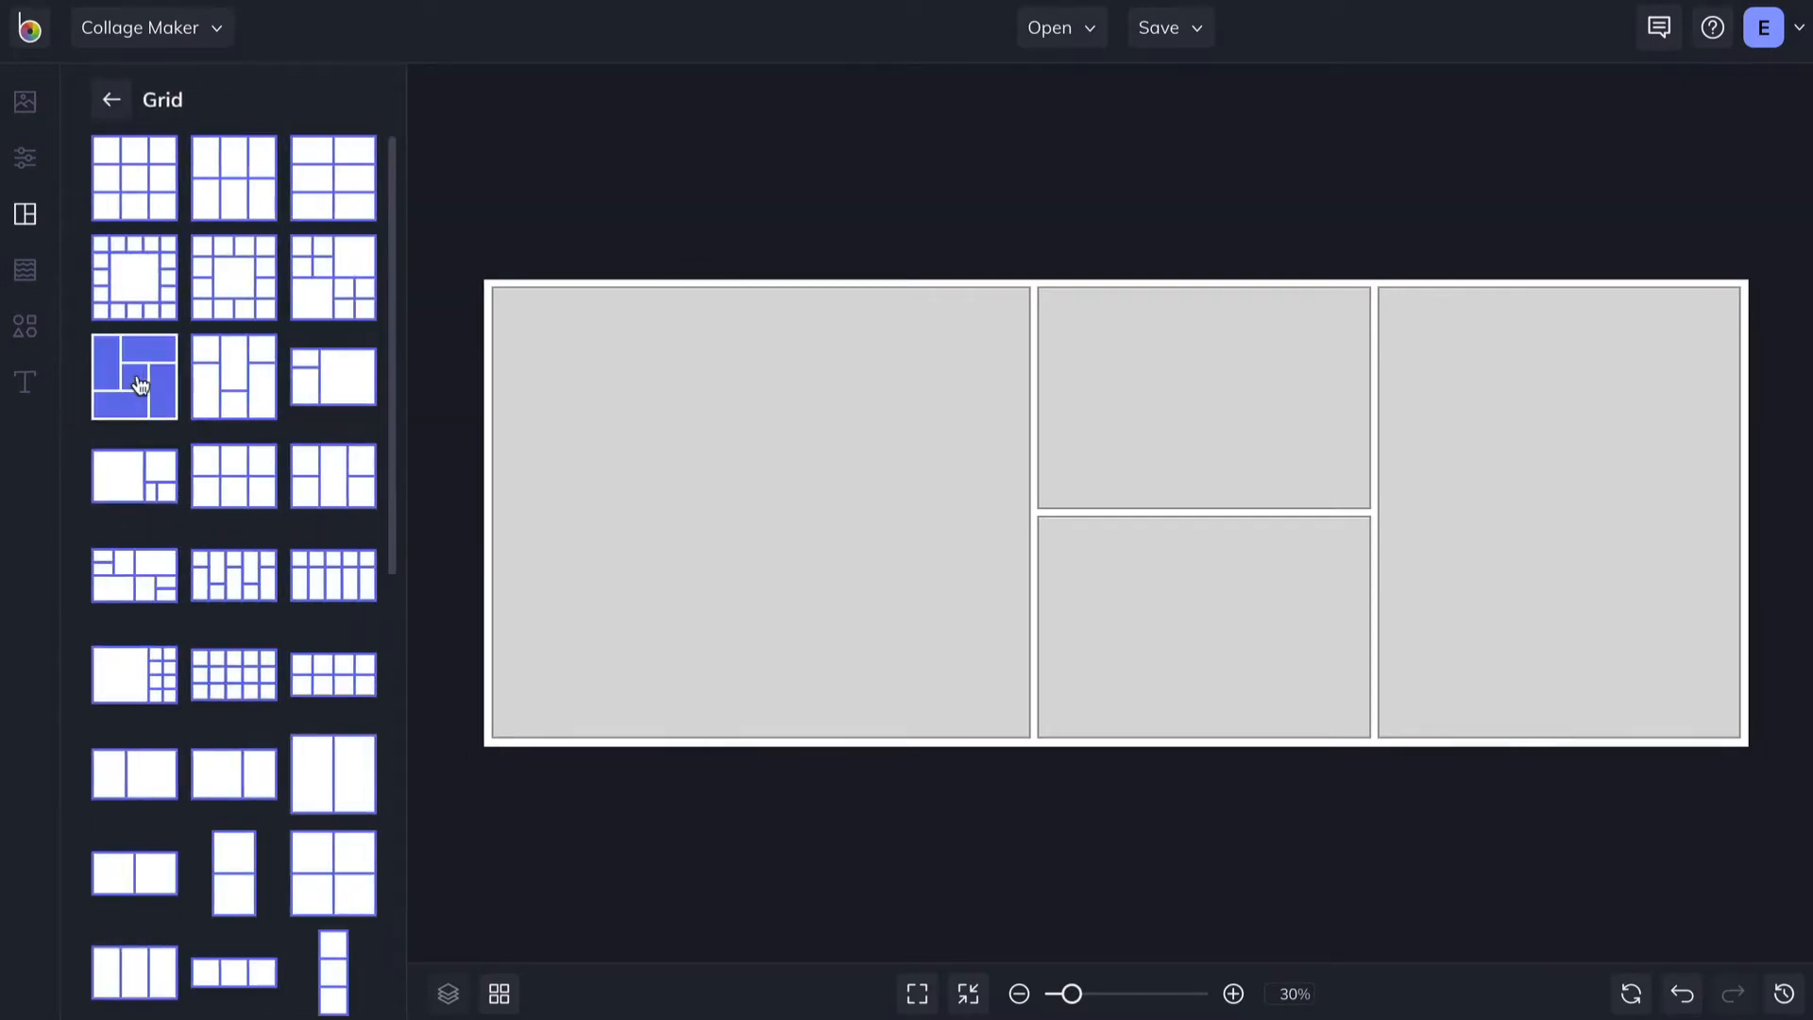
{"action": "left_click", "coordinate": [134, 378]}
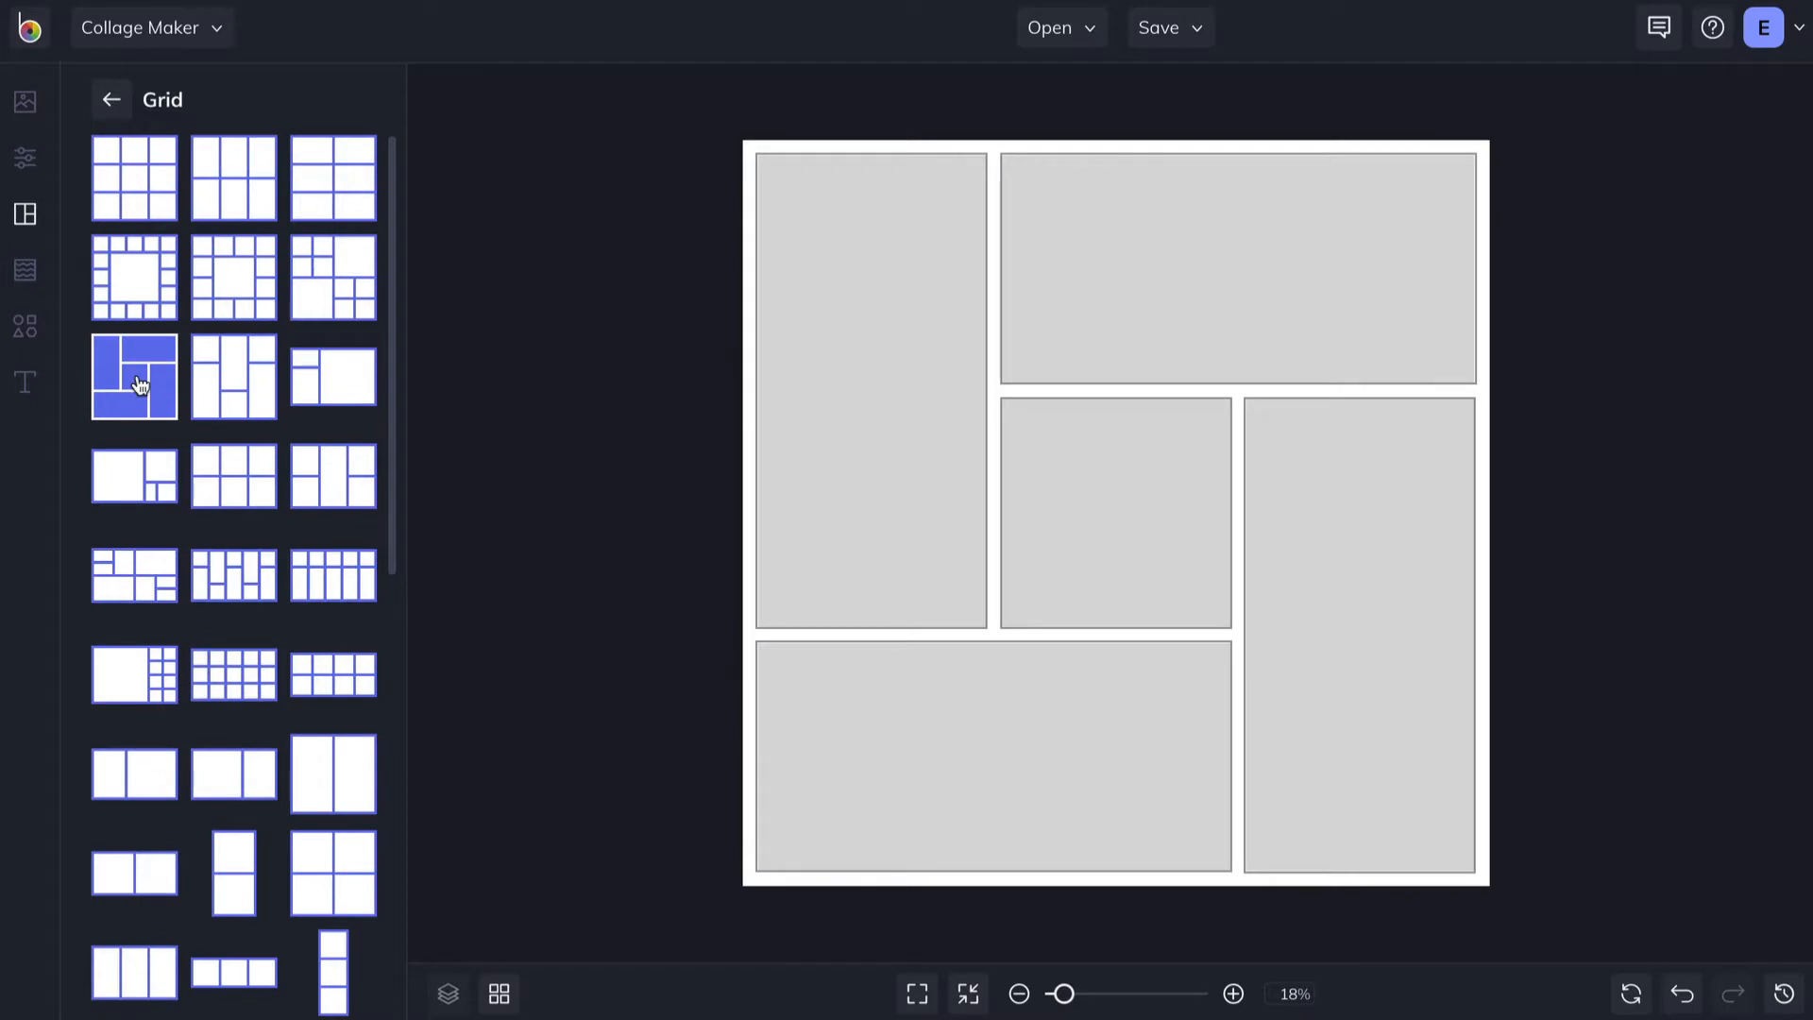
{"action": "left_click", "coordinate": [111, 98]}
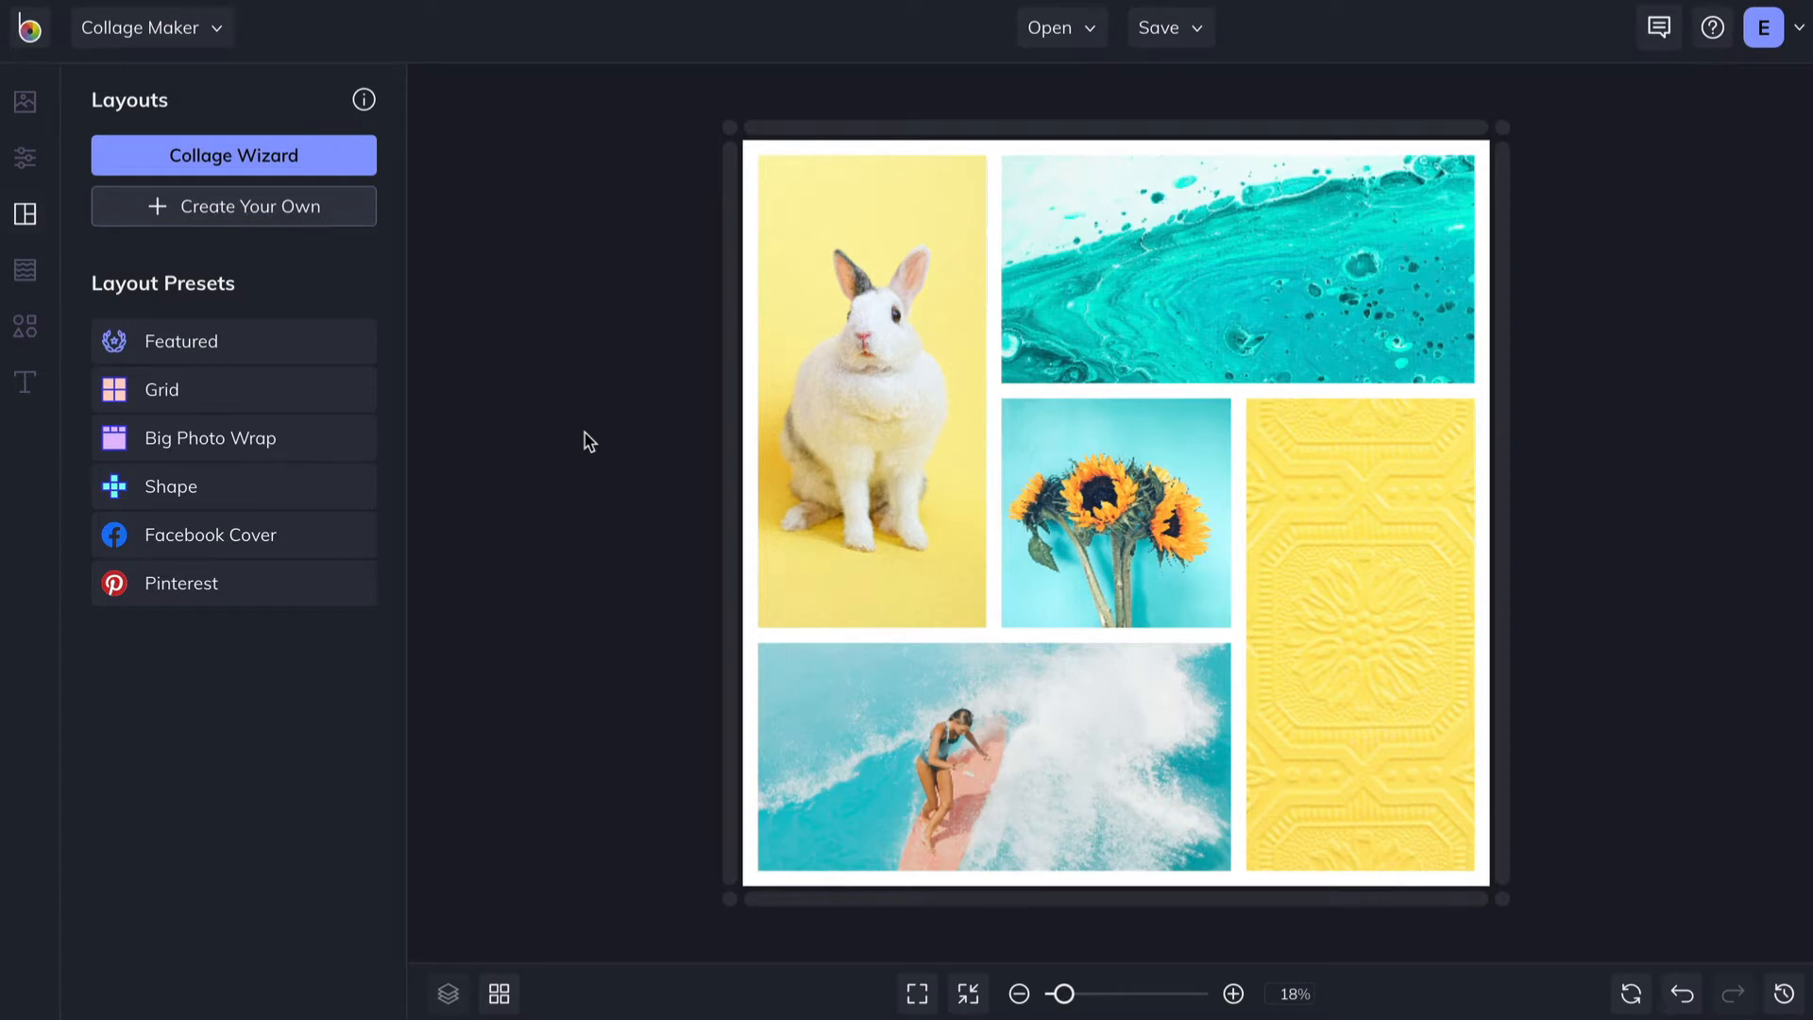
{"action": "left_click", "coordinate": [1234, 993]}
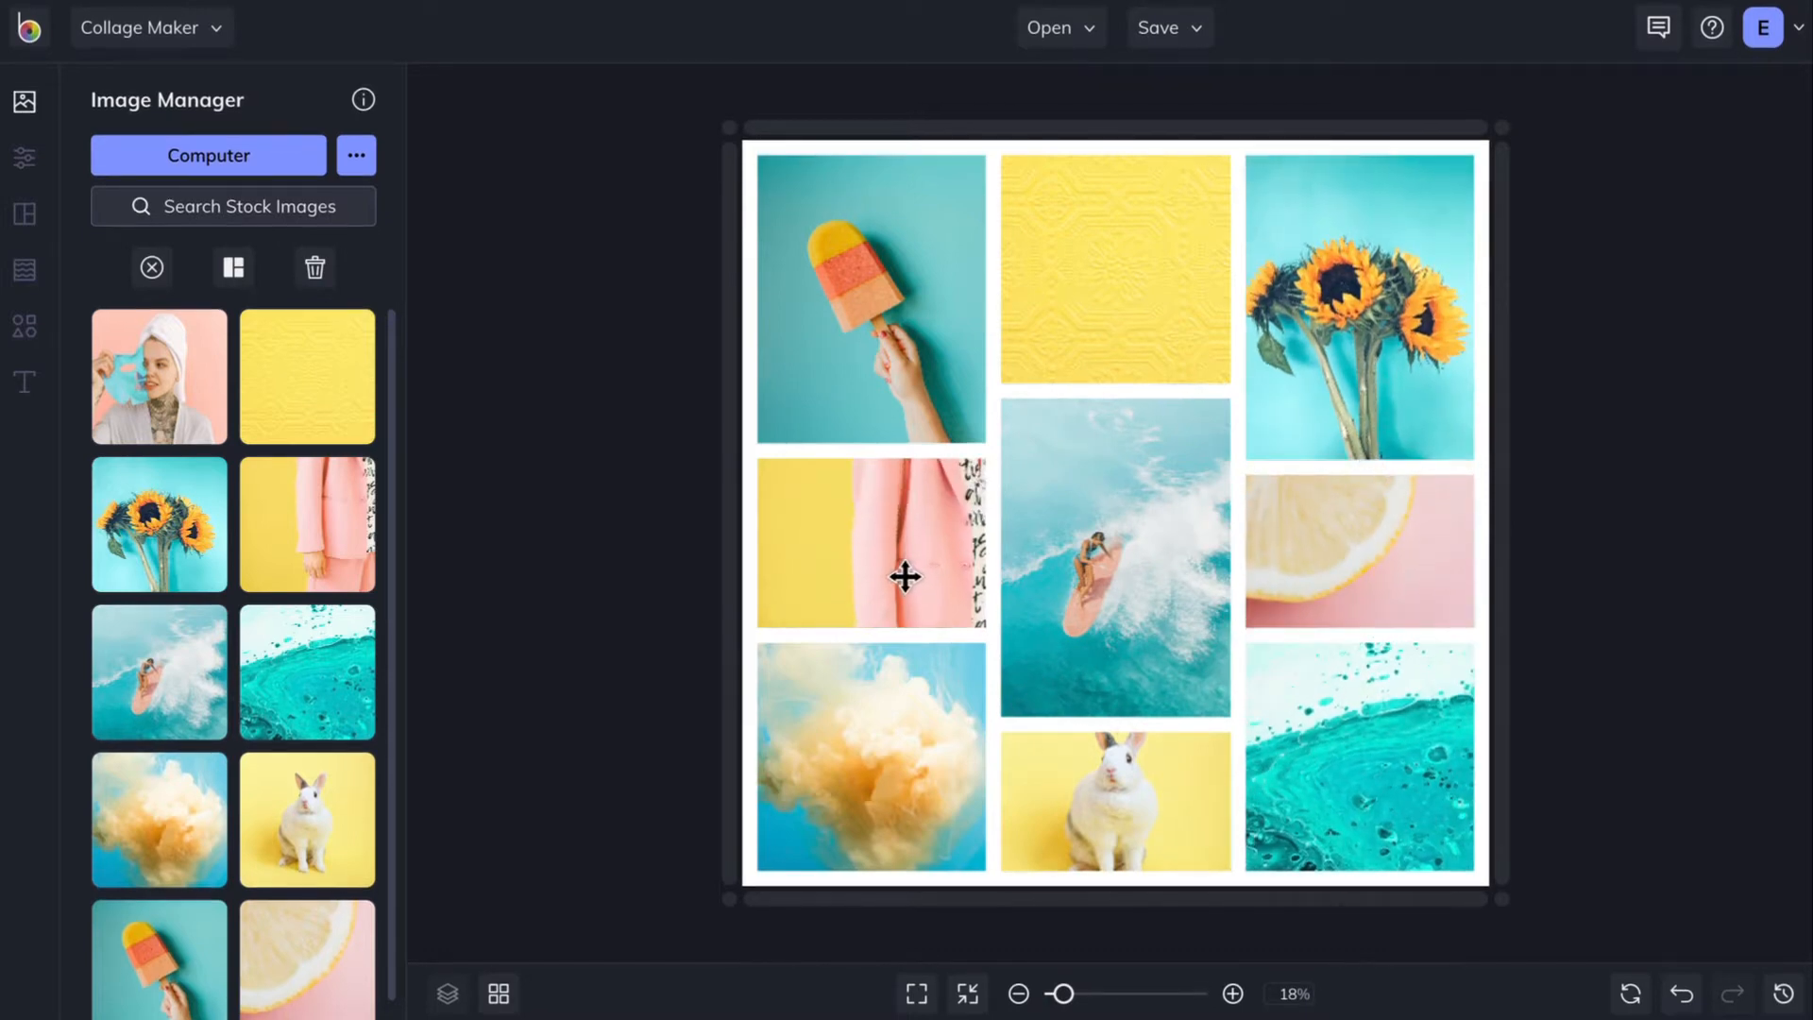
{"action": "mouse_move", "coordinate": [1095, 700]}
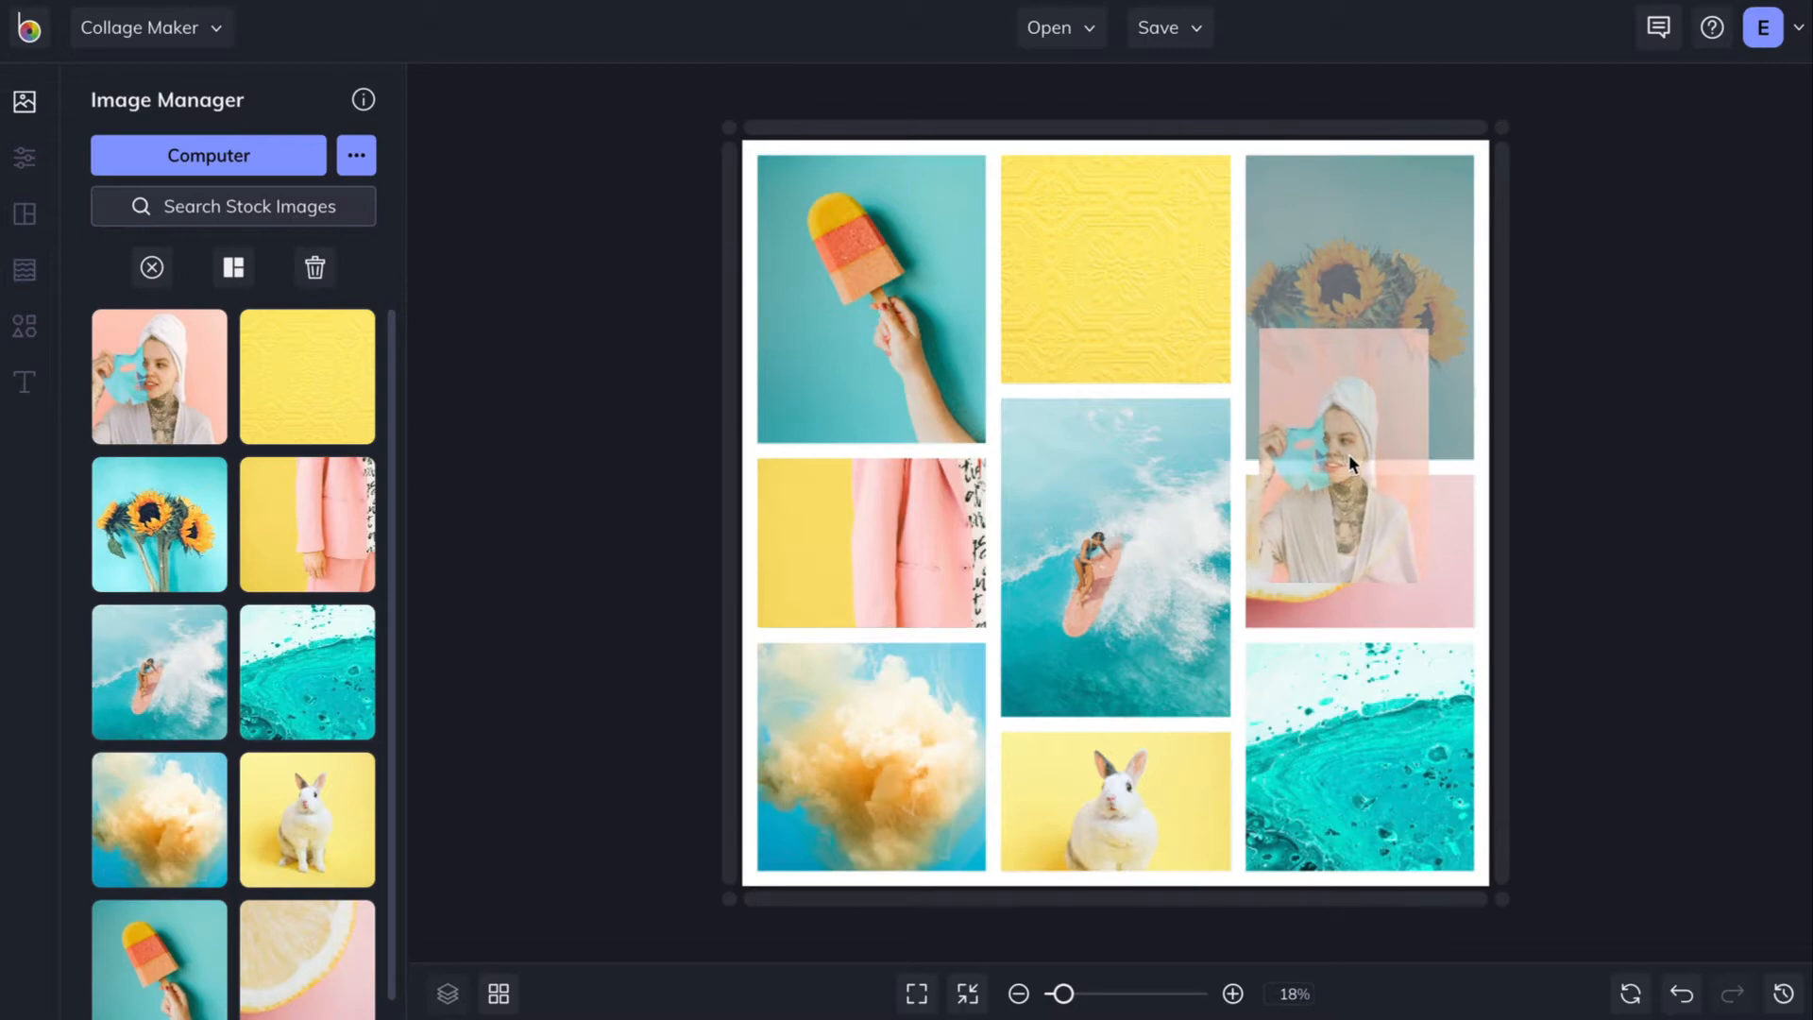
- Drop the towel portrait as a right-column cell, then delete the lemon cell
{"action": "left_click_drag", "start_coordinate": [1358, 404], "coordinate": [1358, 462]}
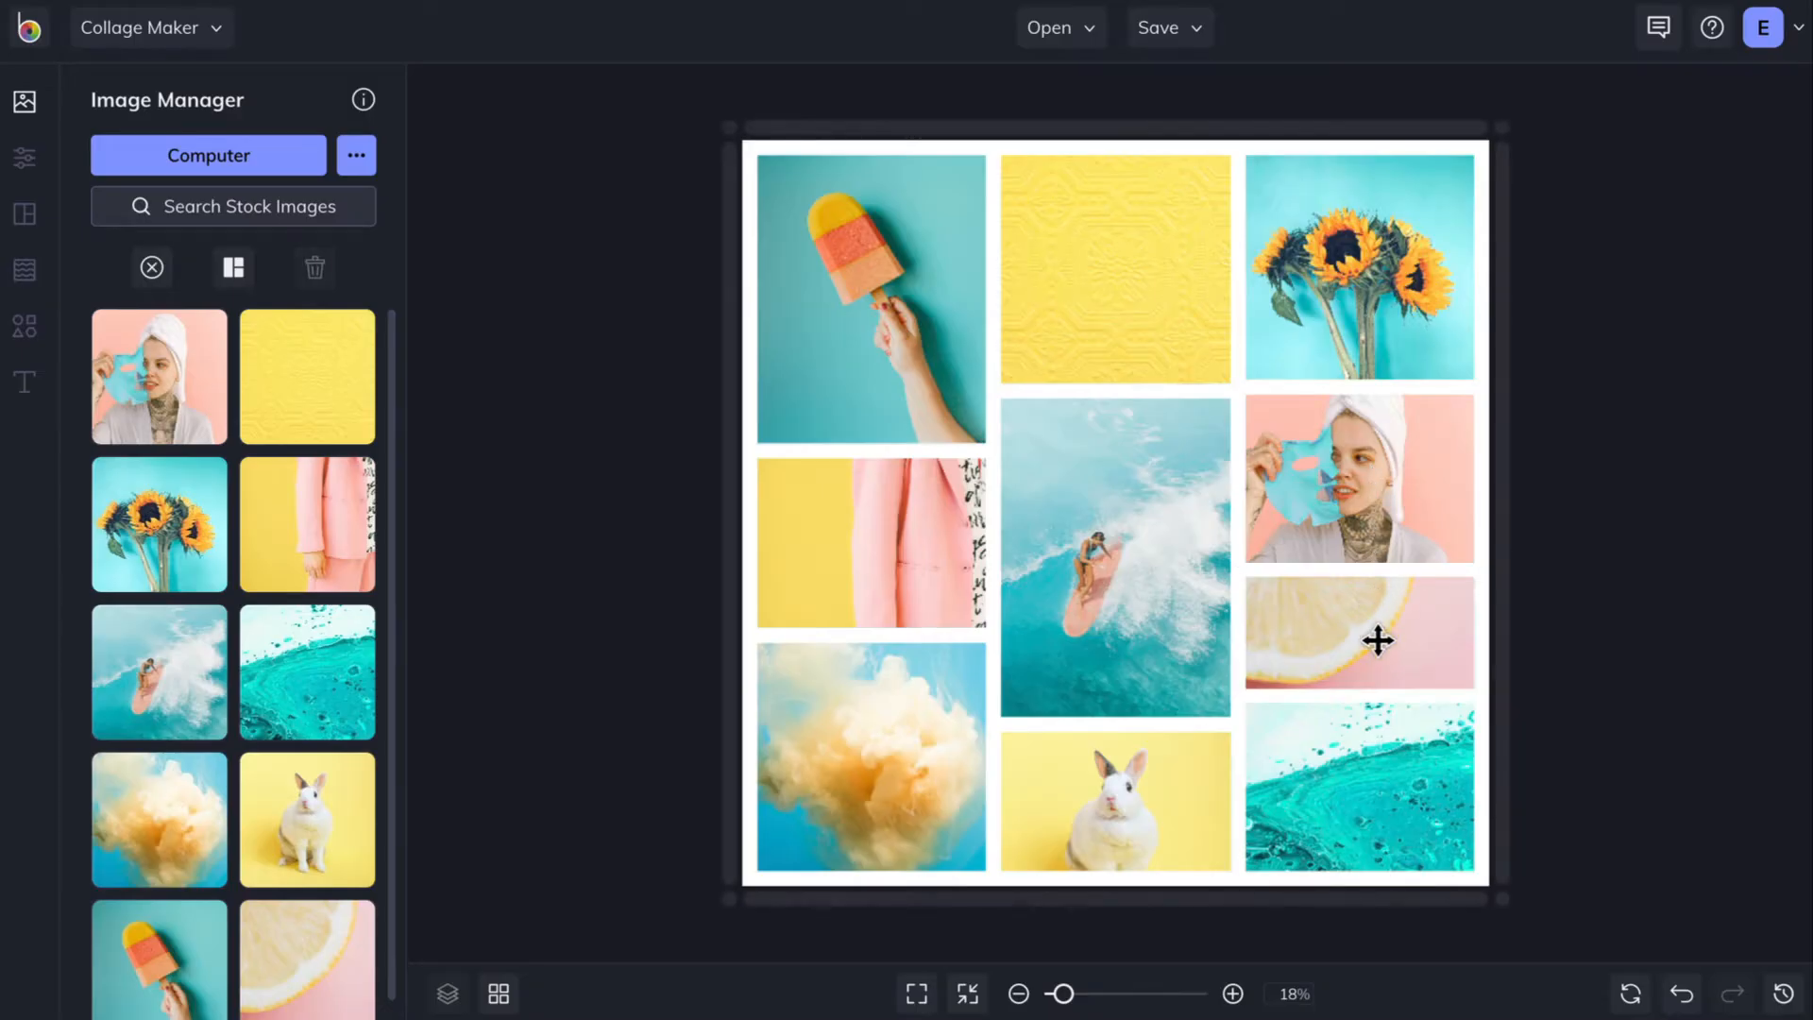
{"action": "right_click", "coordinate": [1373, 642]}
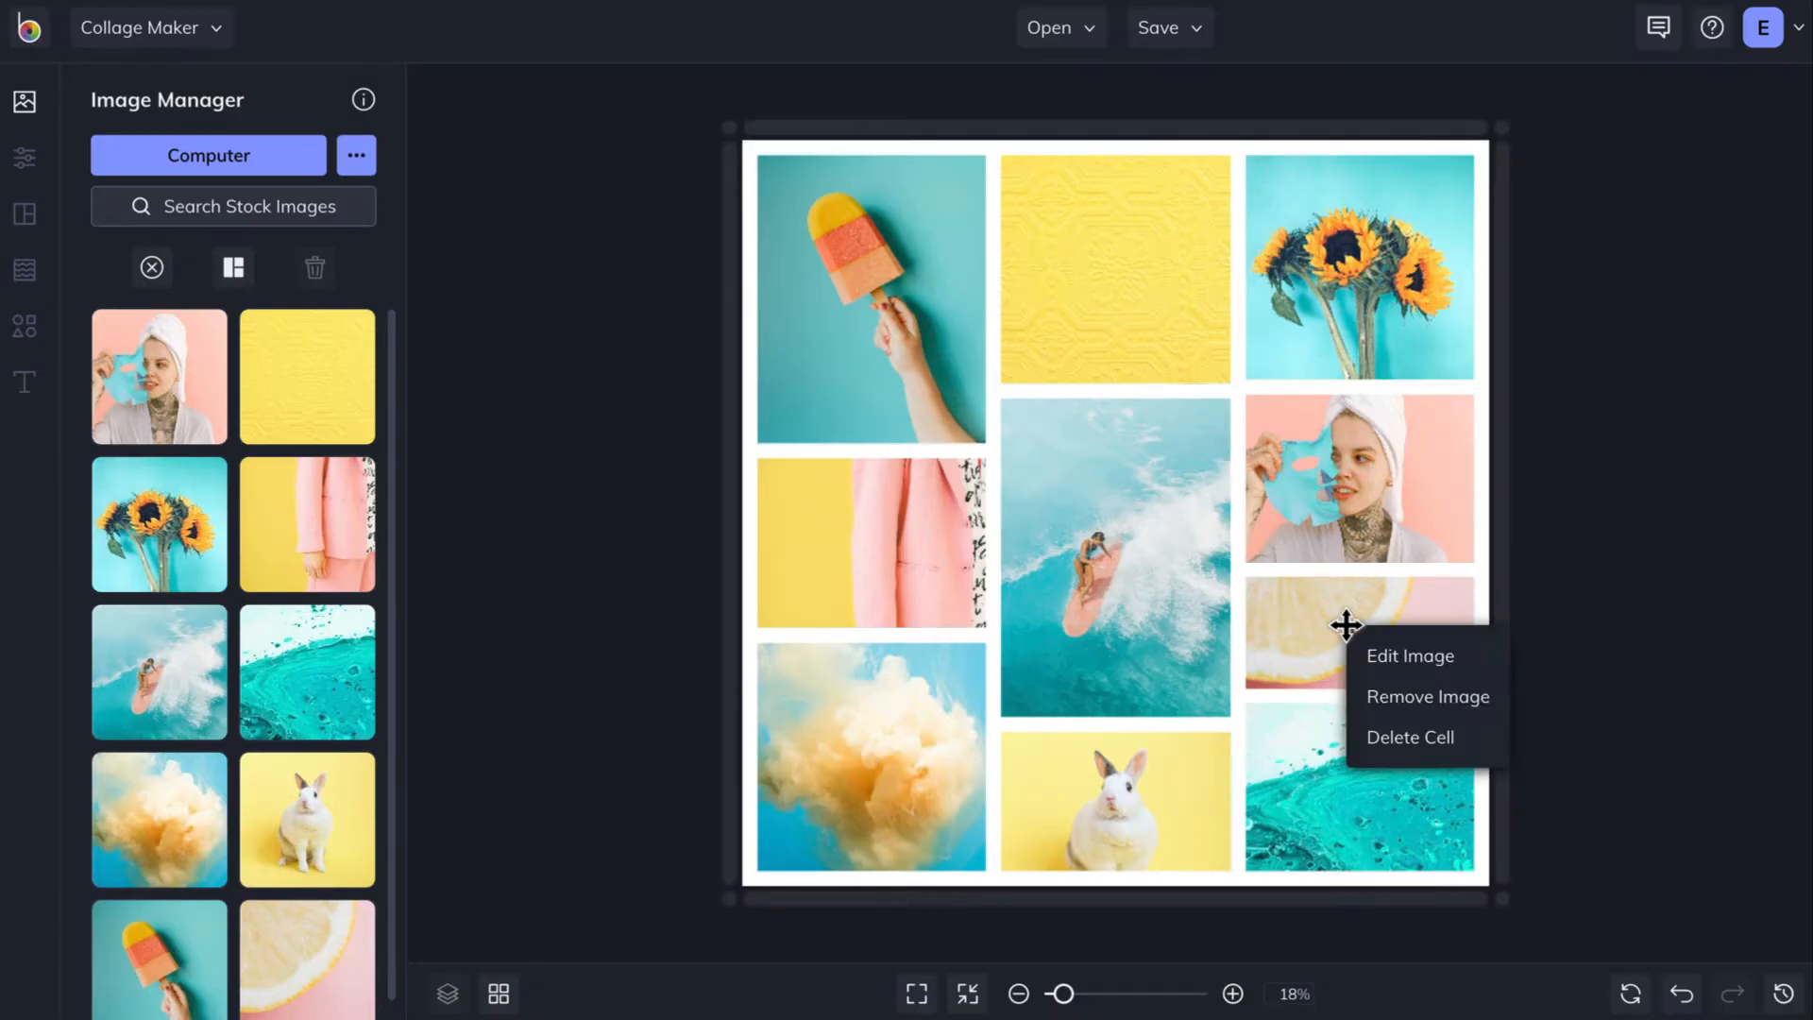
{"action": "mouse_move", "coordinate": [1467, 751]}
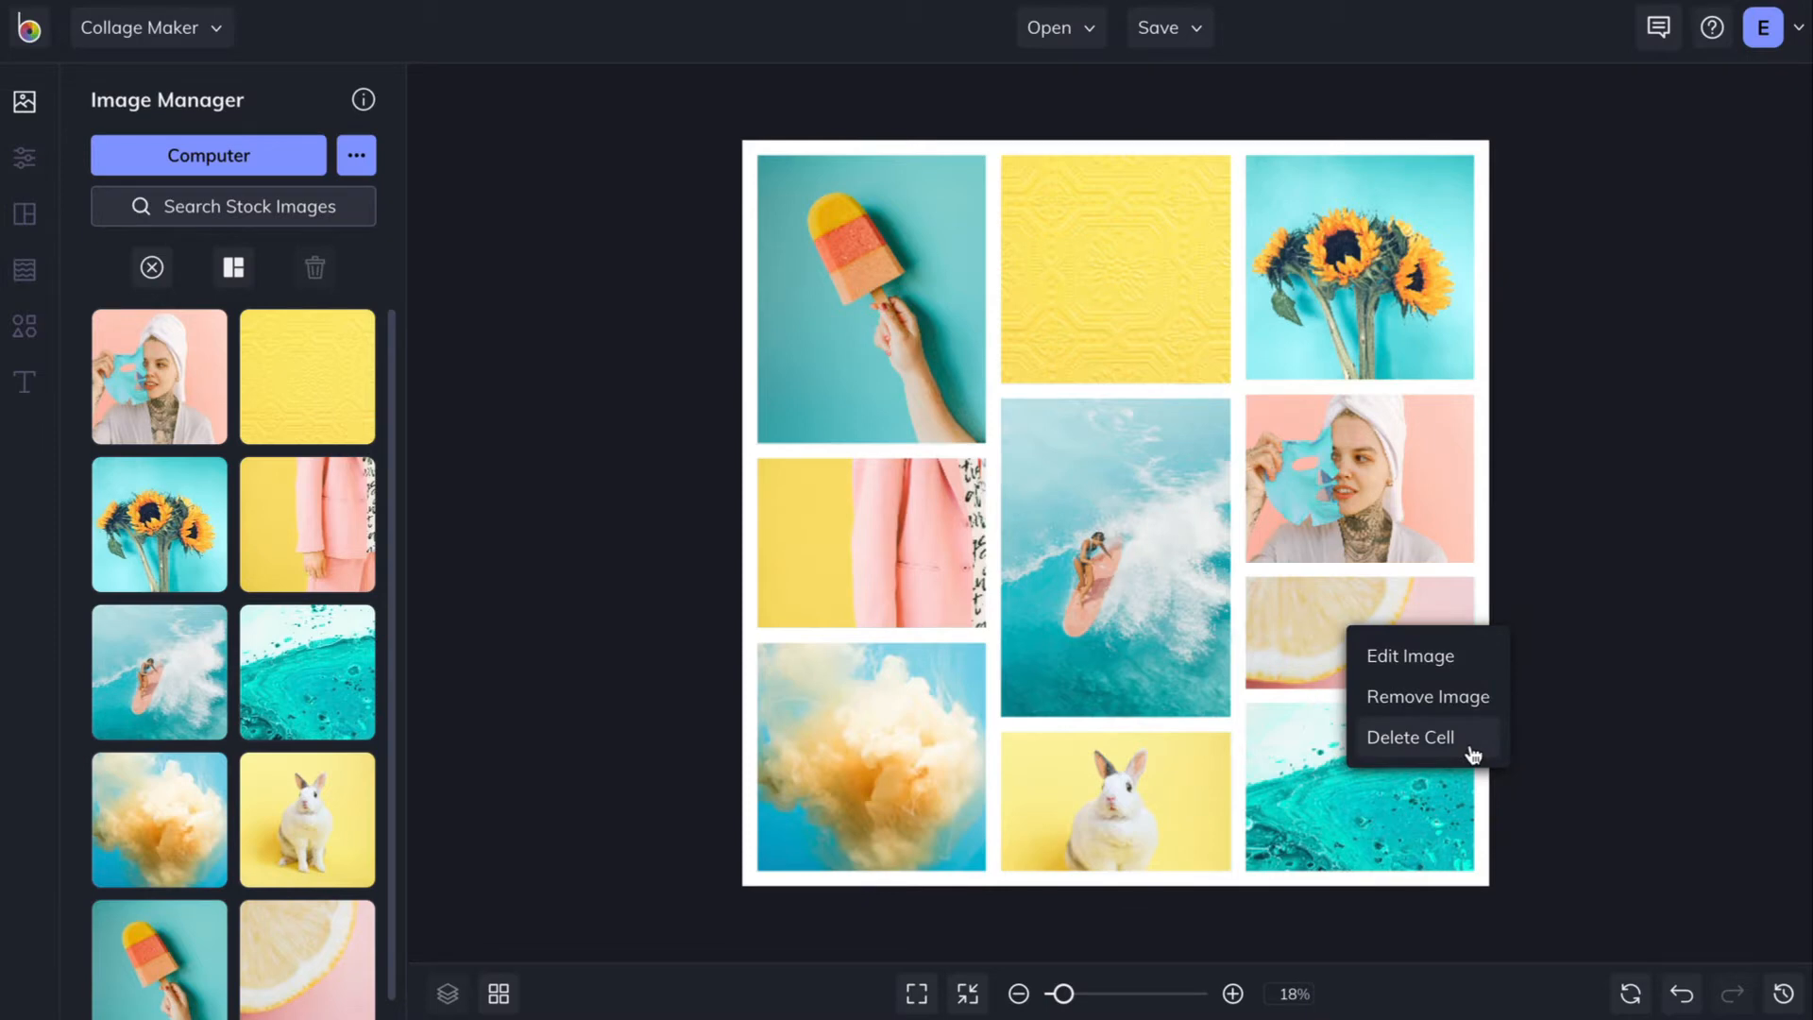
{"action": "left_click", "coordinate": [1408, 737]}
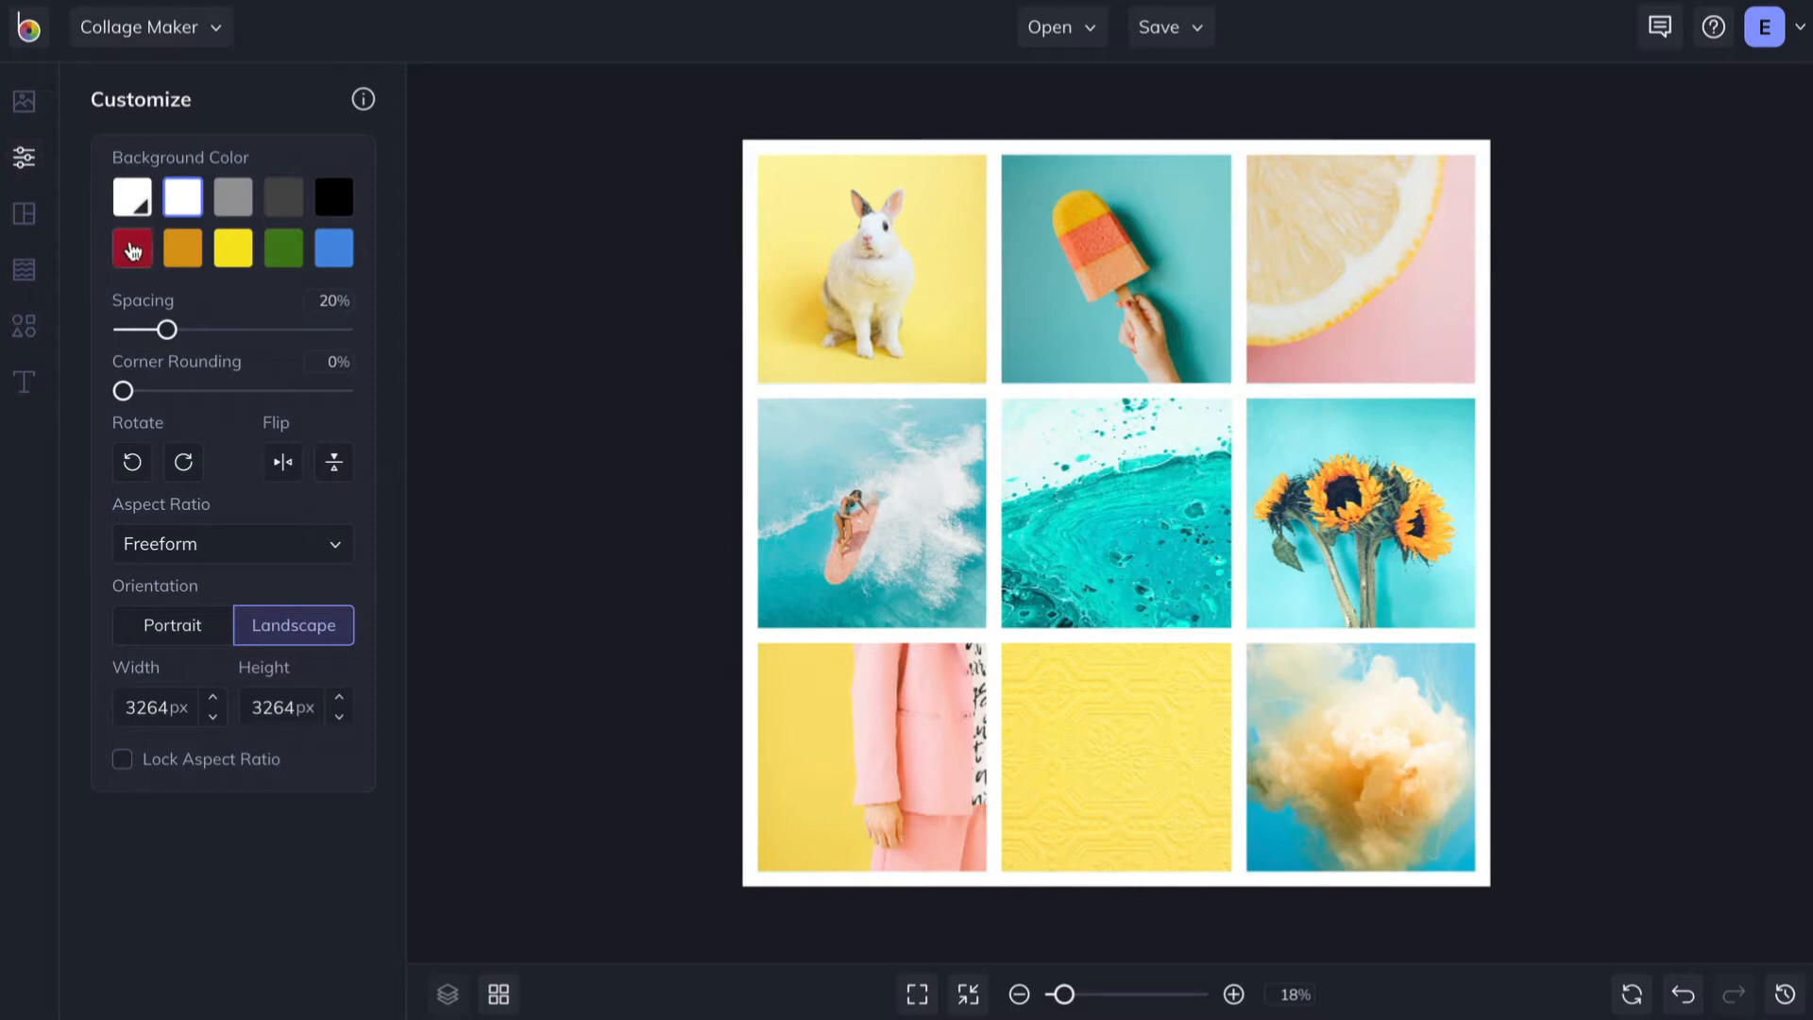
{"action": "left_click", "coordinate": [234, 250]}
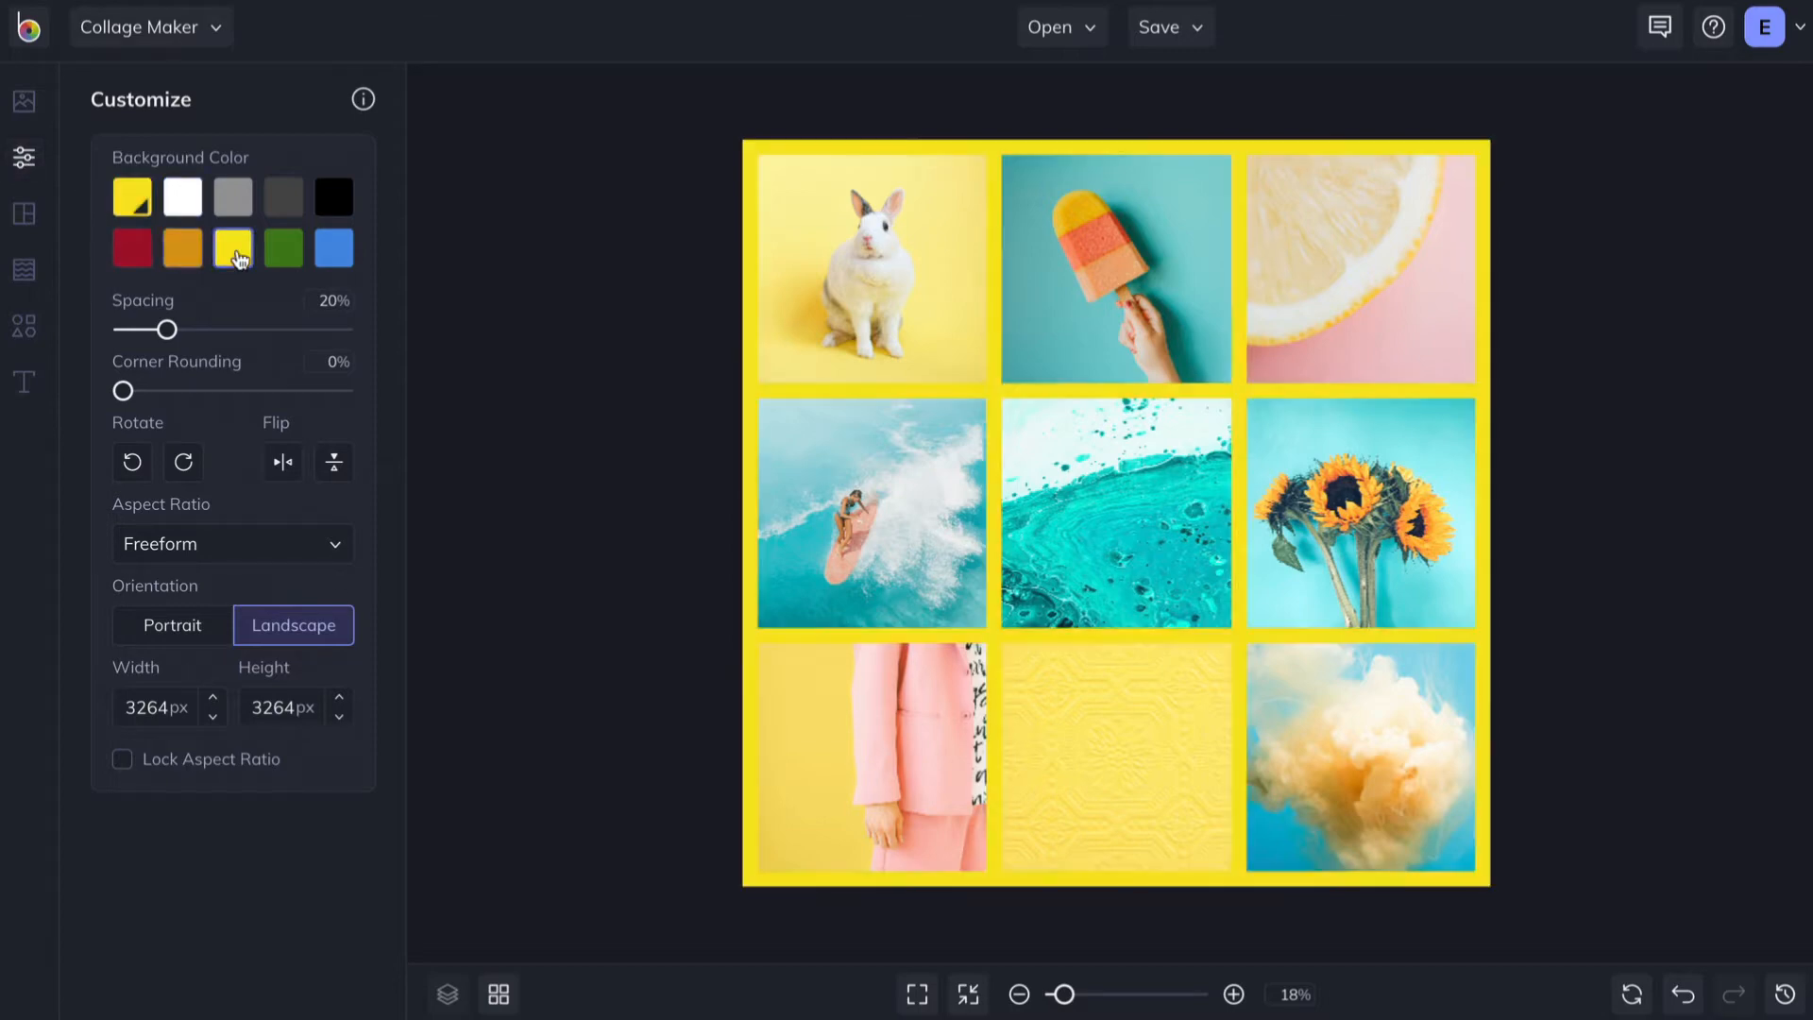
{"action": "left_click", "coordinate": [332, 250]}
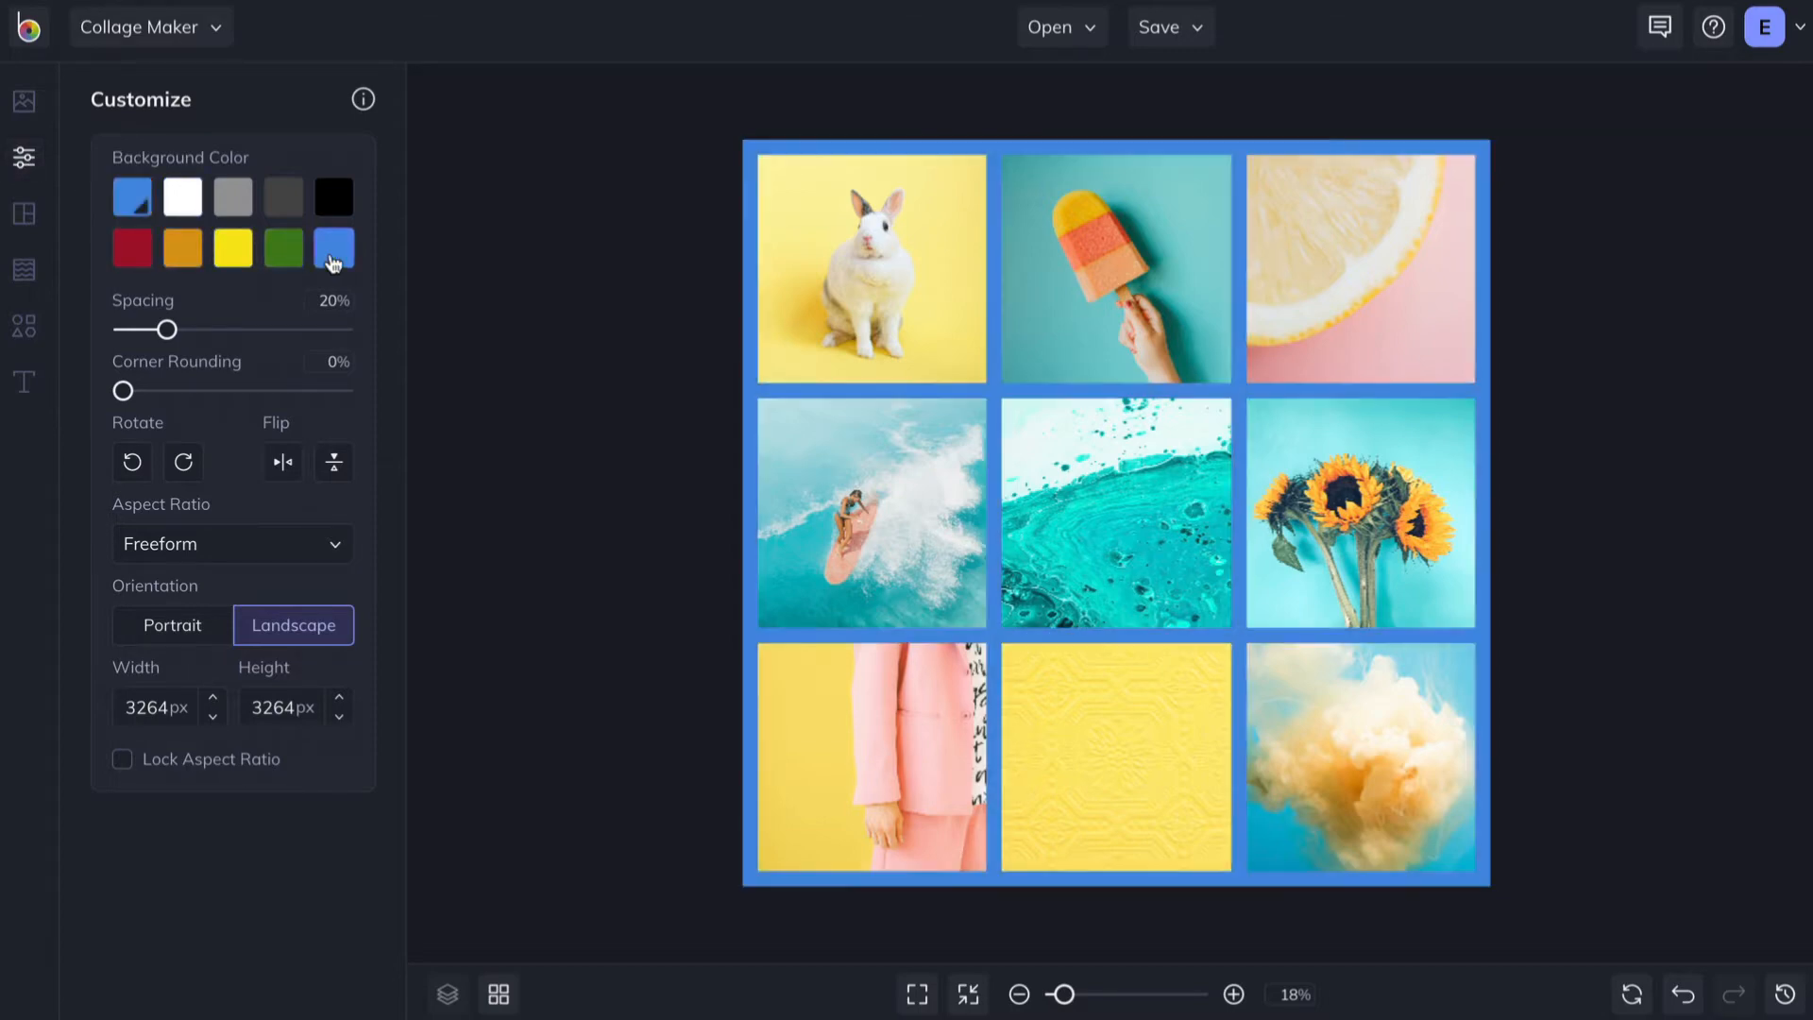
{"action": "left_click", "coordinate": [332, 249]}
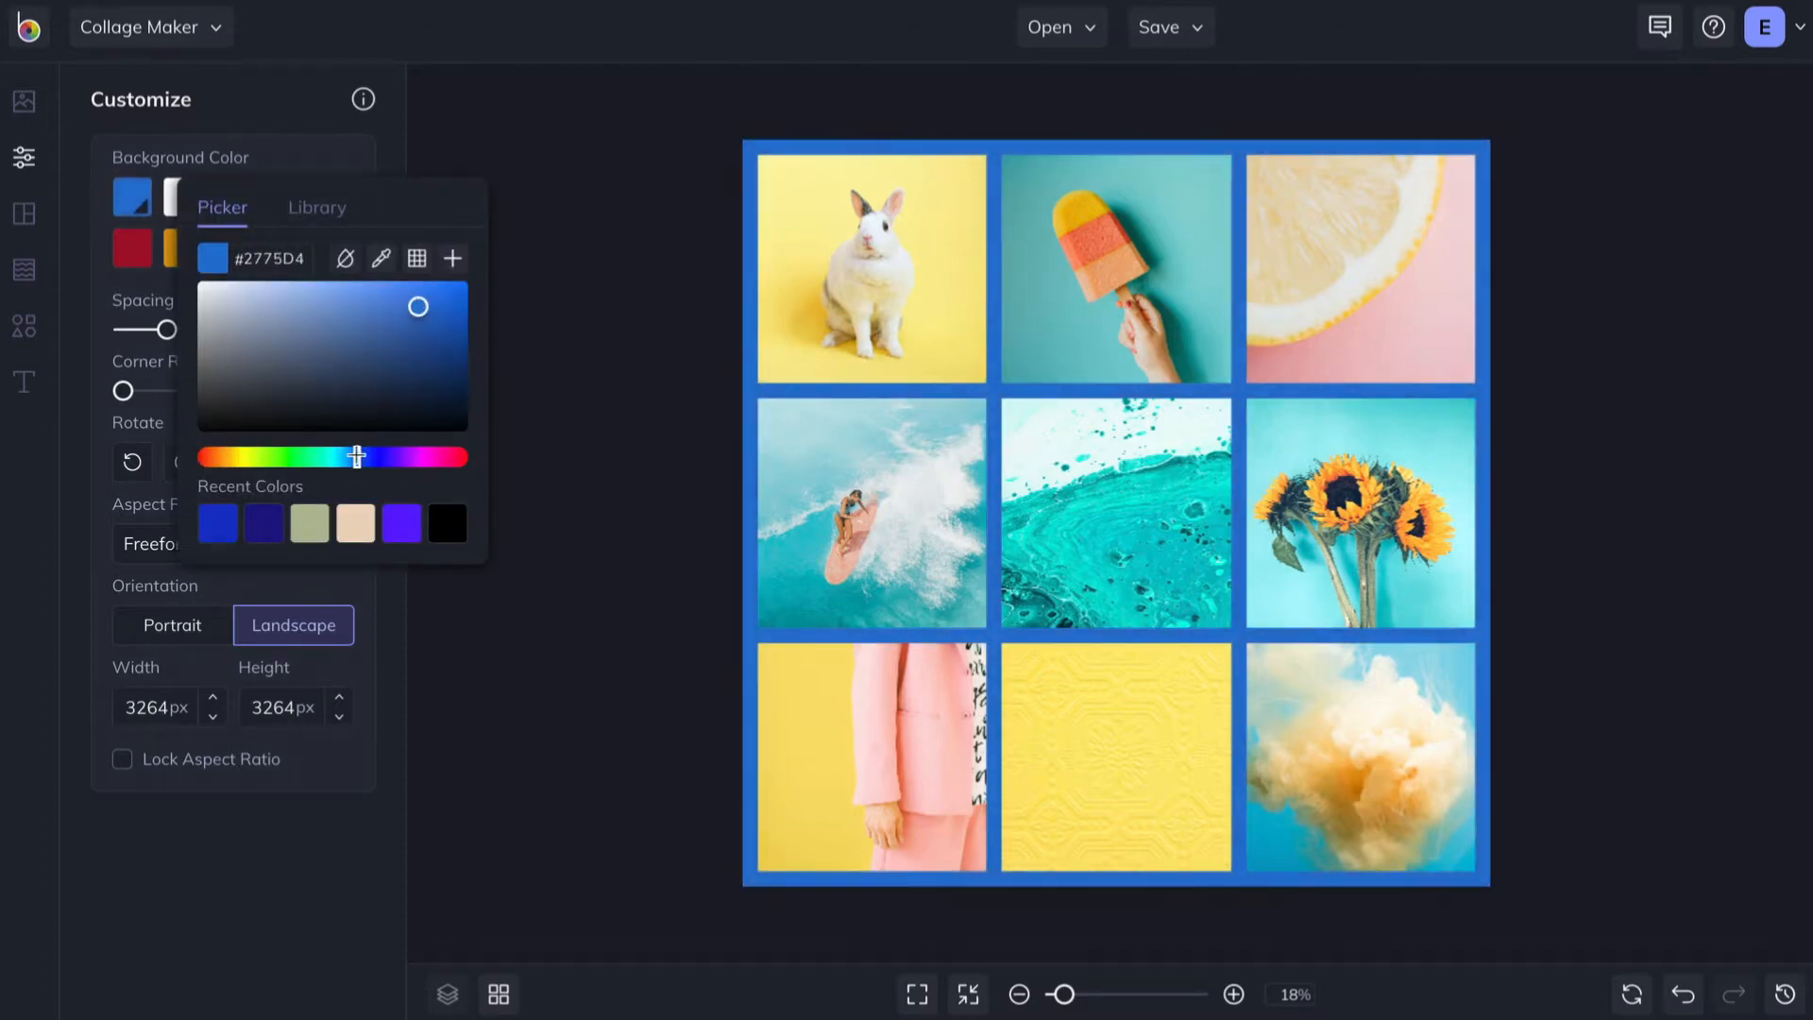
{"action": "left_click", "coordinate": [184, 198]}
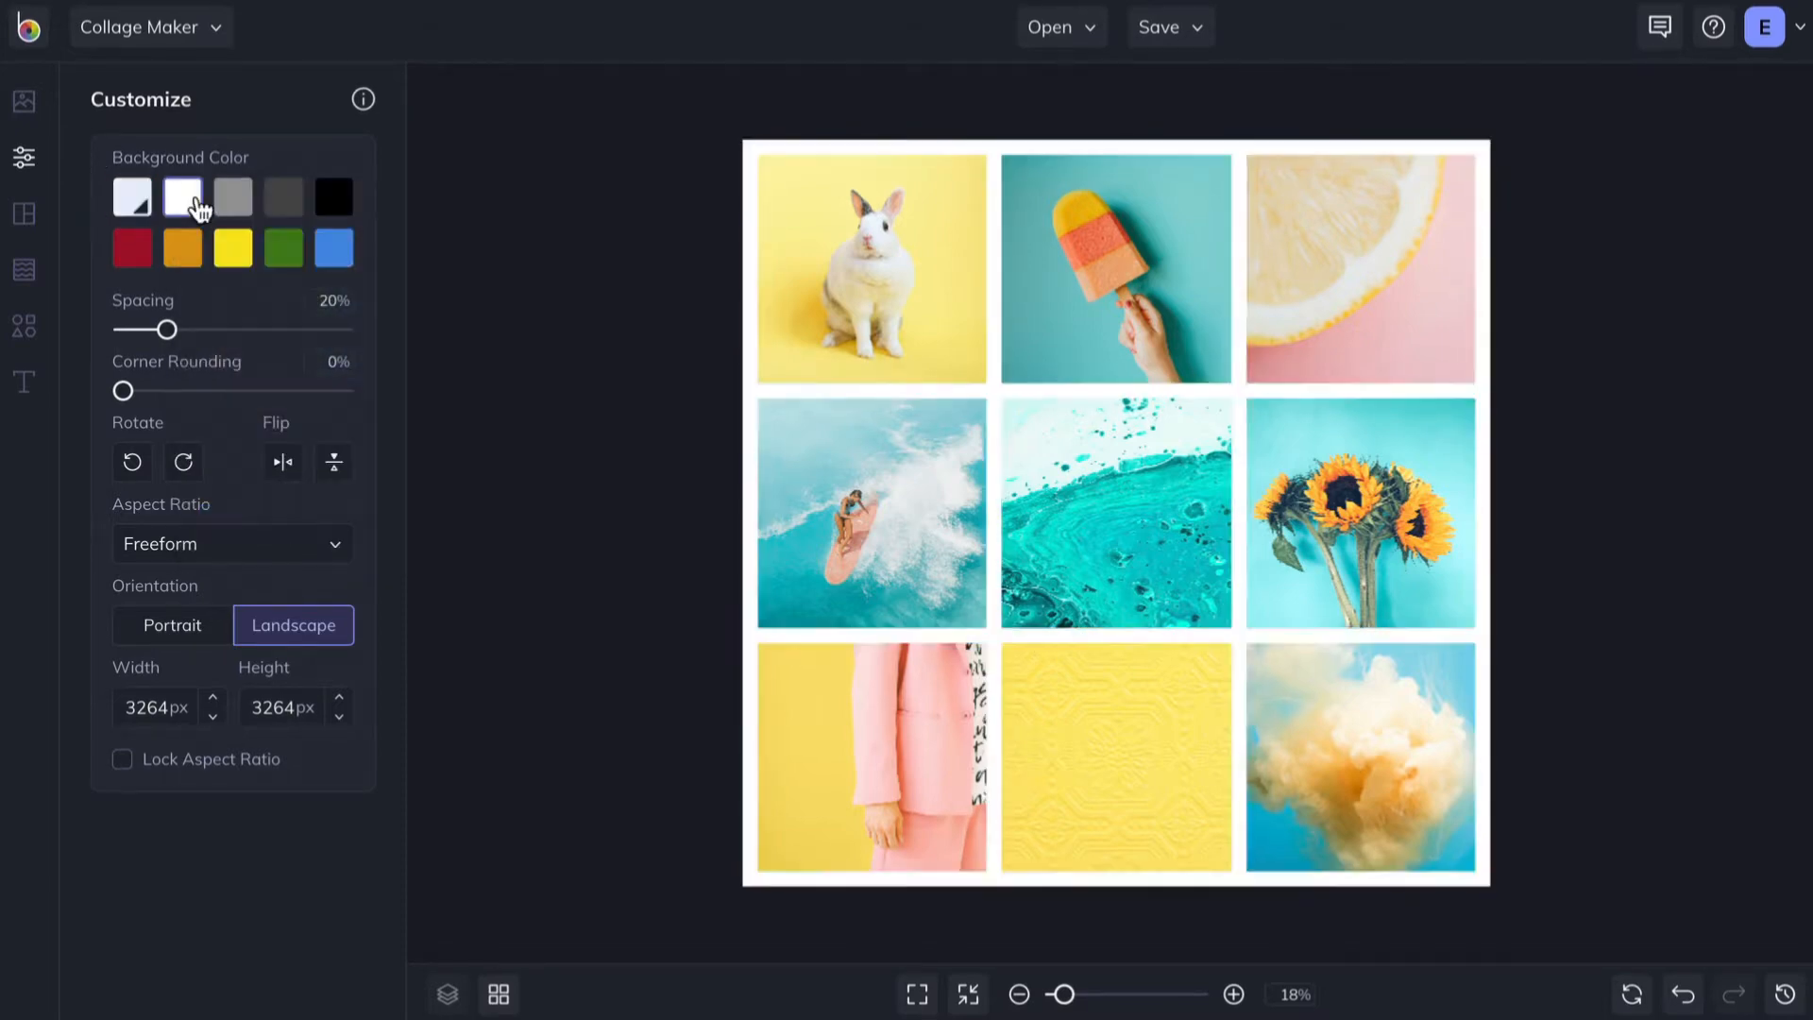
- Adjust the photo spacing up and settle it around 30%
{"action": "left_click_drag", "start_coordinate": [163, 329], "coordinate": [225, 329]}
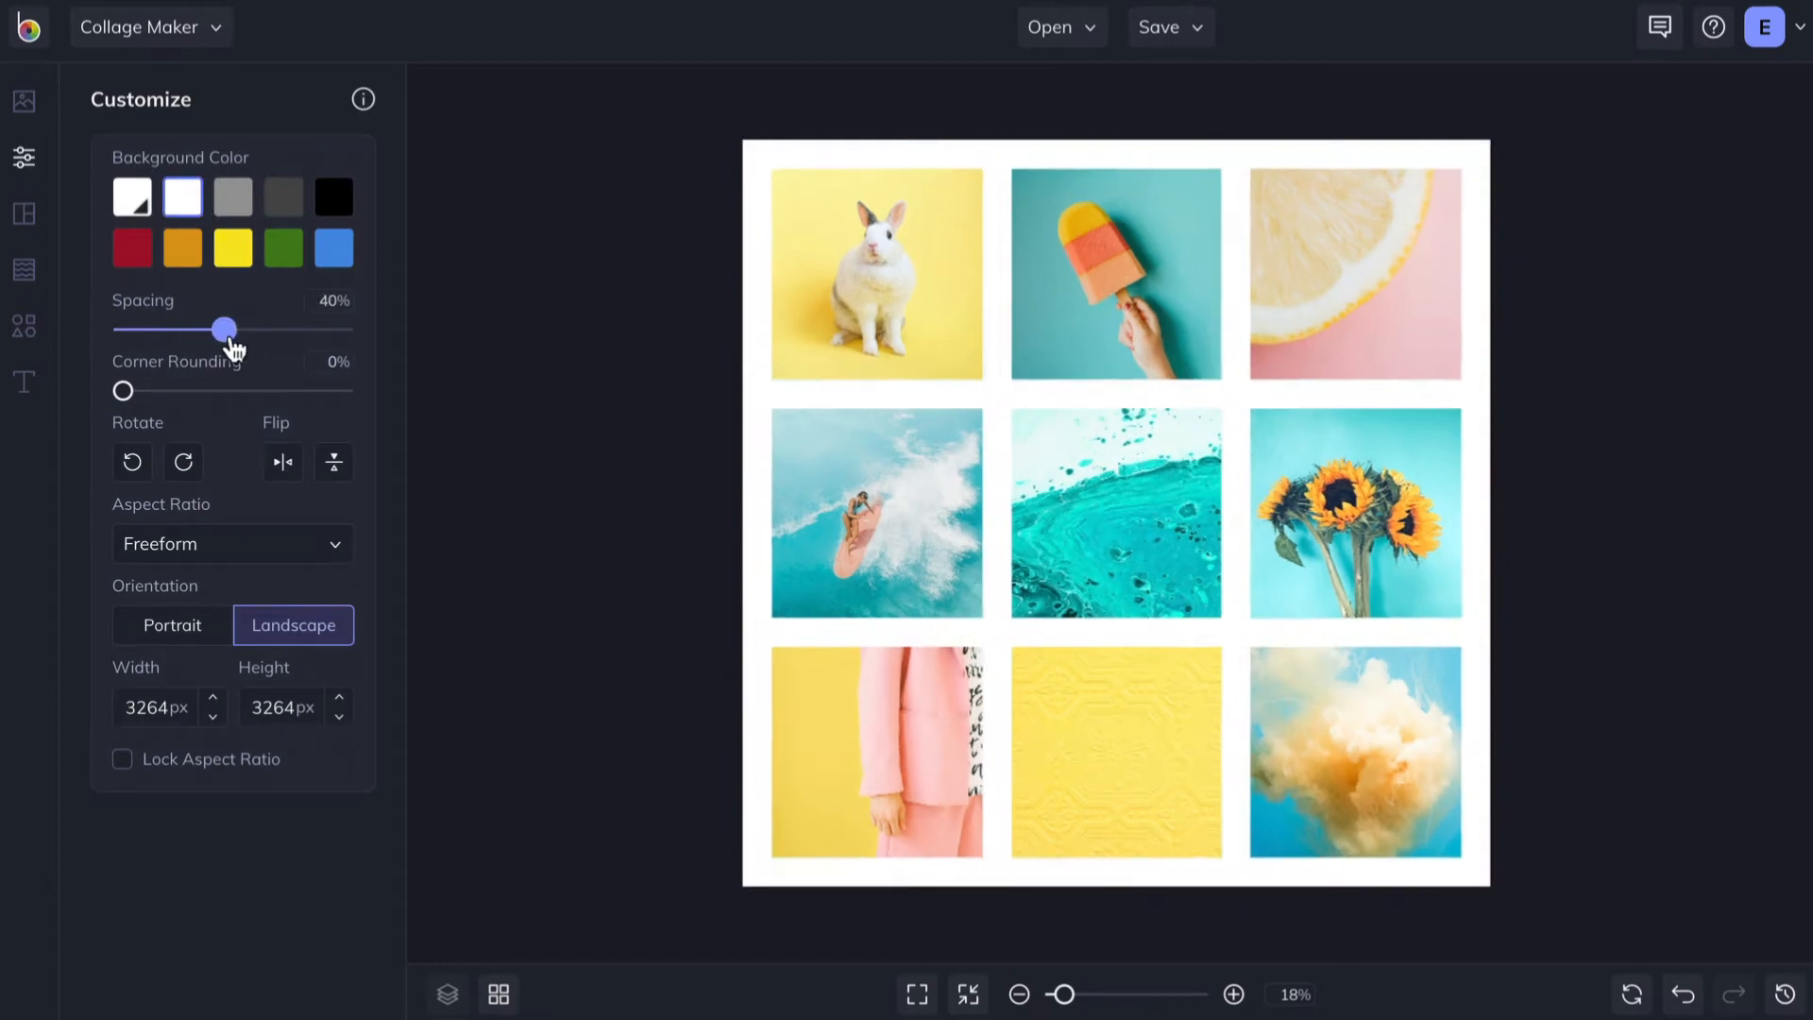
{"action": "left_click_drag", "start_coordinate": [222, 328], "coordinate": [226, 328]}
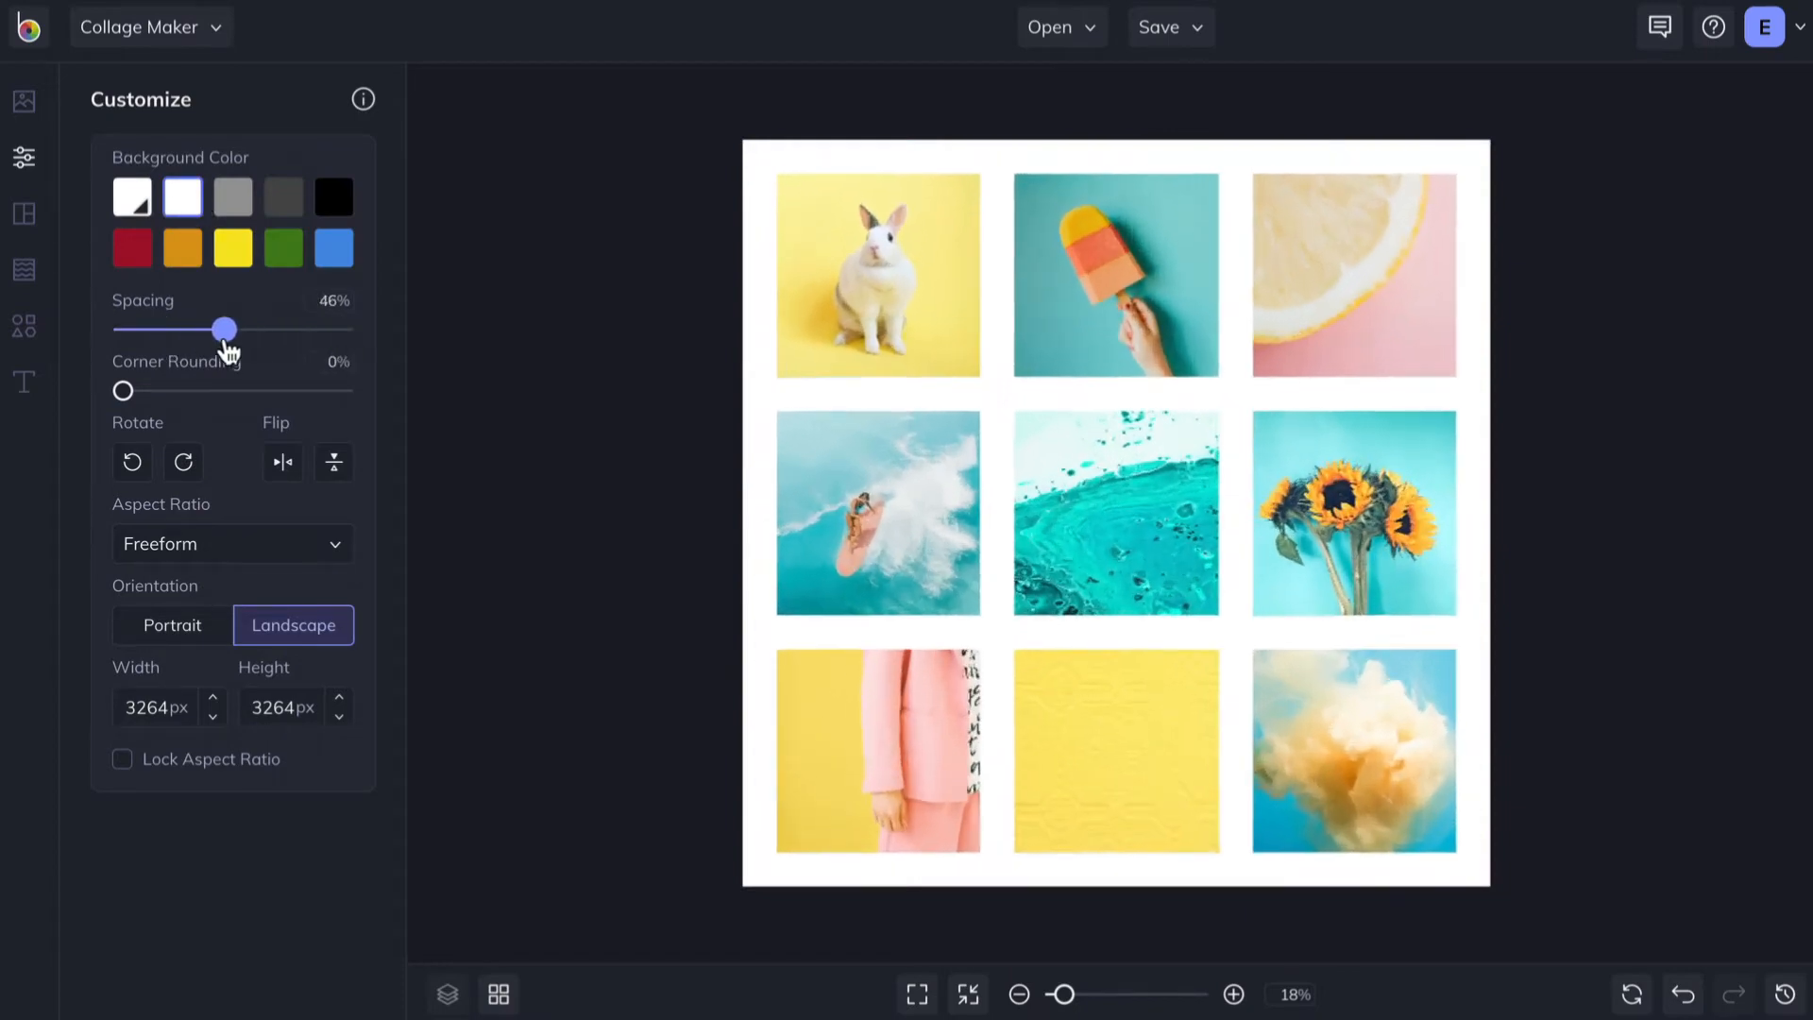
{"action": "left_click_drag", "start_coordinate": [225, 329], "coordinate": [174, 328]}
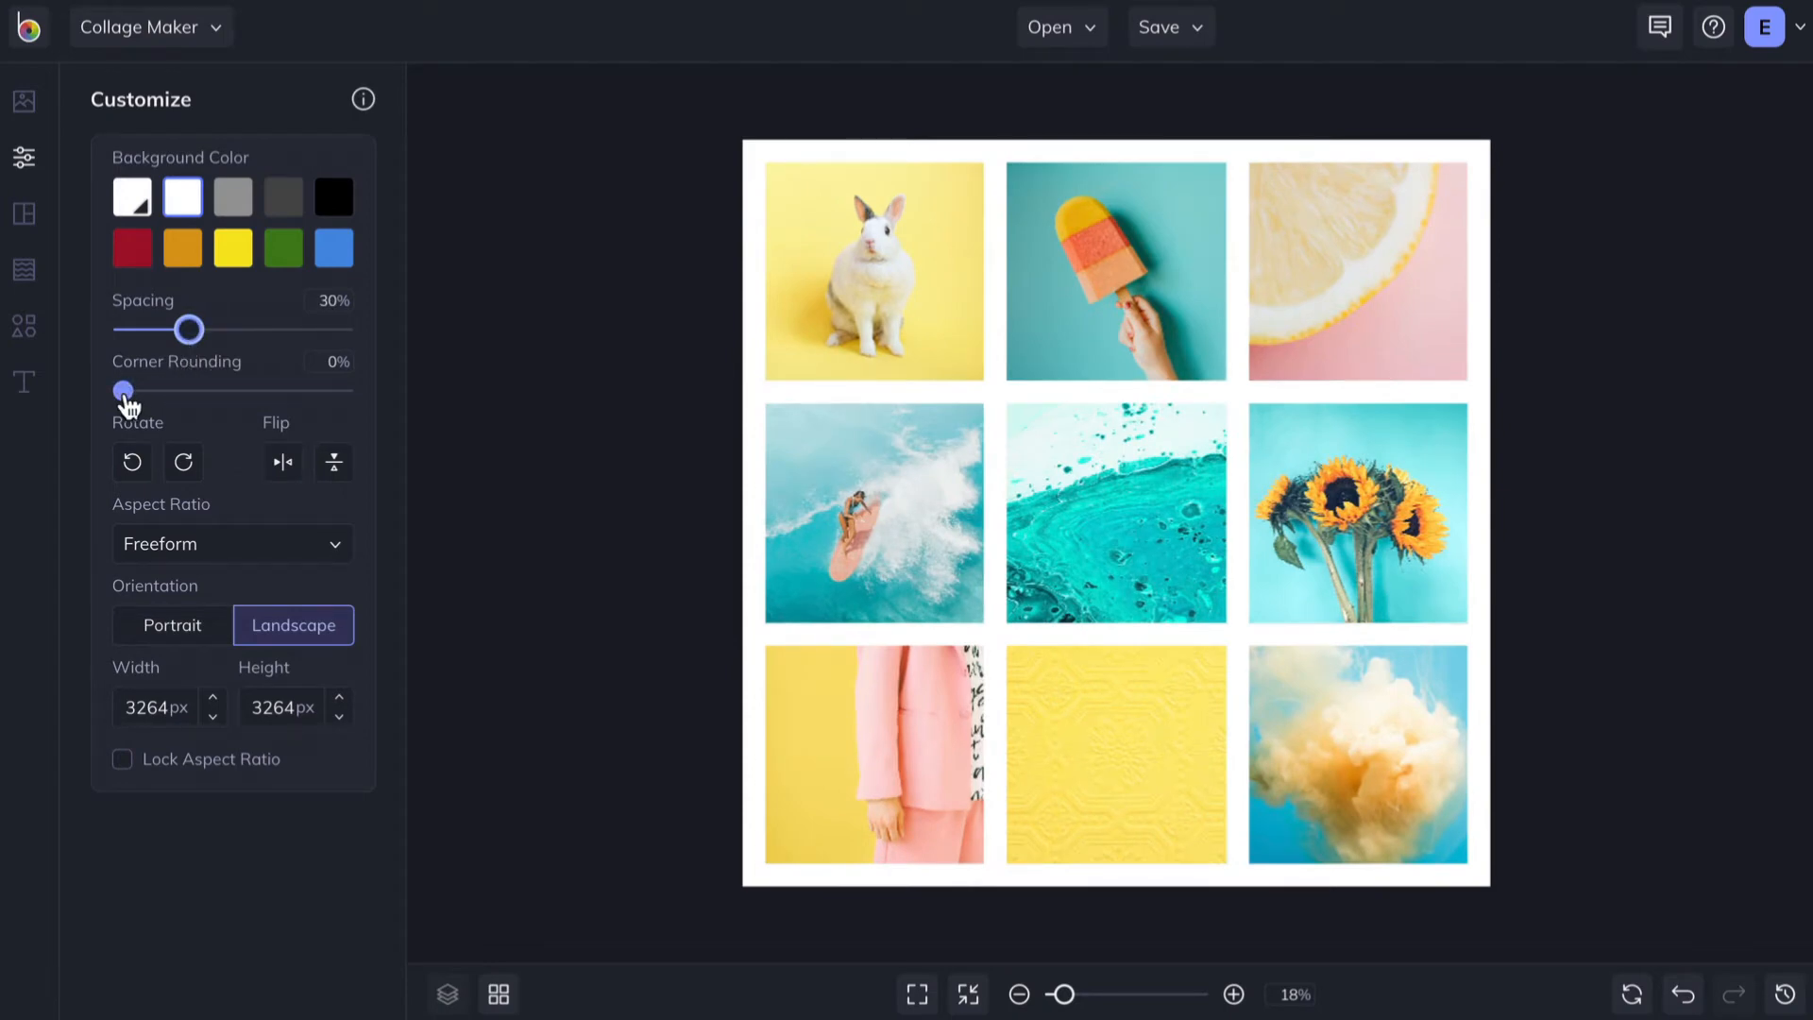
- Round corners to 100% then back to about 20%, and widen the canvas
{"action": "left_click_drag", "start_coordinate": [125, 389], "coordinate": [350, 389]}
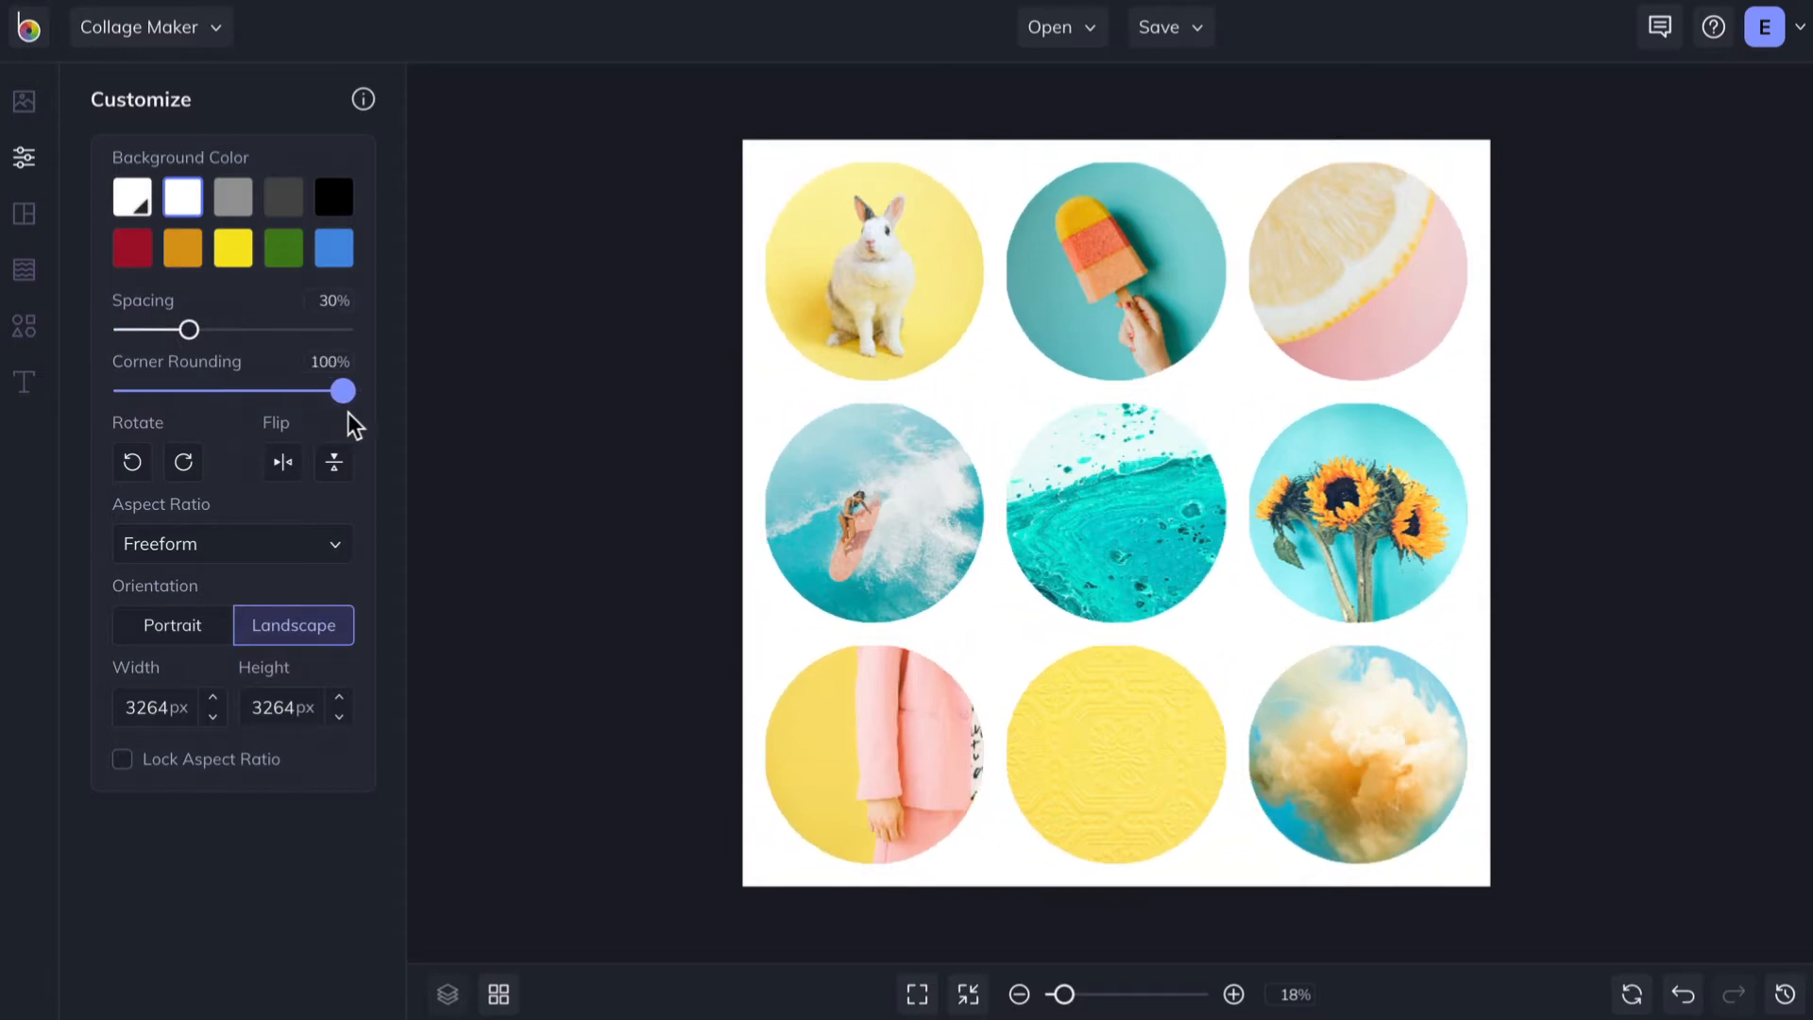
{"action": "left_click_drag", "start_coordinate": [342, 391], "coordinate": [176, 390]}
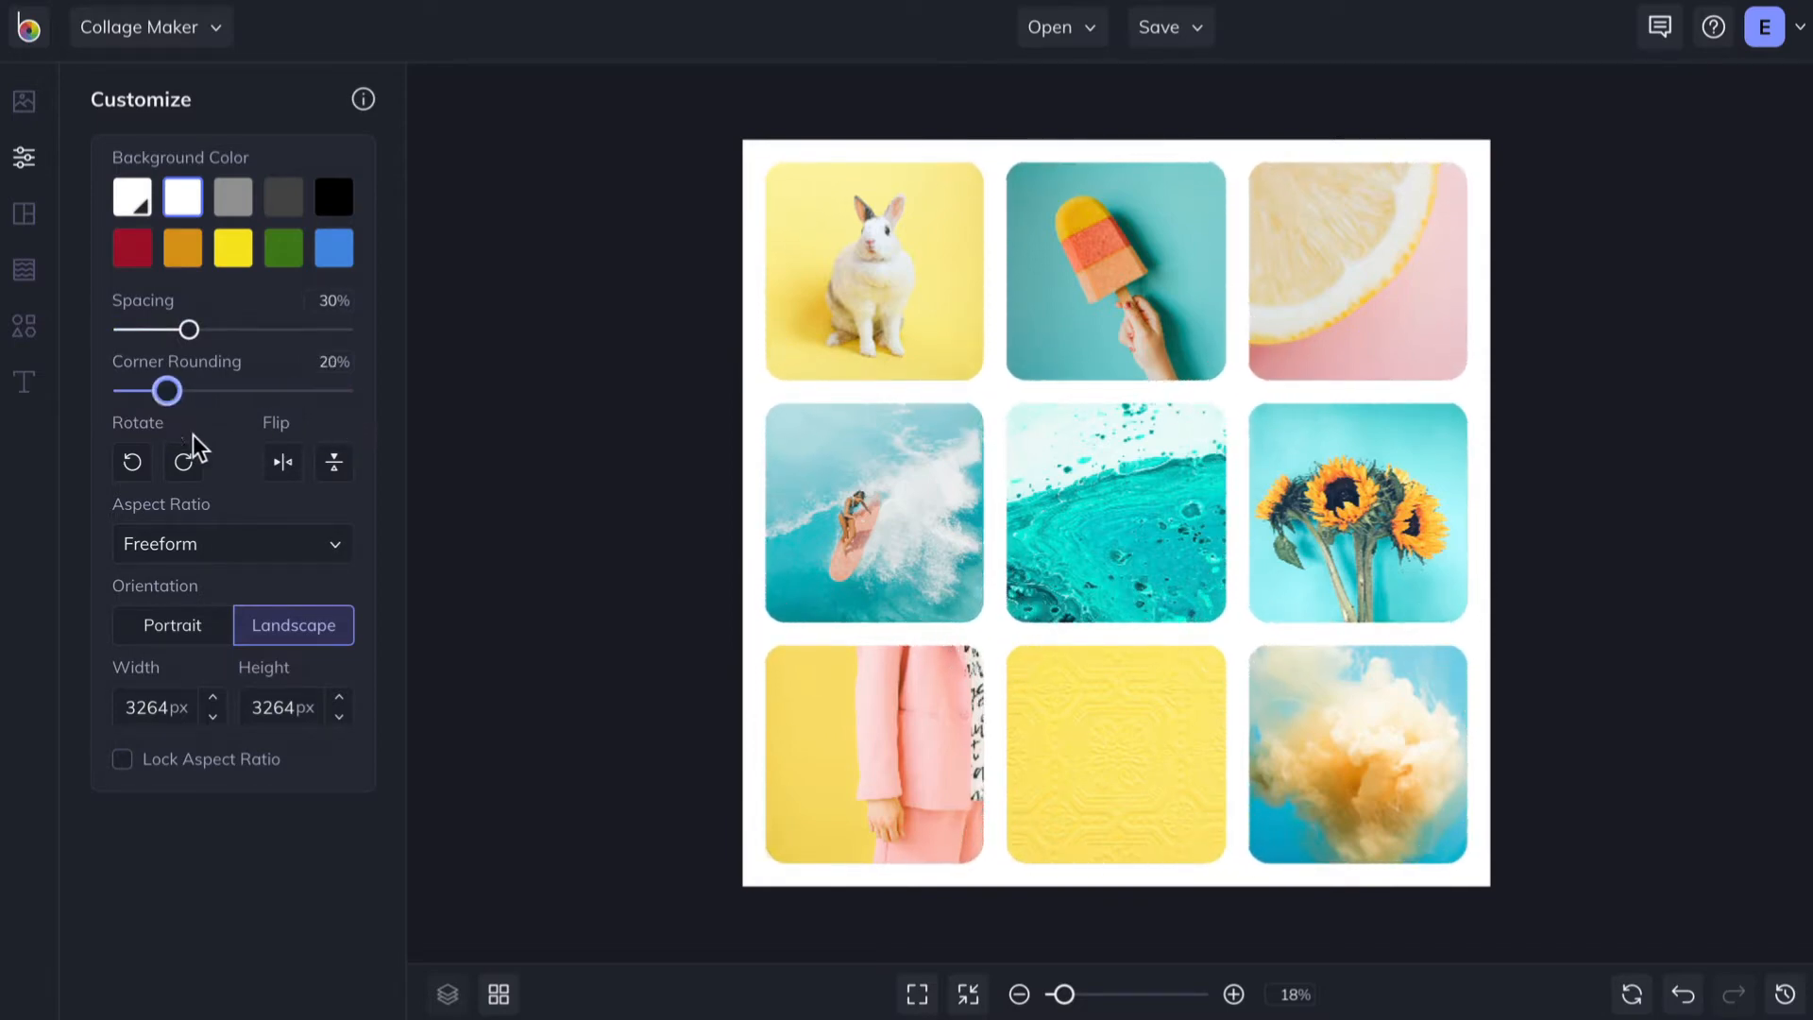
{"action": "left_click_drag", "start_coordinate": [742, 472], "coordinate": [659, 472]}
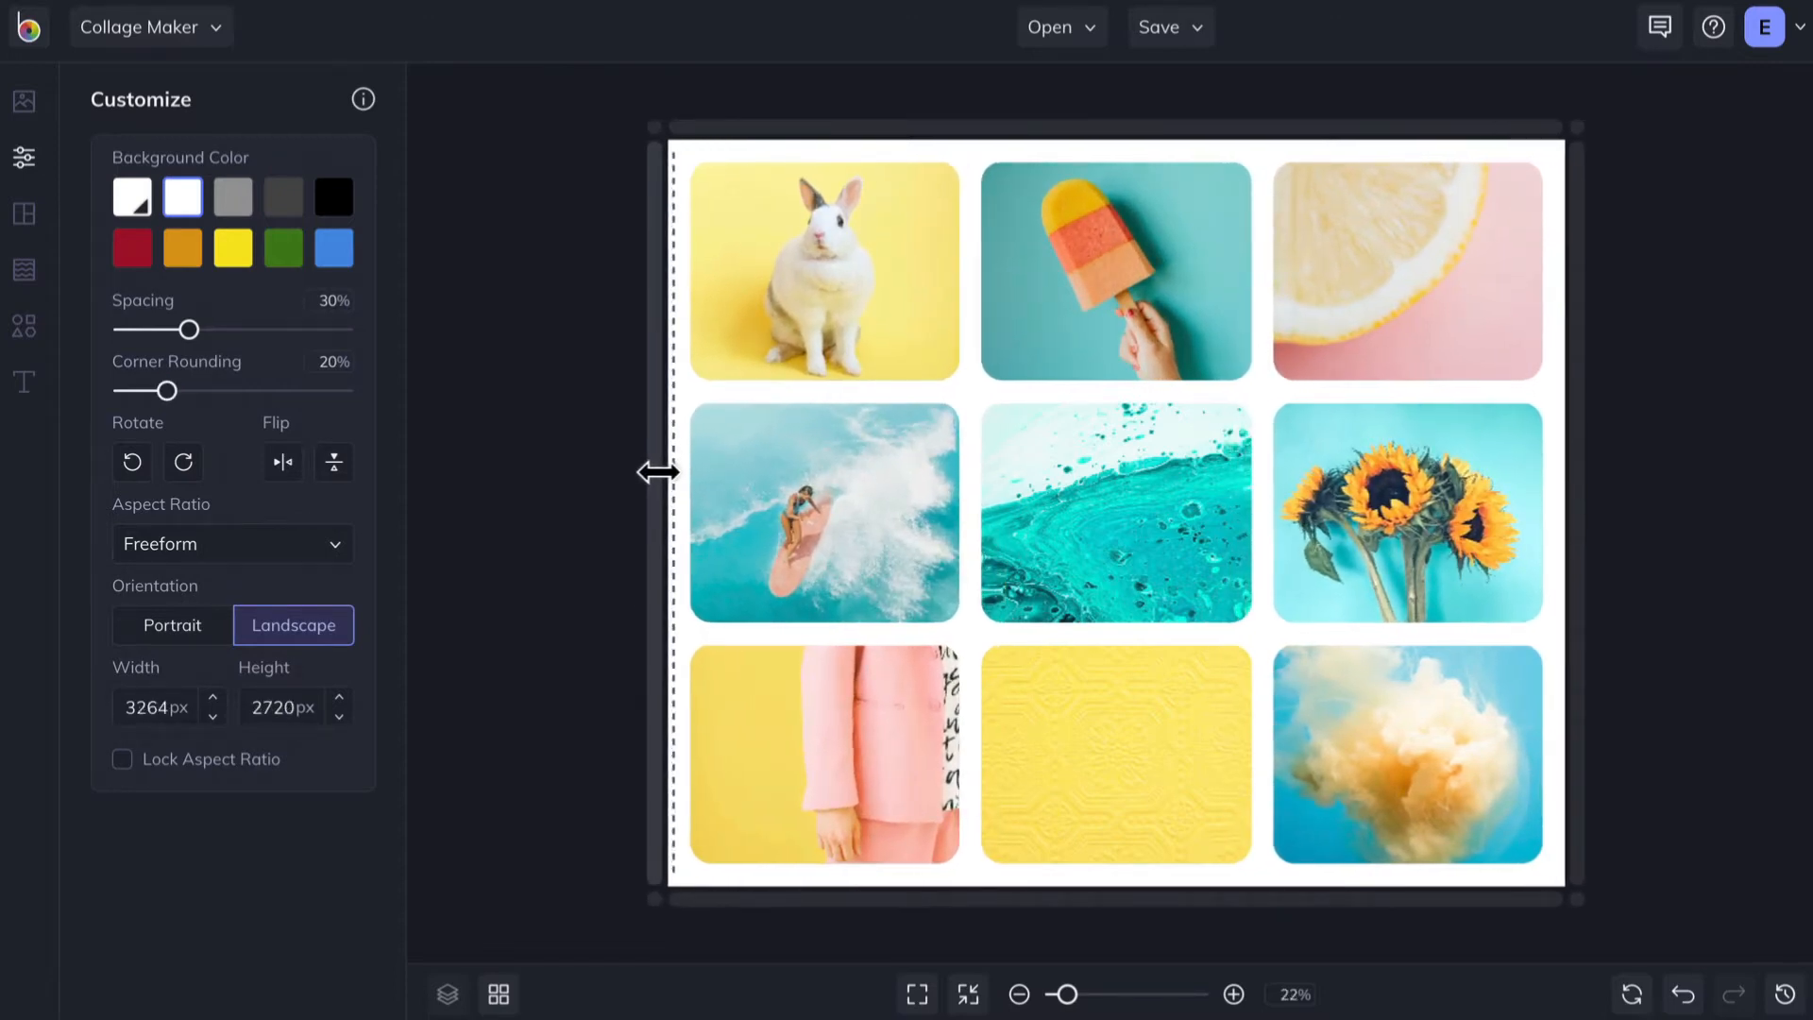
- Set the aspect ratio to Pinterest Pin and the orientation to Portrait
{"action": "left_click", "coordinate": [234, 544]}
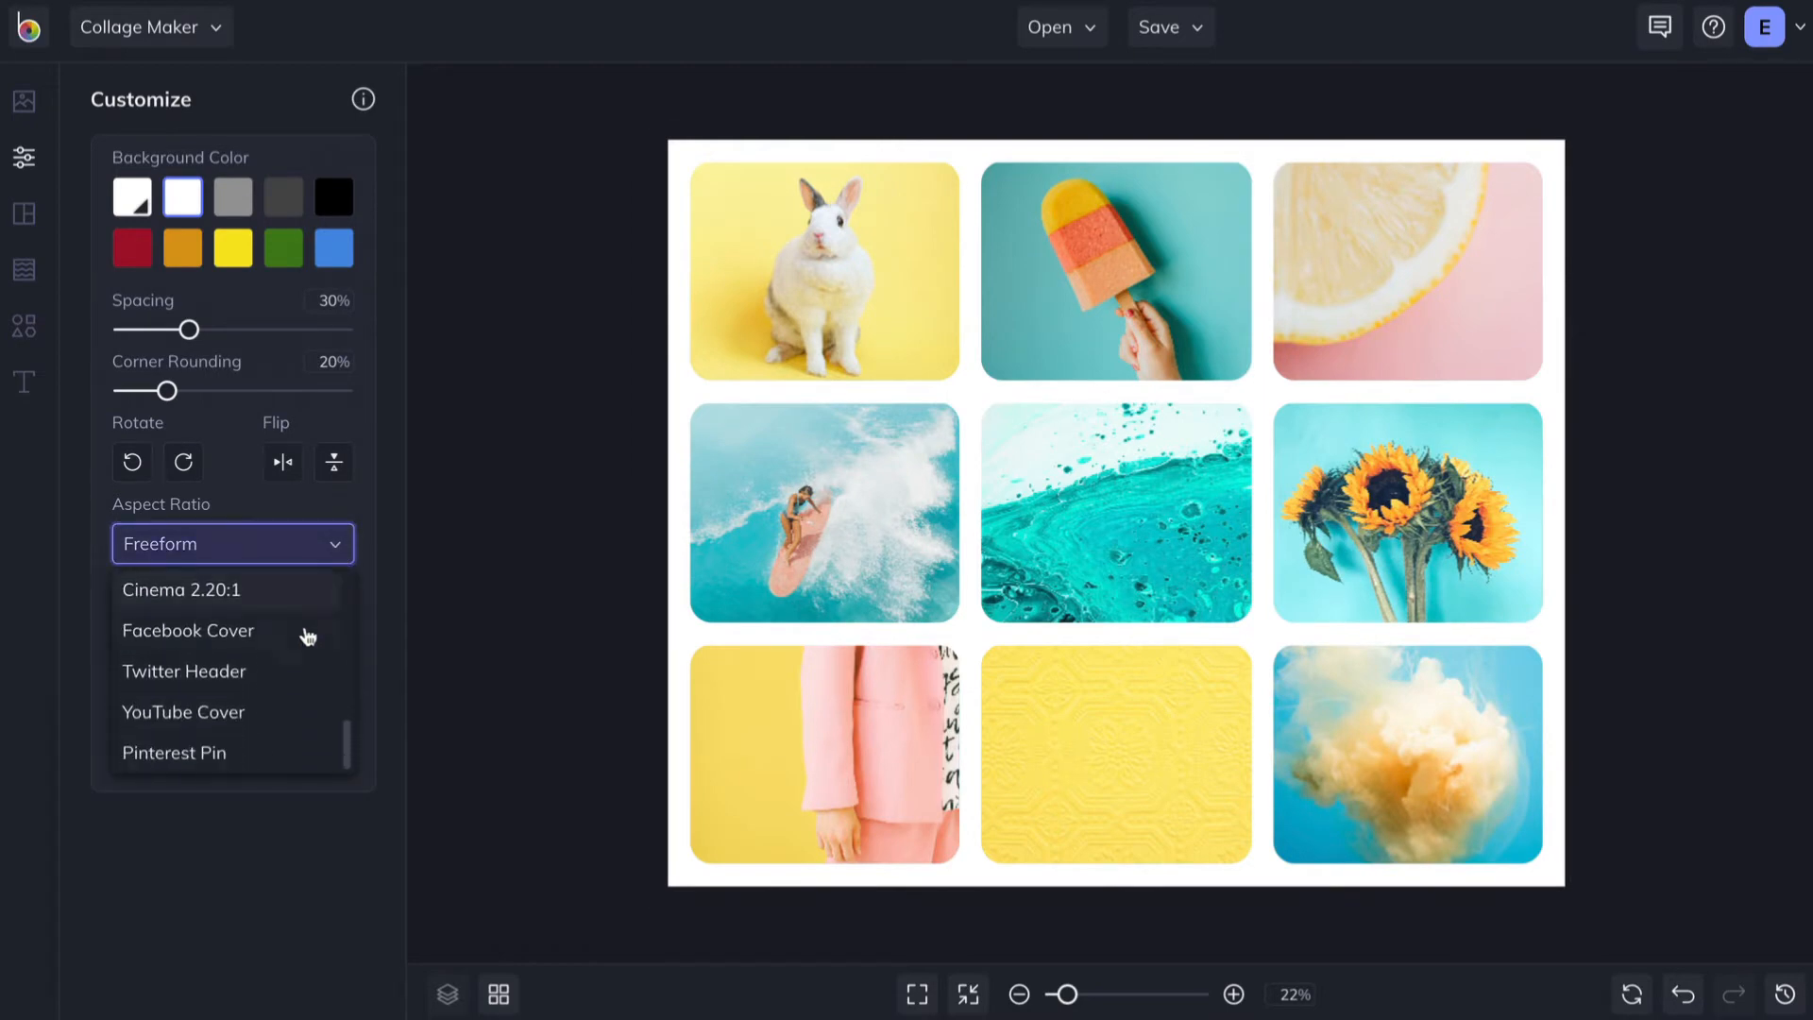
{"action": "left_click", "coordinate": [173, 751]}
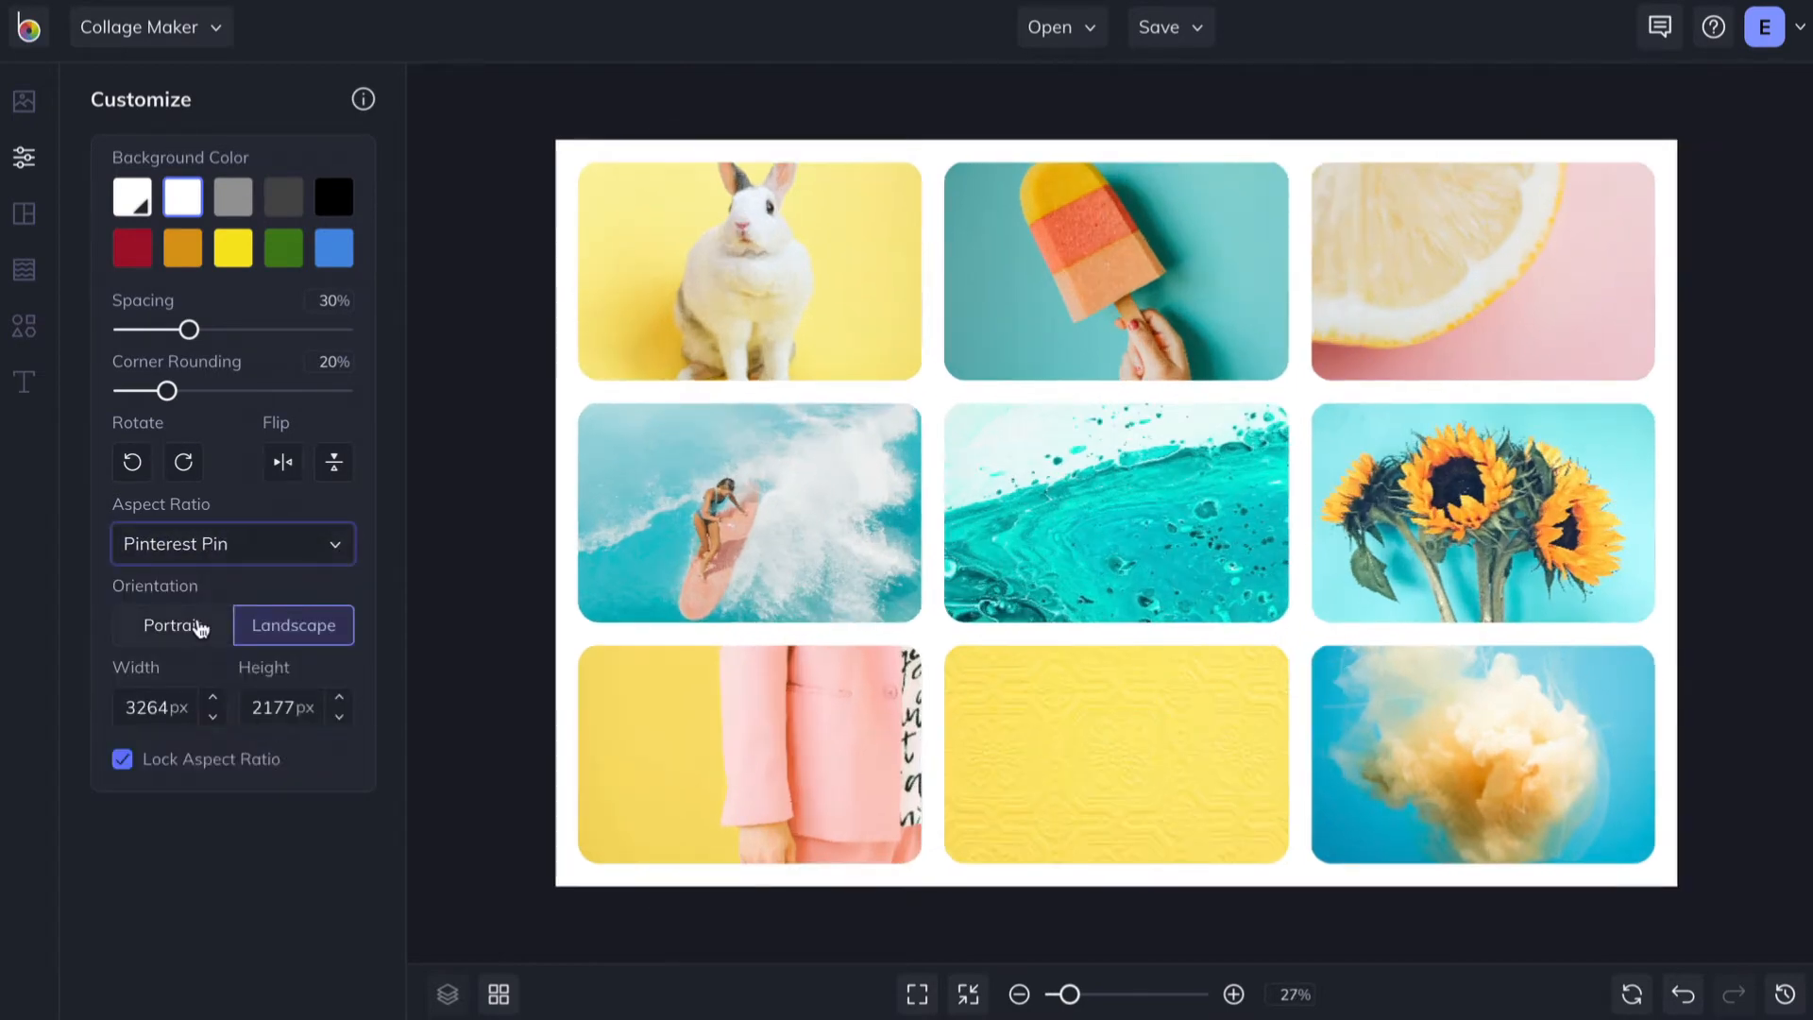
{"action": "left_click", "coordinate": [172, 625]}
{"action": "type", "text": "1500"}
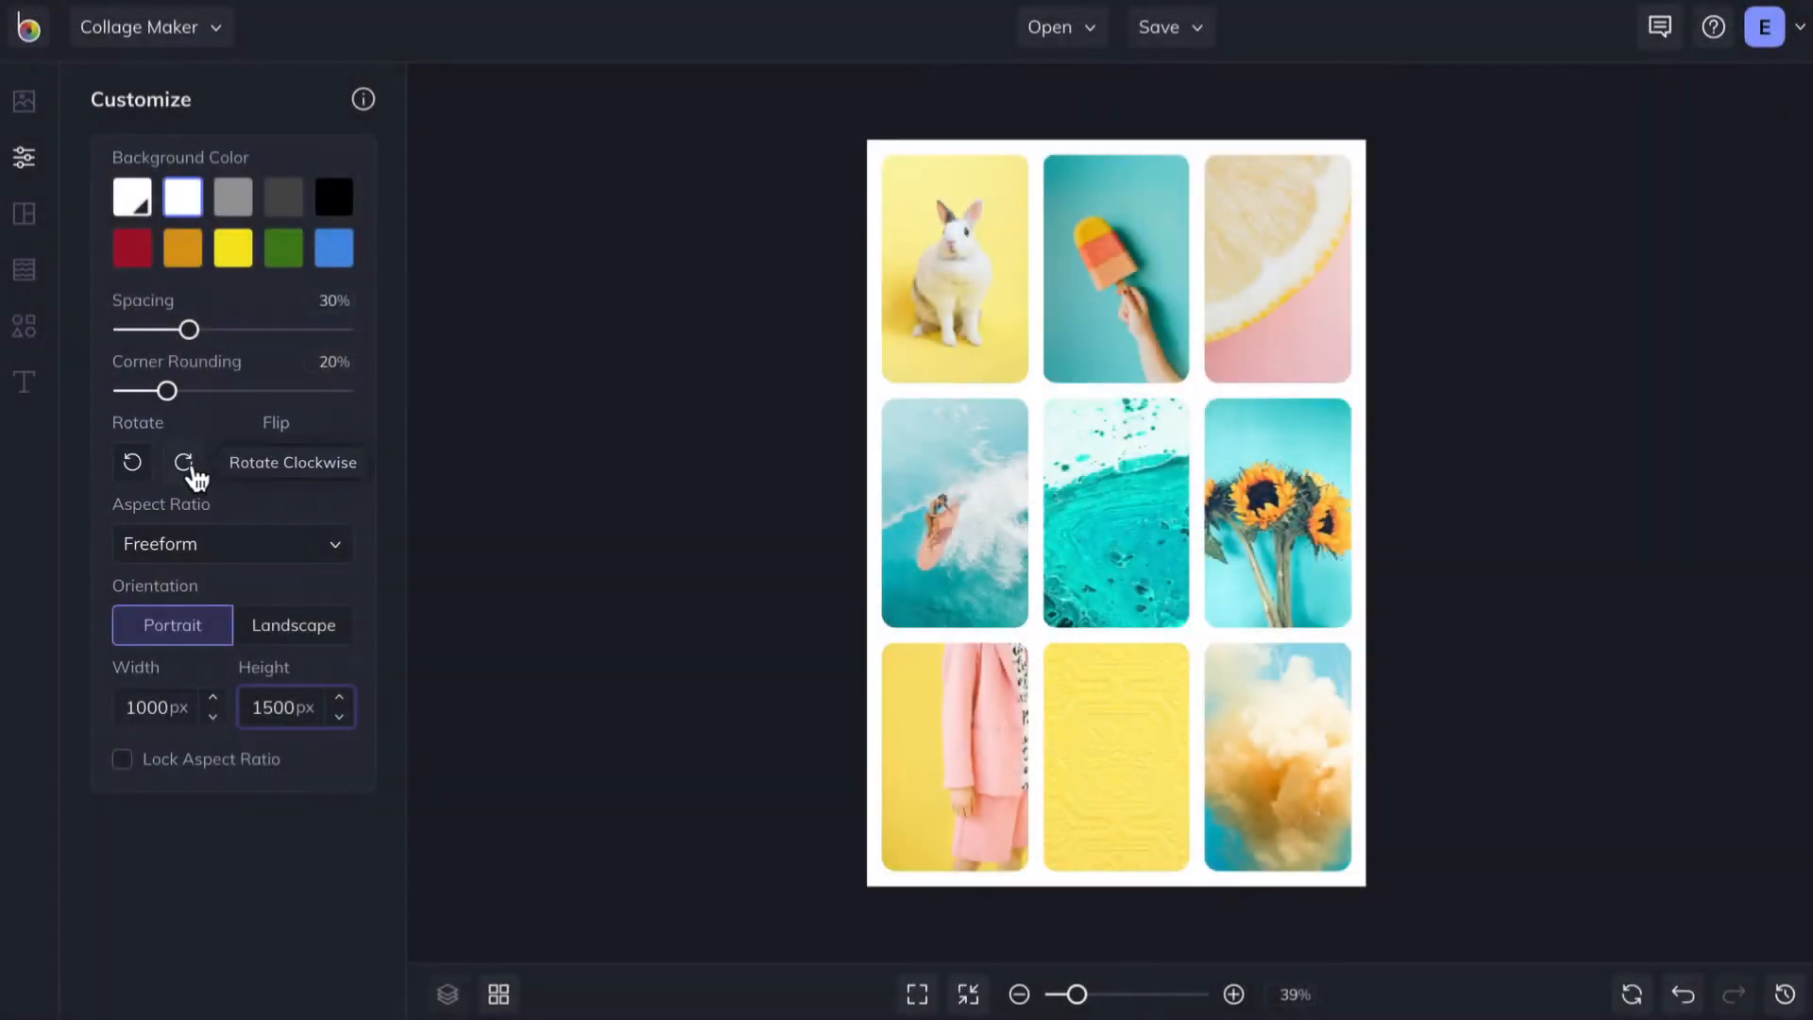
{"action": "left_click", "coordinate": [332, 463]}
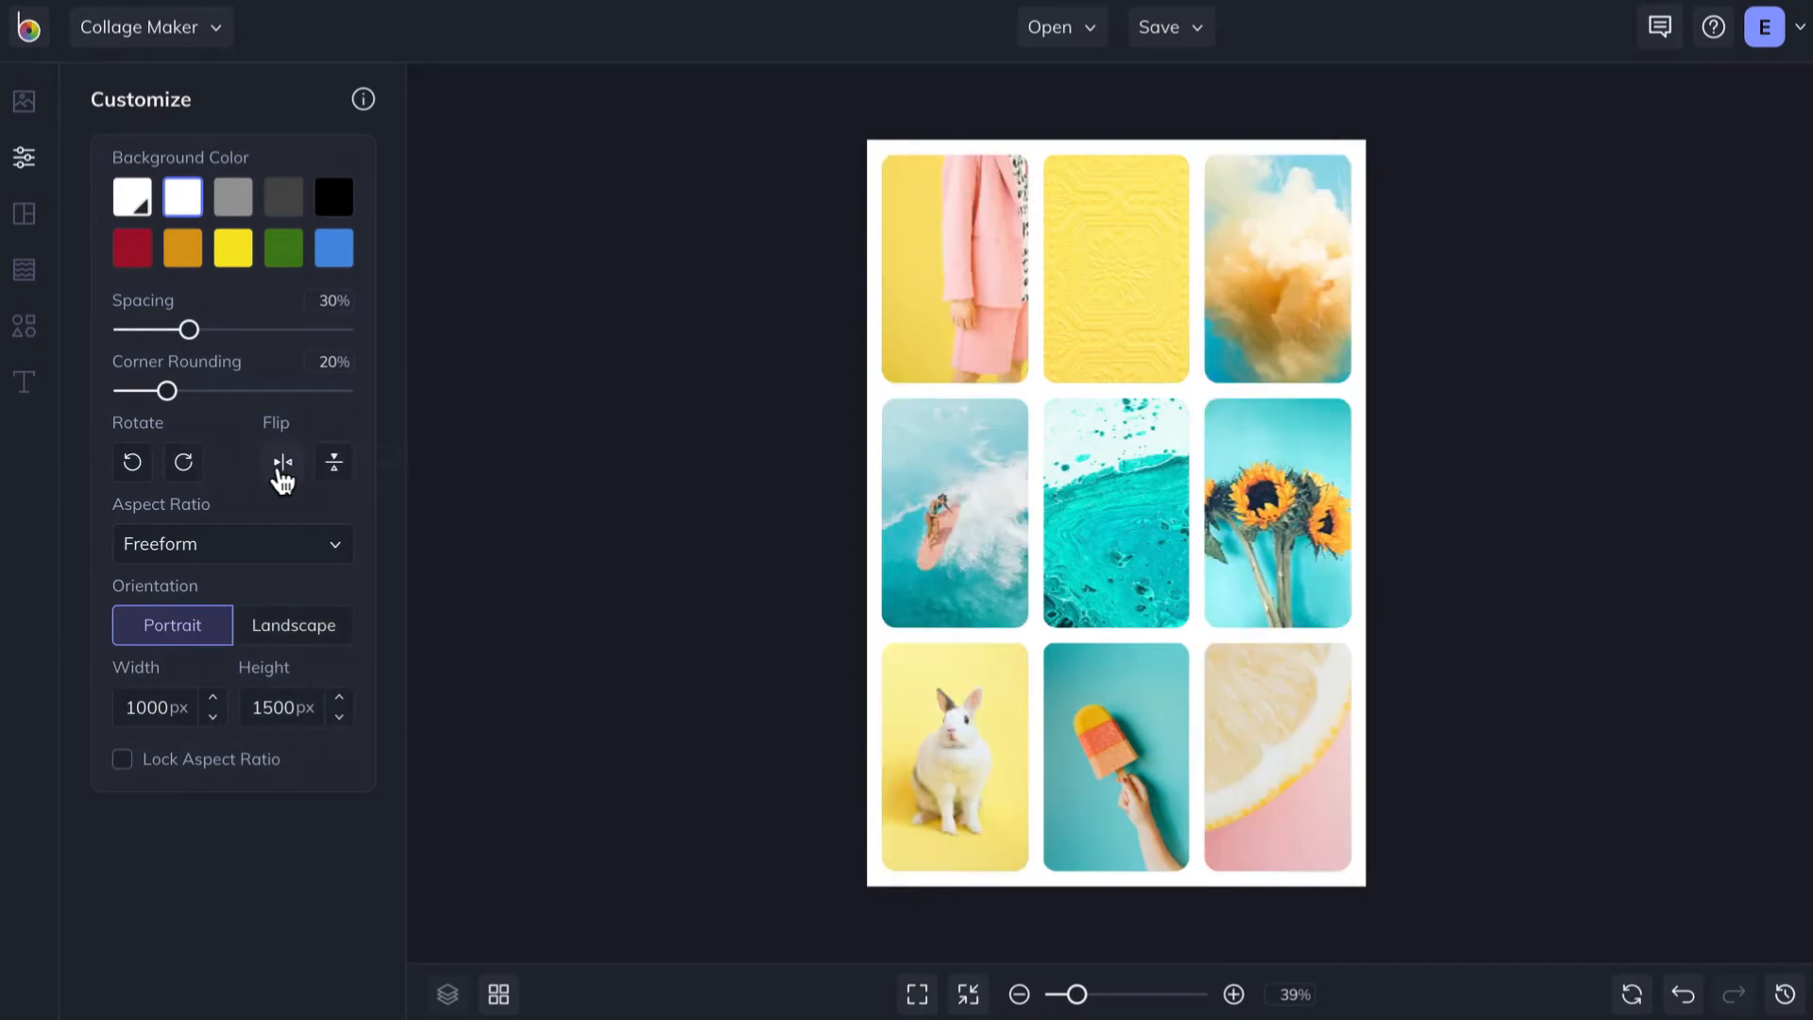
{"action": "left_click", "coordinate": [332, 461]}
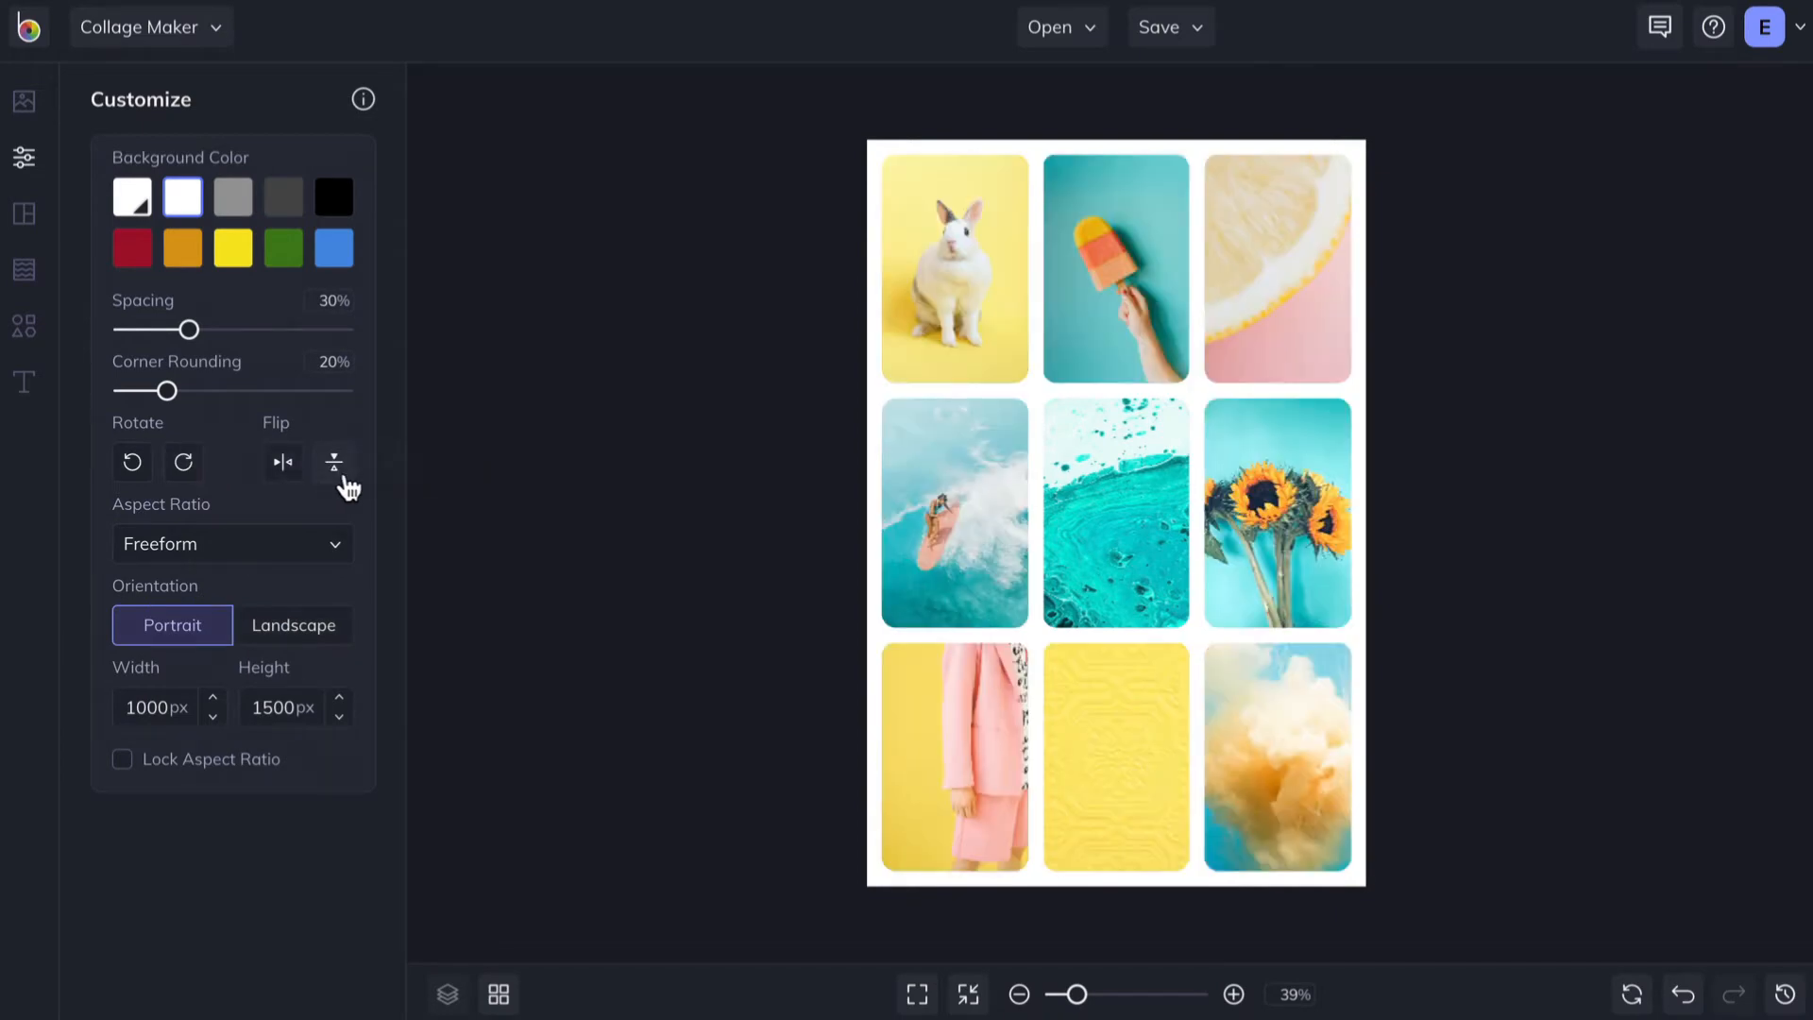
{"action": "left_click", "coordinate": [25, 100]}
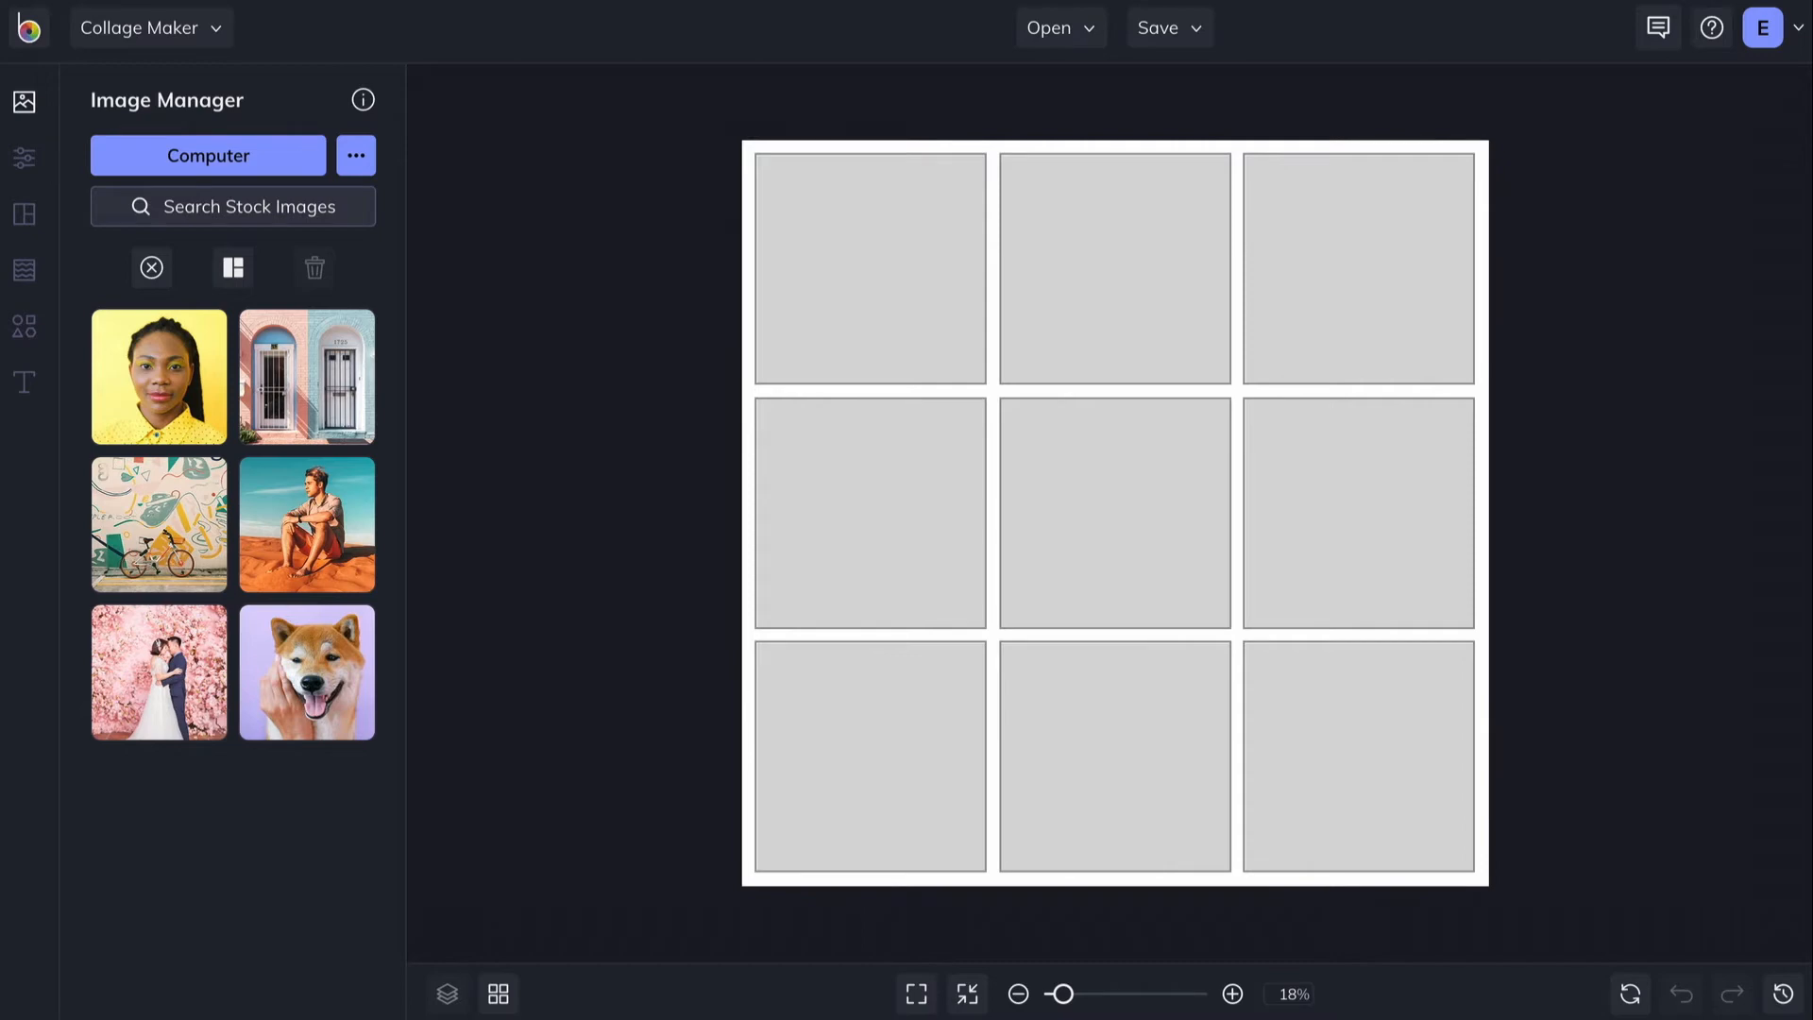
- Upload the photos from the computer and launch the Collage Wizard from Layouts
{"action": "left_click", "coordinate": [208, 155]}
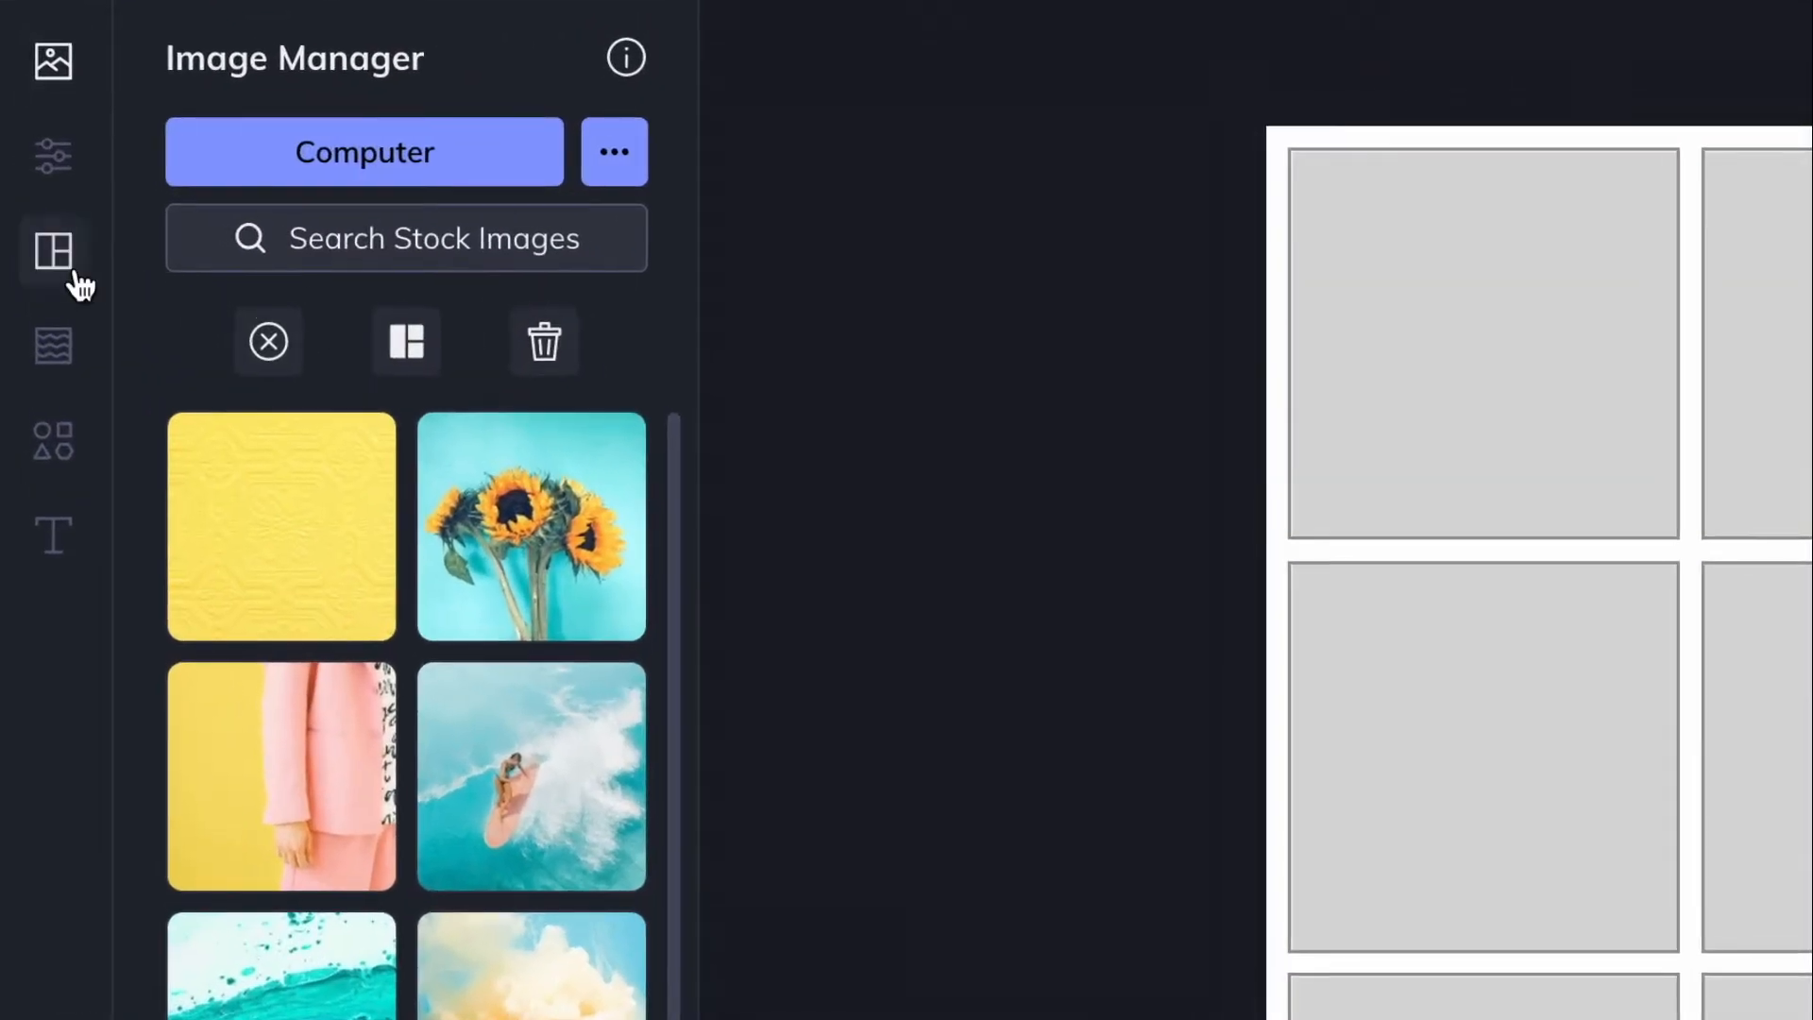
{"action": "left_click", "coordinate": [50, 249]}
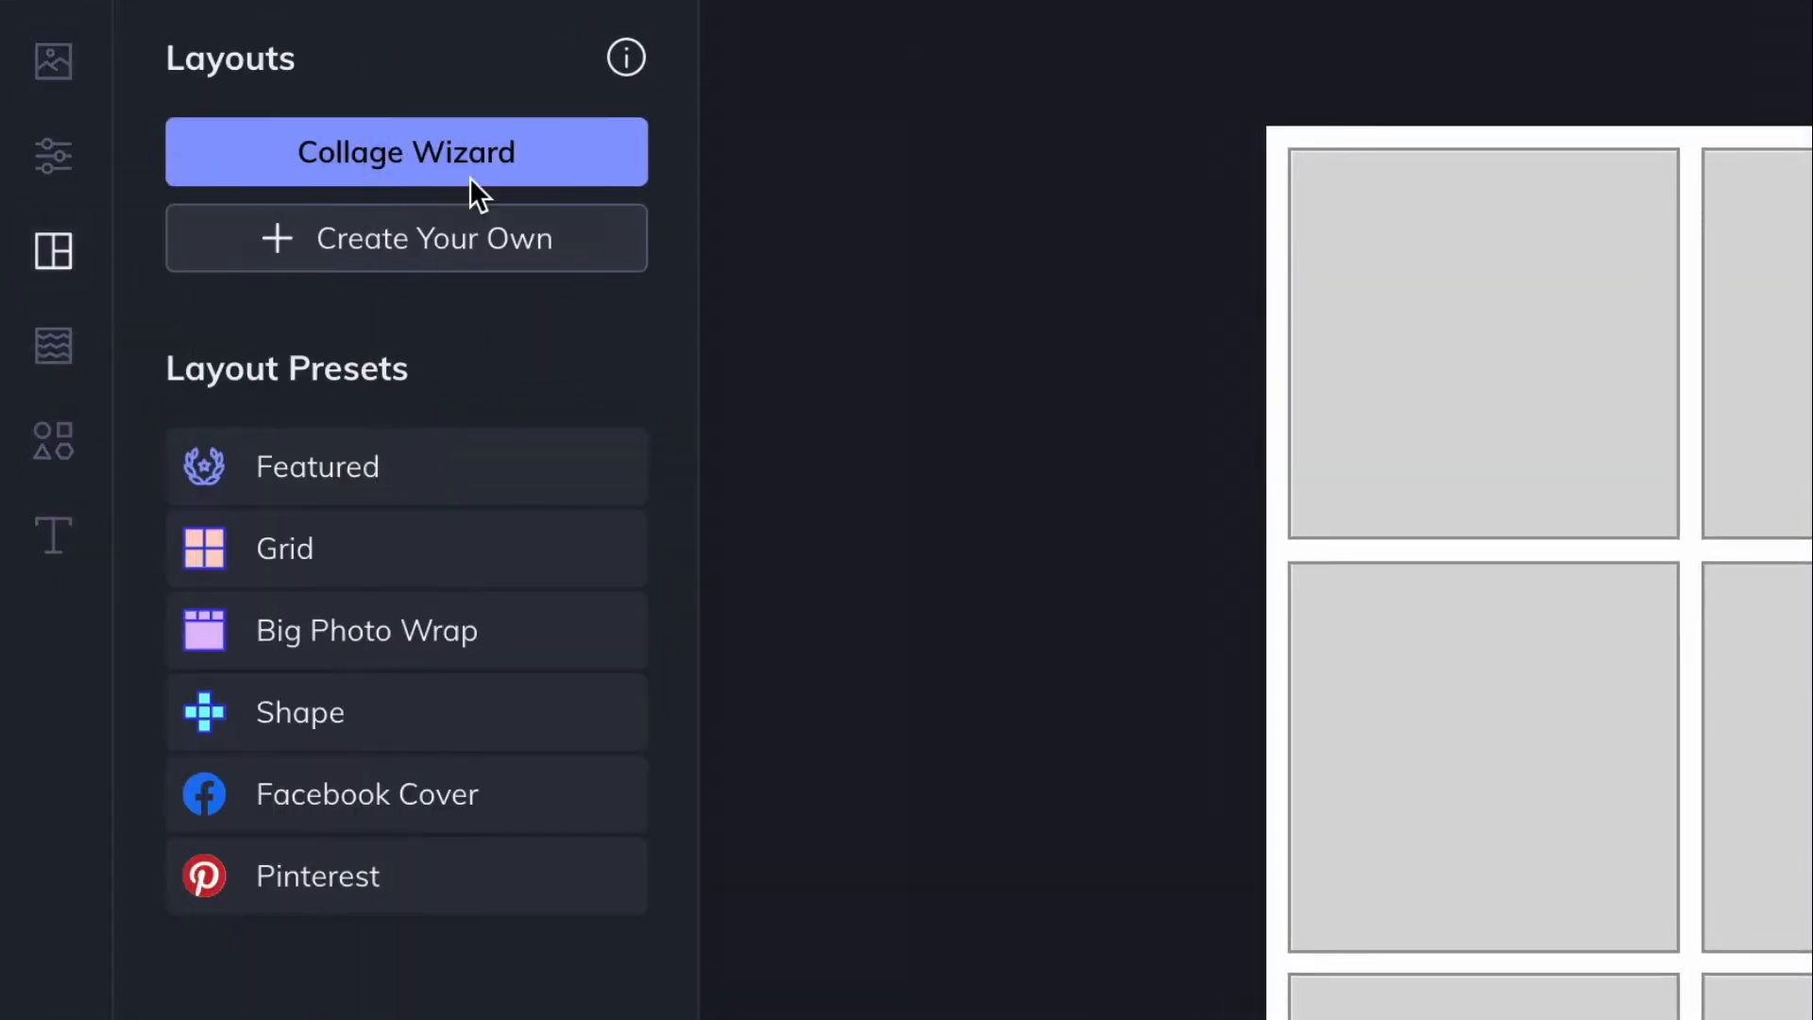
{"action": "left_click", "coordinate": [406, 151]}
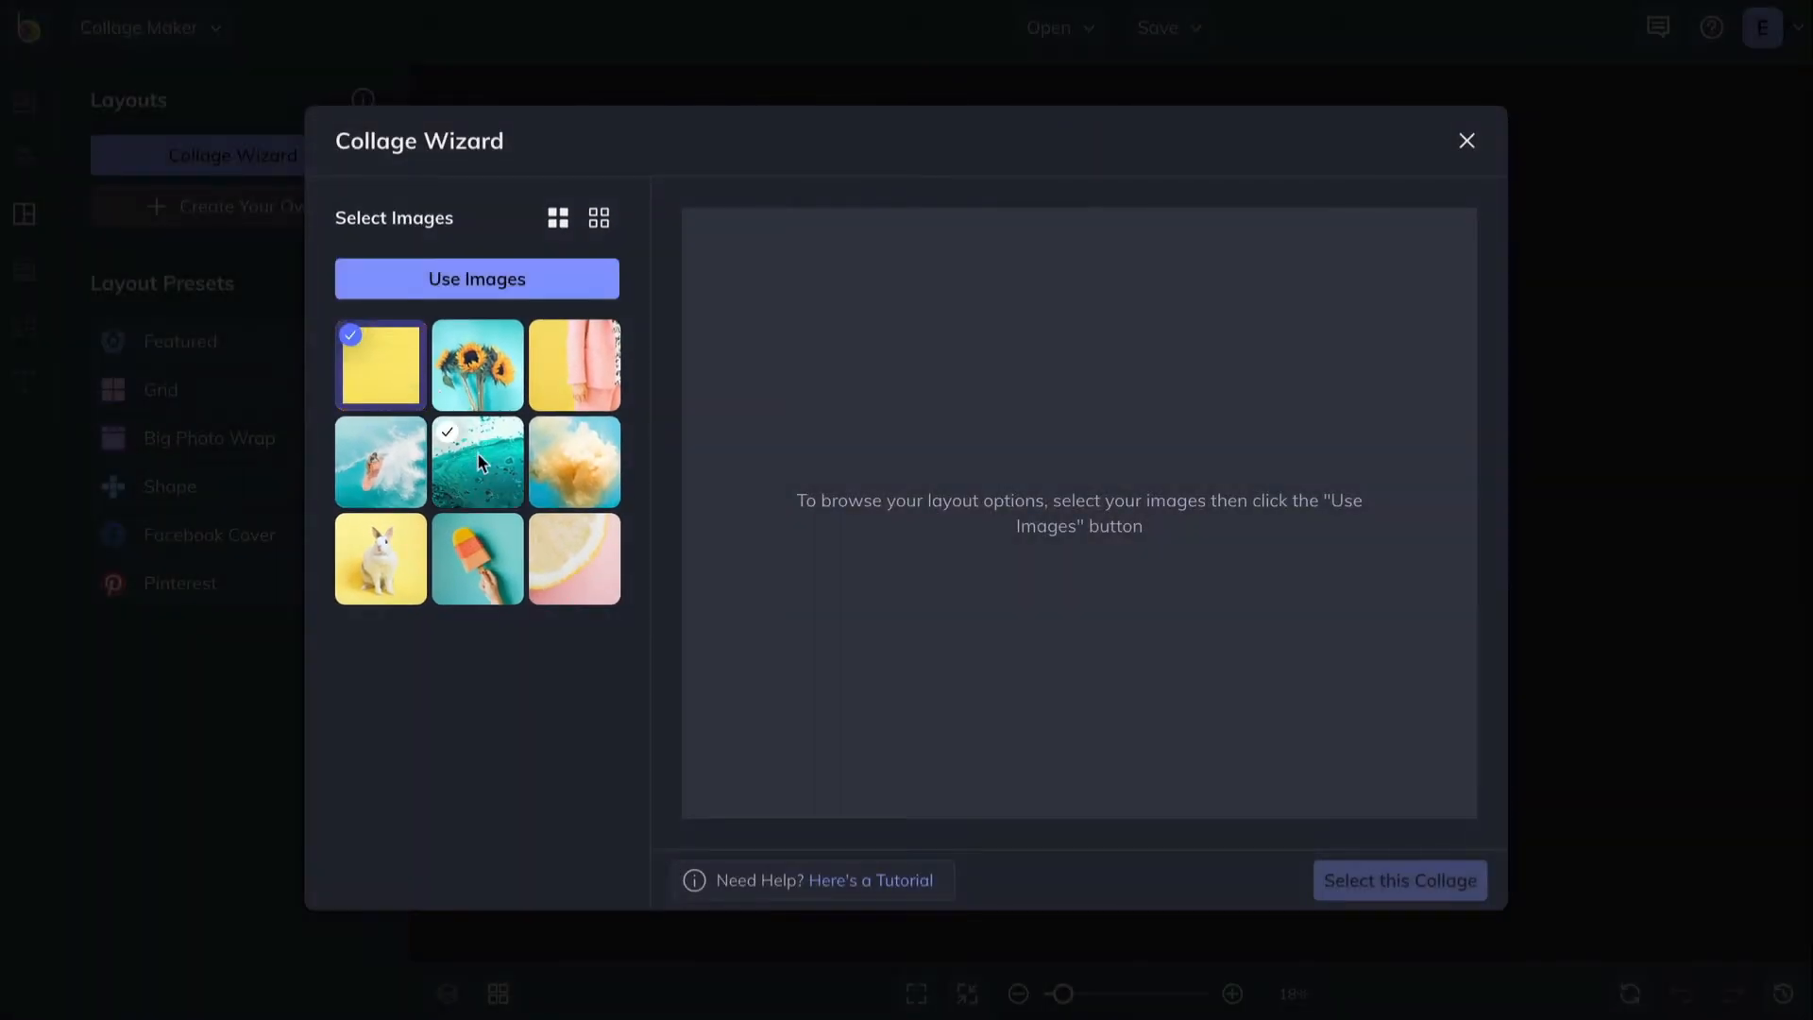
- Use all nine photos in the wizard, browse suggestions and apply a chosen layout
{"action": "left_click", "coordinate": [574, 461]}
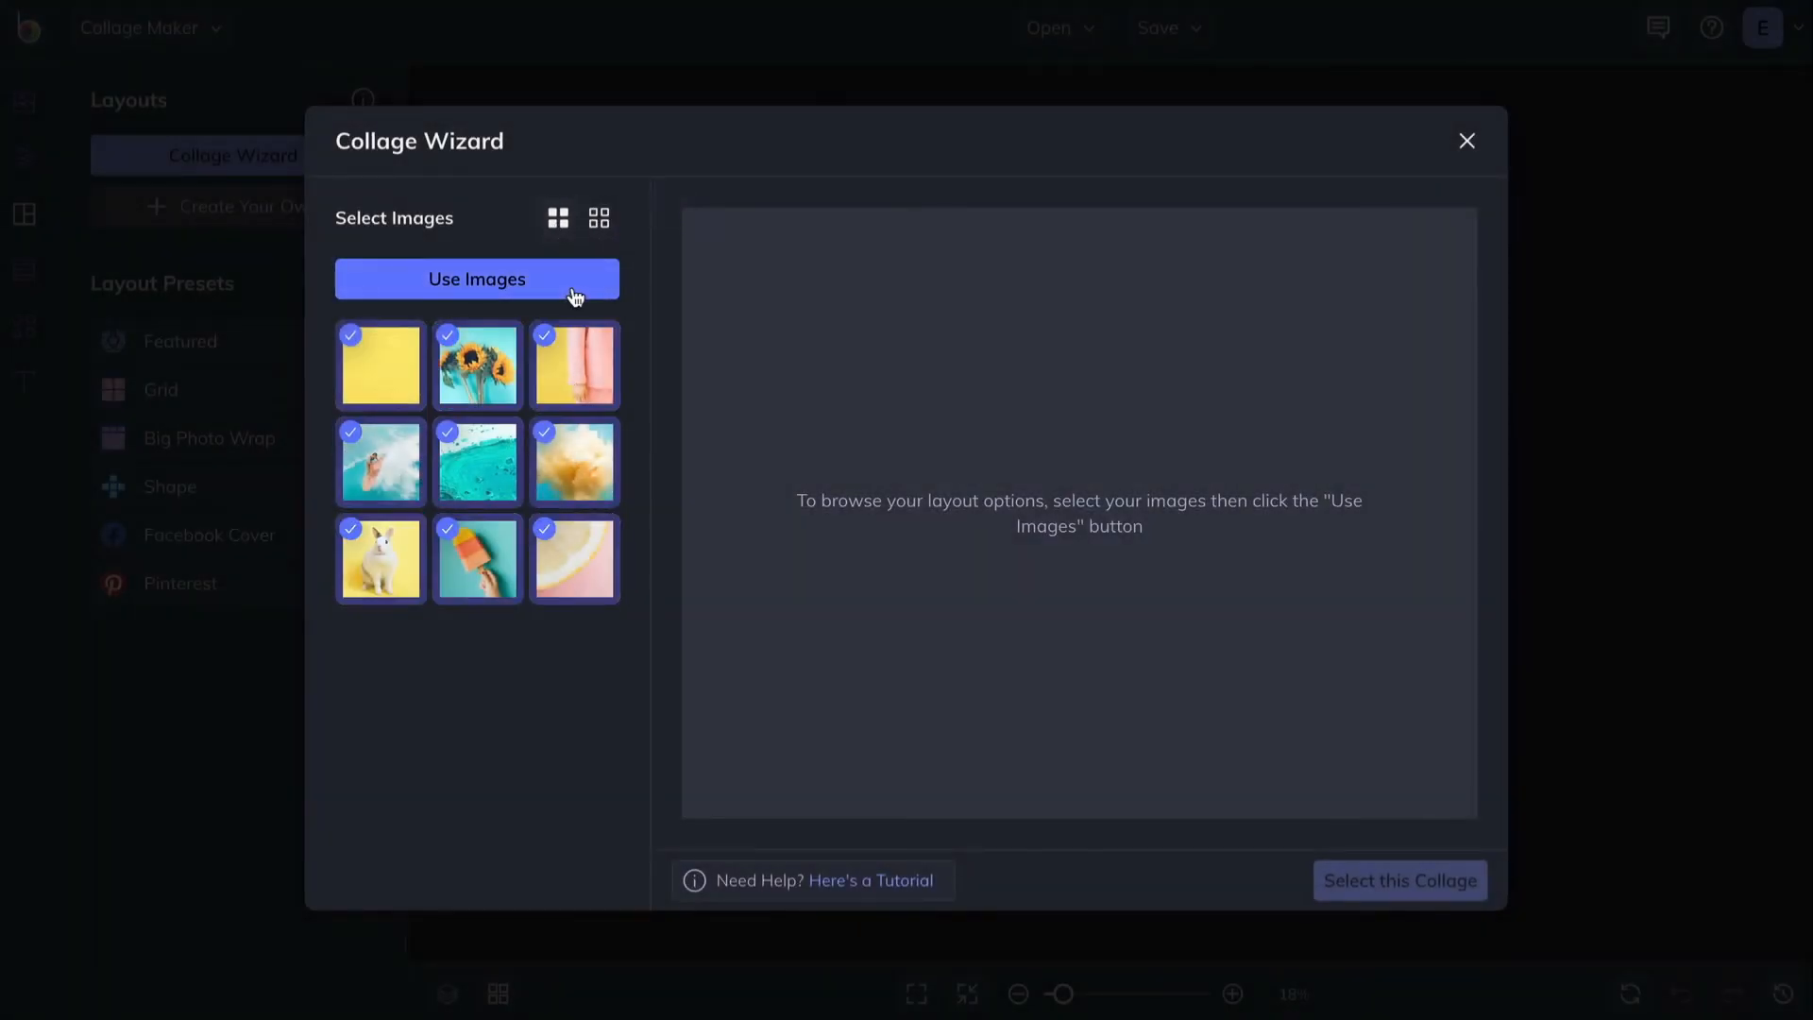
{"action": "left_click", "coordinate": [477, 279]}
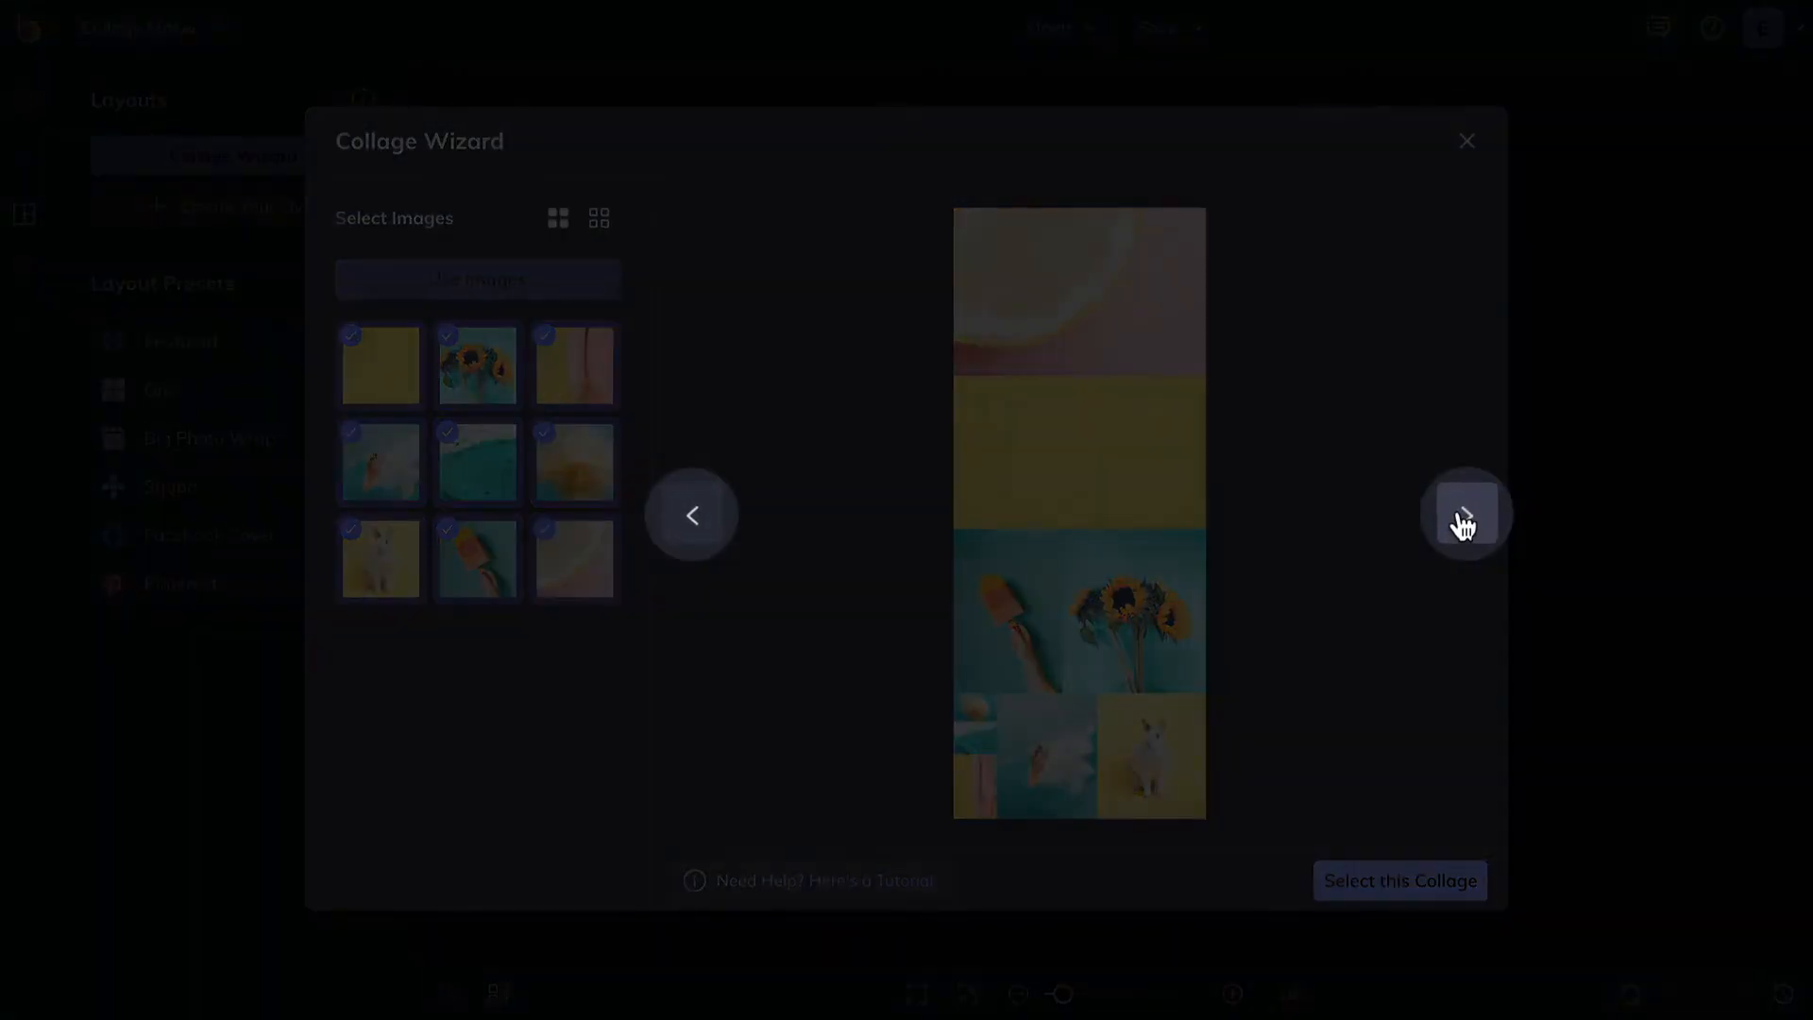
{"action": "left_click", "coordinate": [1466, 518]}
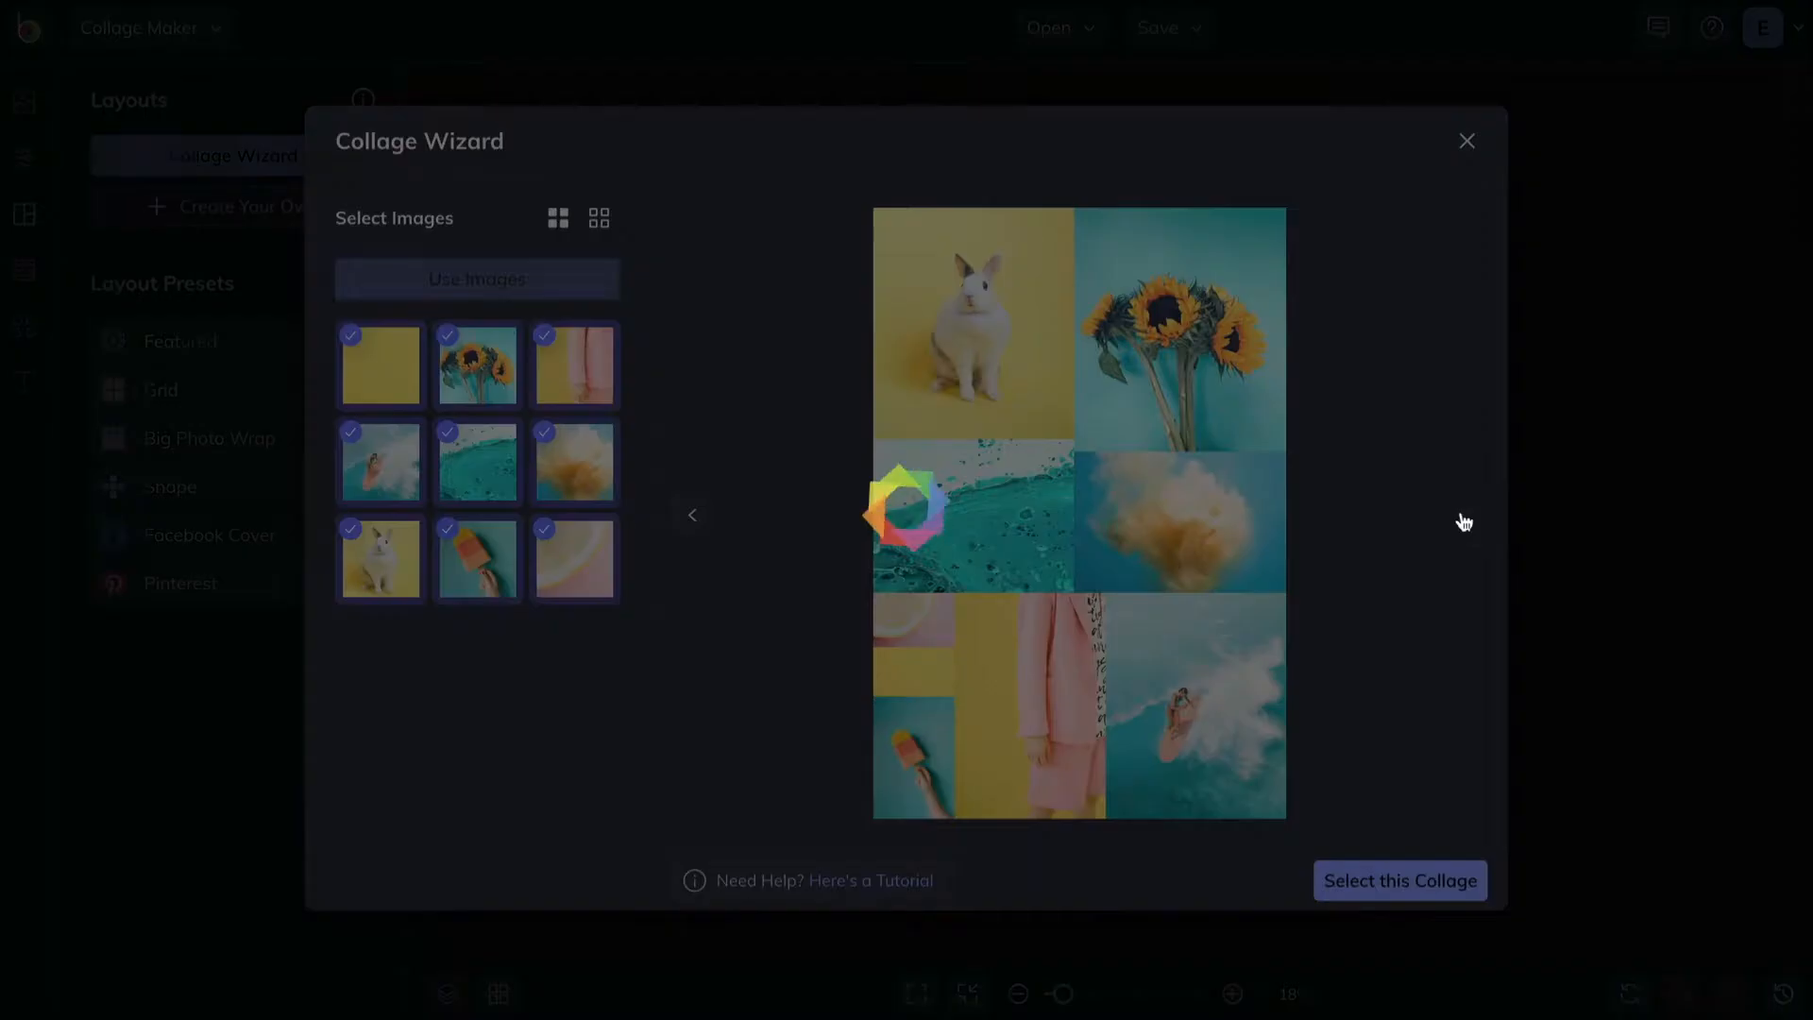
{"action": "left_click", "coordinate": [1465, 514]}
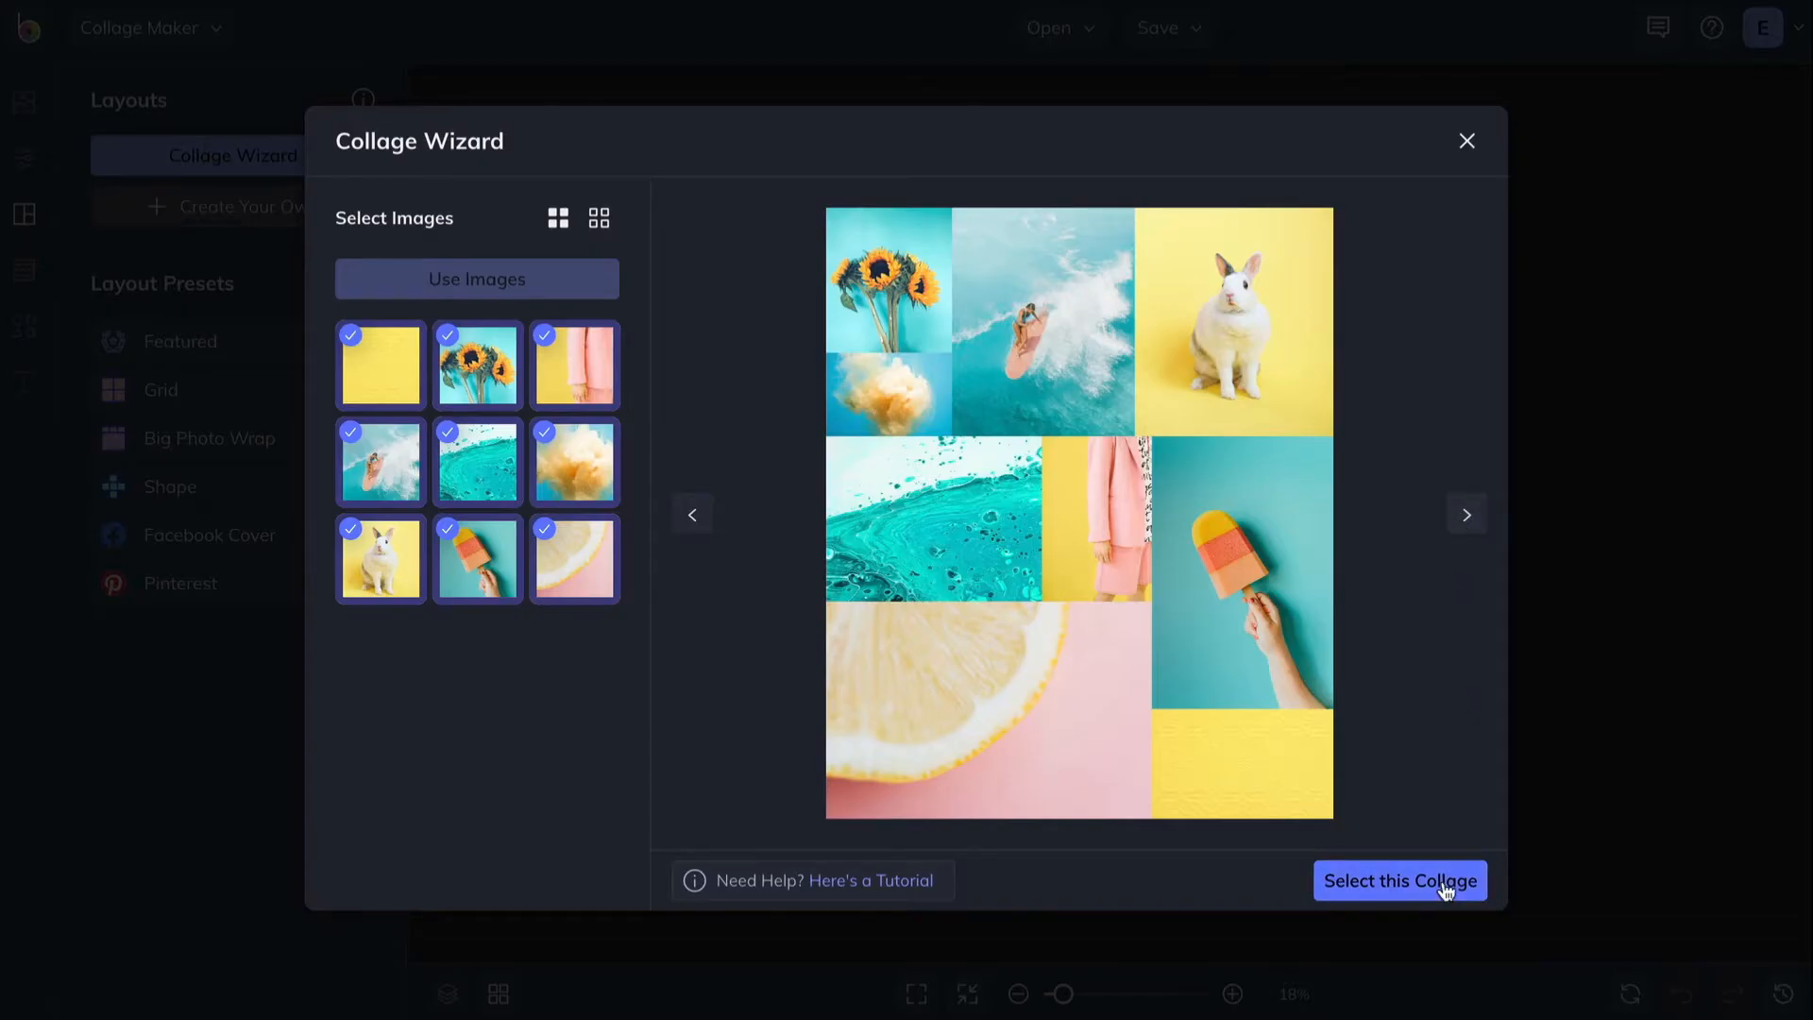
{"action": "left_click", "coordinate": [1401, 880]}
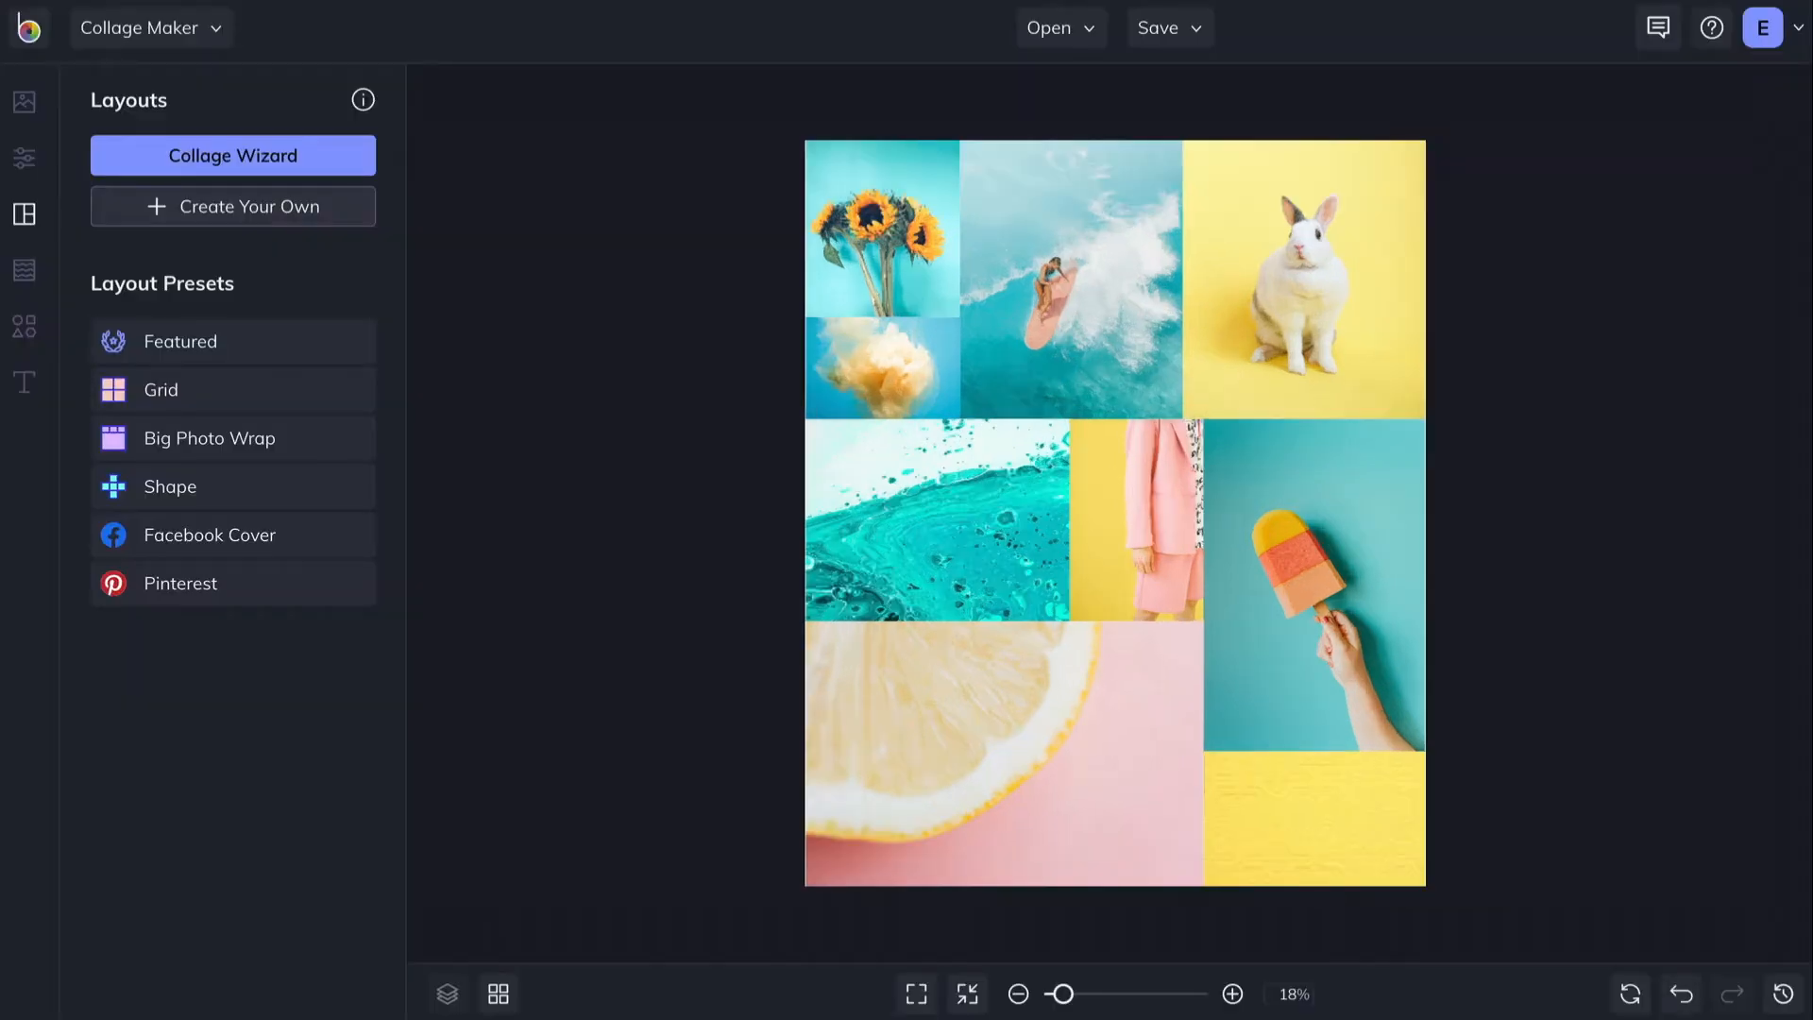
{"action": "mouse_move", "coordinate": [23, 158]}
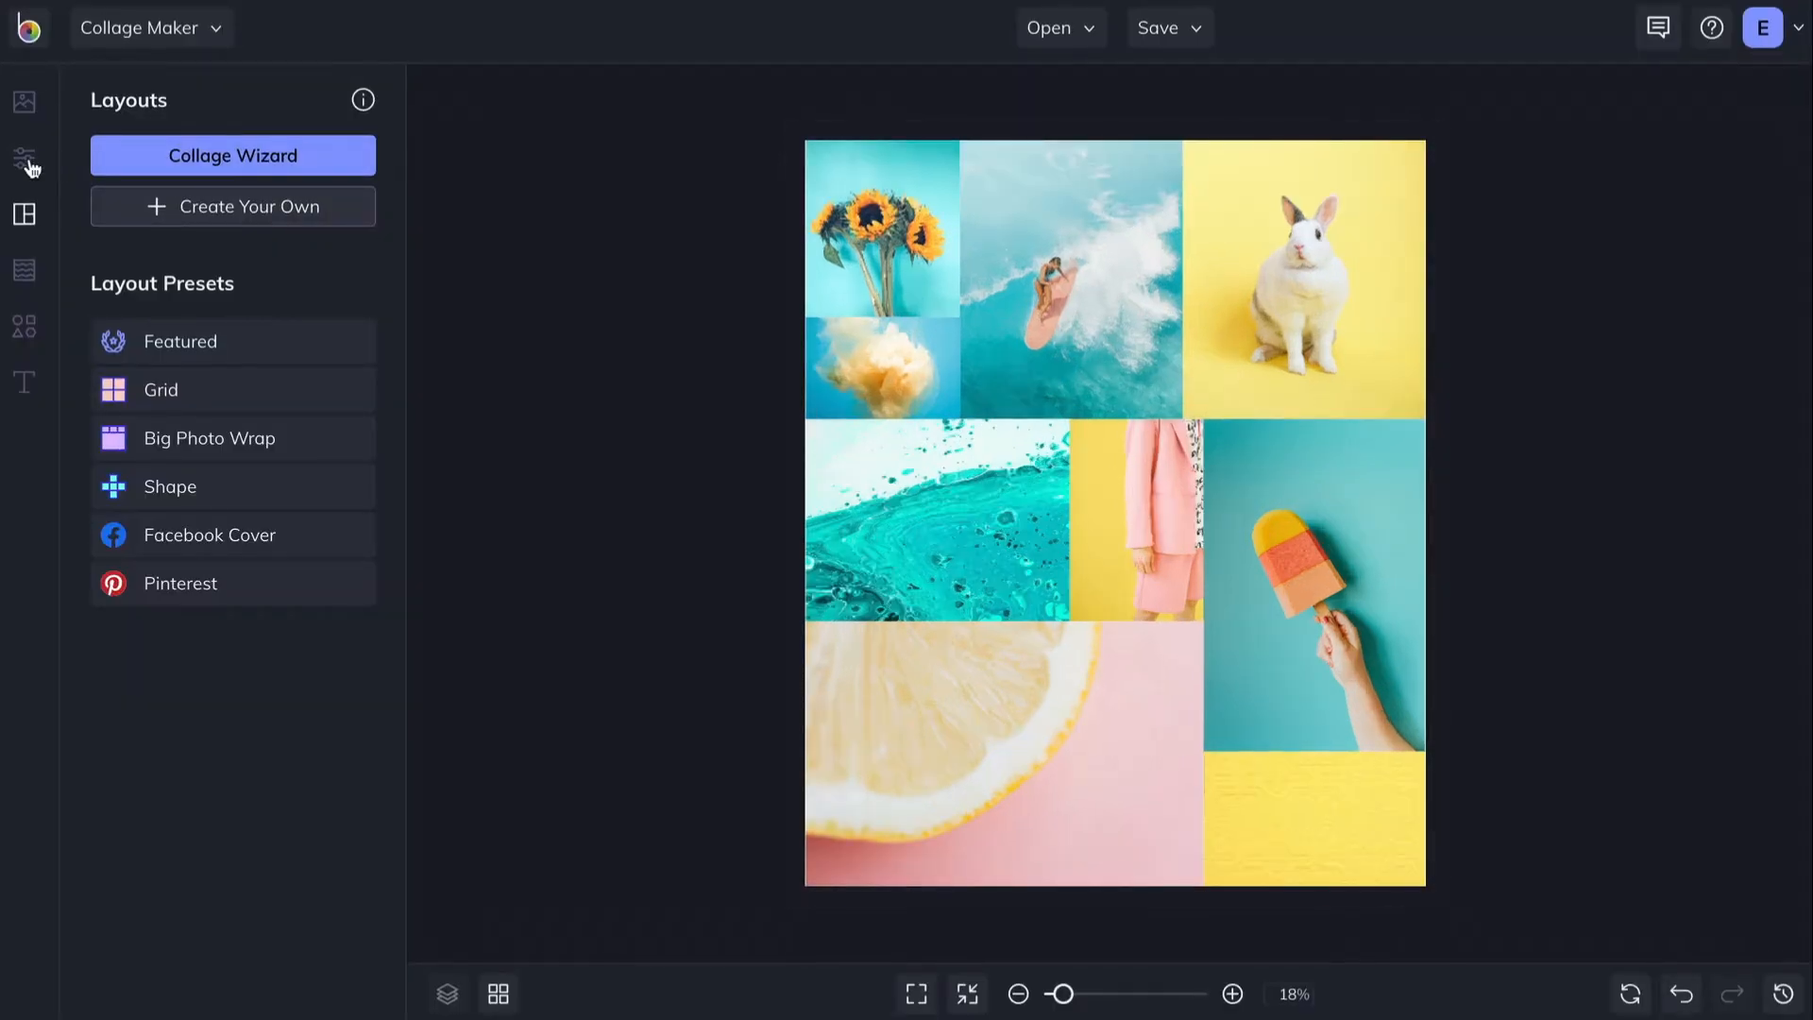
- In Customize, switch the collage to landscape orientation with wider gaps
{"action": "left_click", "coordinate": [23, 159]}
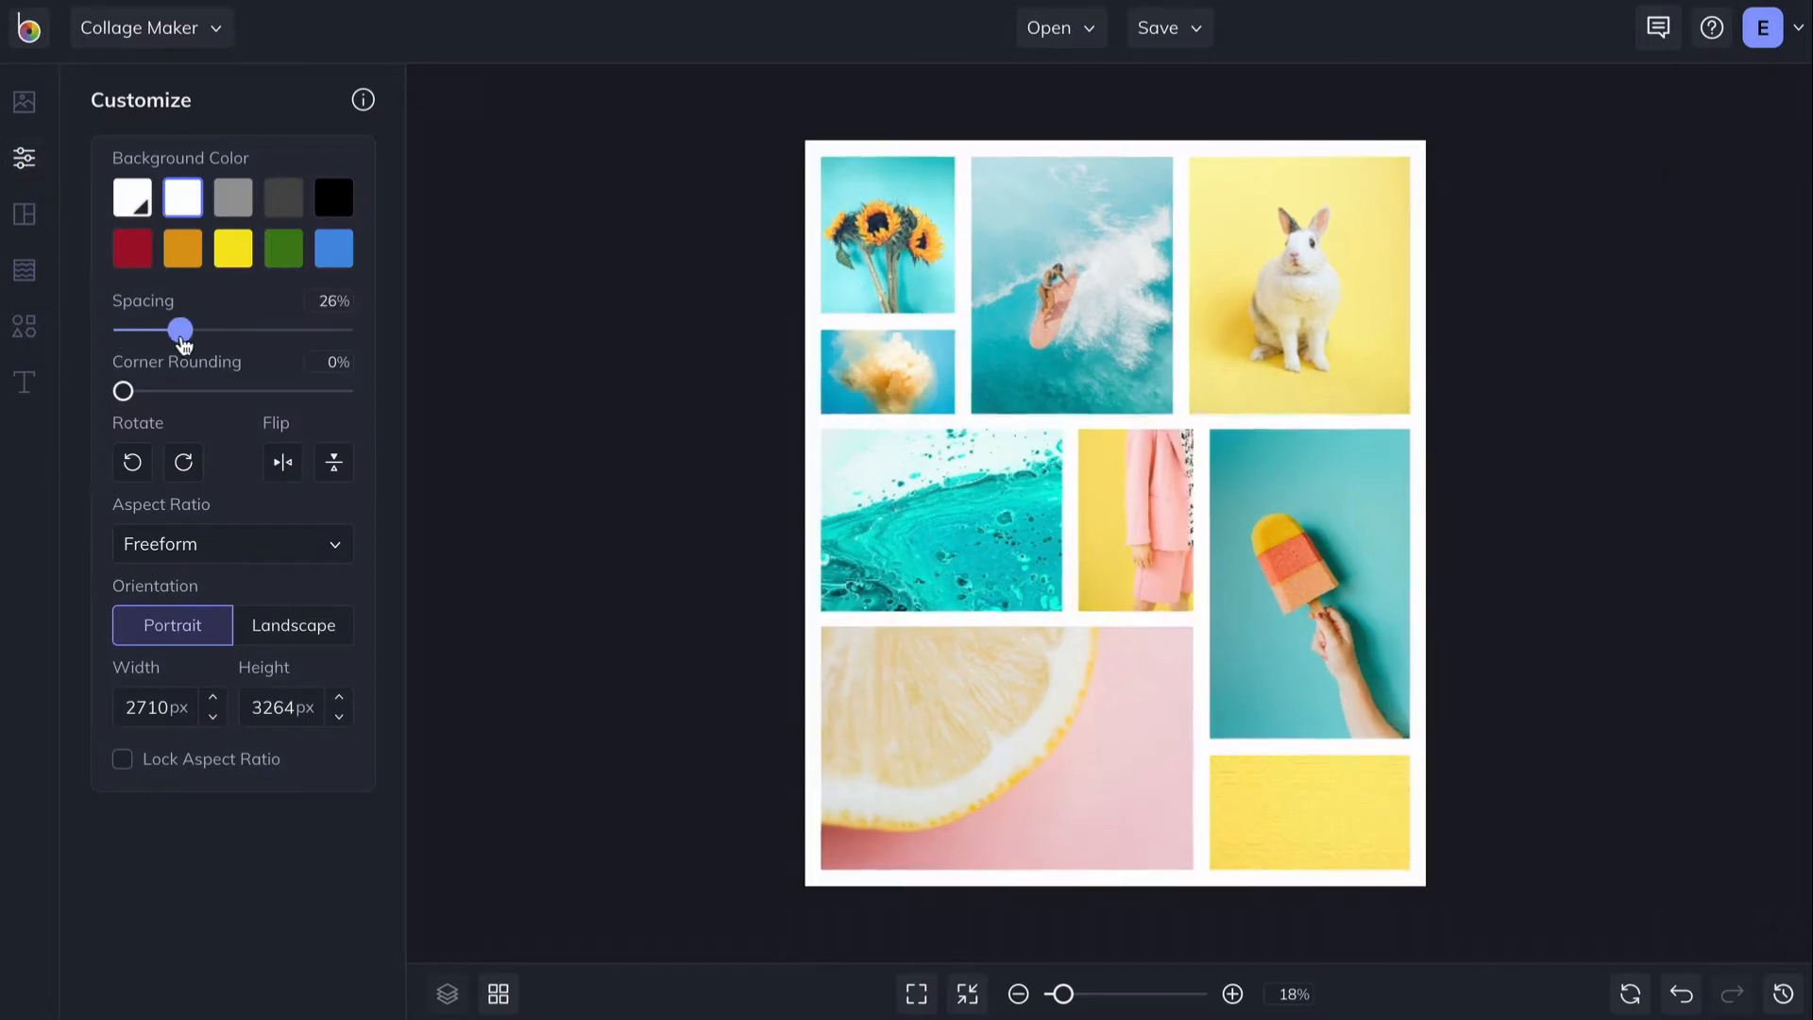
{"action": "left_click", "coordinate": [292, 625]}
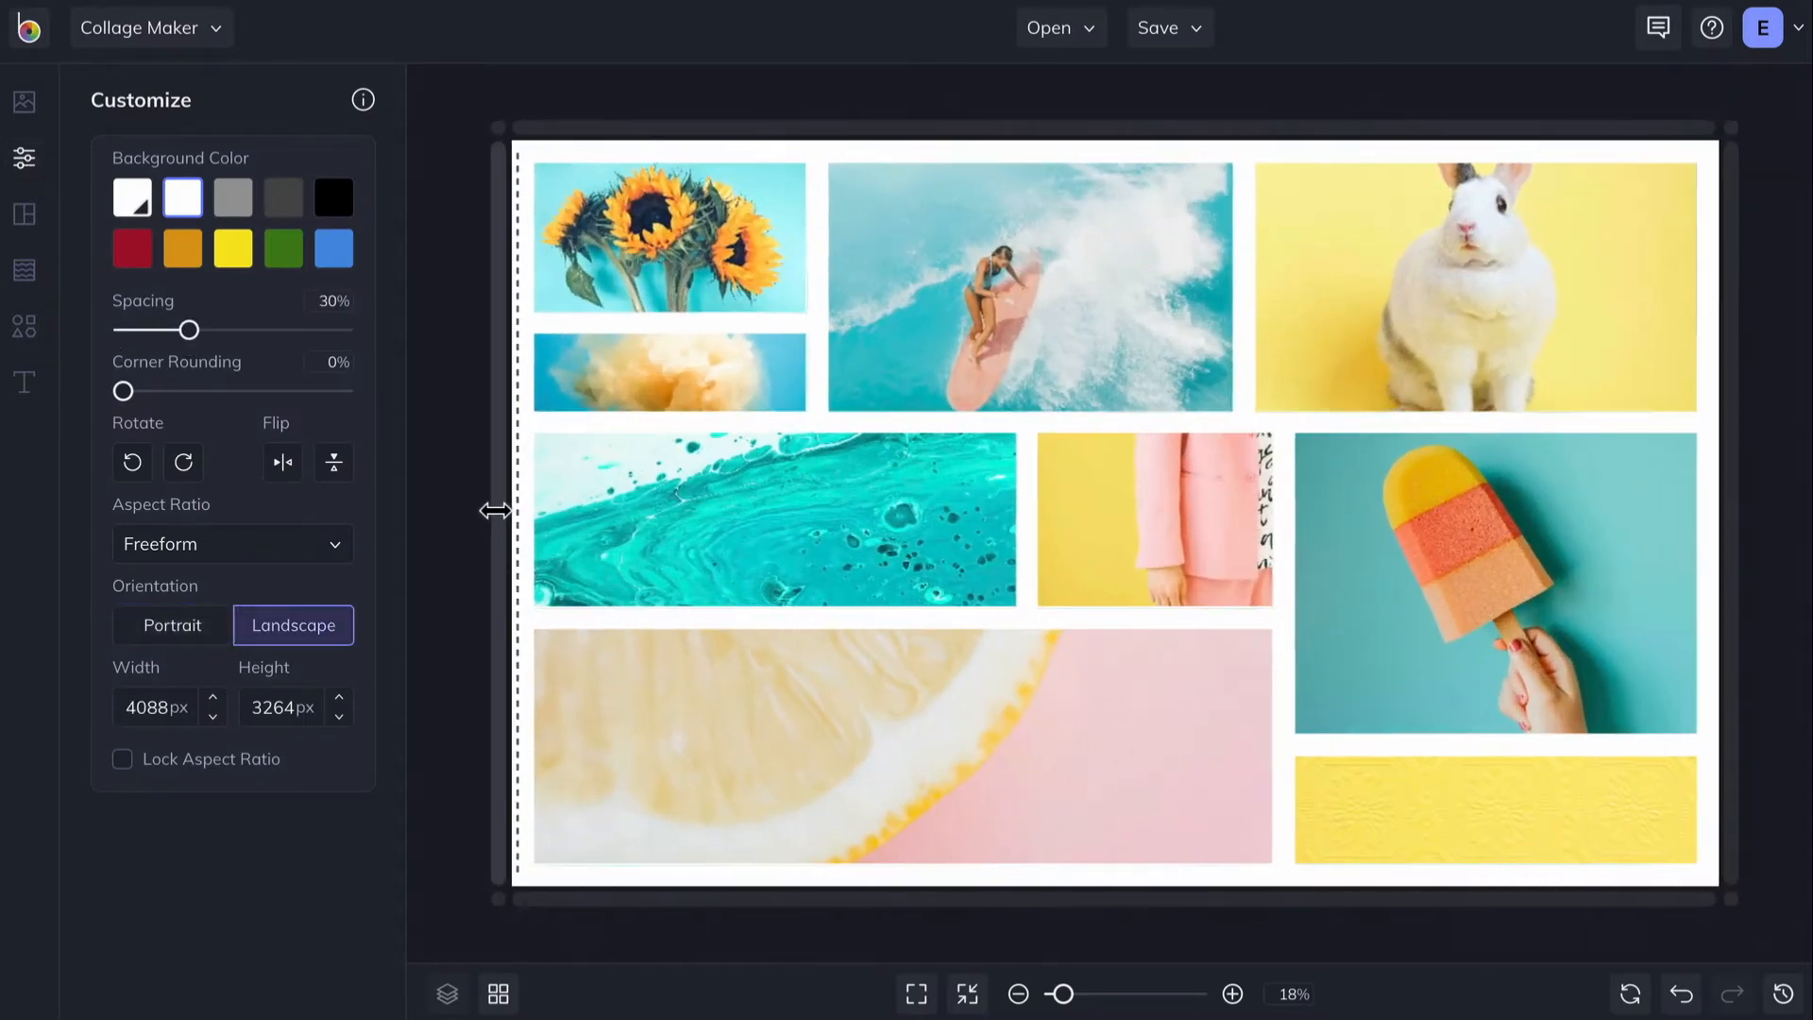
{"action": "left_click", "coordinate": [26, 98]}
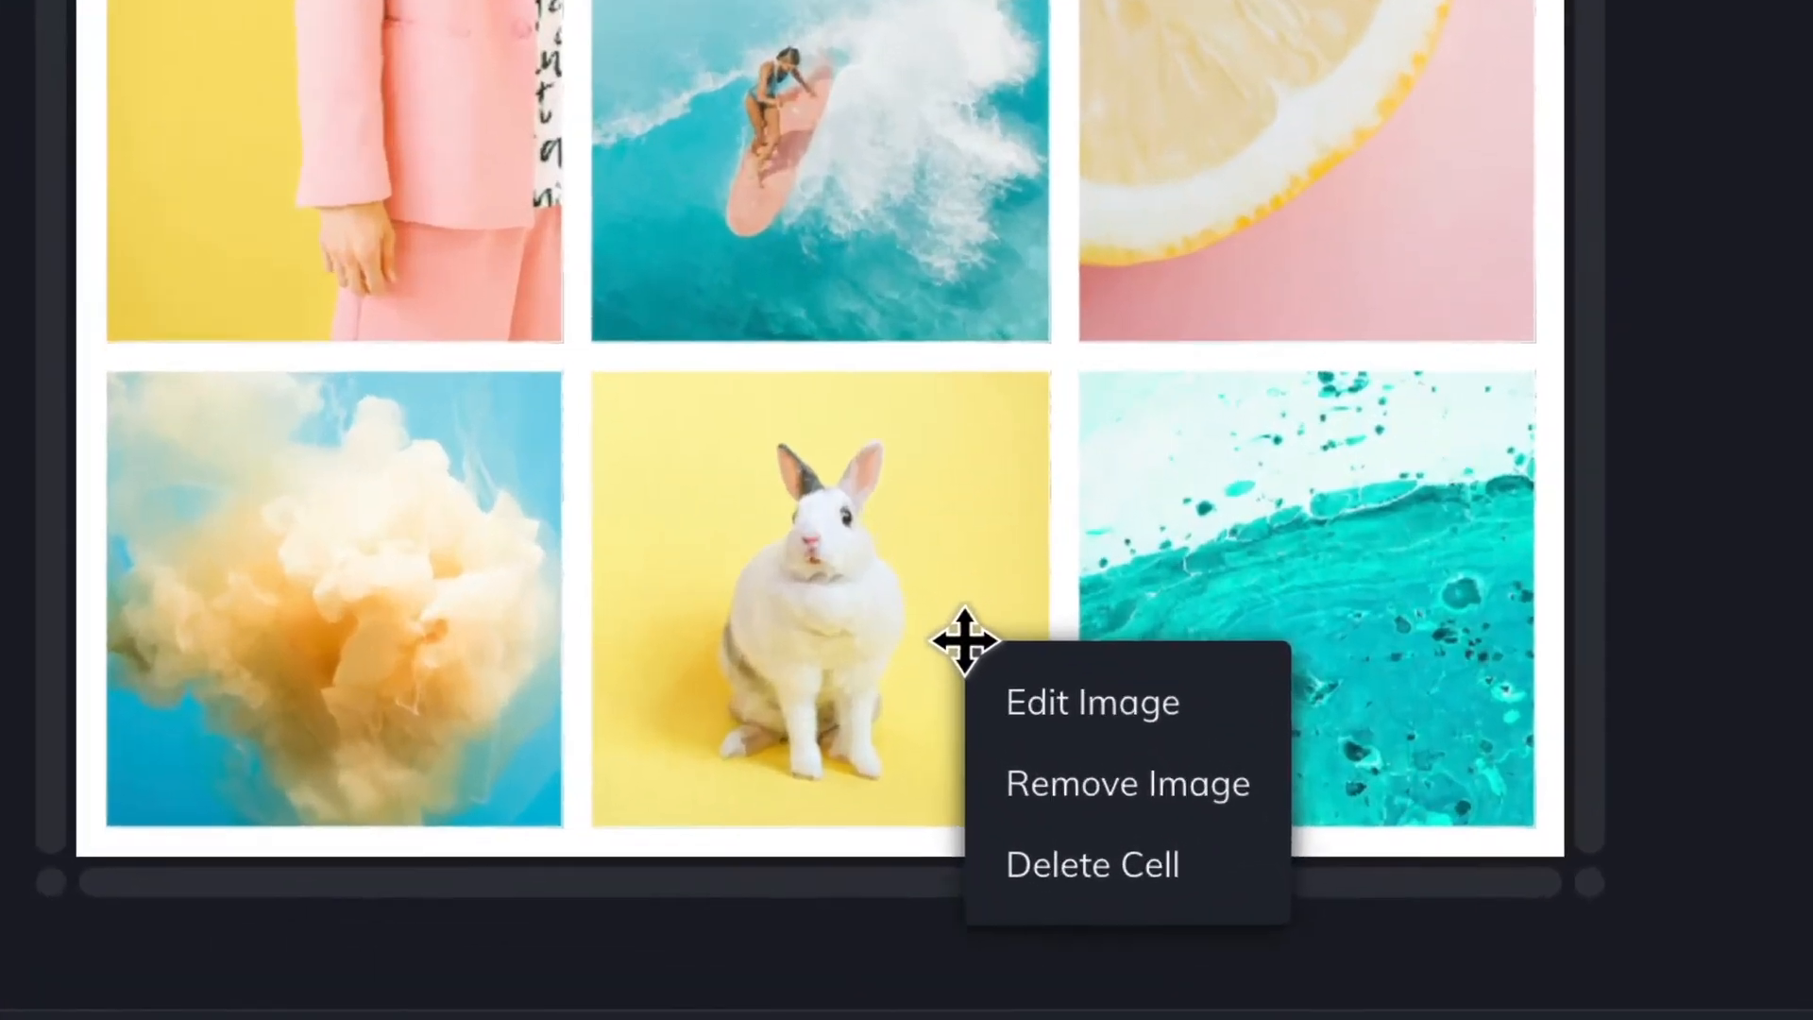
{"action": "mouse_move", "coordinate": [1088, 765]}
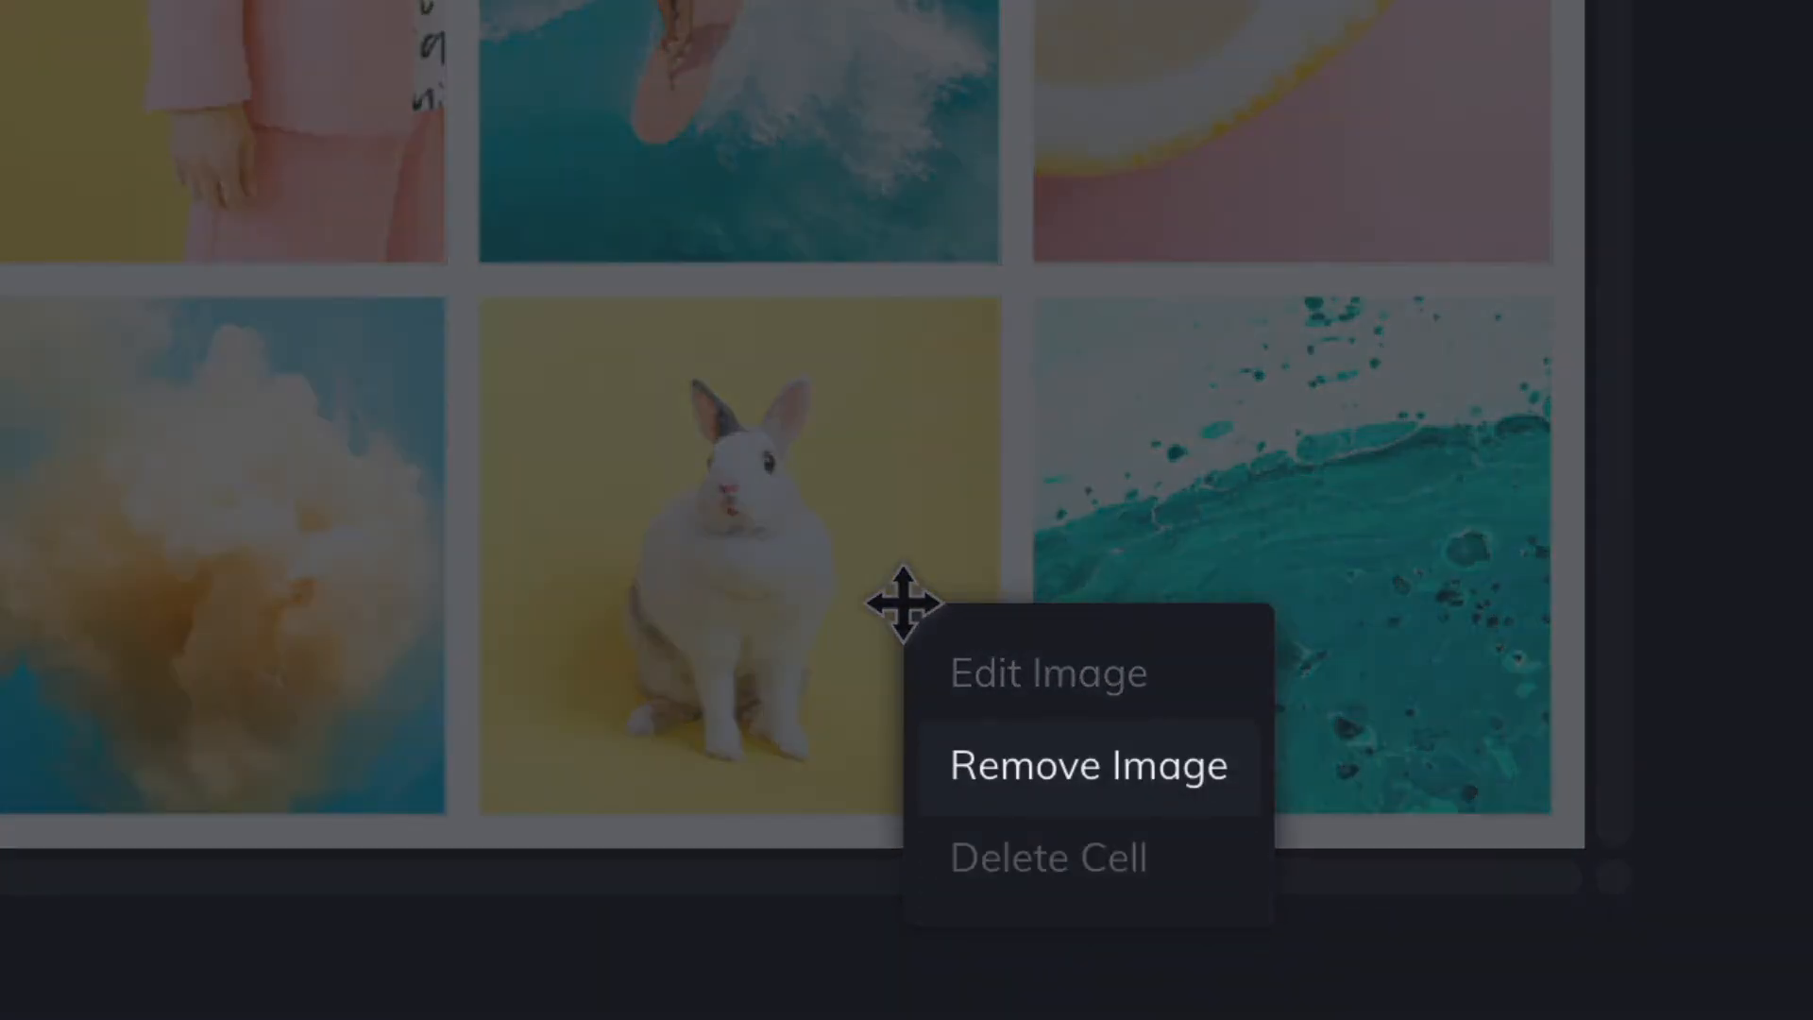
{"action": "mouse_move", "coordinate": [1050, 672]}
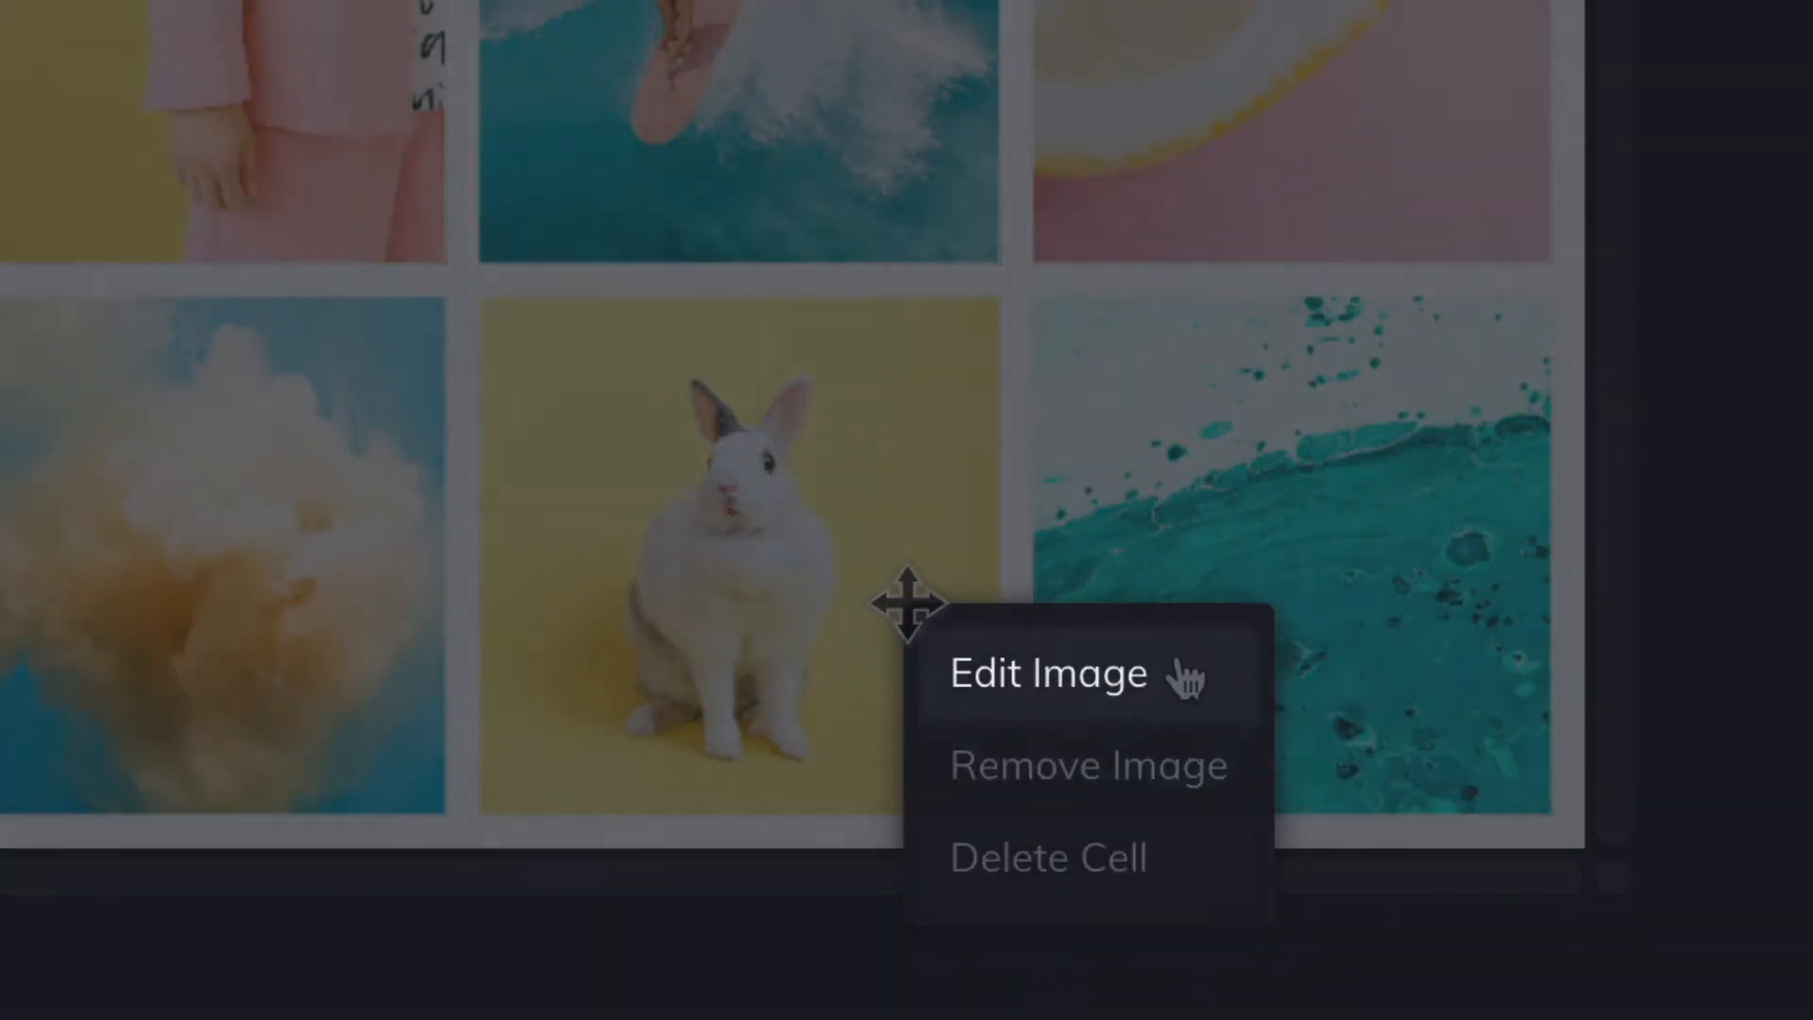
- Send the rabbit photo from its cell into the full photo editor
{"action": "left_click", "coordinate": [1050, 672]}
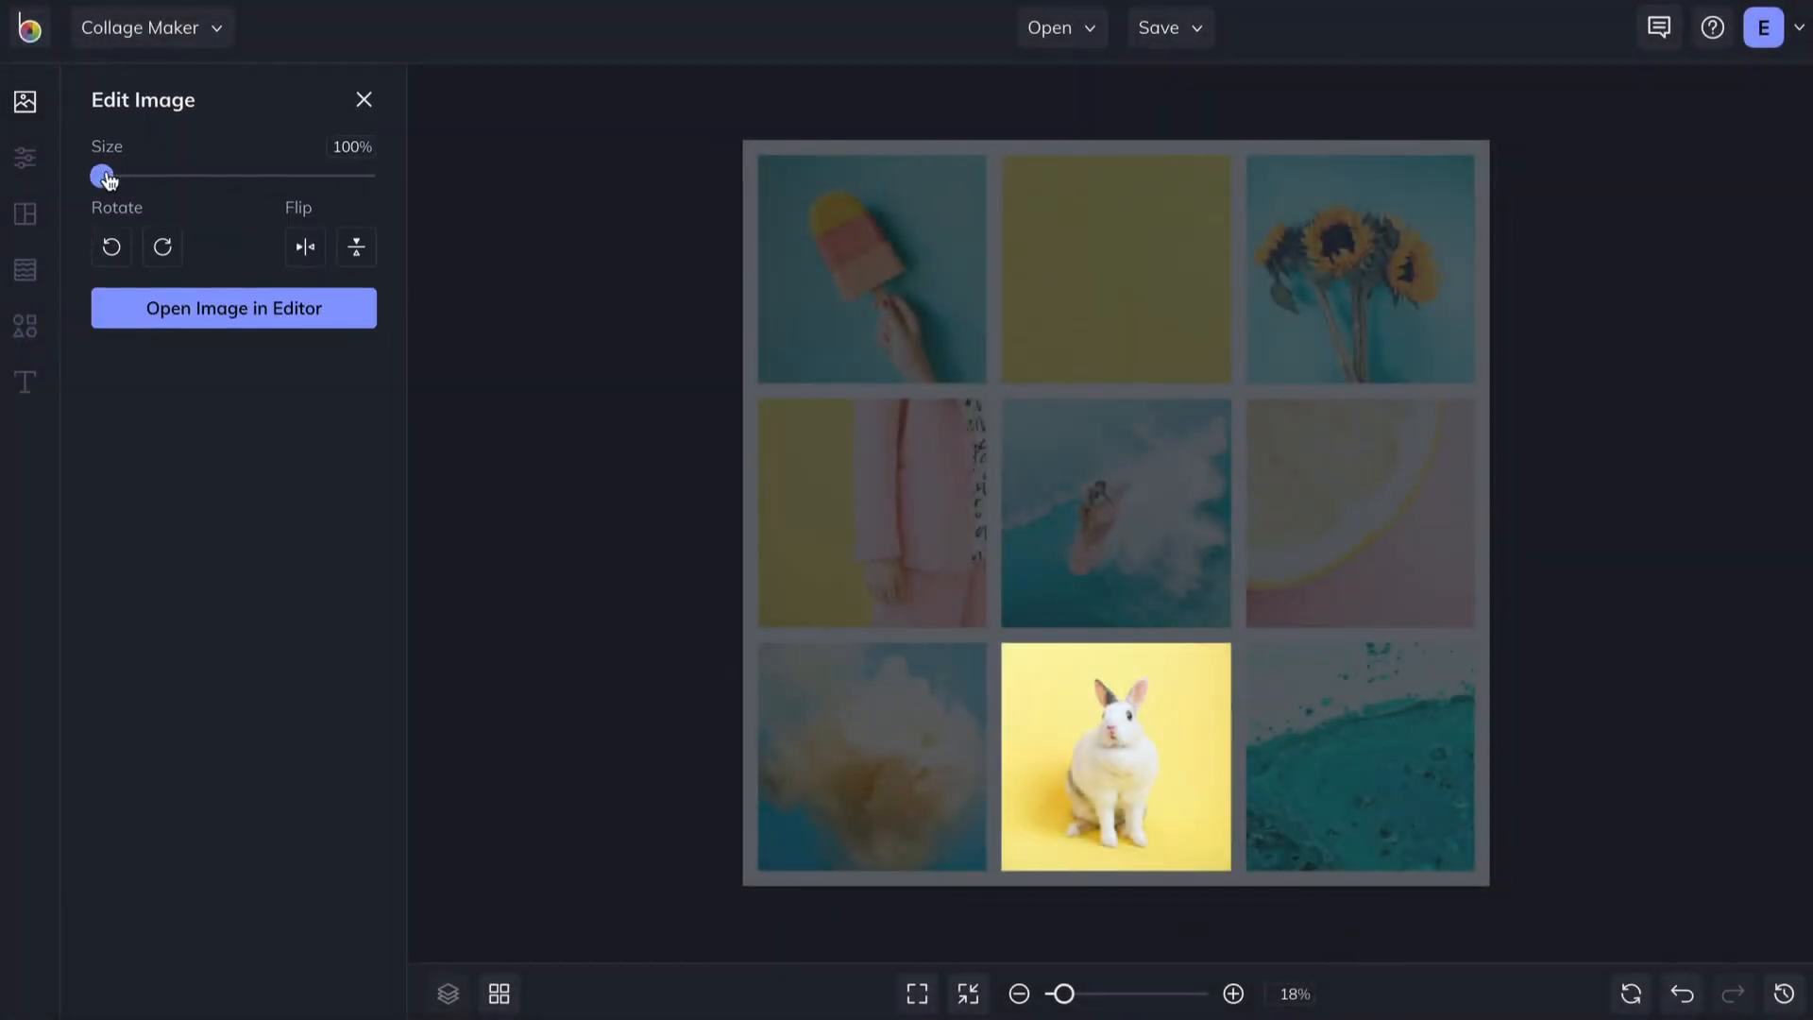
{"action": "mouse_move", "coordinate": [162, 247]}
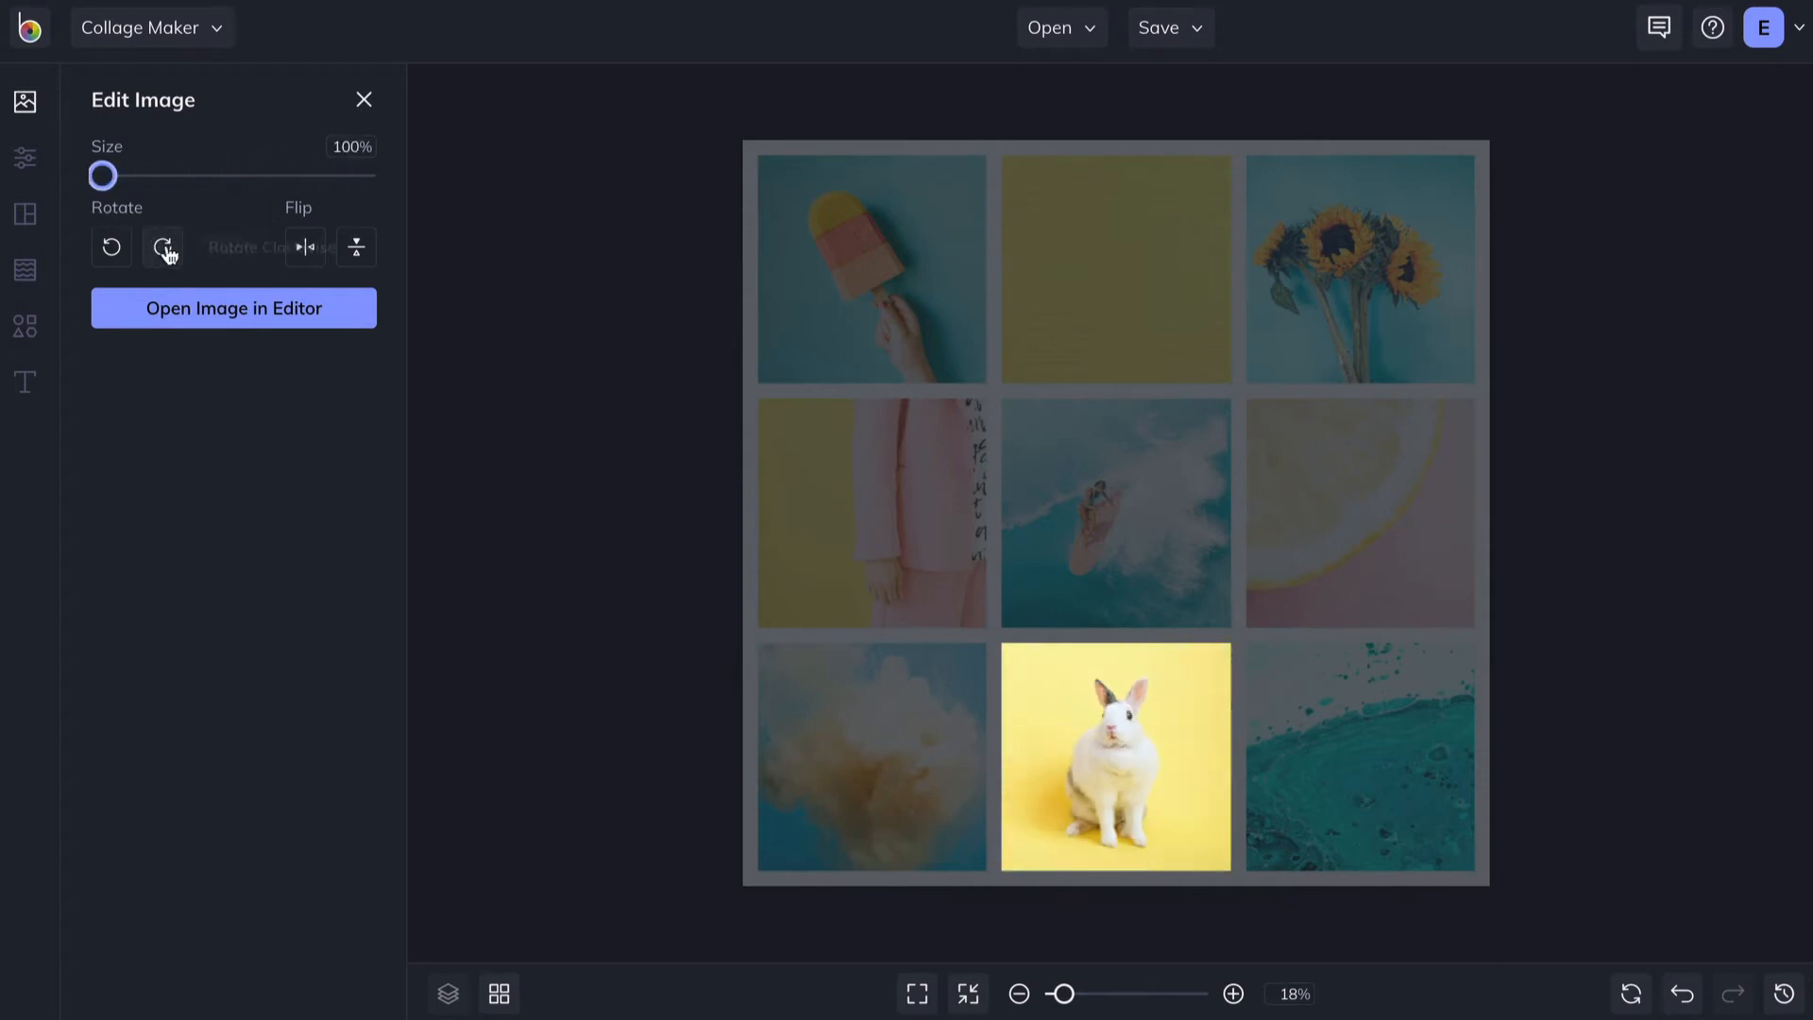
{"action": "left_click", "coordinate": [304, 246]}
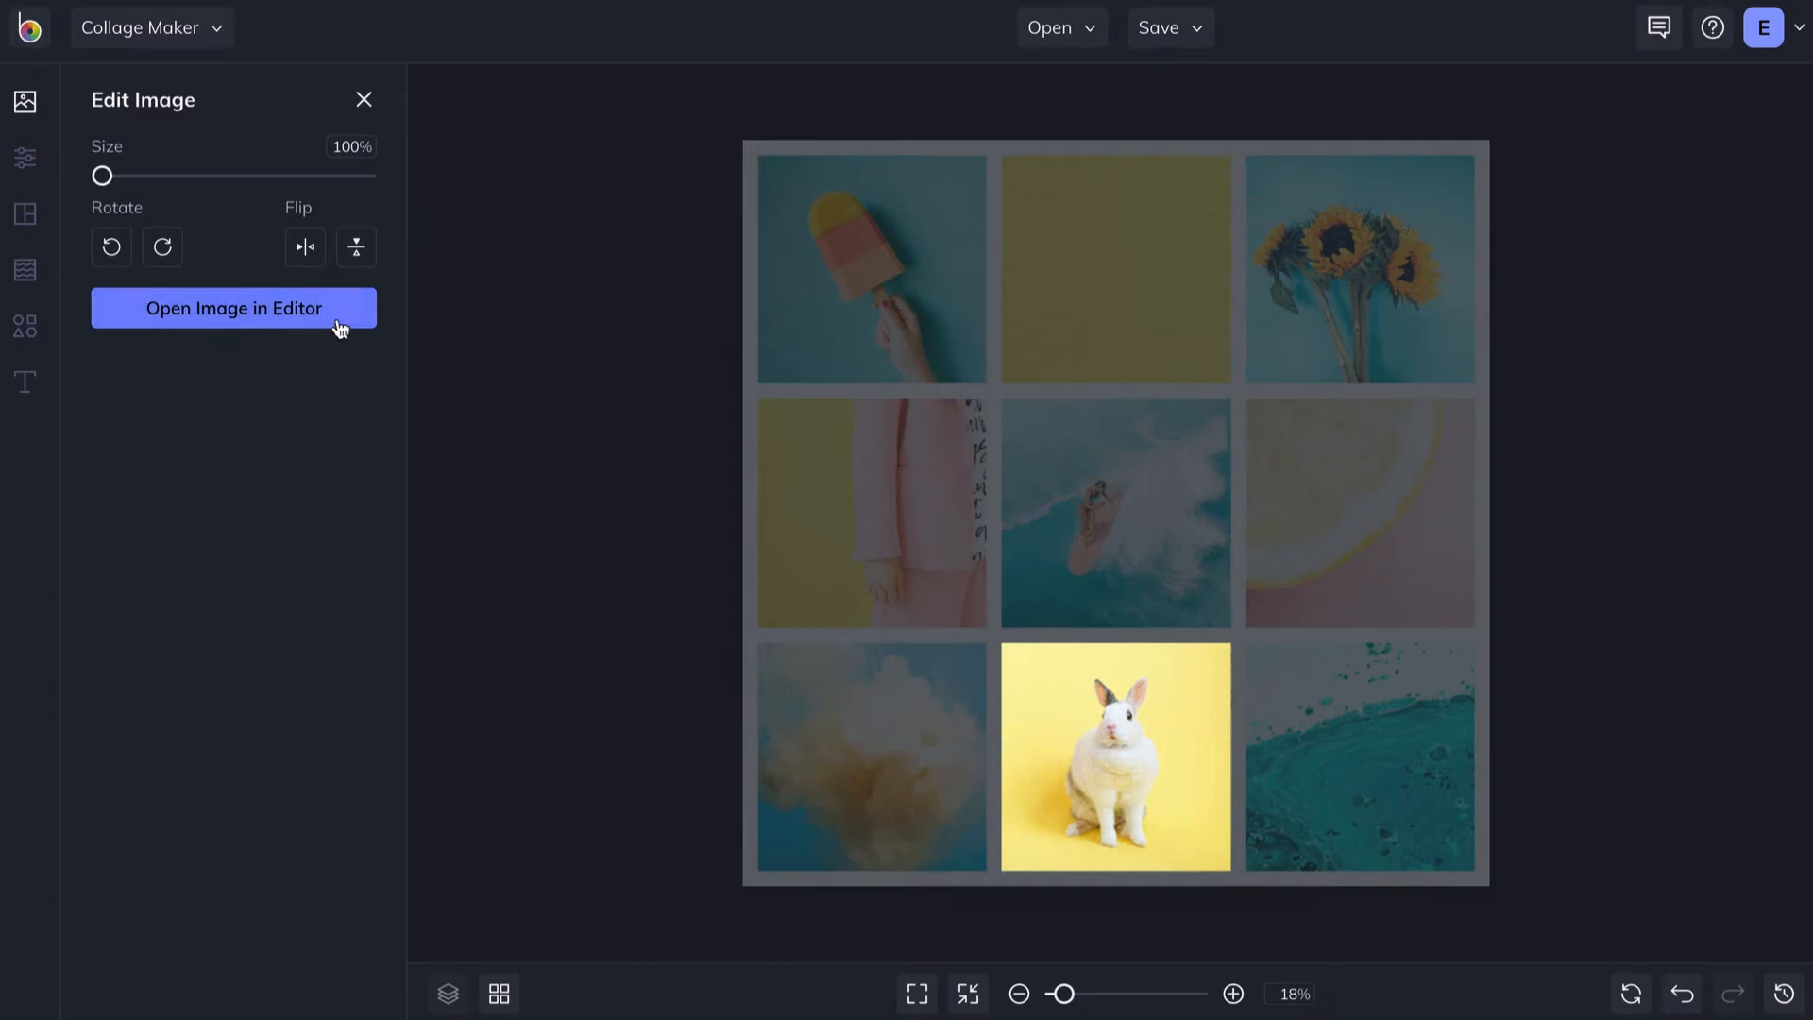
{"action": "left_click", "coordinate": [234, 308]}
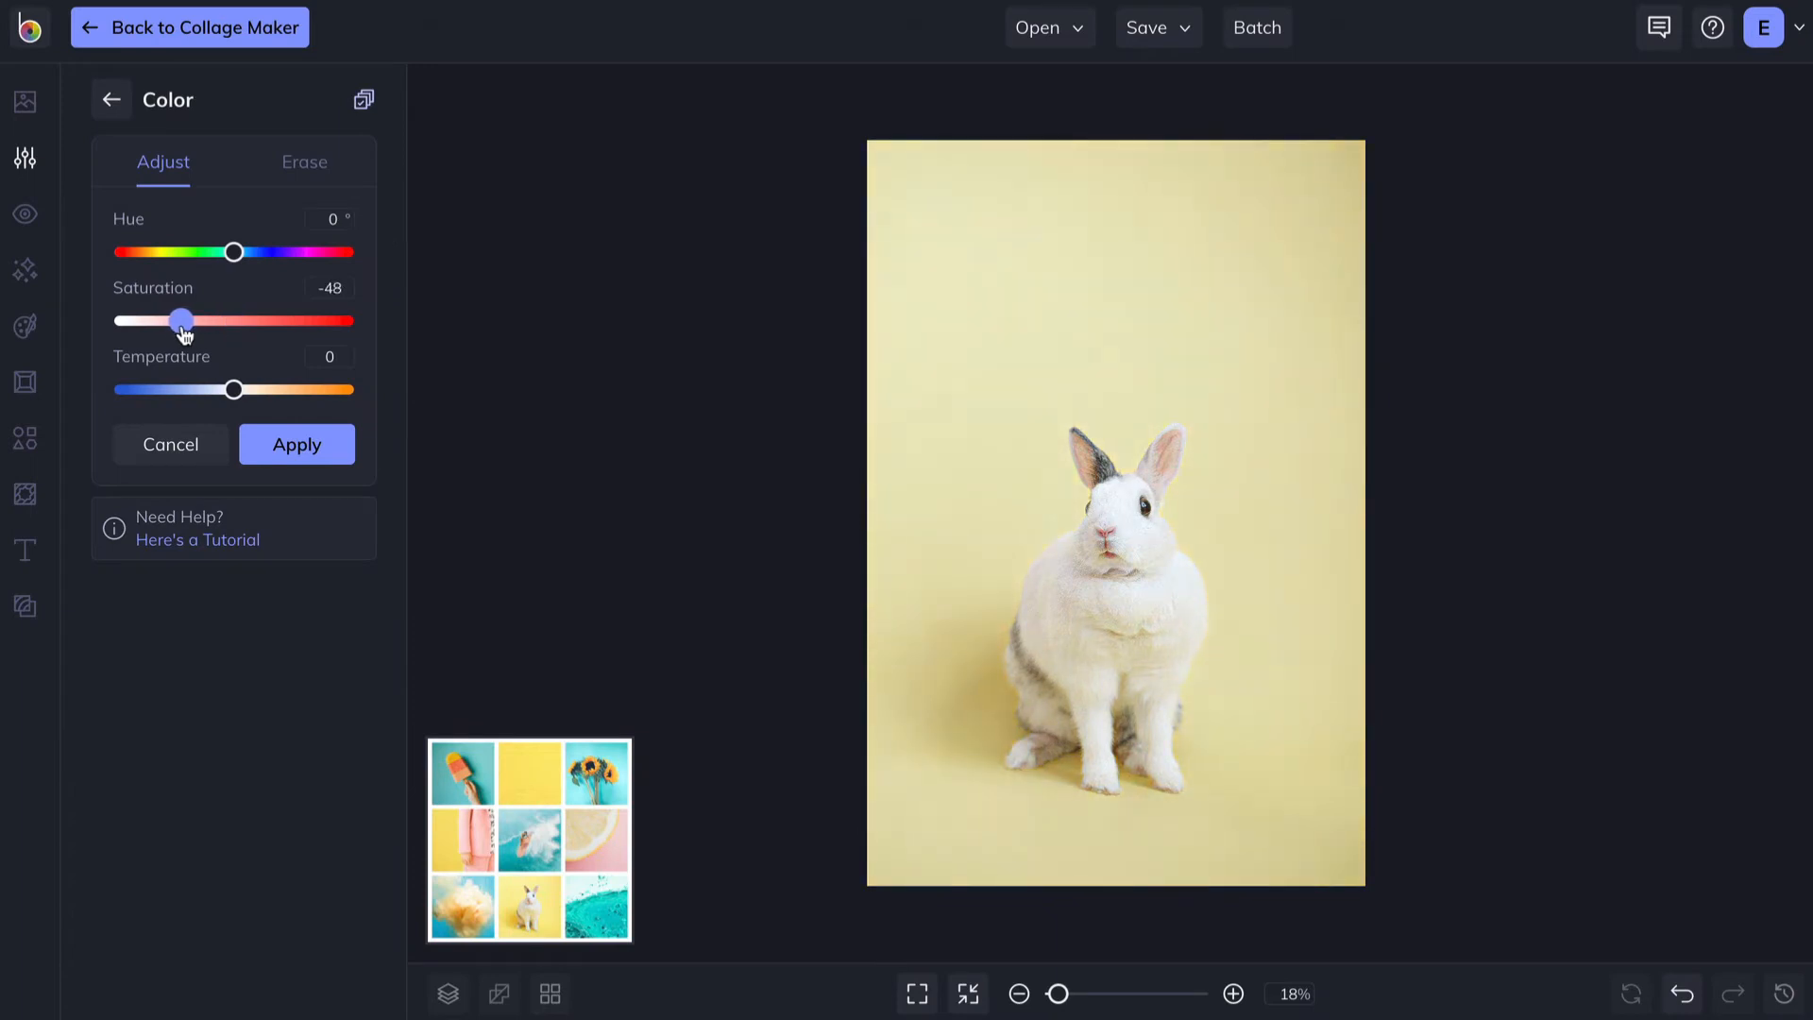
- Apply the -48 saturation to the rabbit photo and return it to the Collage Maker
{"action": "left_click", "coordinate": [296, 444]}
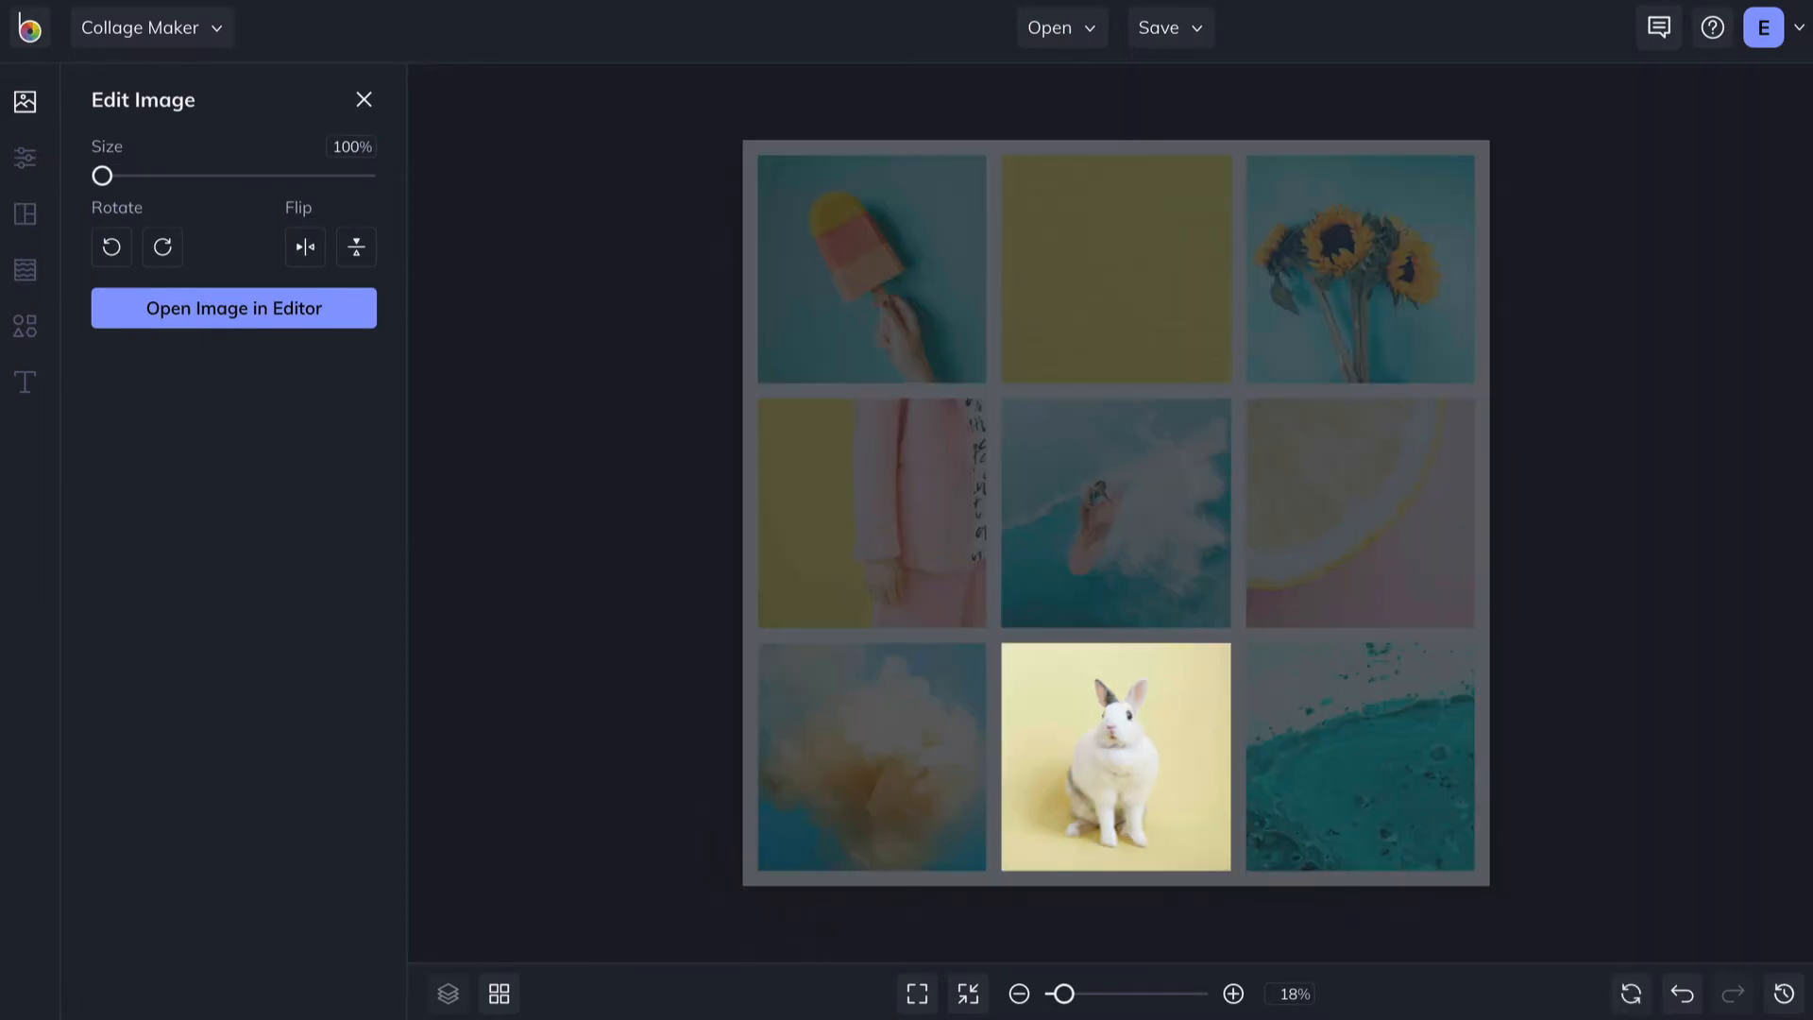
{"action": "left_click", "coordinate": [27, 100]}
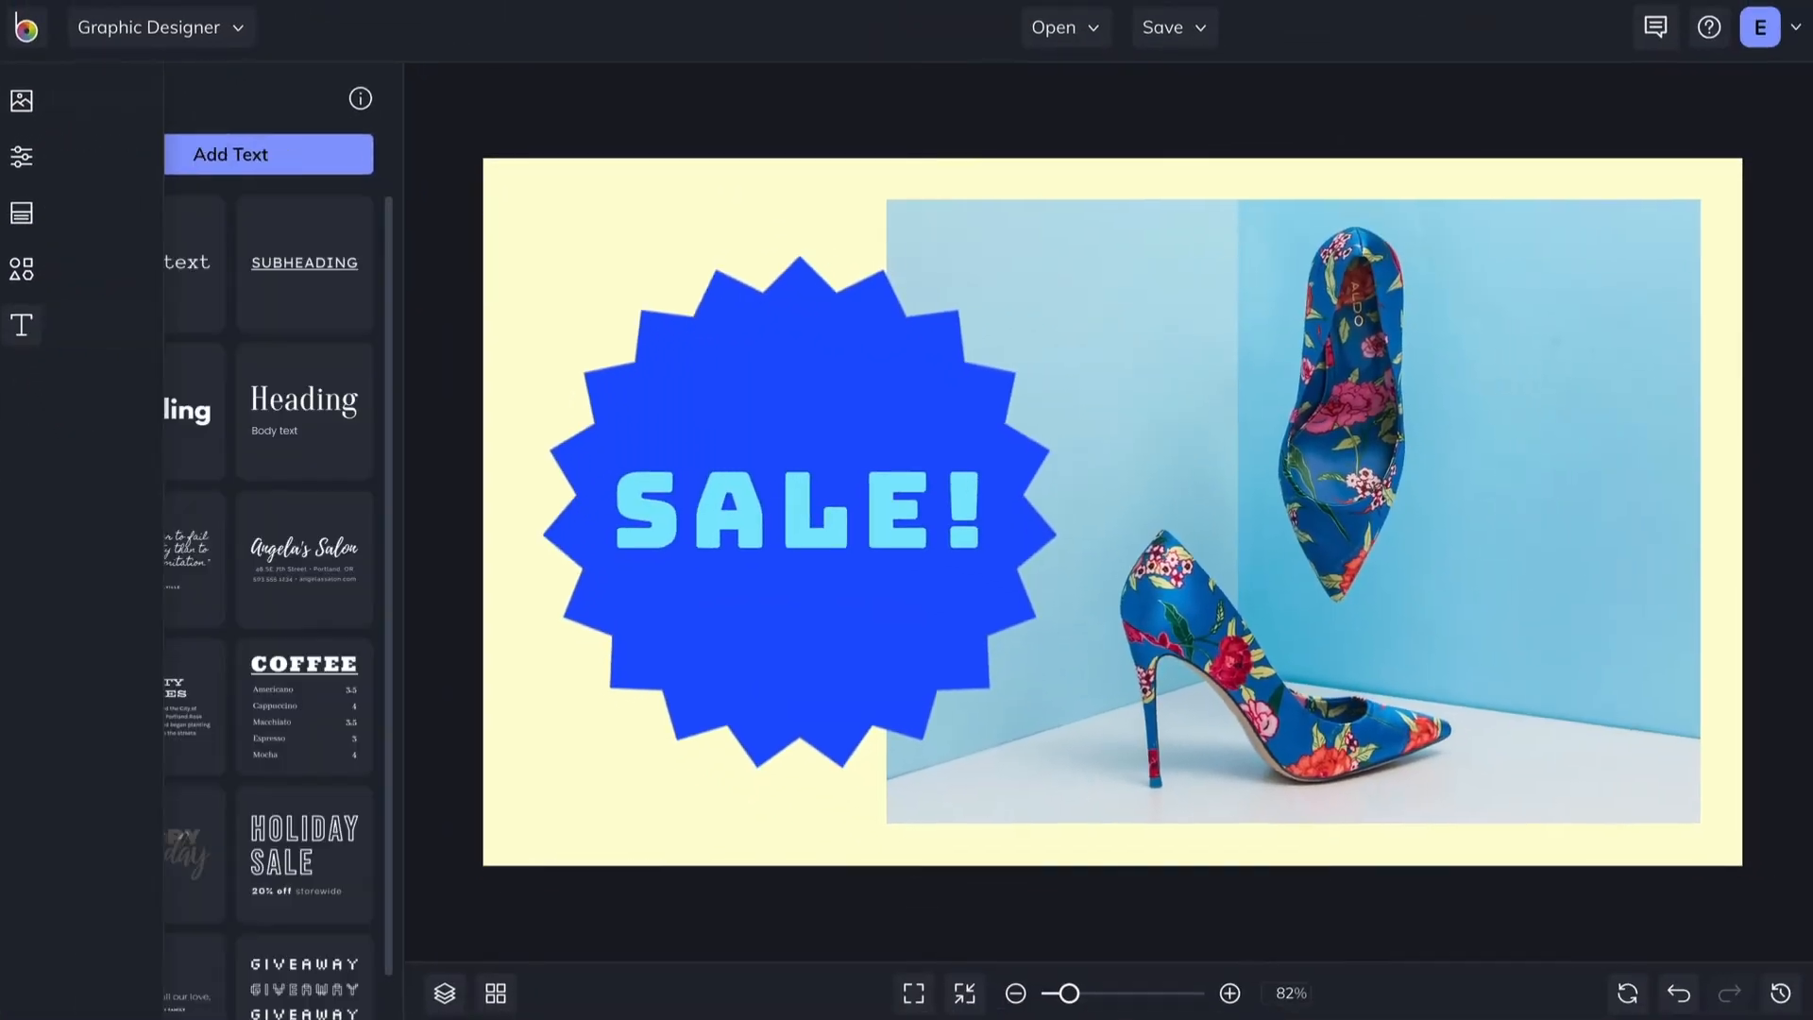
- Add the Holiday Sale text preset reading '20% off 4/1 - 4/8' at the top right
{"action": "left_click", "coordinate": [230, 155]}
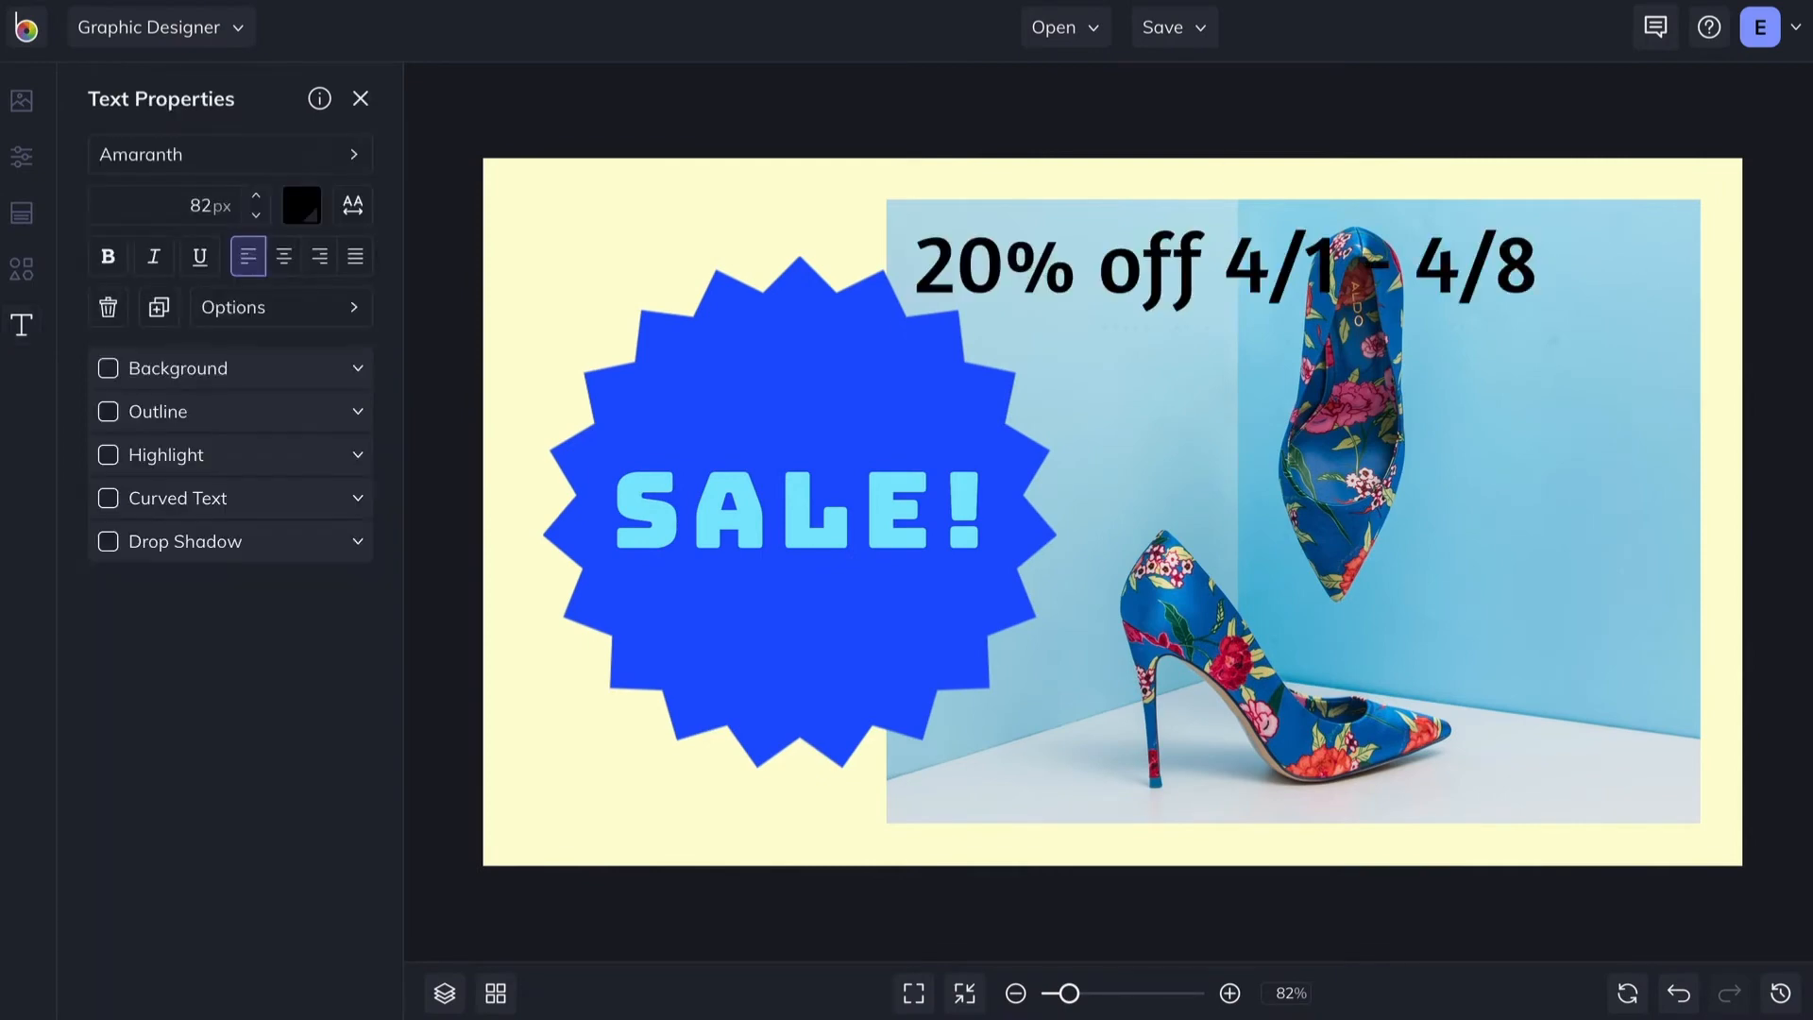
{"action": "left_click", "coordinate": [1167, 269]}
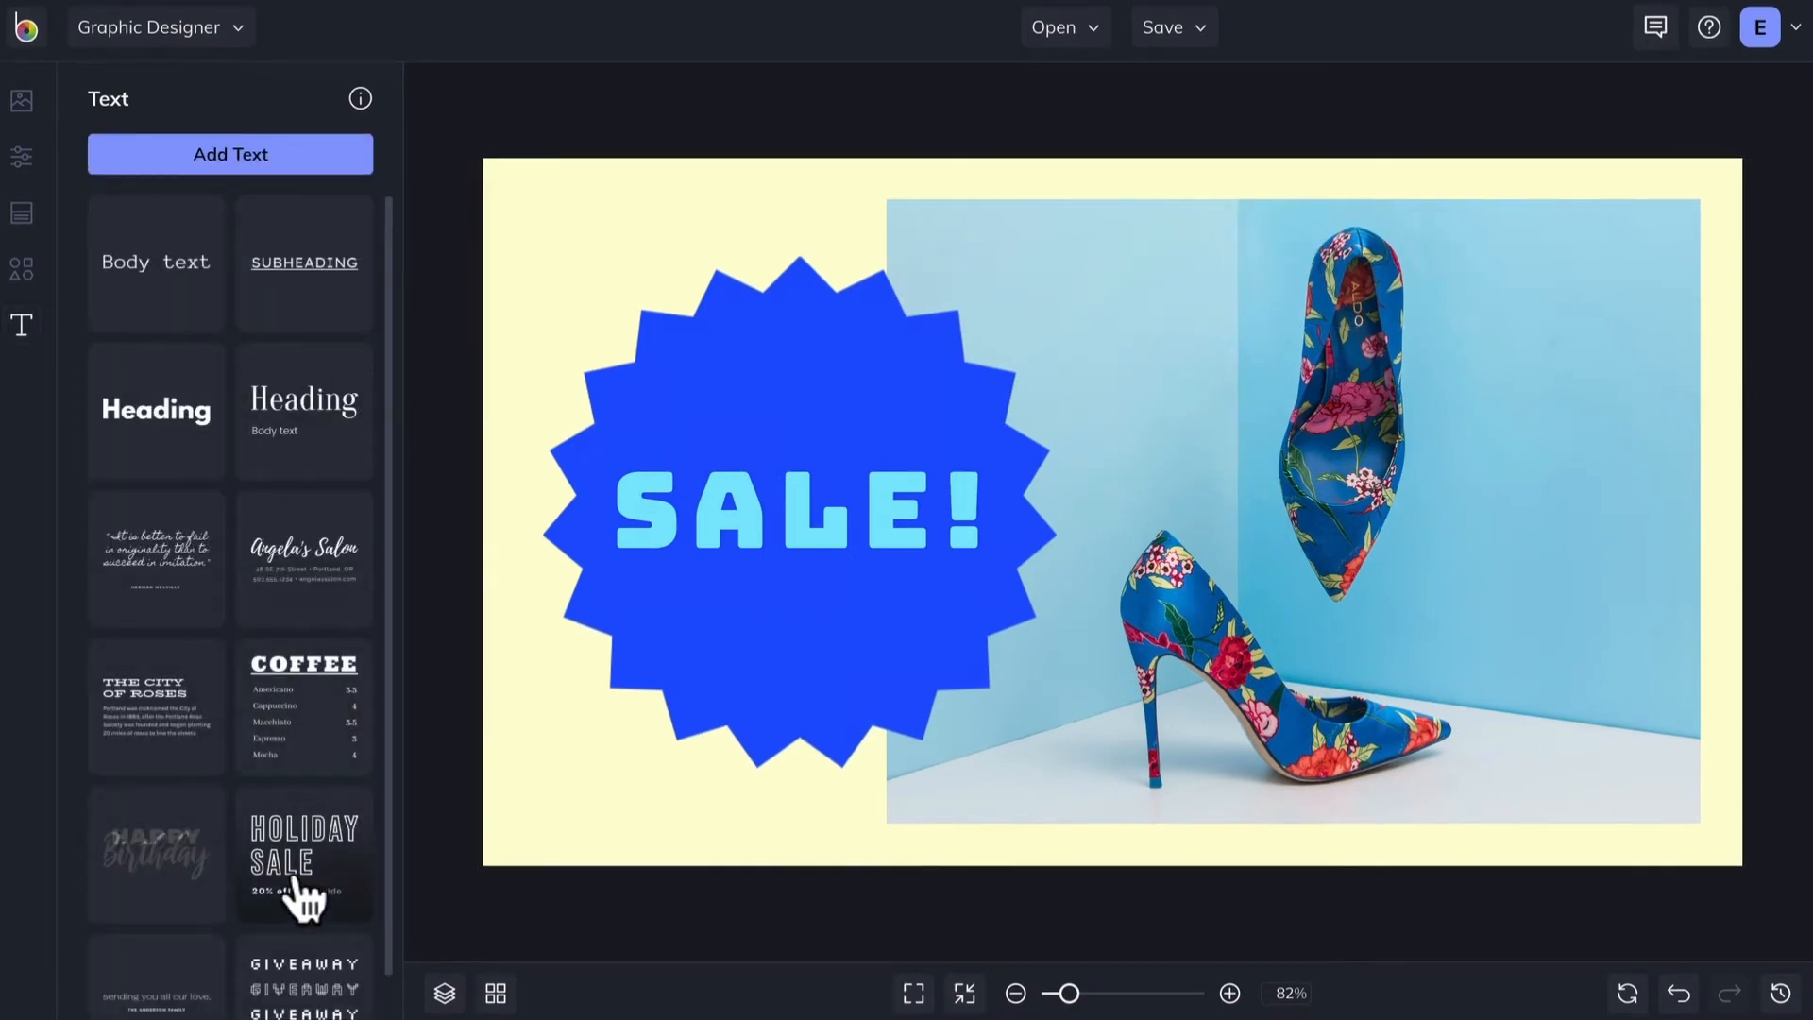
{"action": "left_click", "coordinate": [304, 854]}
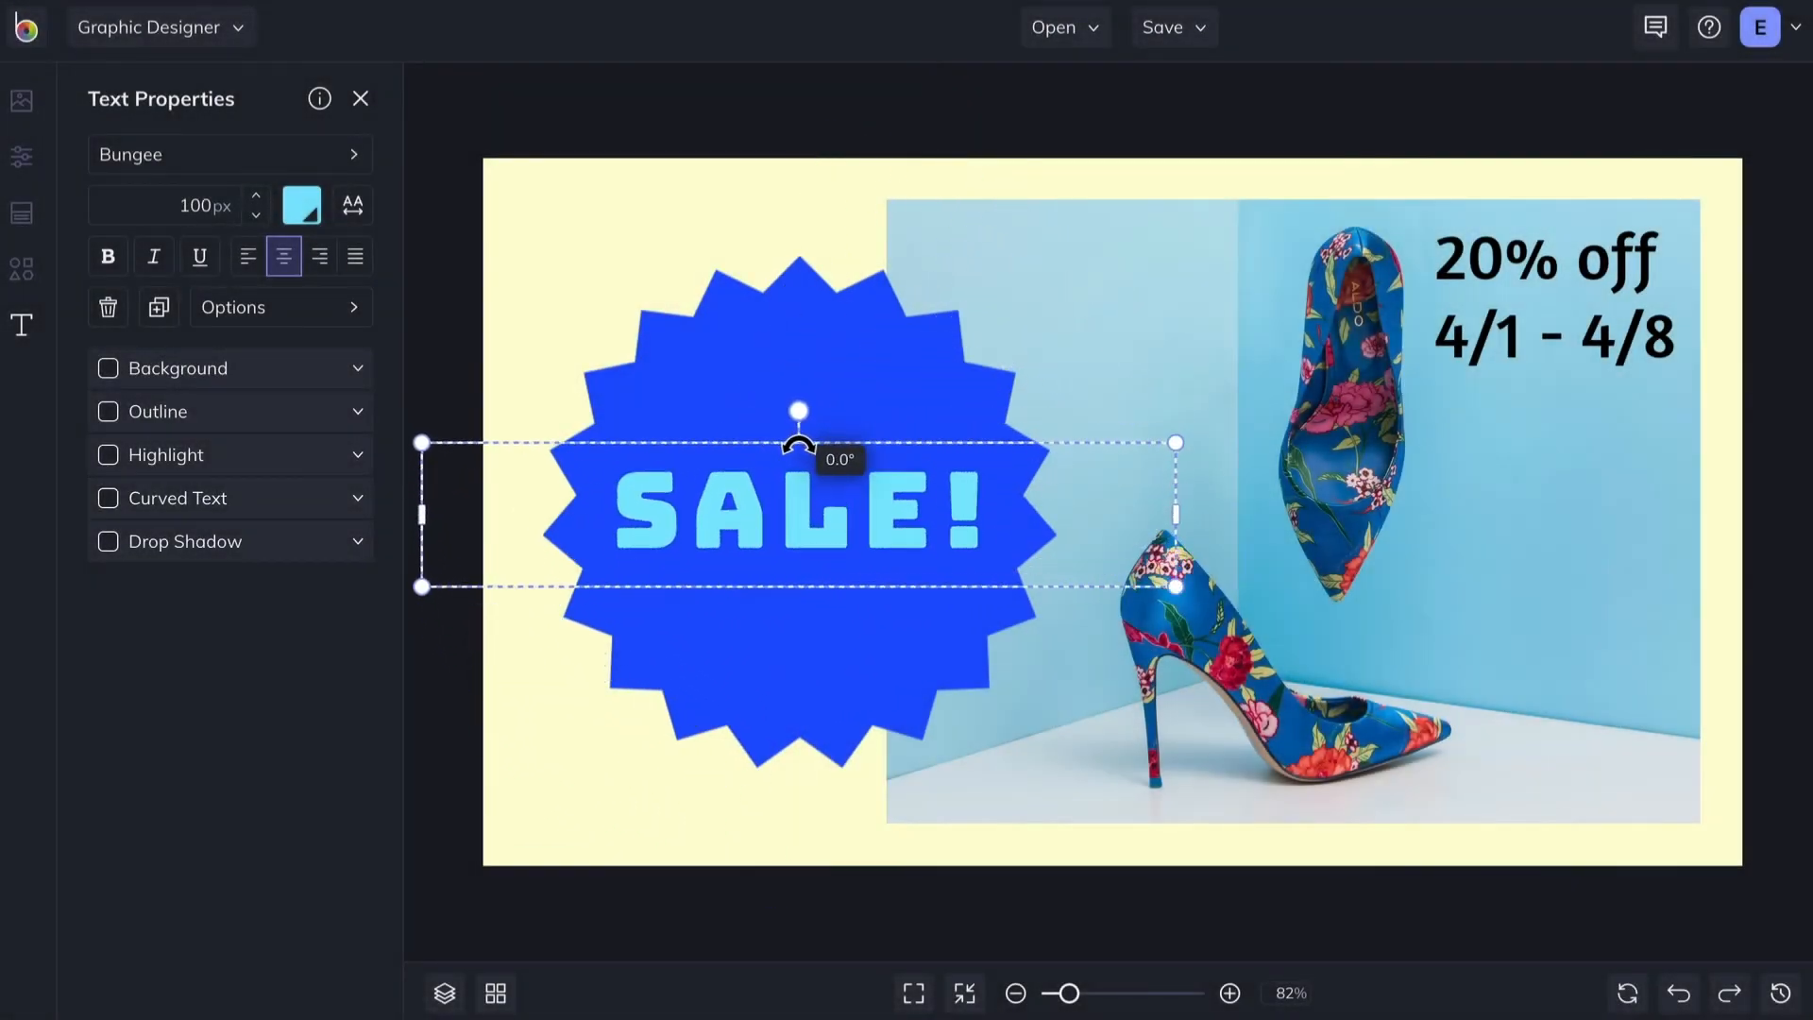
- Shrink SALE! to 55px and move it to the top of the starburst
{"action": "left_click", "coordinate": [189, 192]}
{"action": "type", "text": "55"}
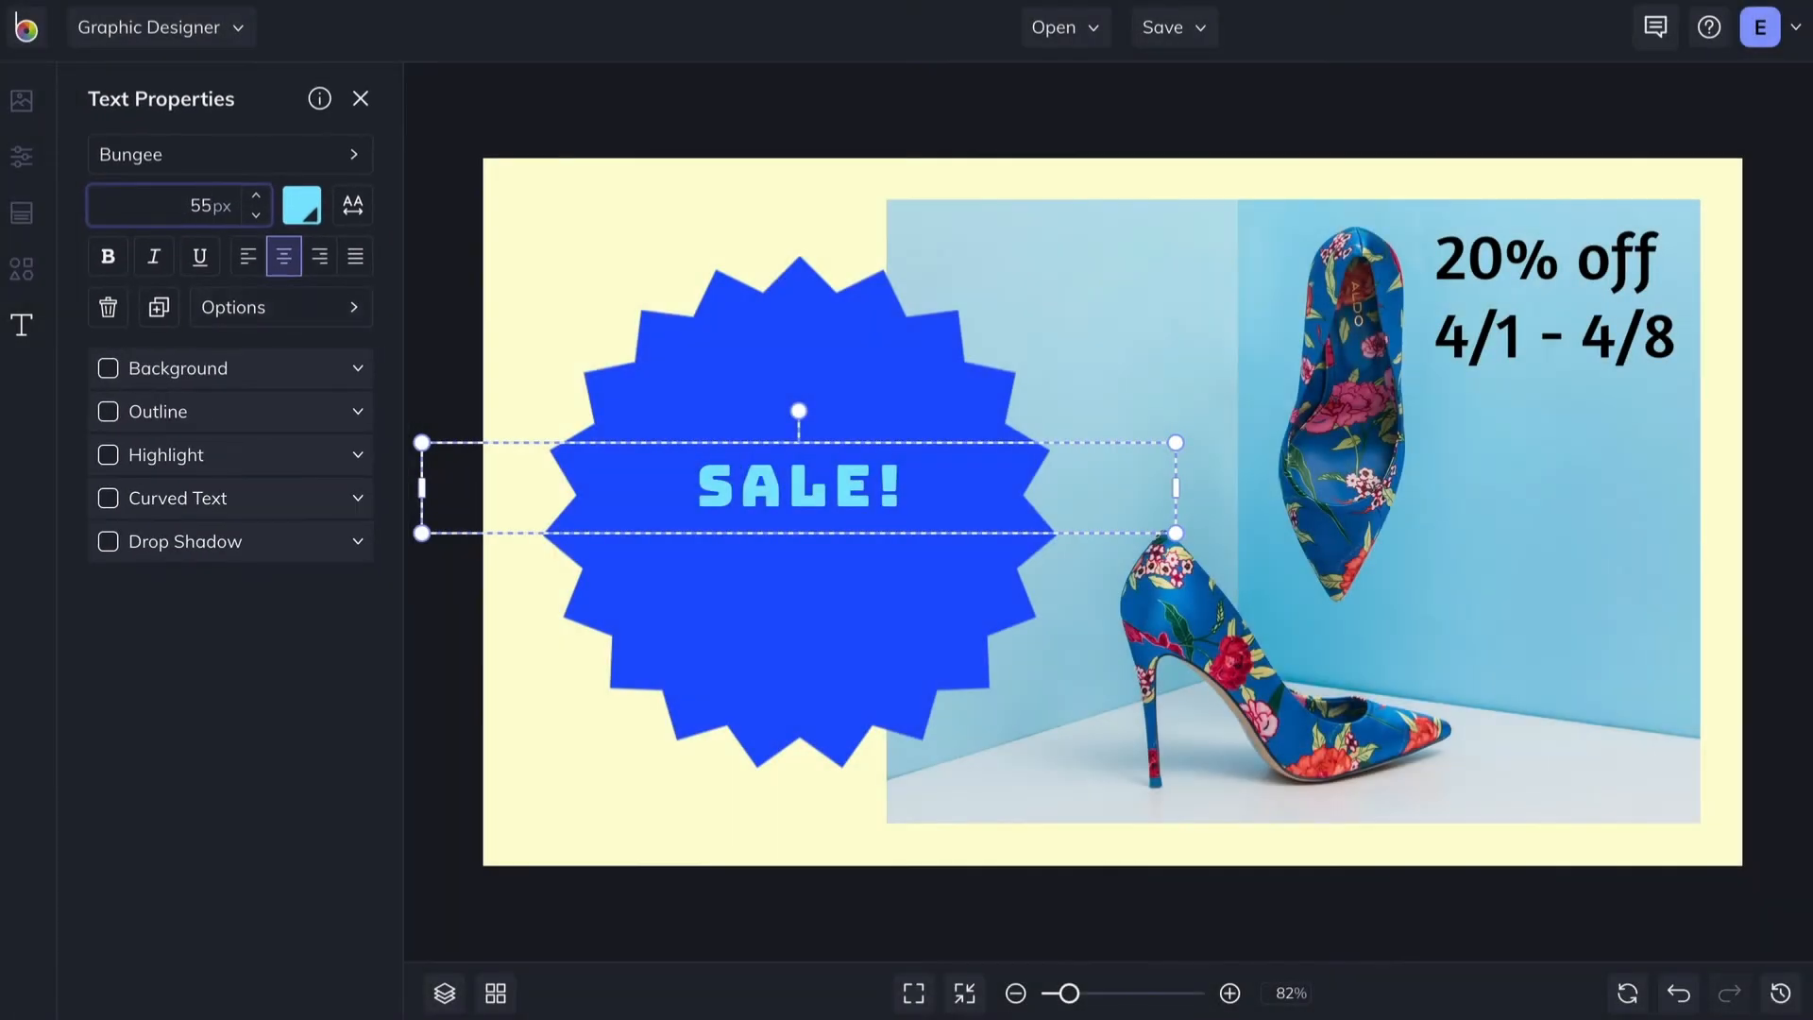
{"action": "left_click_drag", "start_coordinate": [797, 485], "coordinate": [797, 368]}
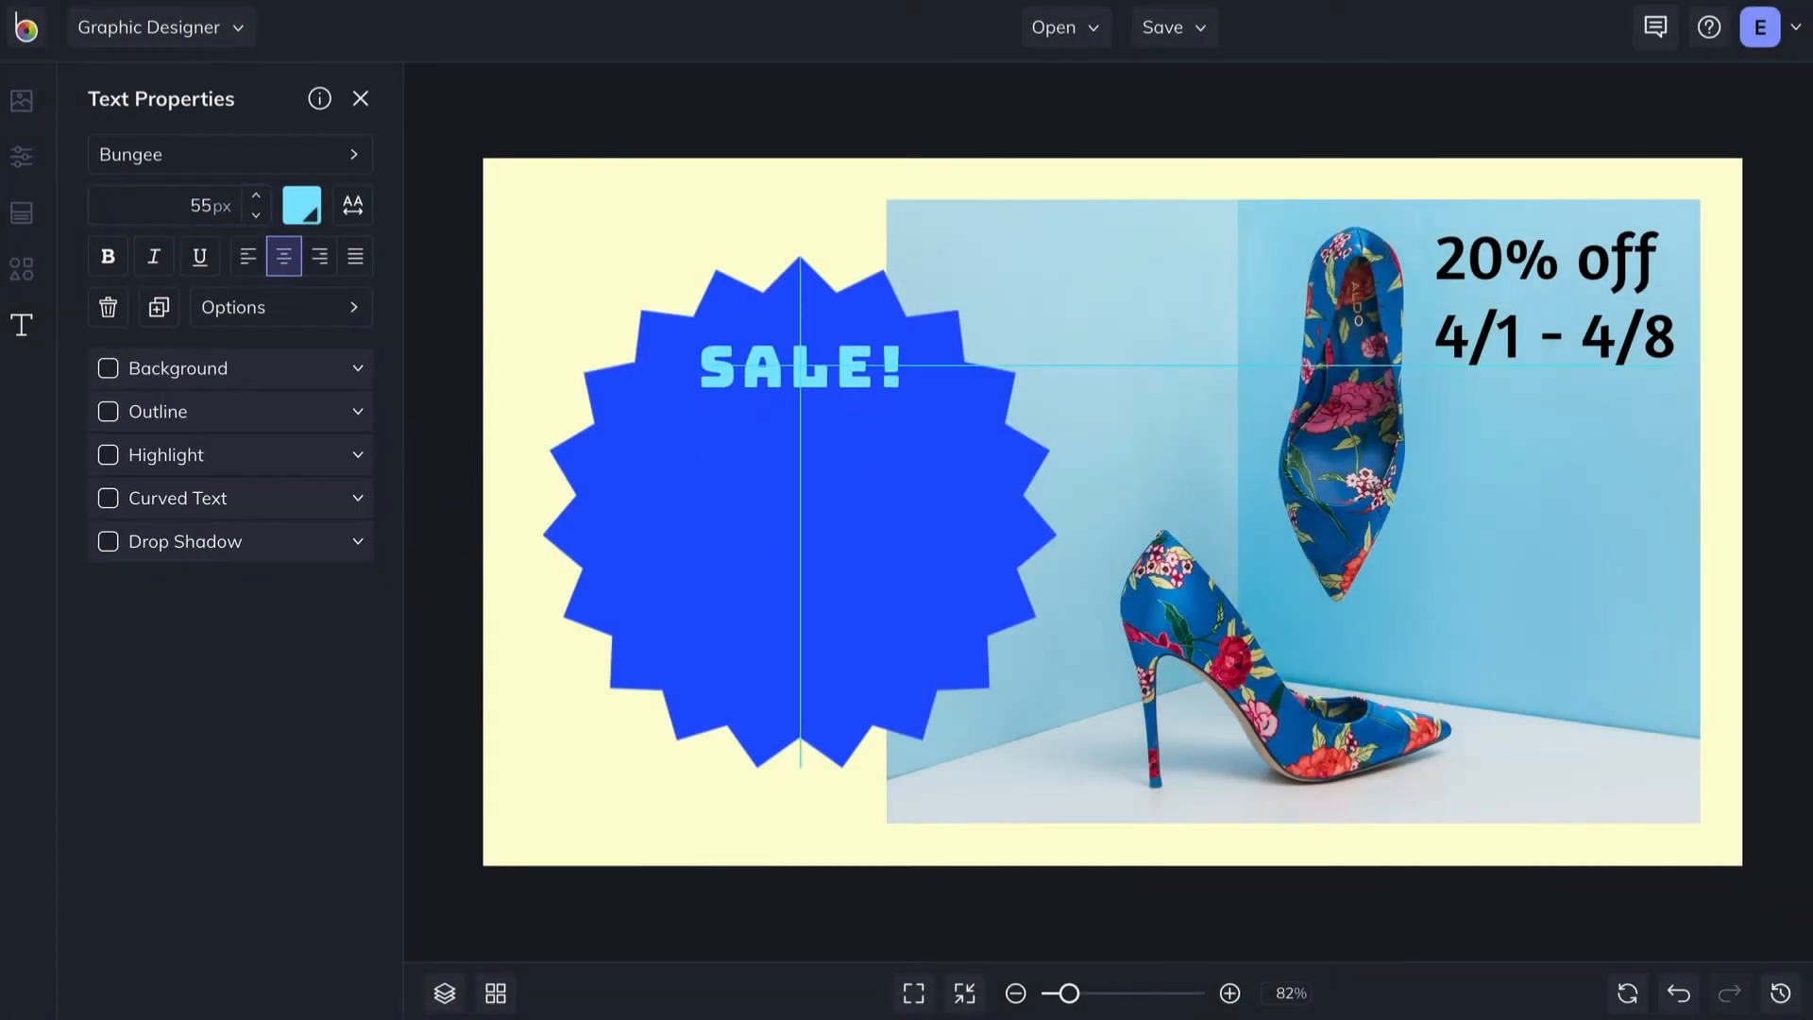
- Set the 20% off date text in the Questrial font
{"action": "left_click", "coordinate": [231, 155]}
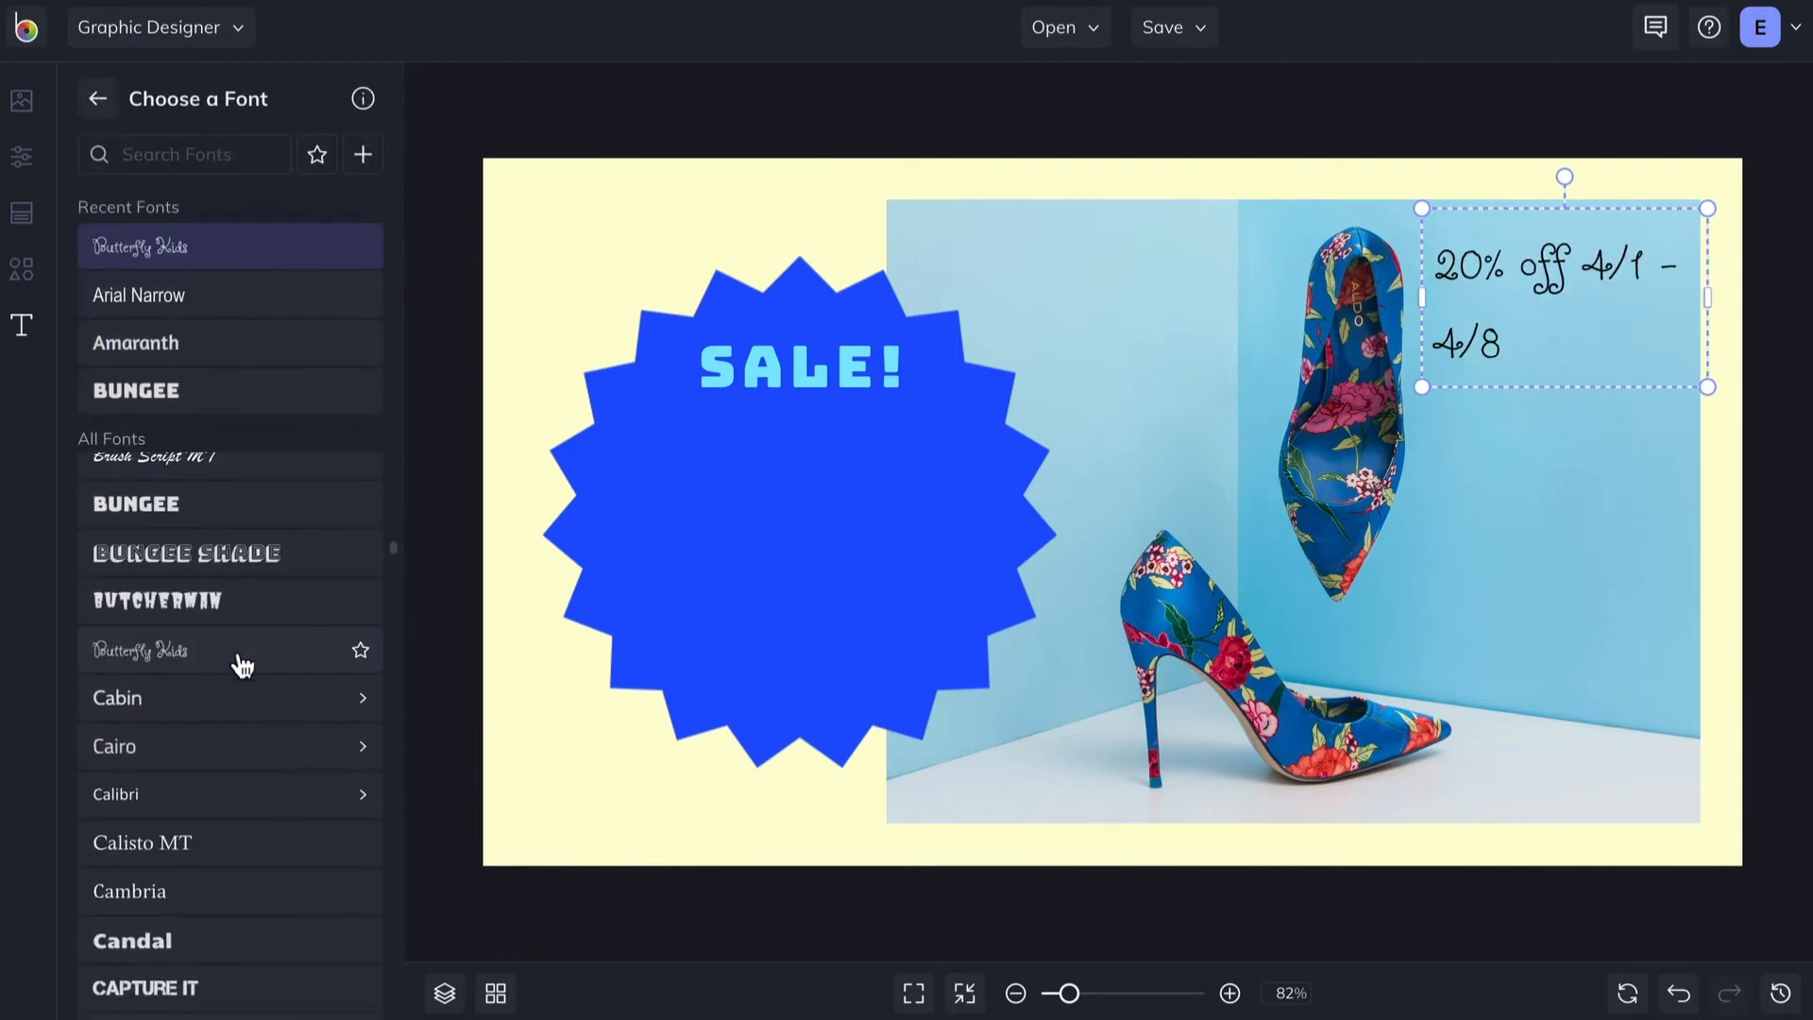
{"action": "left_click", "coordinate": [148, 797]}
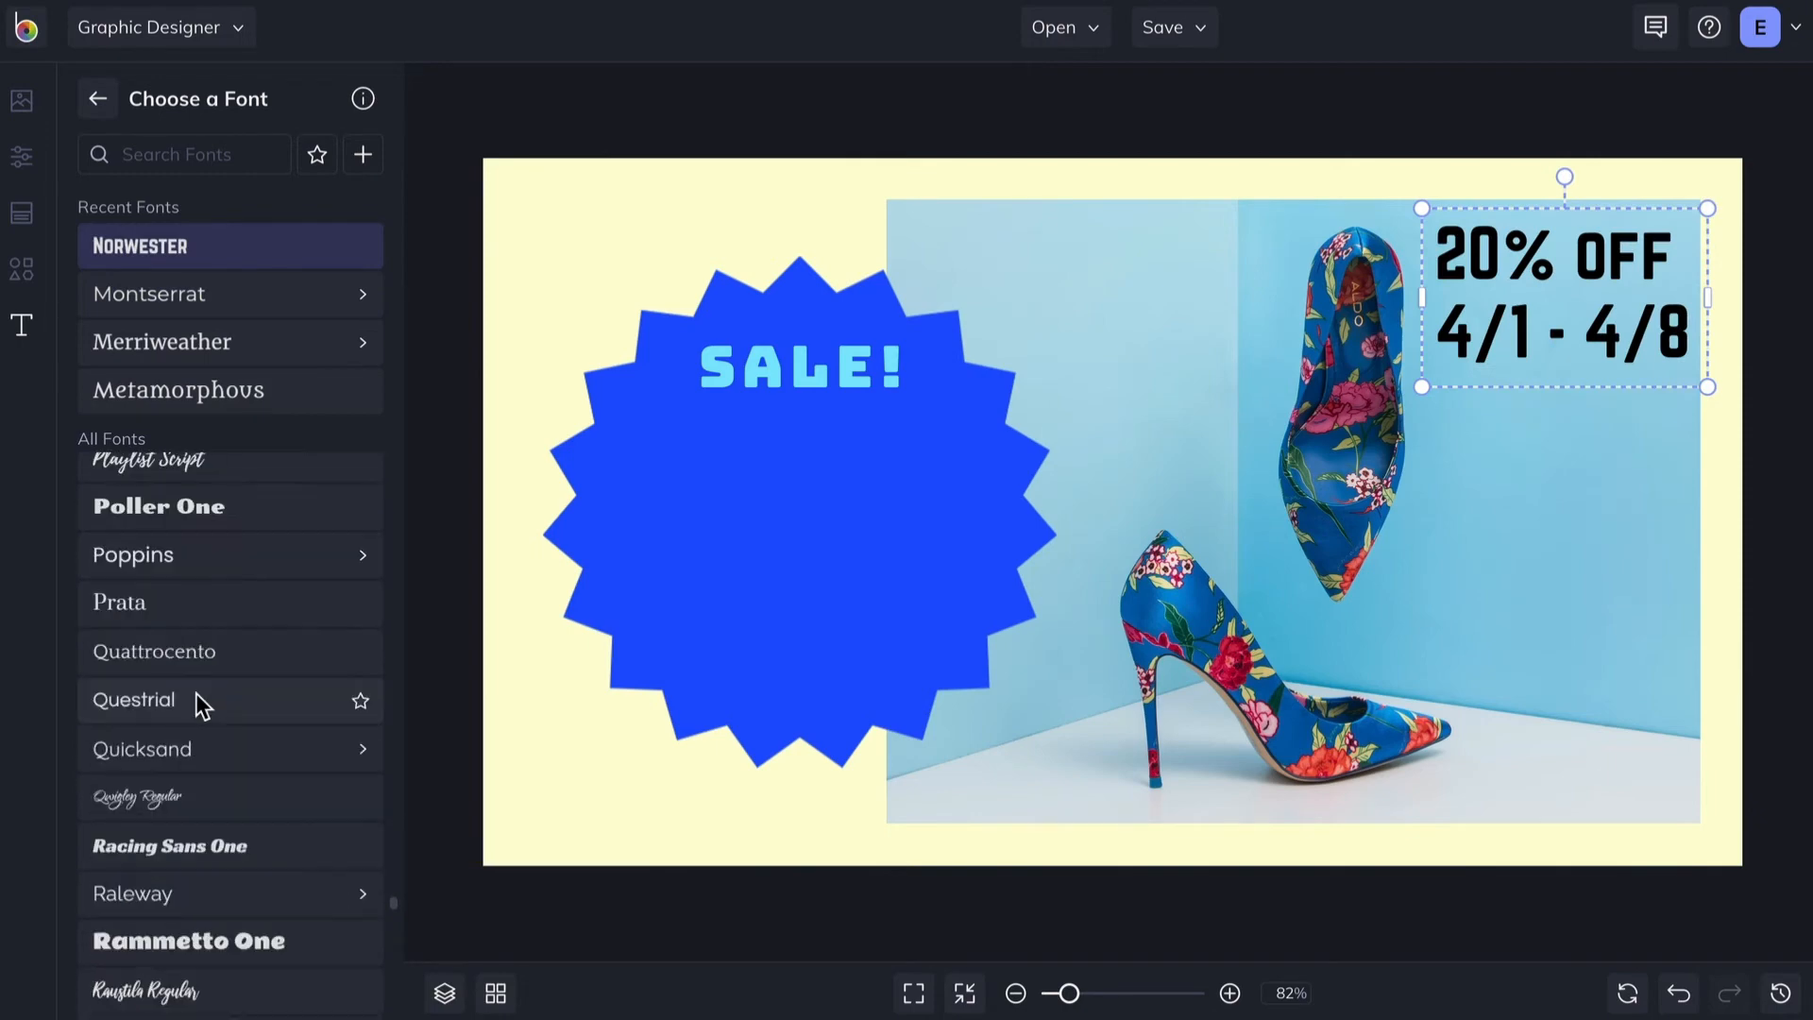
{"action": "left_click", "coordinate": [363, 155]}
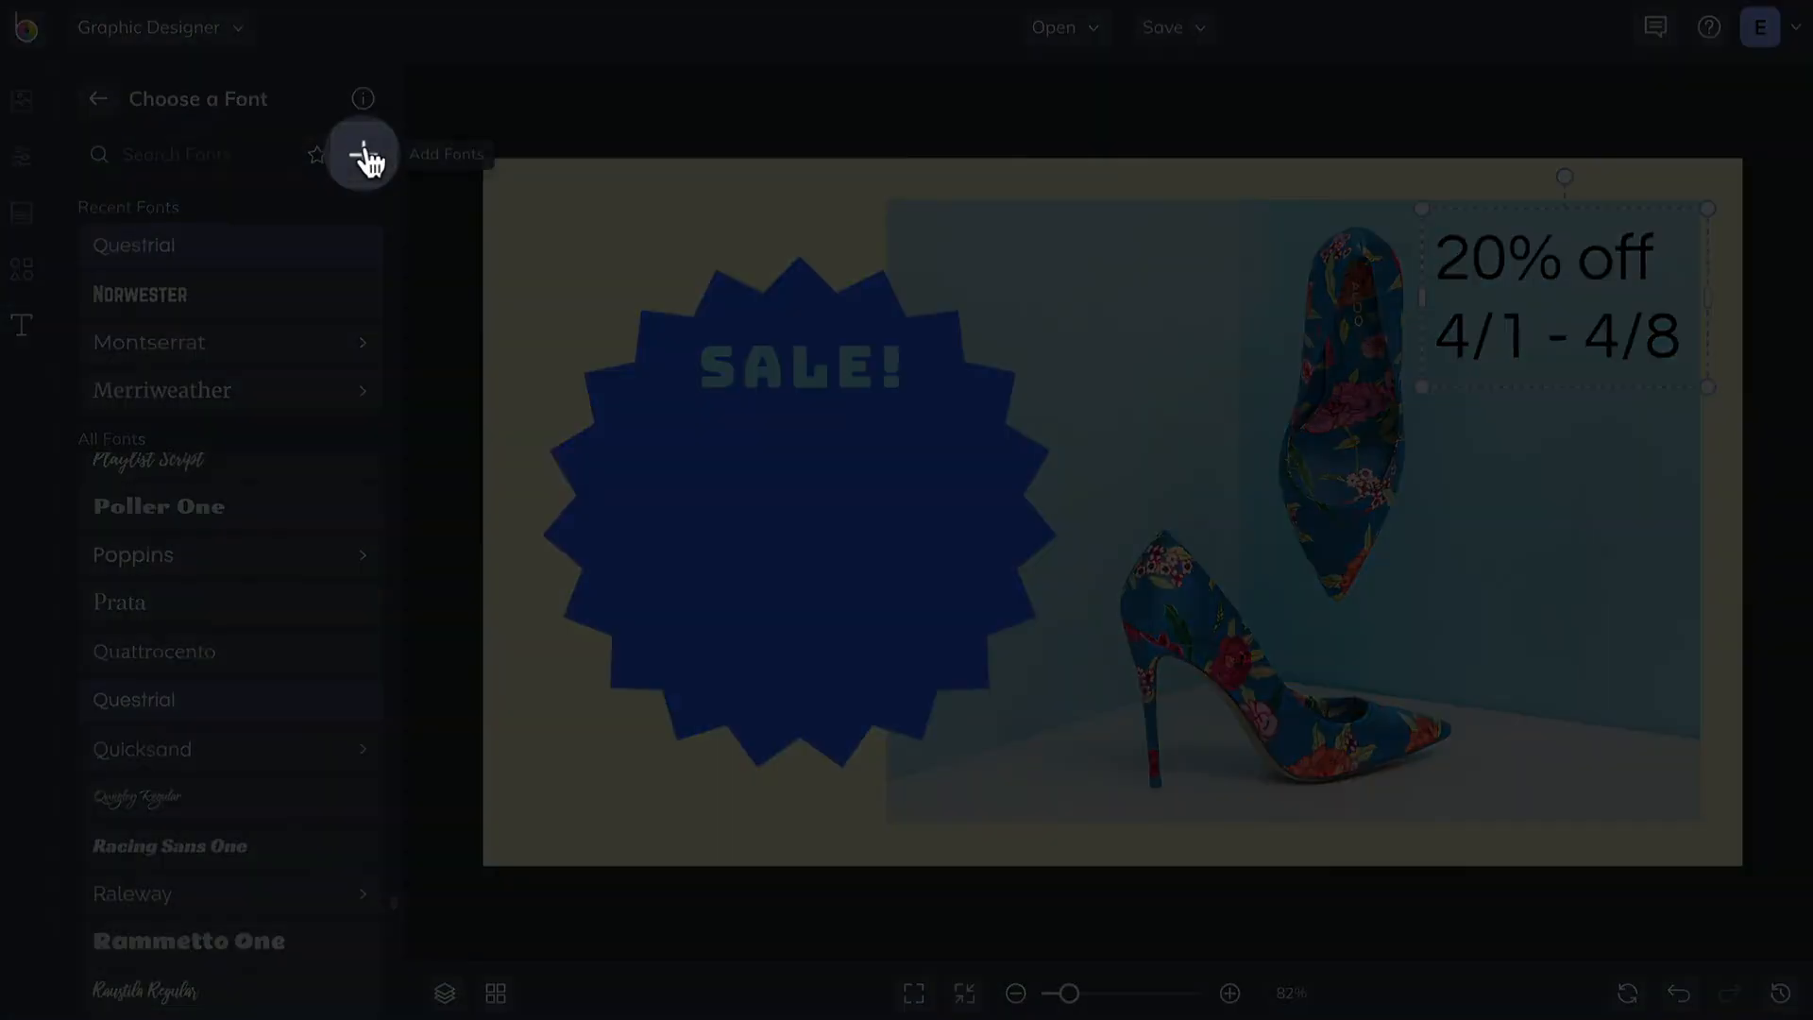
- Import fonts from Google Fonts and set the date text in Le Murmure
{"action": "left_click", "coordinate": [363, 155]}
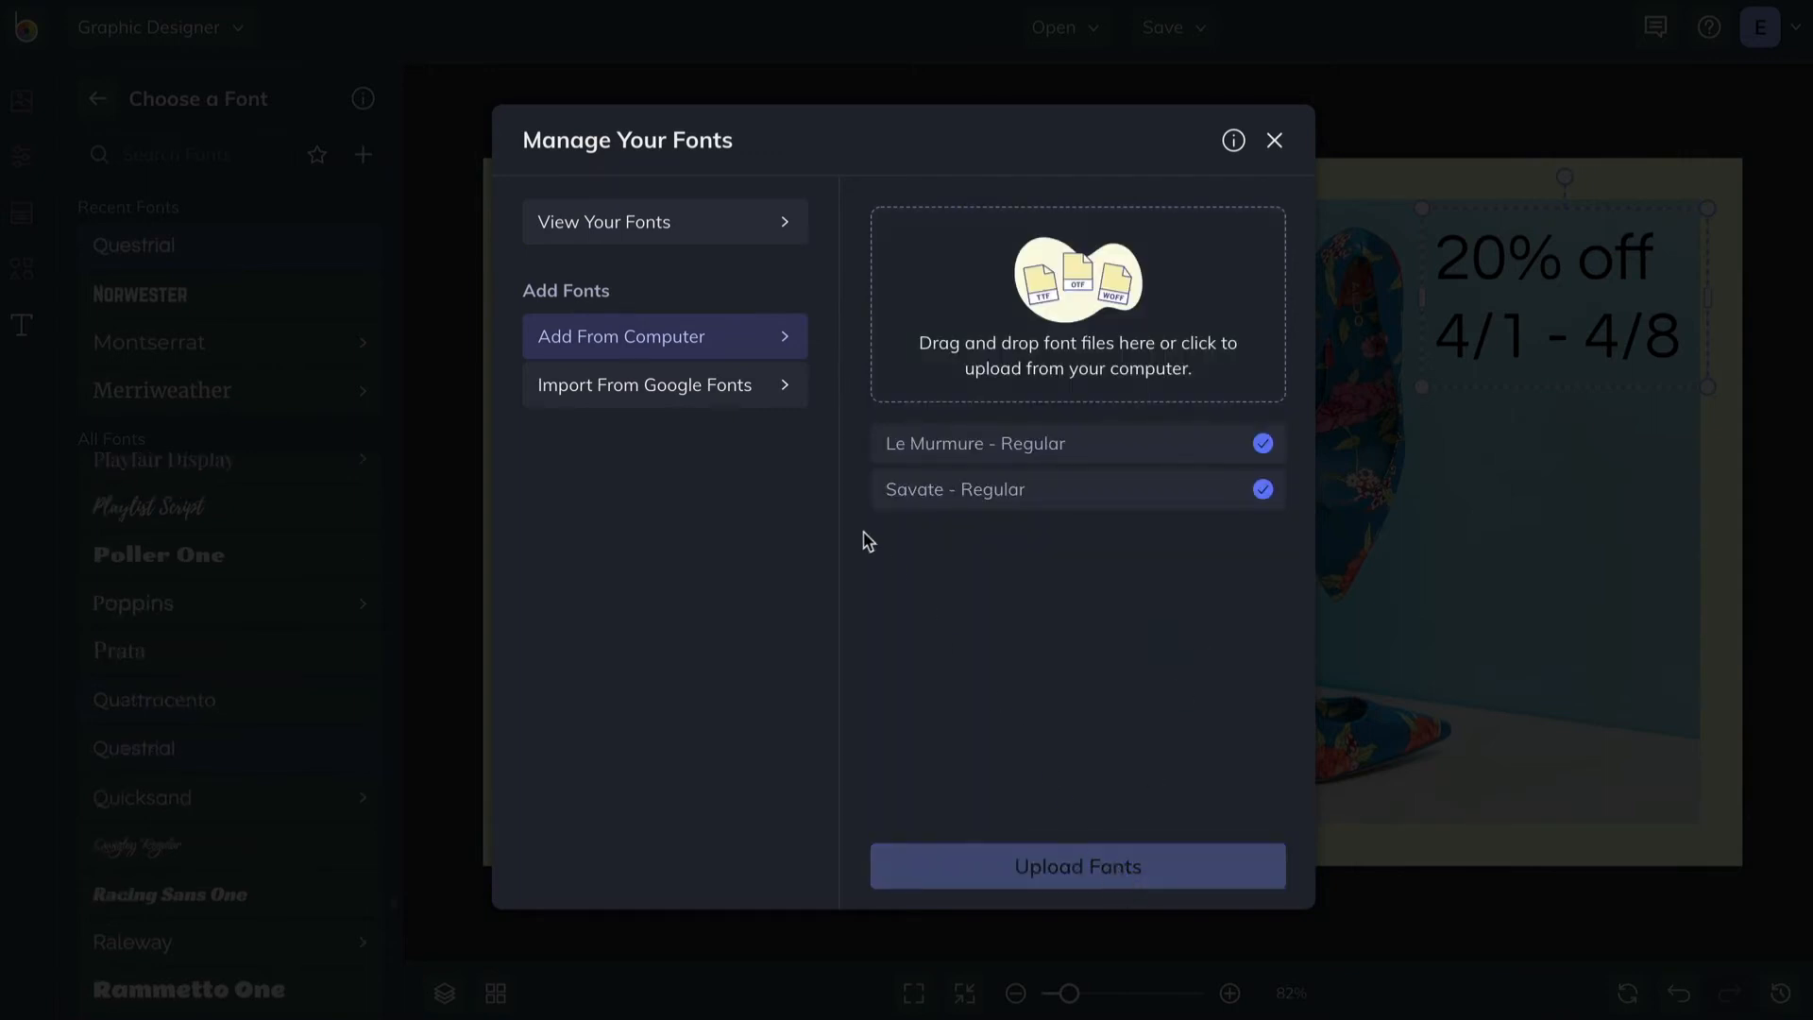
{"action": "left_click", "coordinate": [644, 385]}
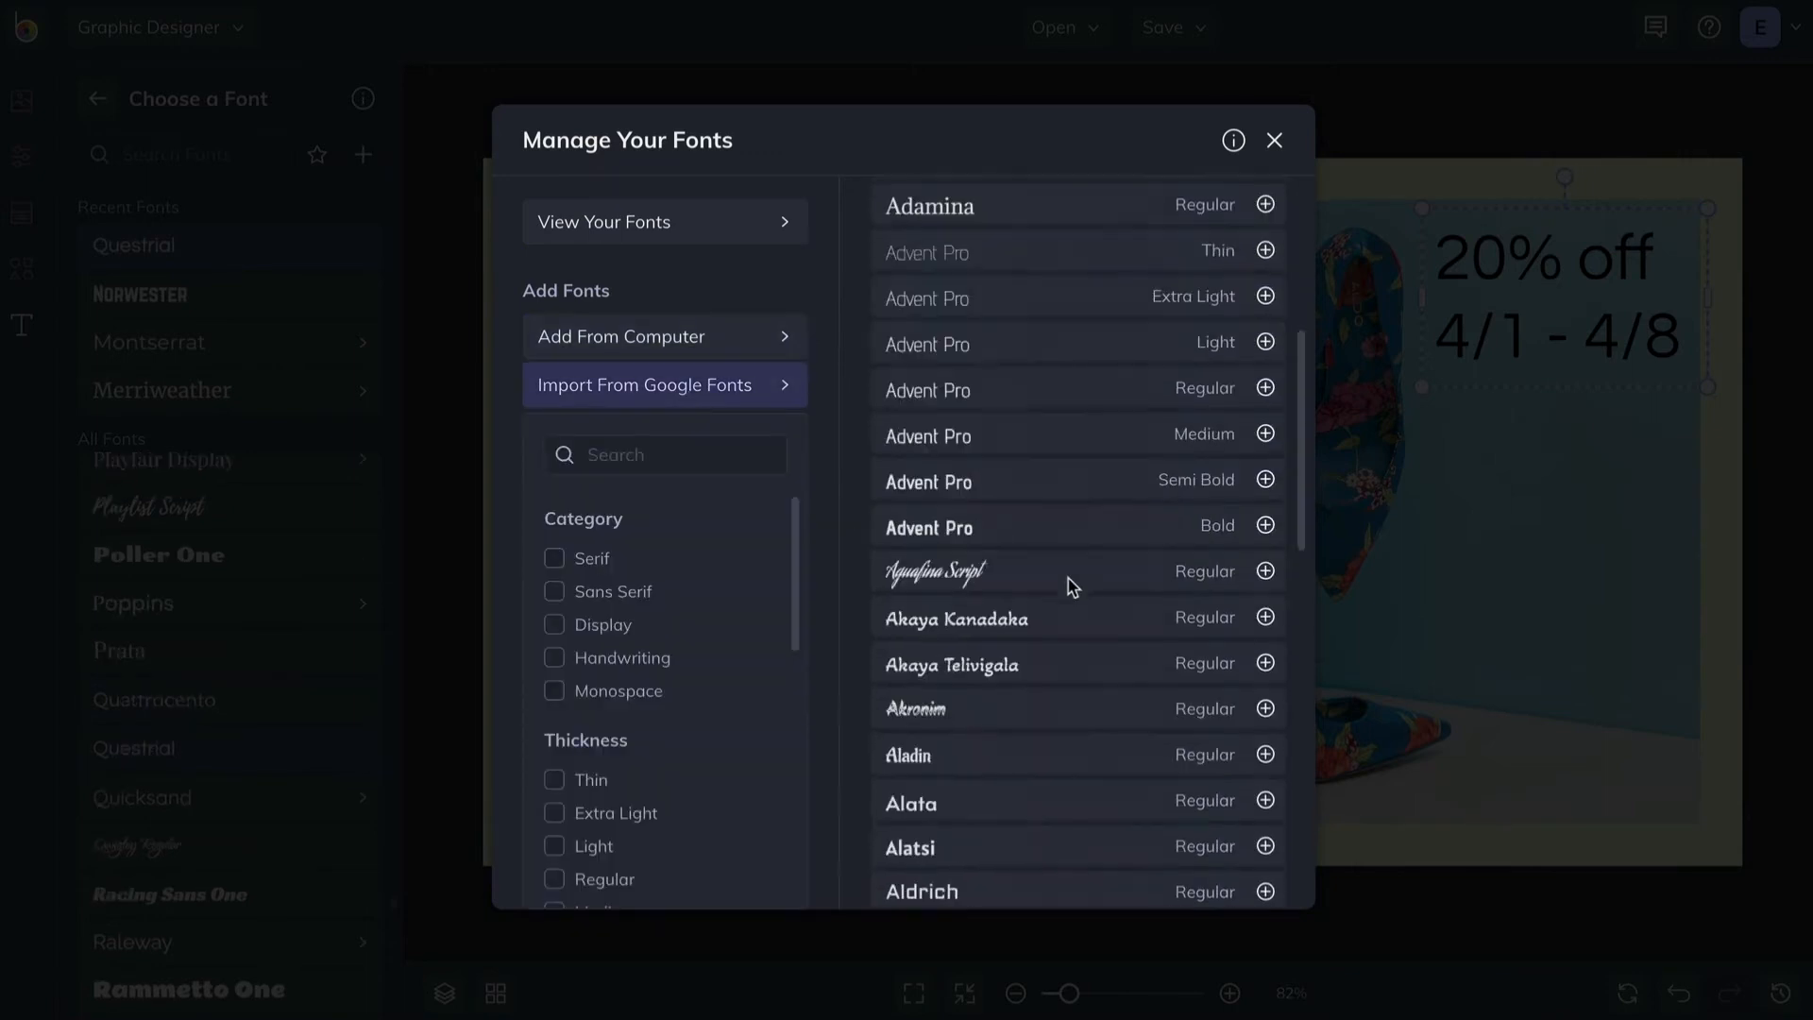
{"action": "scroll", "scroll_direction": "down", "scroll_amount": 3}
{"action": "type", "text": "le murmure"}
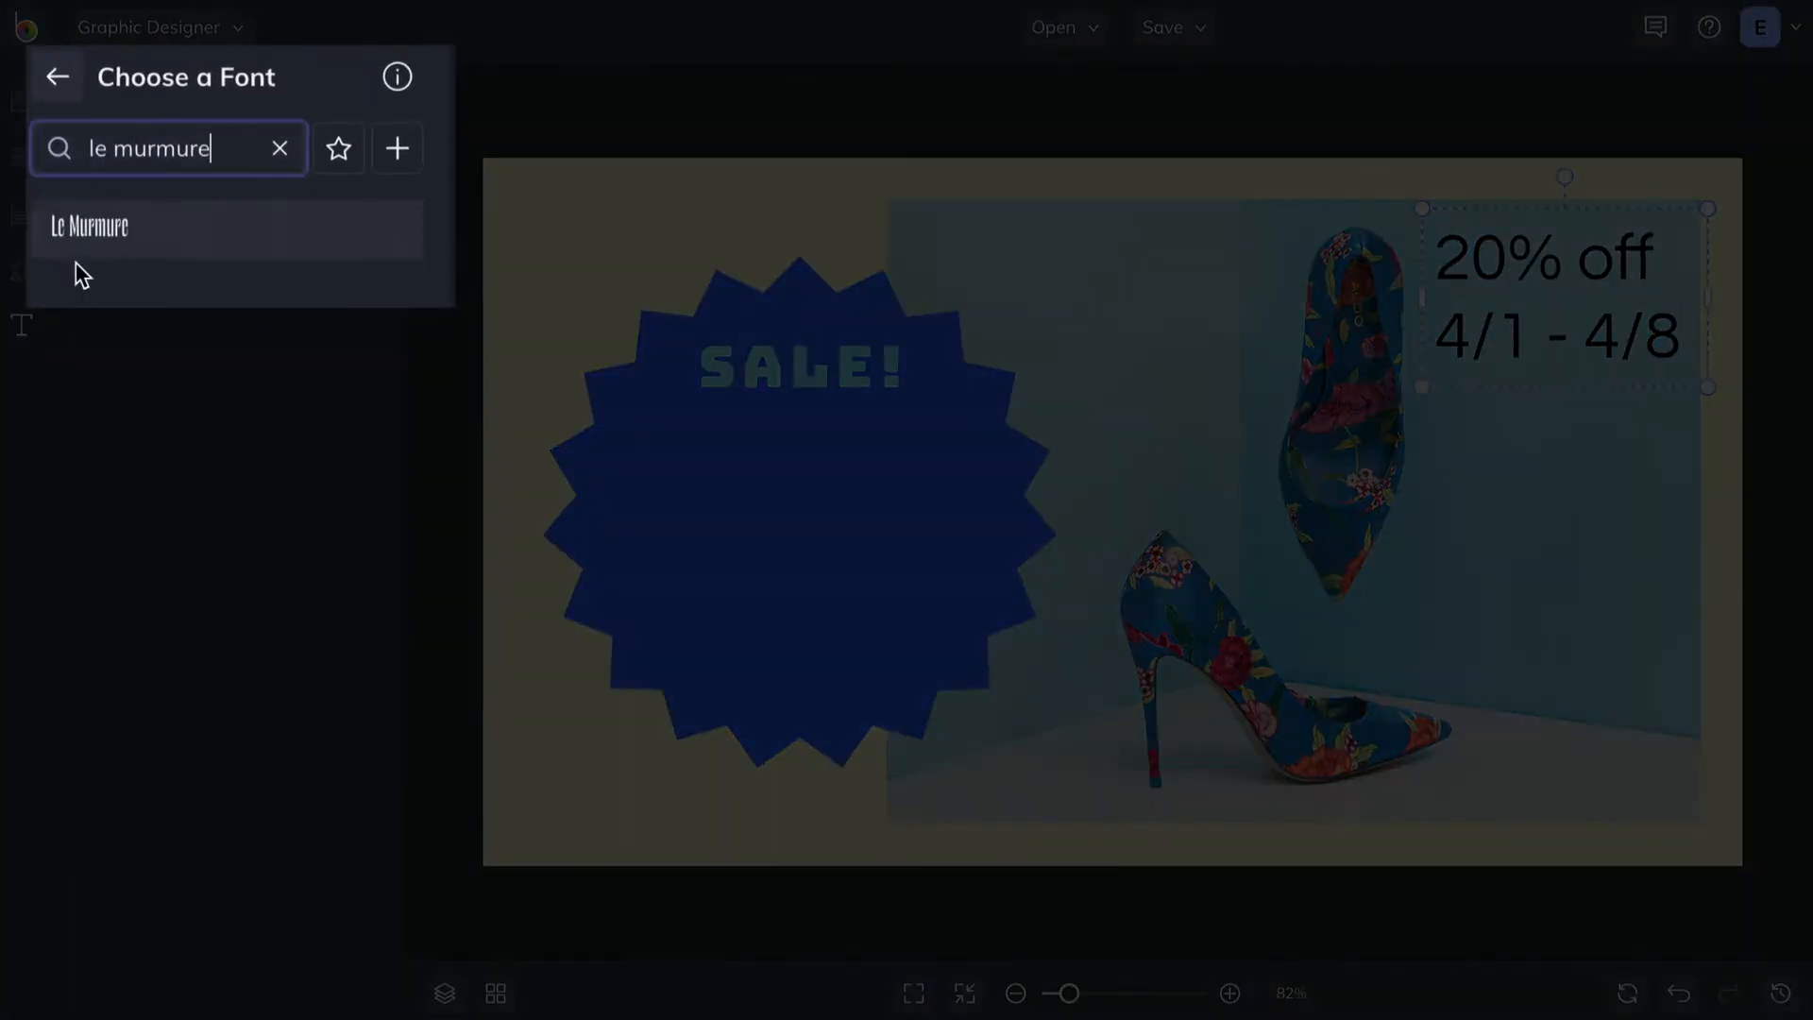
{"action": "left_click", "coordinate": [88, 227]}
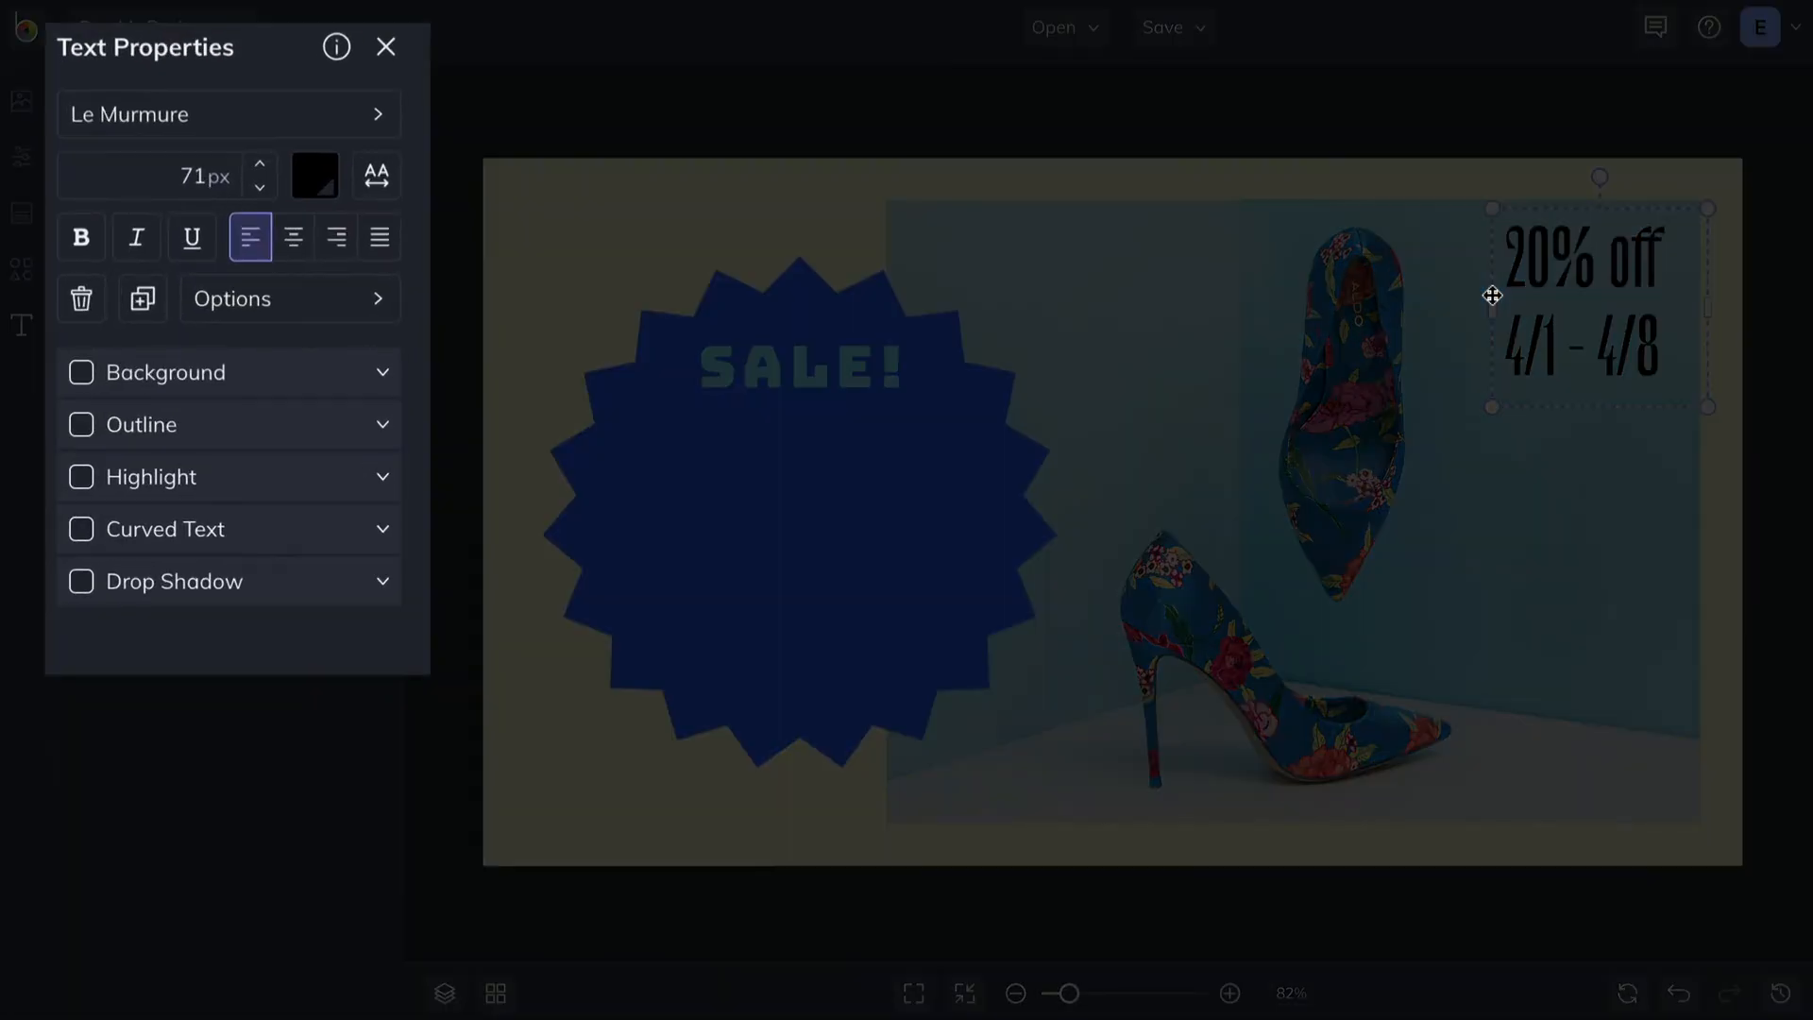
{"action": "left_click", "coordinate": [313, 173]}
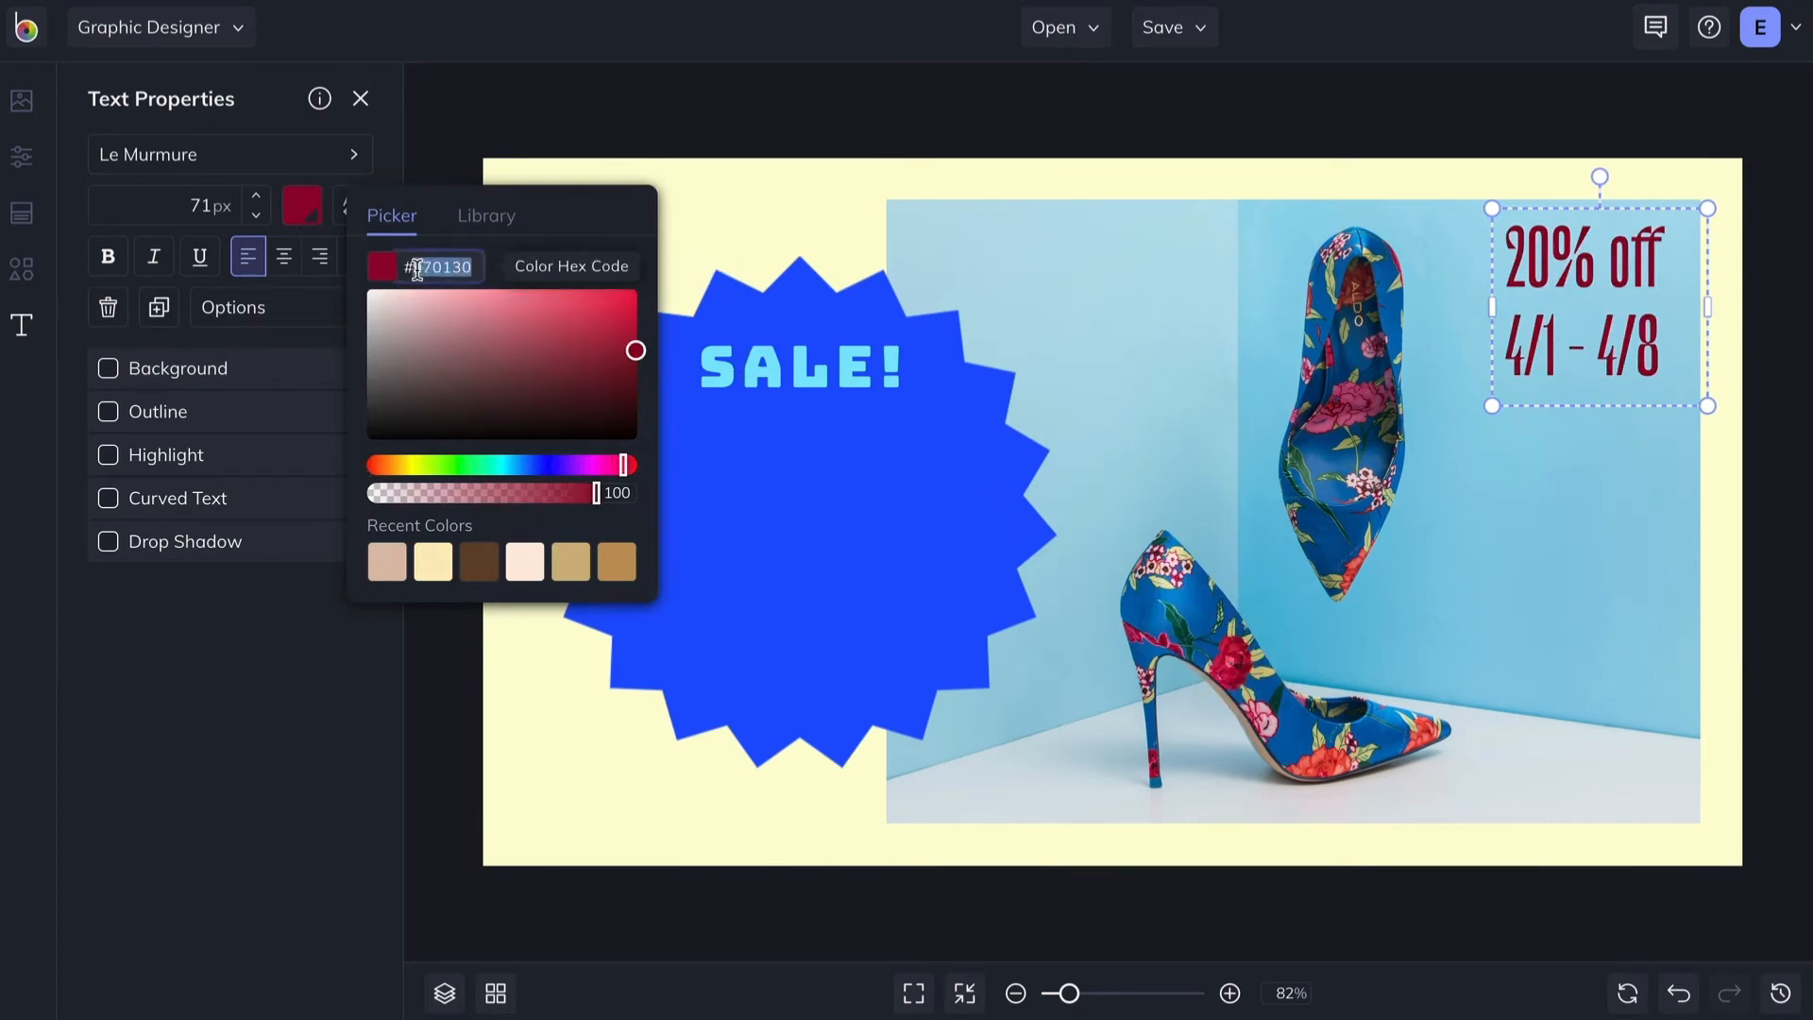
- Colour the date text blue #2051FF and align it to the right
{"action": "type", "text": "2051FF"}
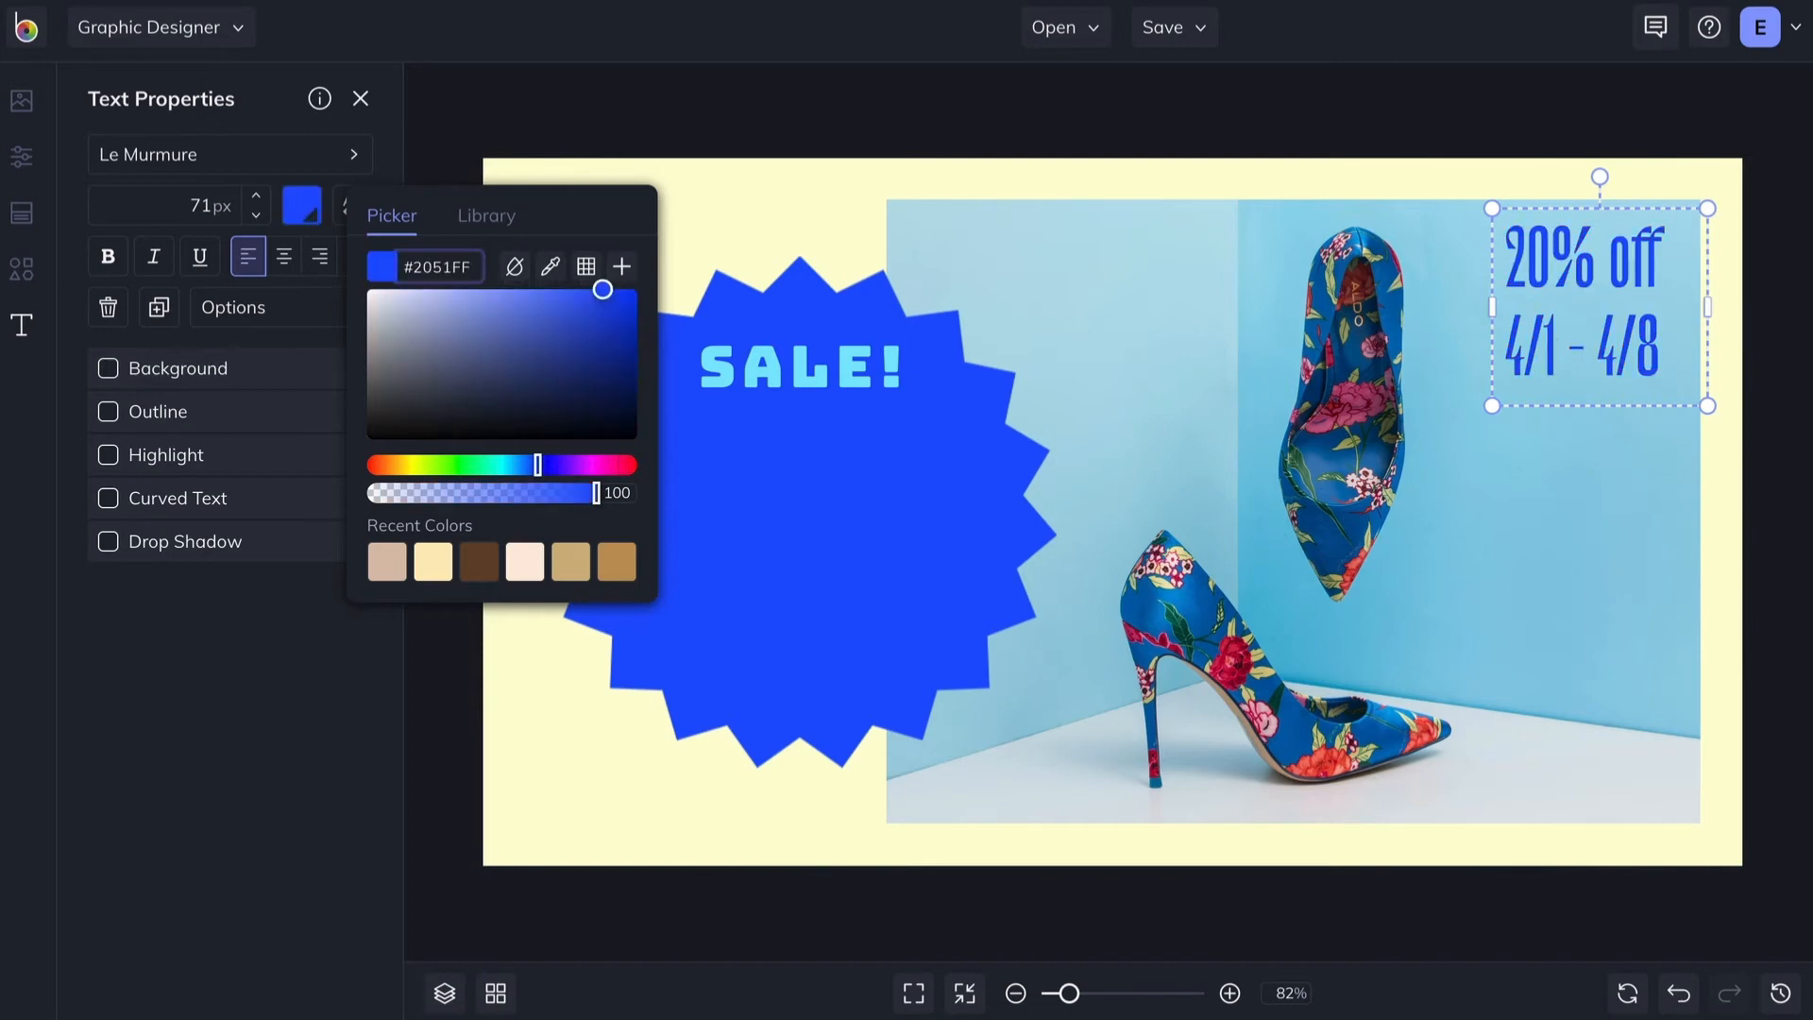
{"action": "left_click", "coordinate": [1601, 480]}
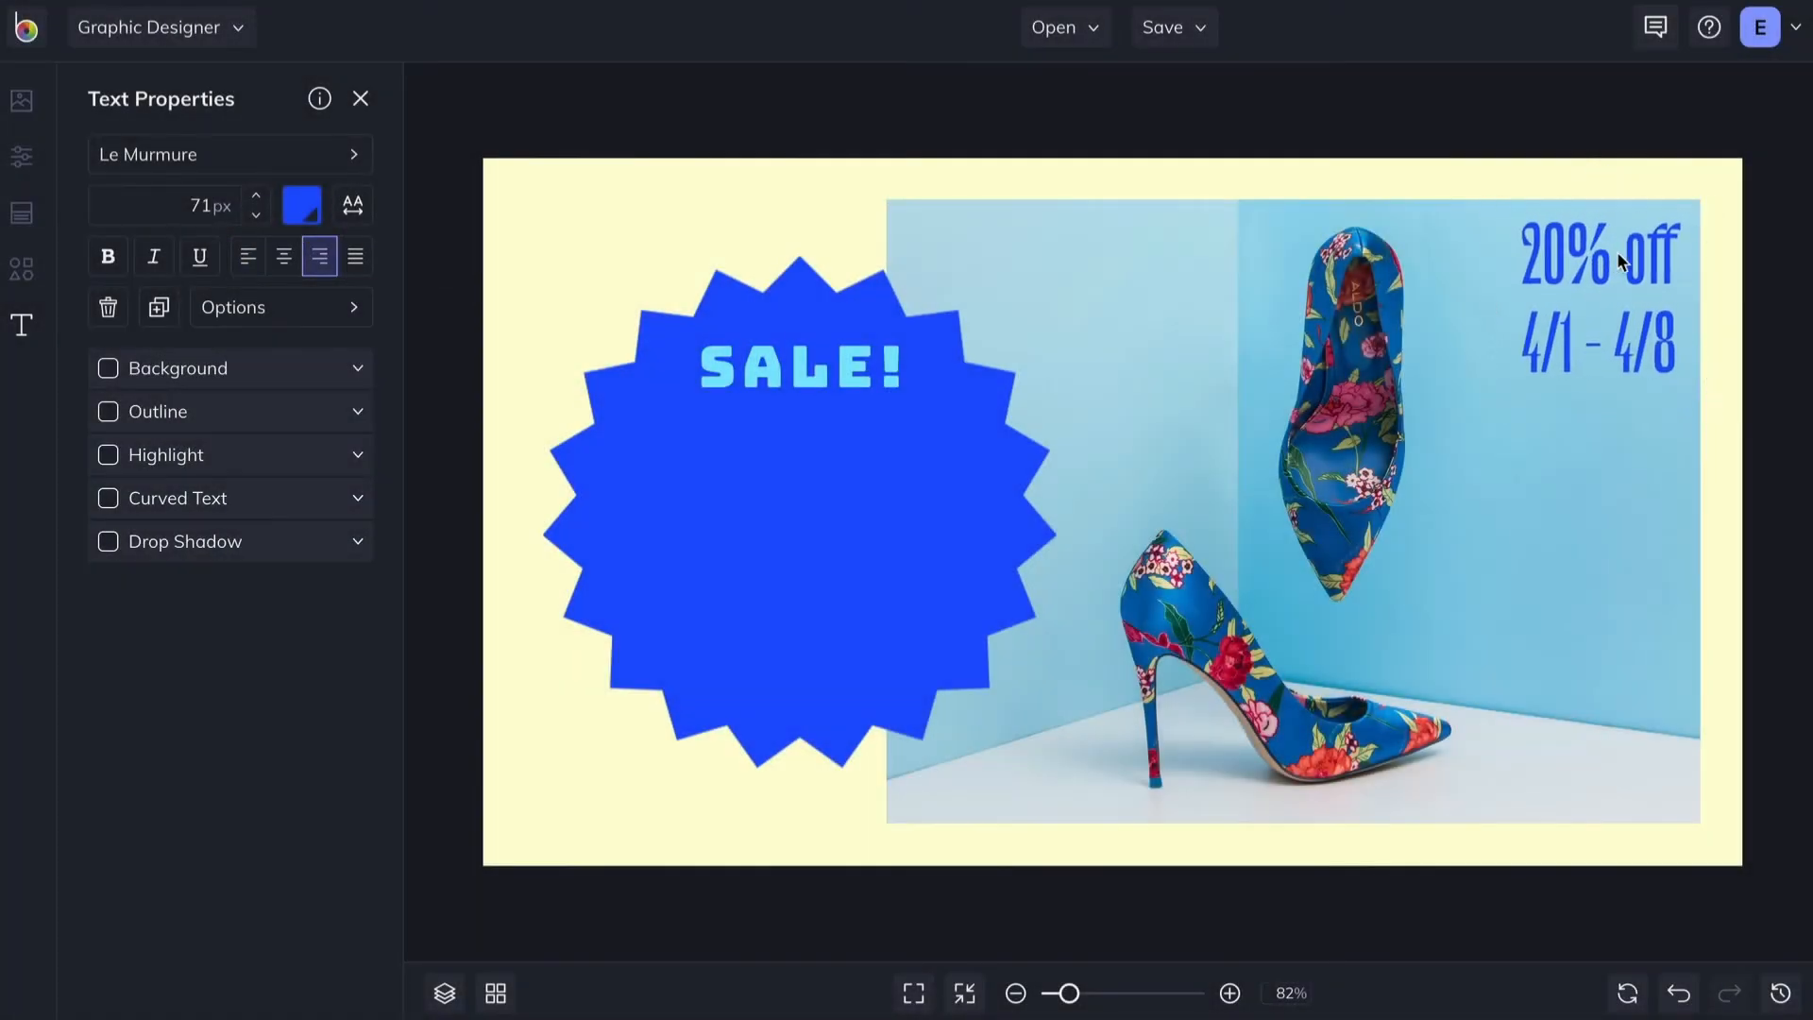
- Duplicate SALE! as 'ALL SPRING STYLES' centered inside the starburst
{"action": "left_click", "coordinate": [280, 306]}
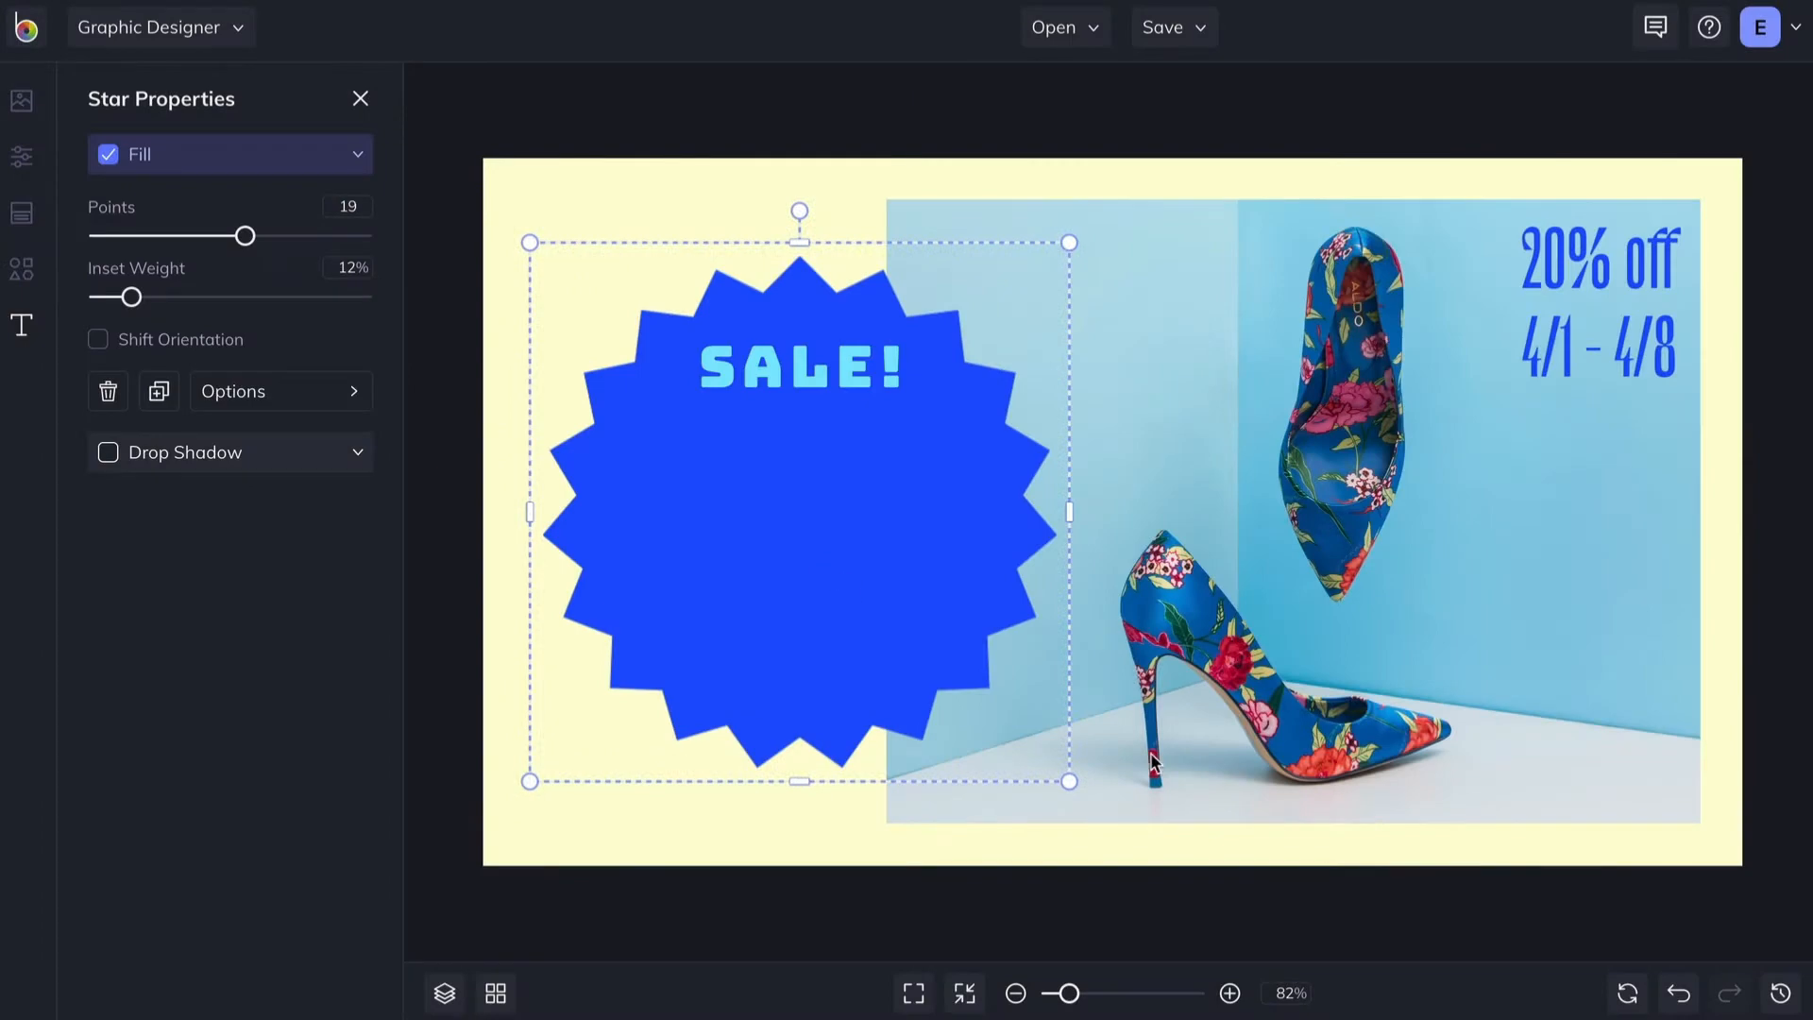
{"action": "left_click", "coordinate": [801, 370]}
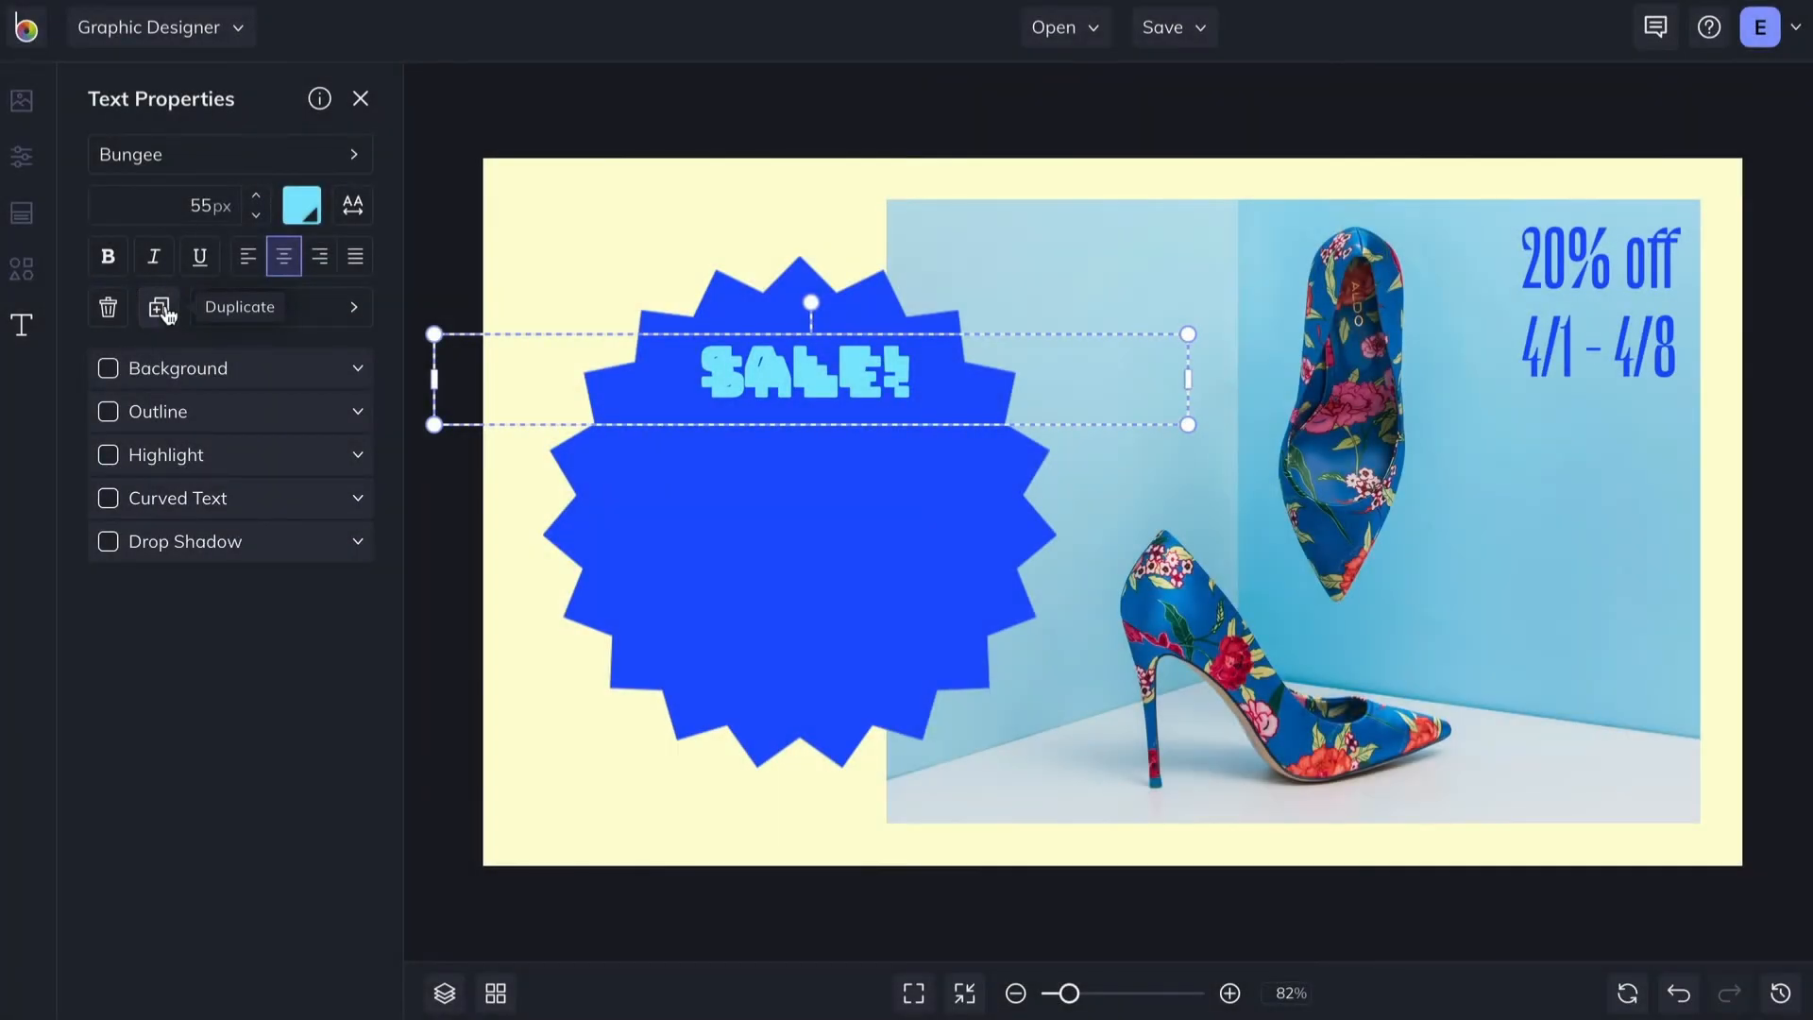
{"action": "left_click", "coordinate": [159, 308]}
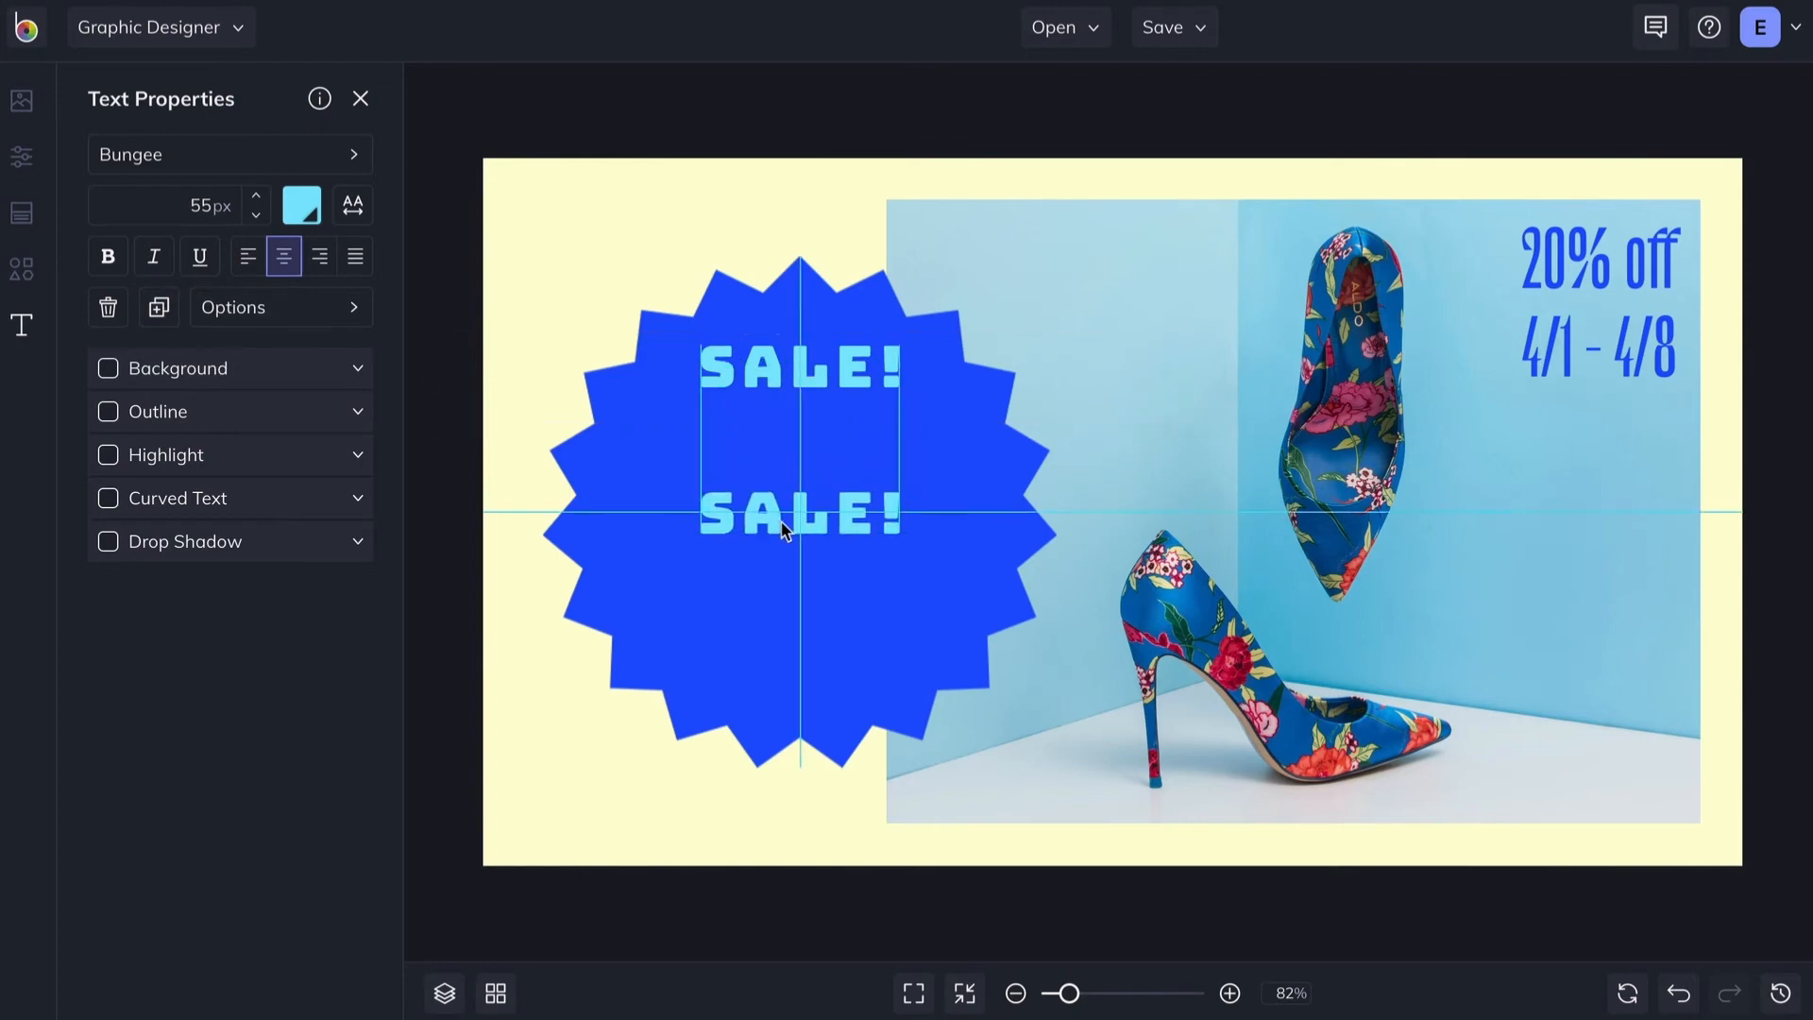
{"action": "type", "text": "ALL SPRING S"}
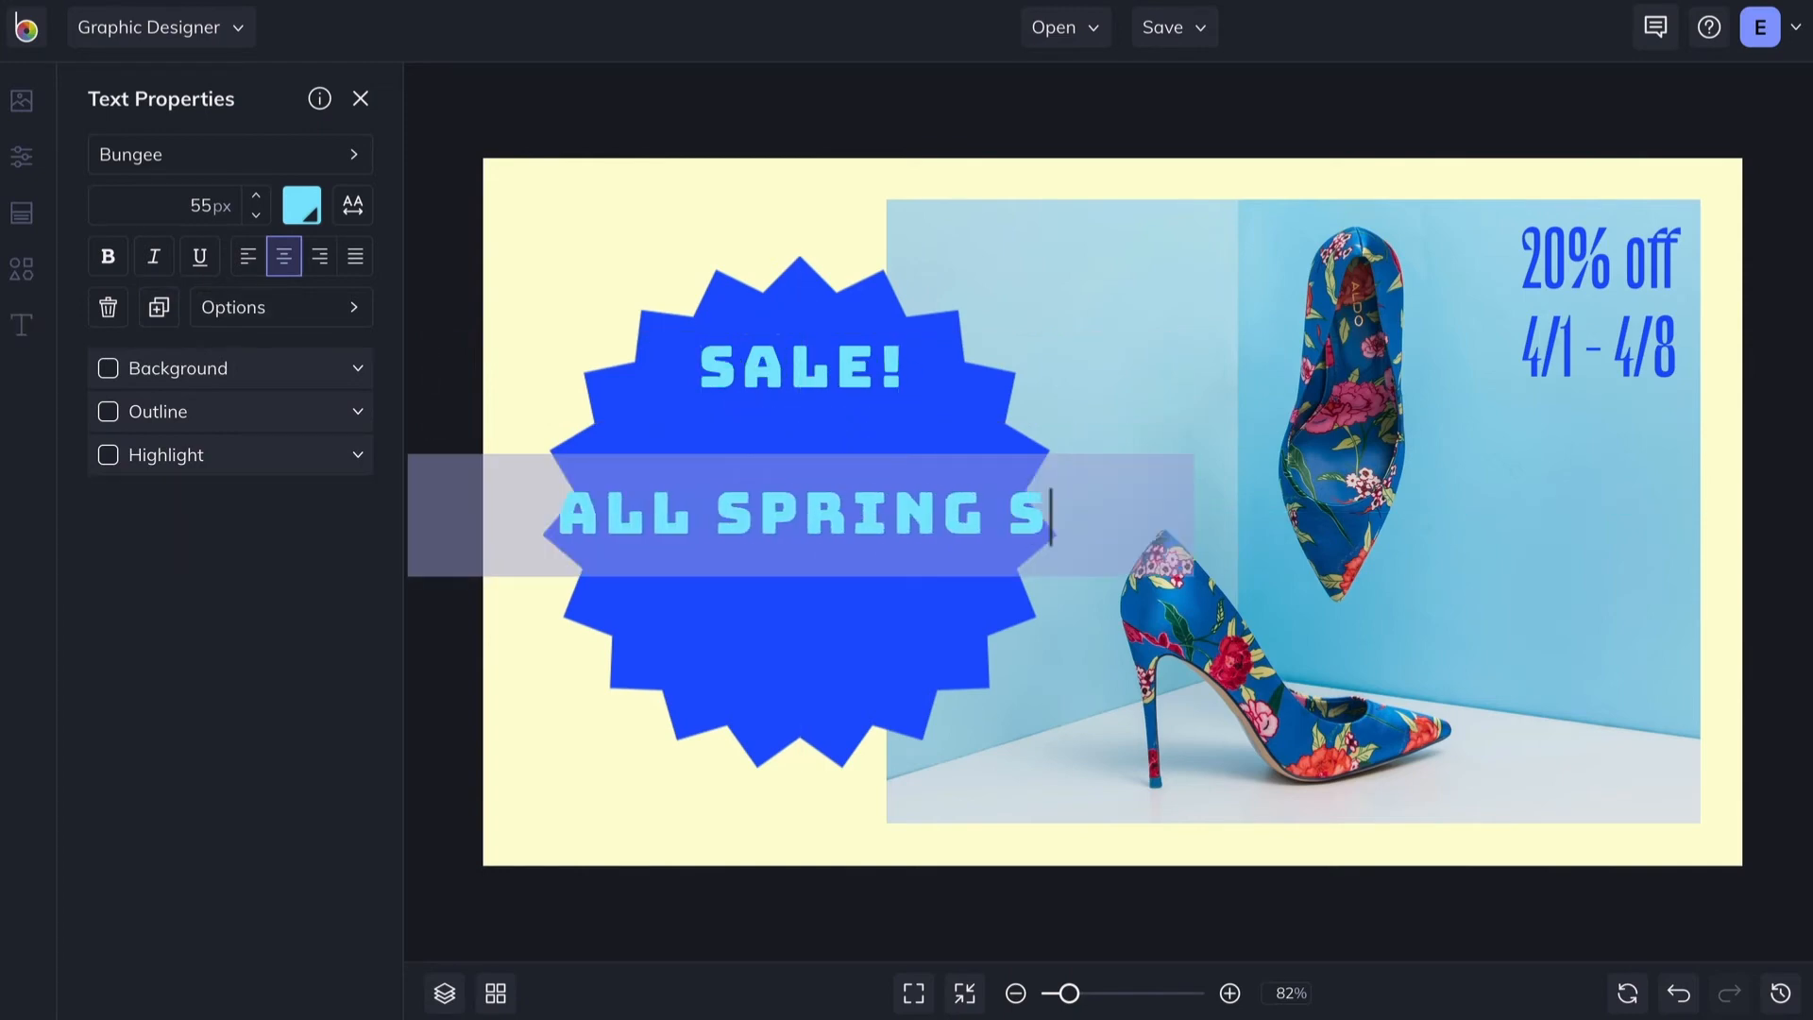
{"action": "type", "text": "TYLES"}
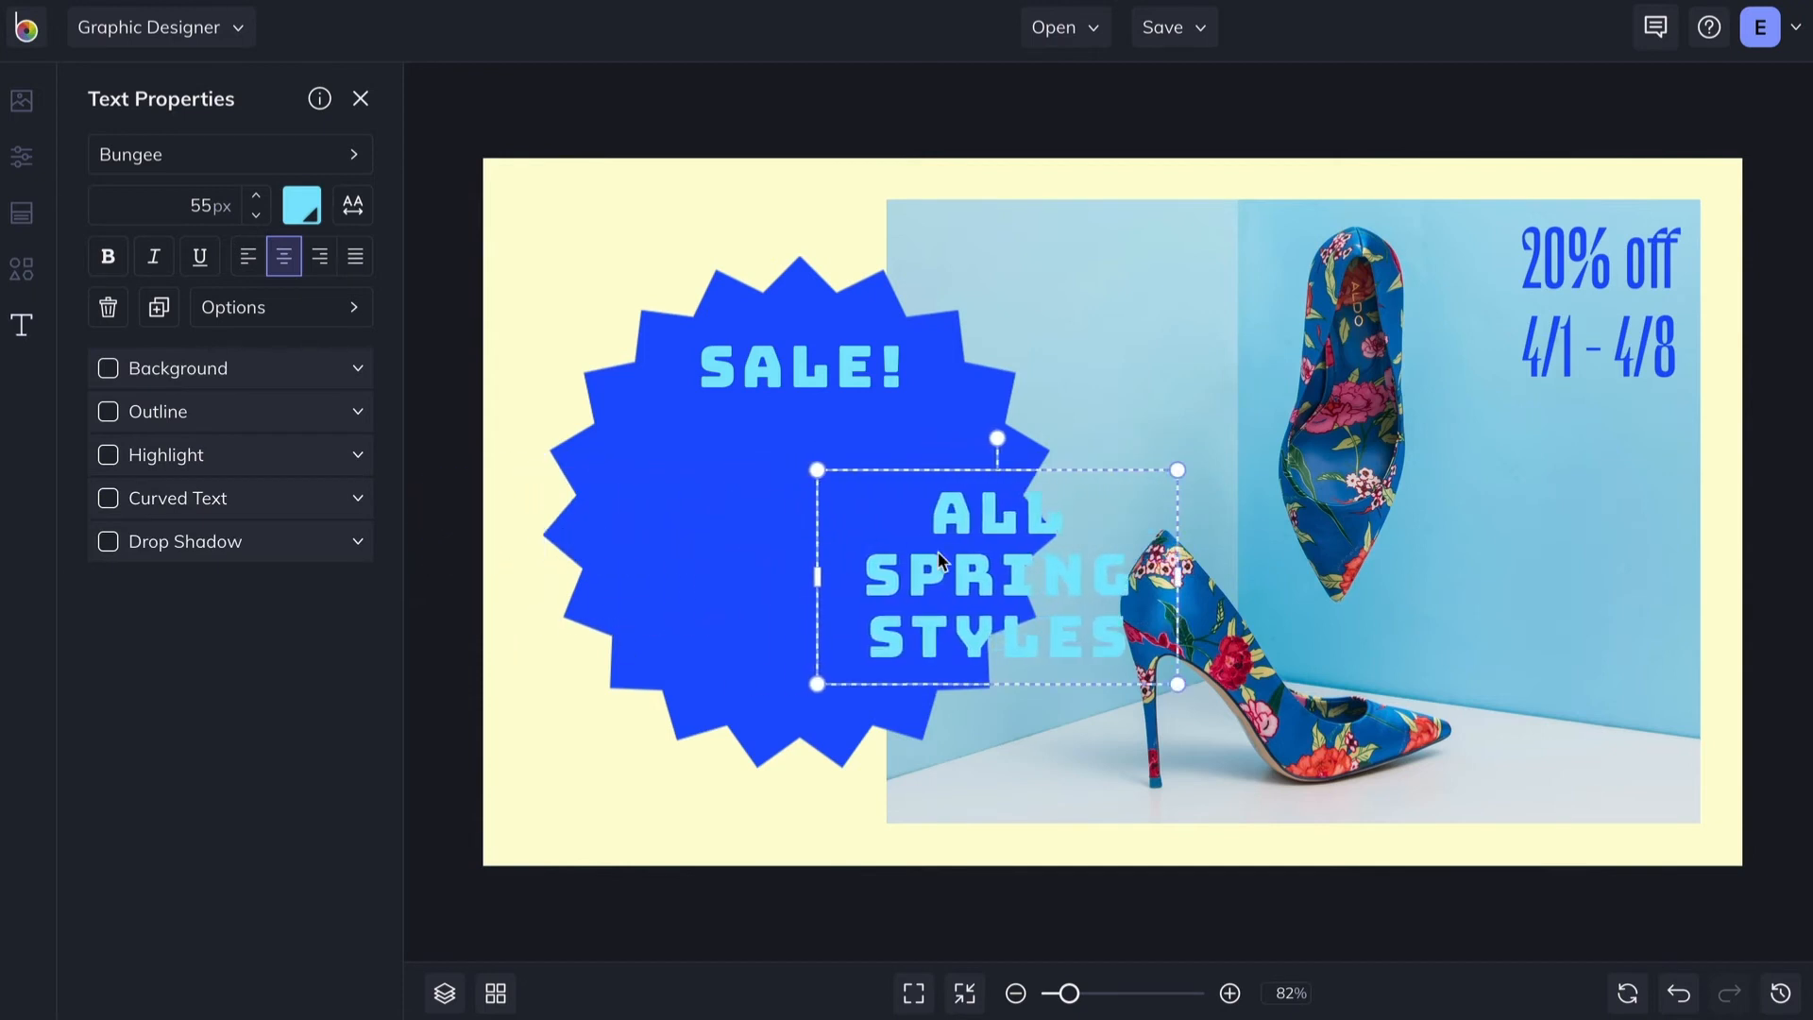
{"action": "left_click_drag", "start_coordinate": [996, 578], "coordinate": [797, 538]}
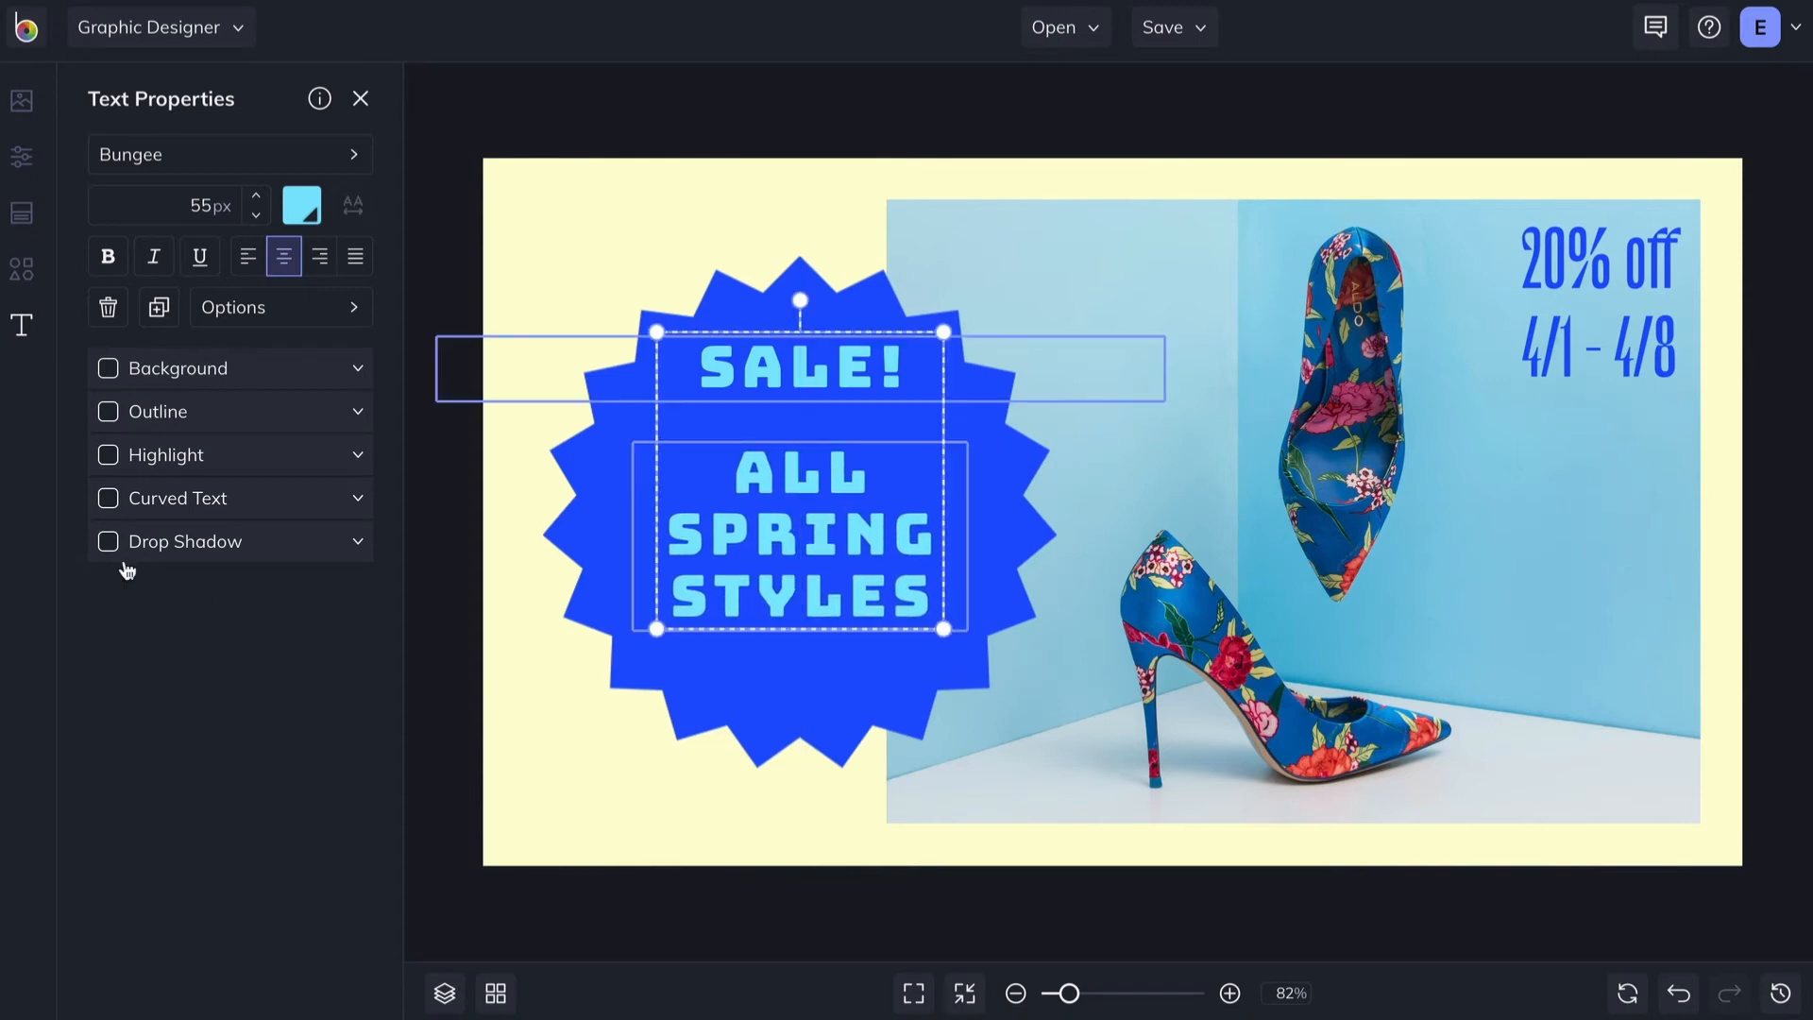
- Add a drop shadow and arch SALE! with Curved Text at 50%
{"action": "left_click", "coordinate": [106, 540]}
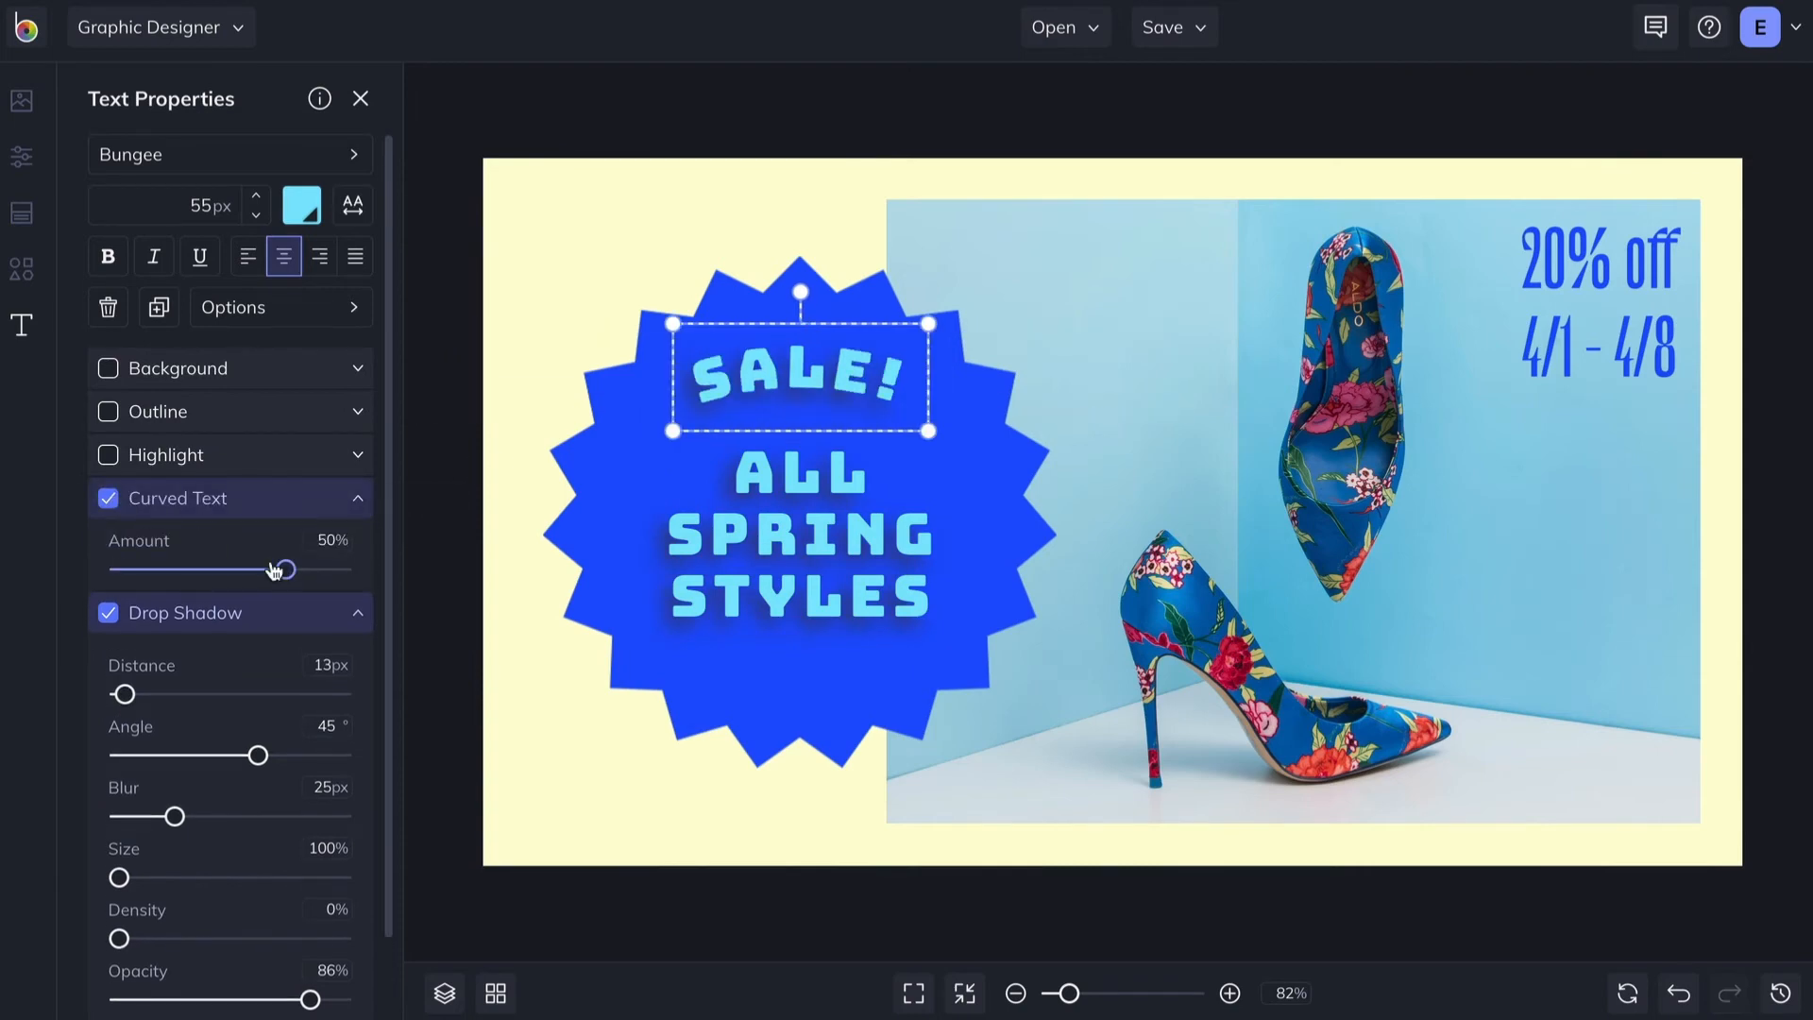
{"action": "left_click_drag", "start_coordinate": [277, 569], "coordinate": [344, 568]}
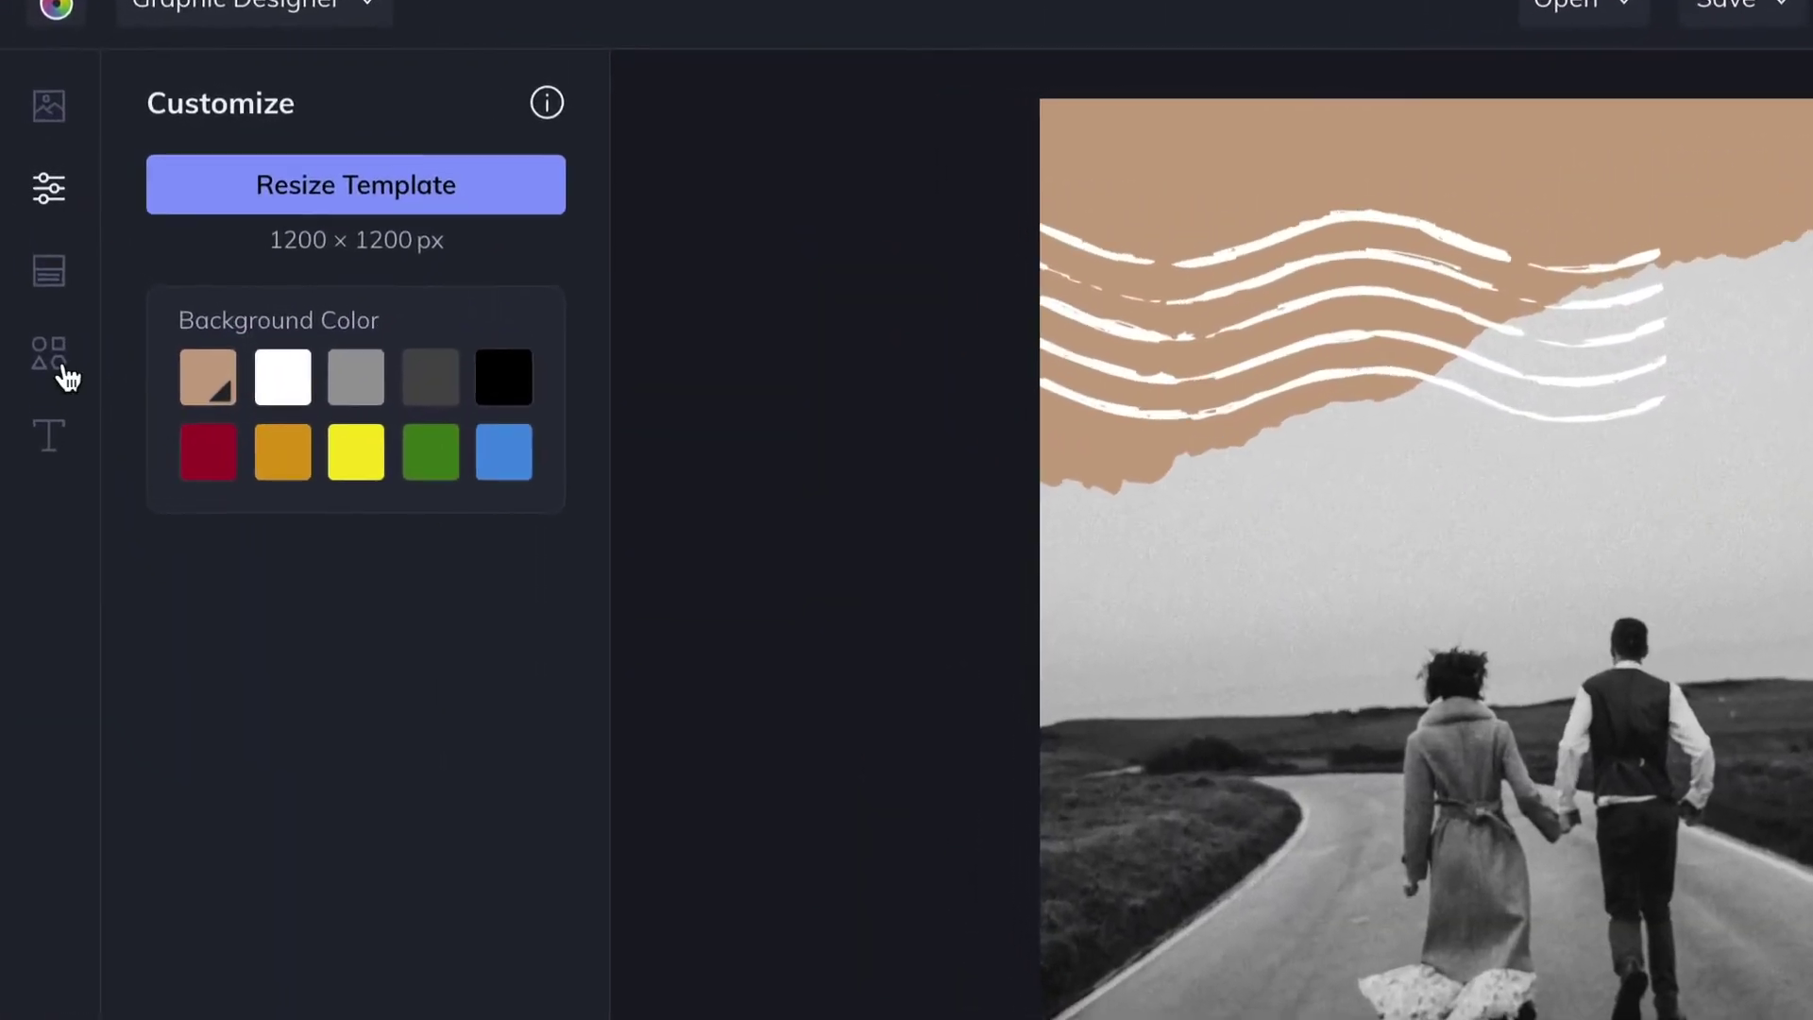
- Bring up the Graphic Library of stock illustrations for the travel design
{"action": "left_click", "coordinate": [49, 355]}
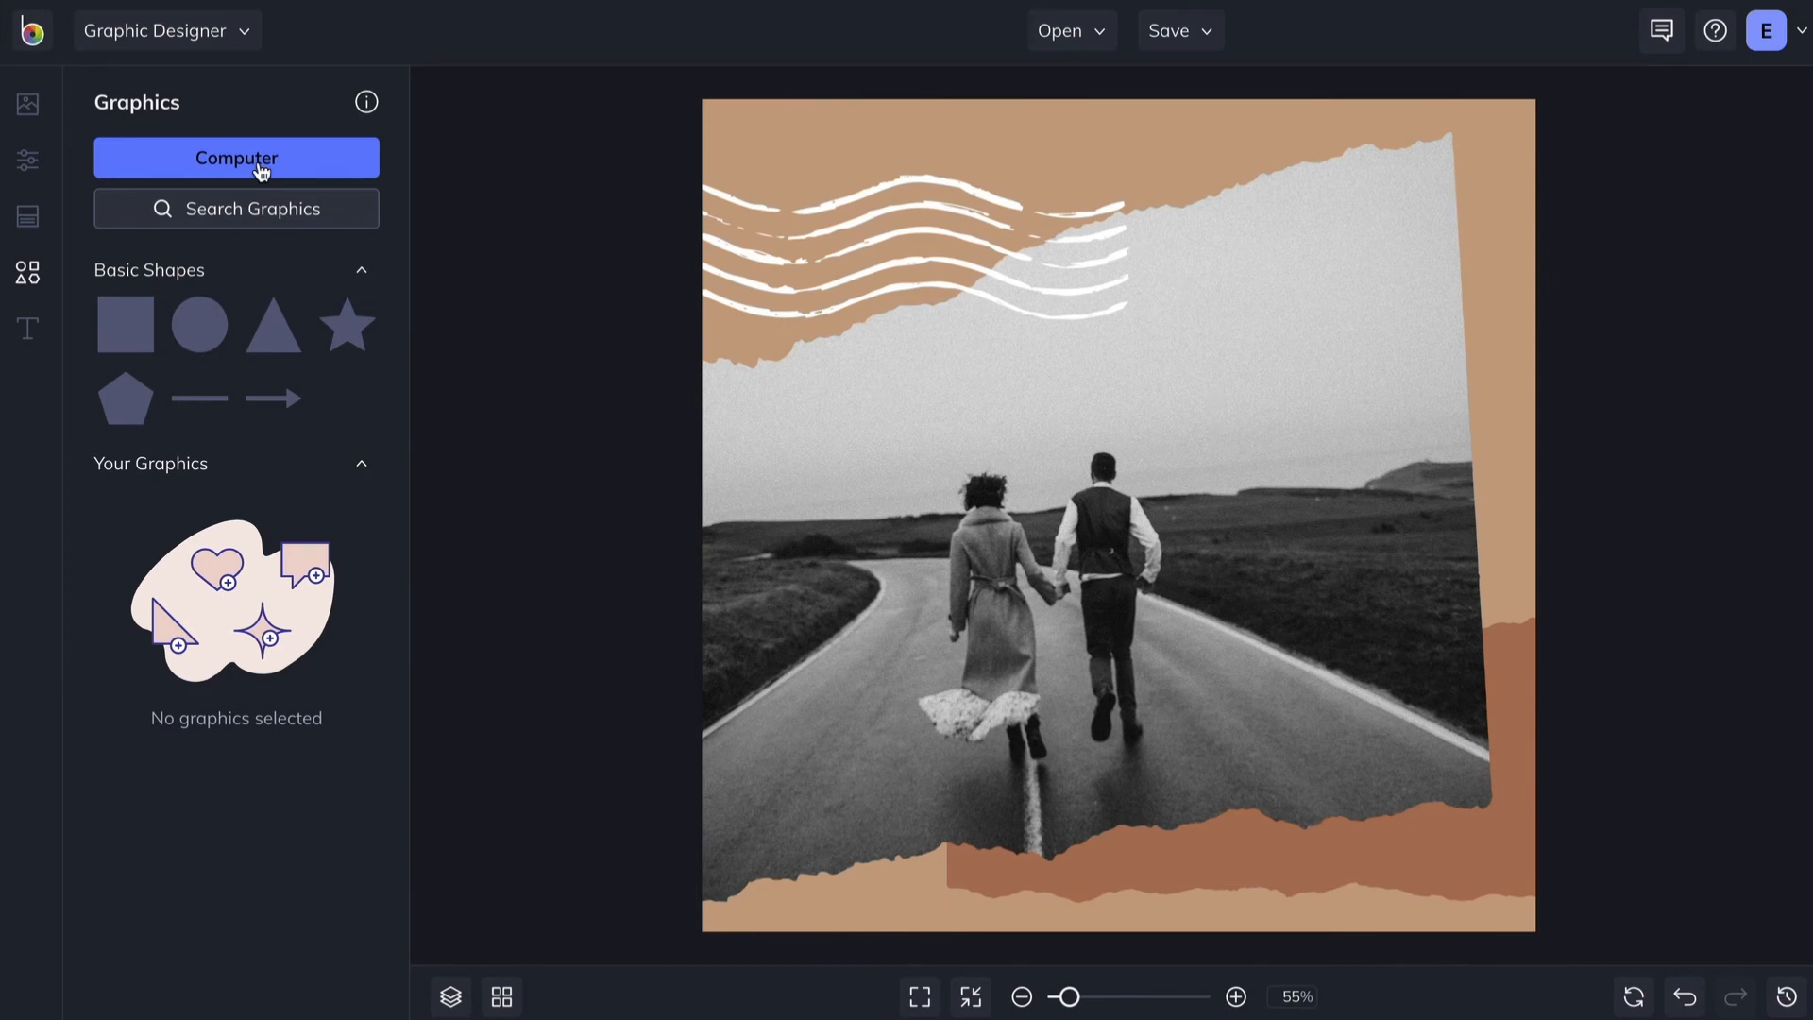
{"action": "mouse_move", "coordinate": [276, 219]}
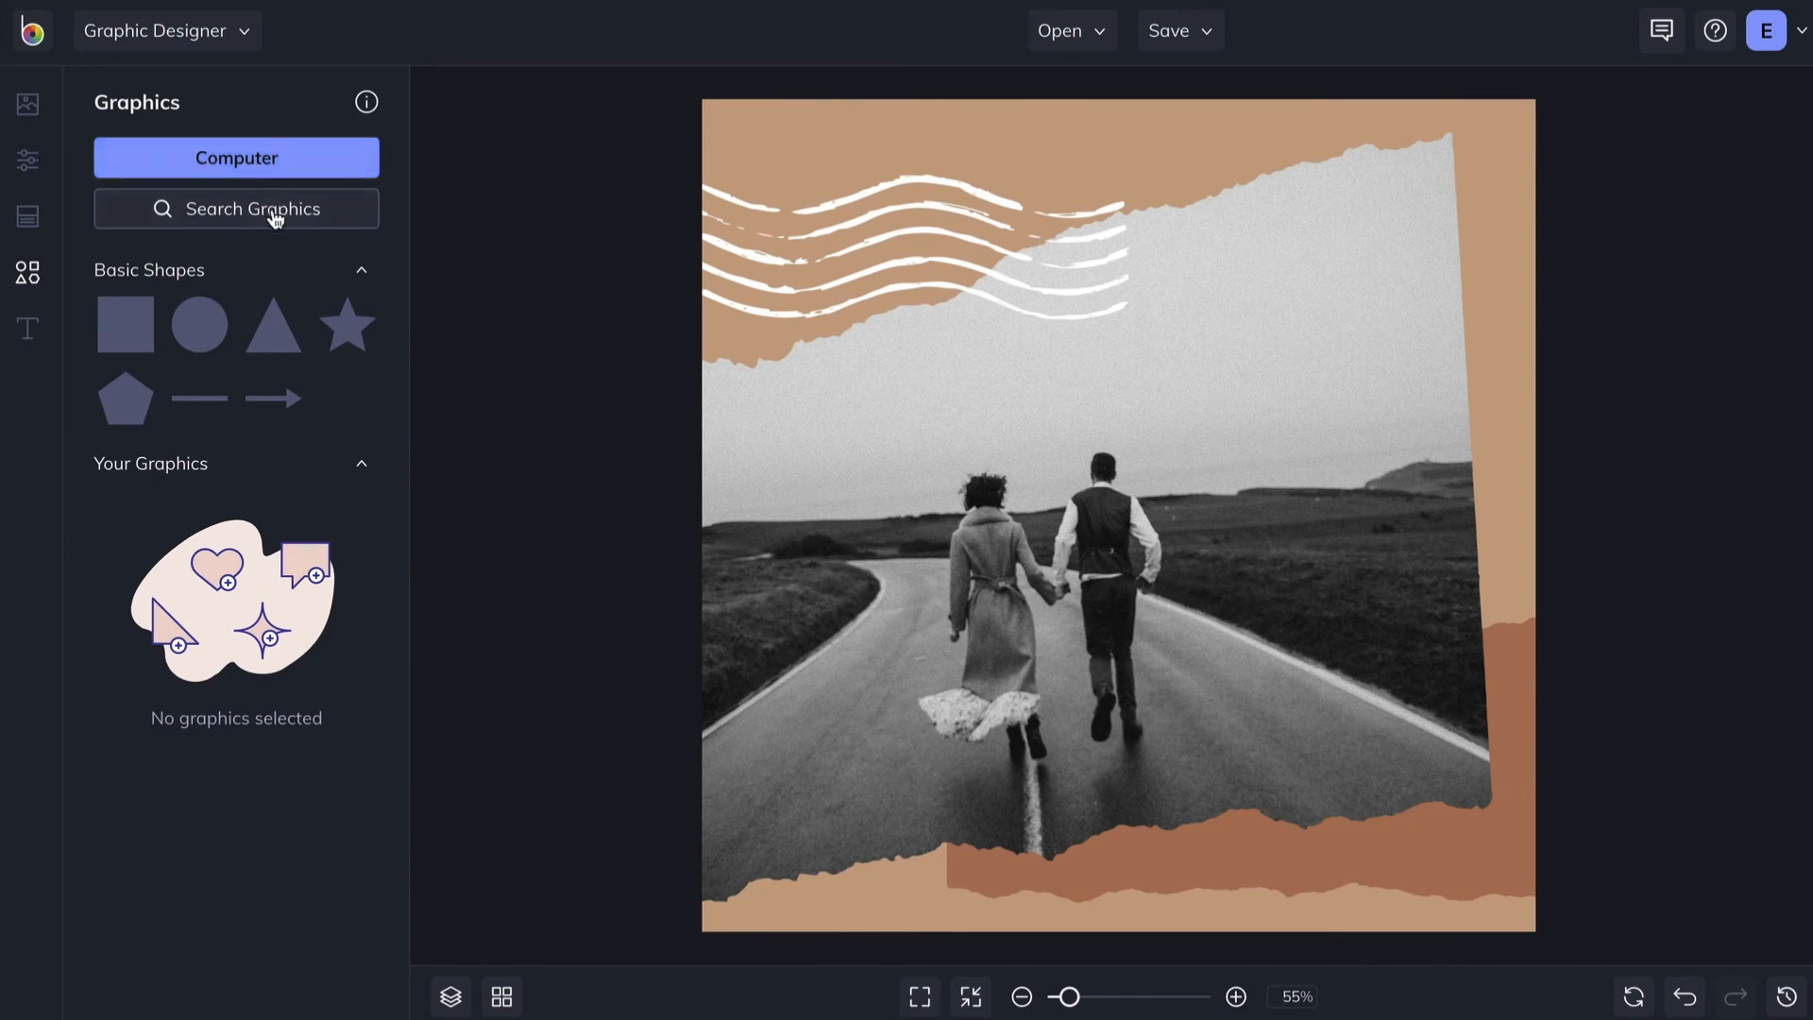
{"action": "left_click", "coordinate": [236, 207]}
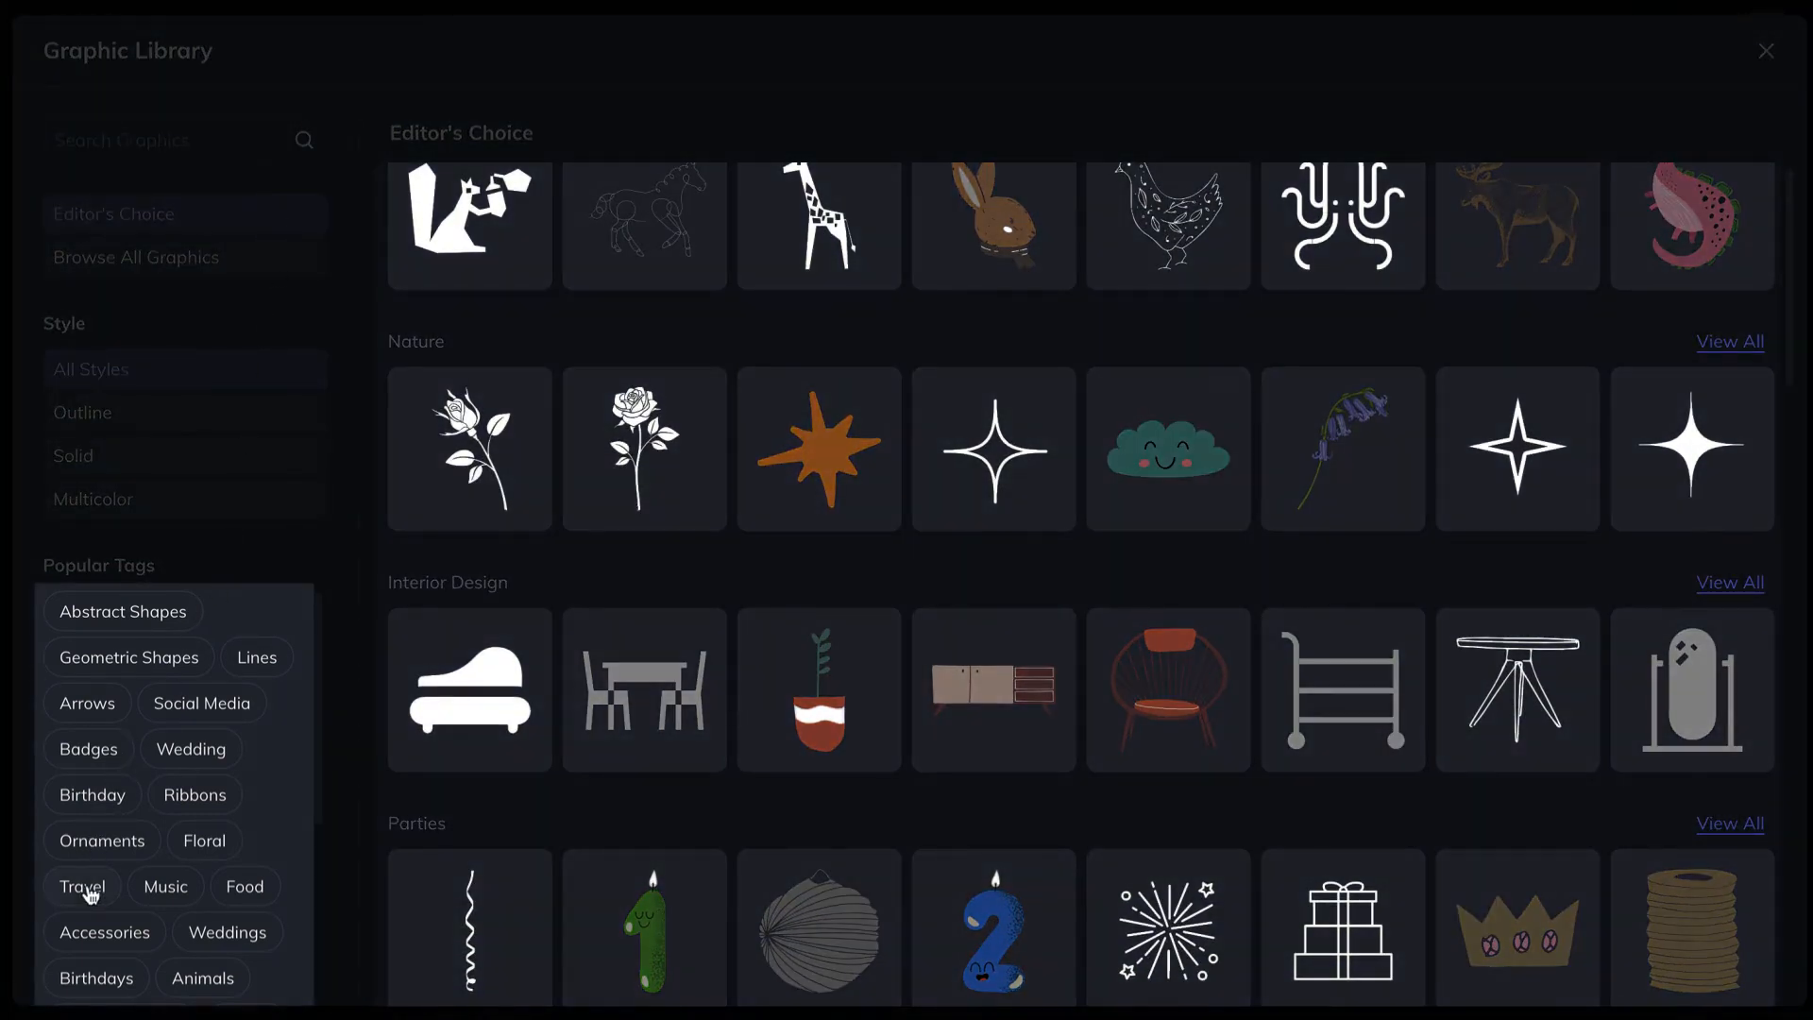
- Search the Travel graphics for 'suitcase' and add the pink suitcase at the bottom right
{"action": "left_click", "coordinate": [81, 887]}
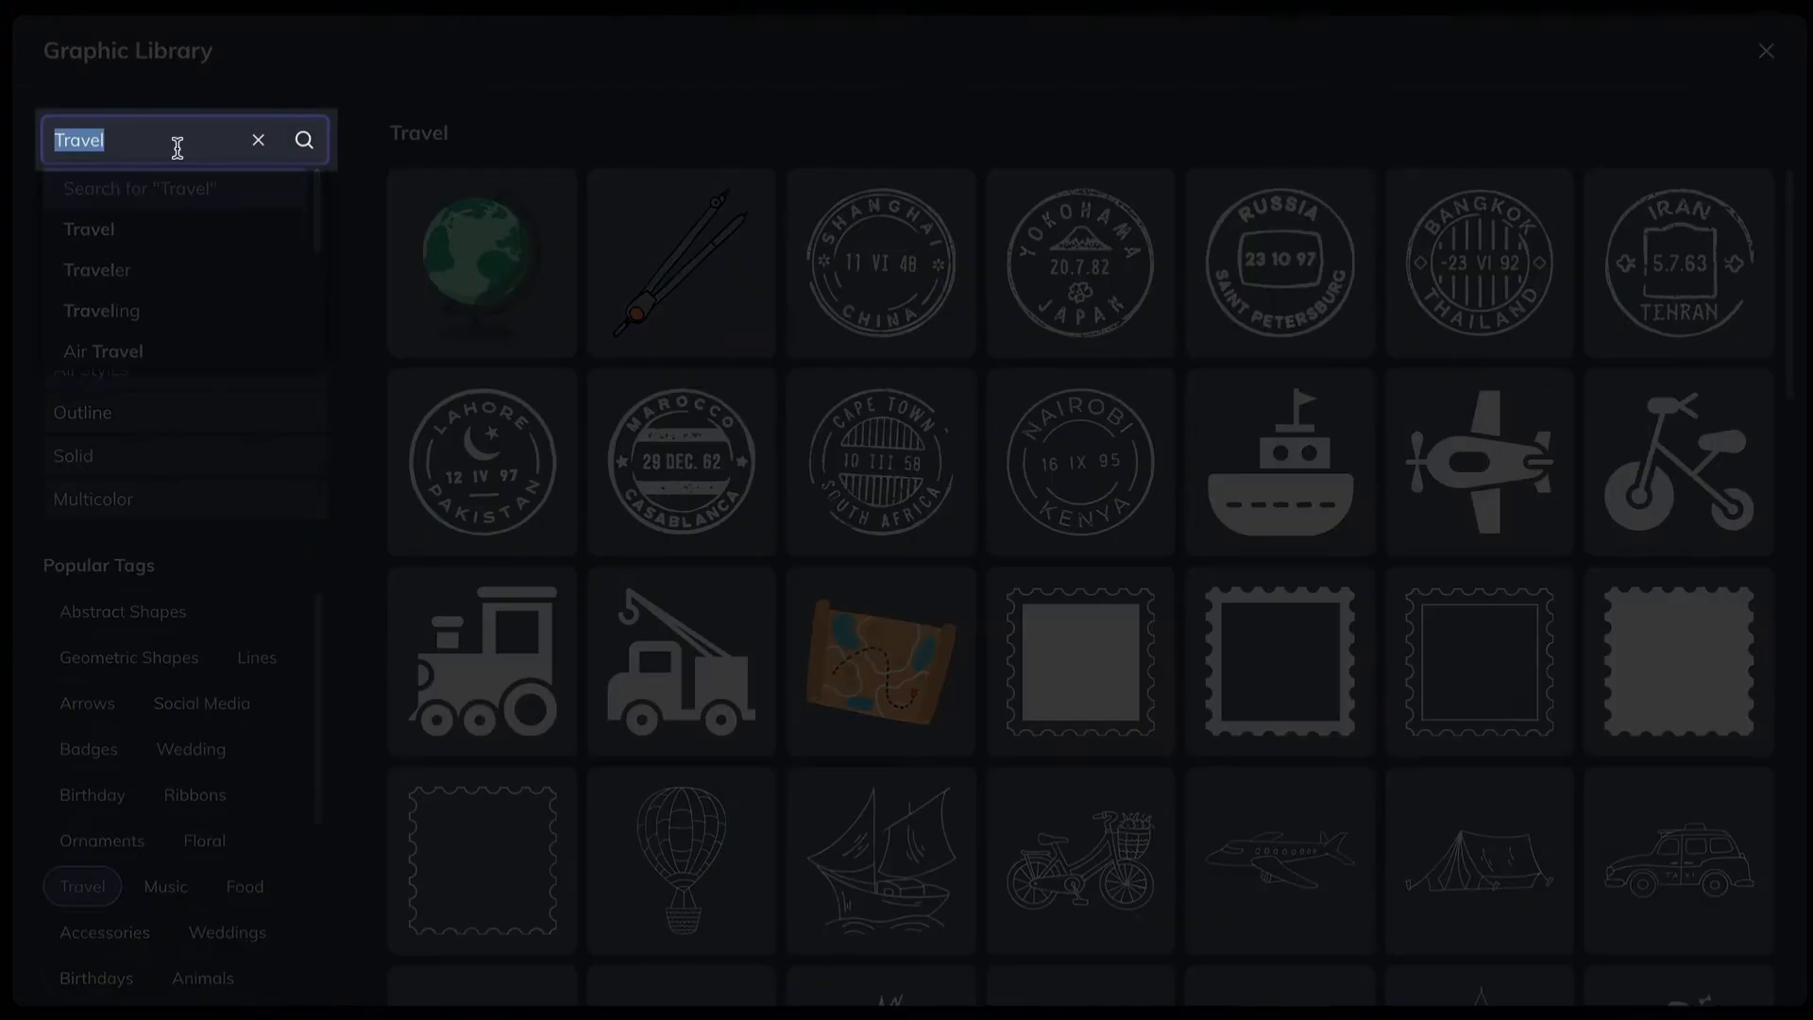
{"action": "type", "text": "suitcase"}
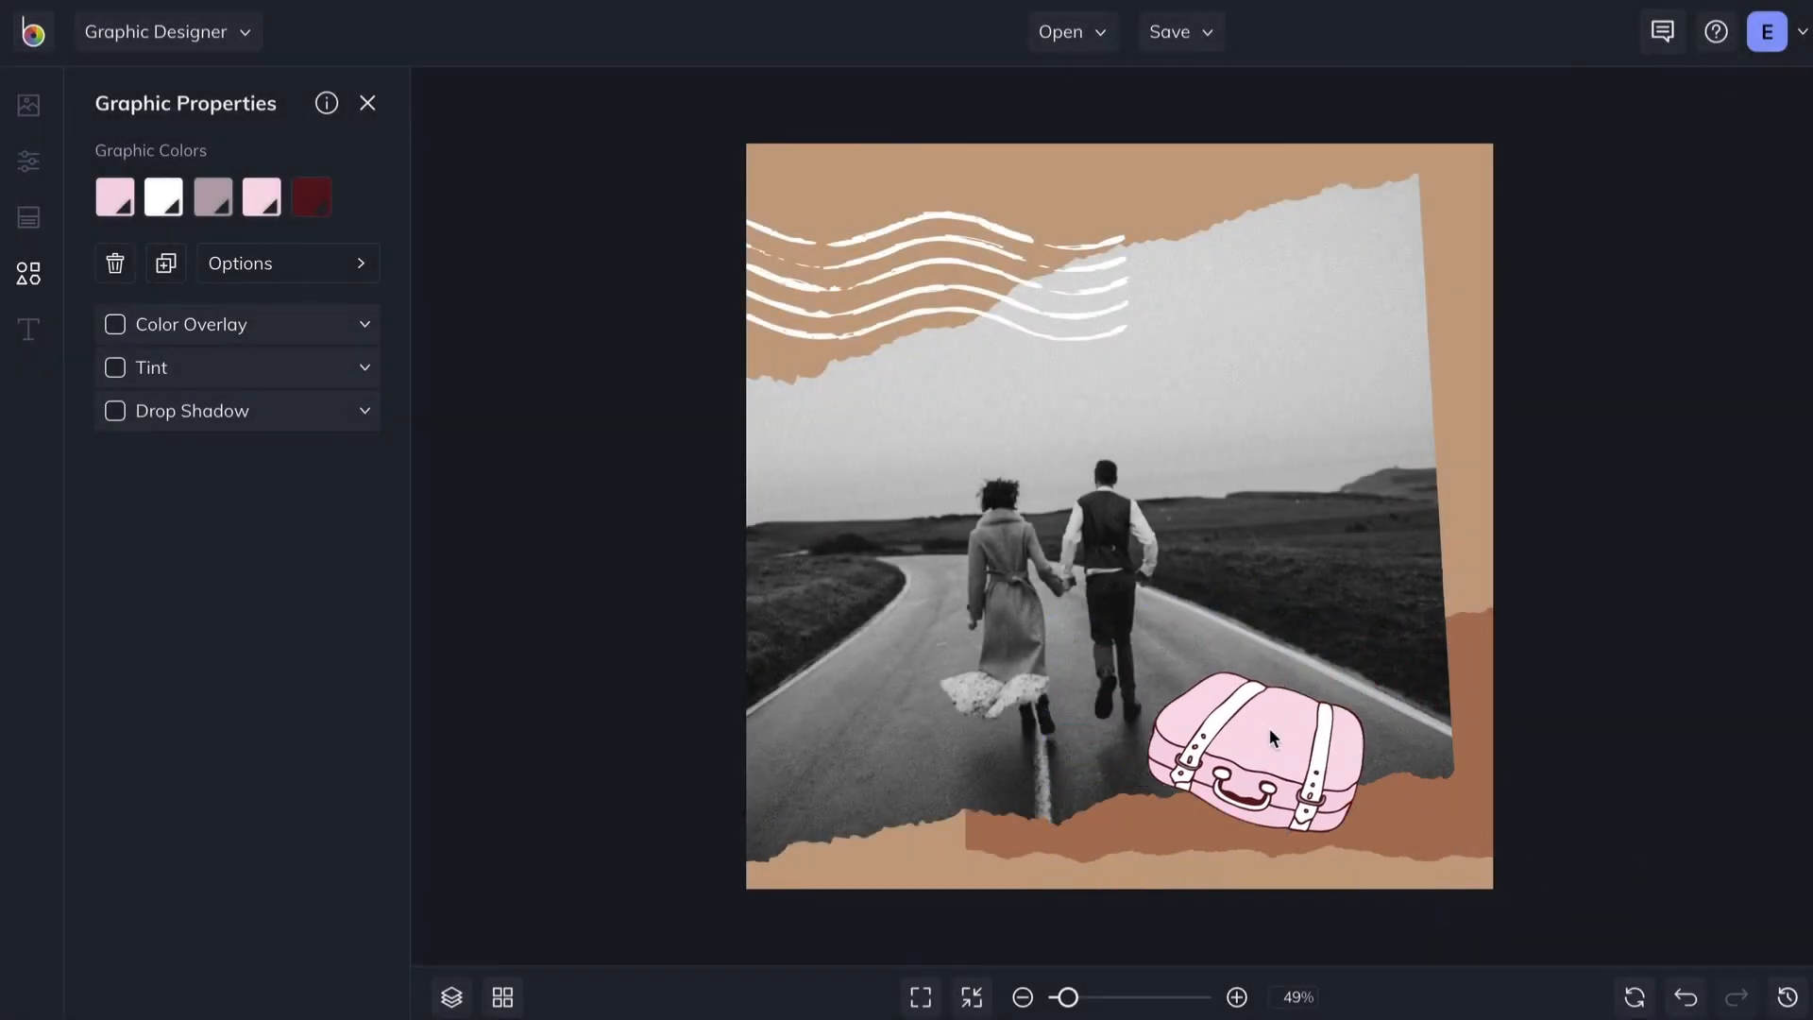
- Give the white wave lines a peach Color Overlay, then select the suitcase to tilt it
{"action": "left_click", "coordinate": [1269, 737]}
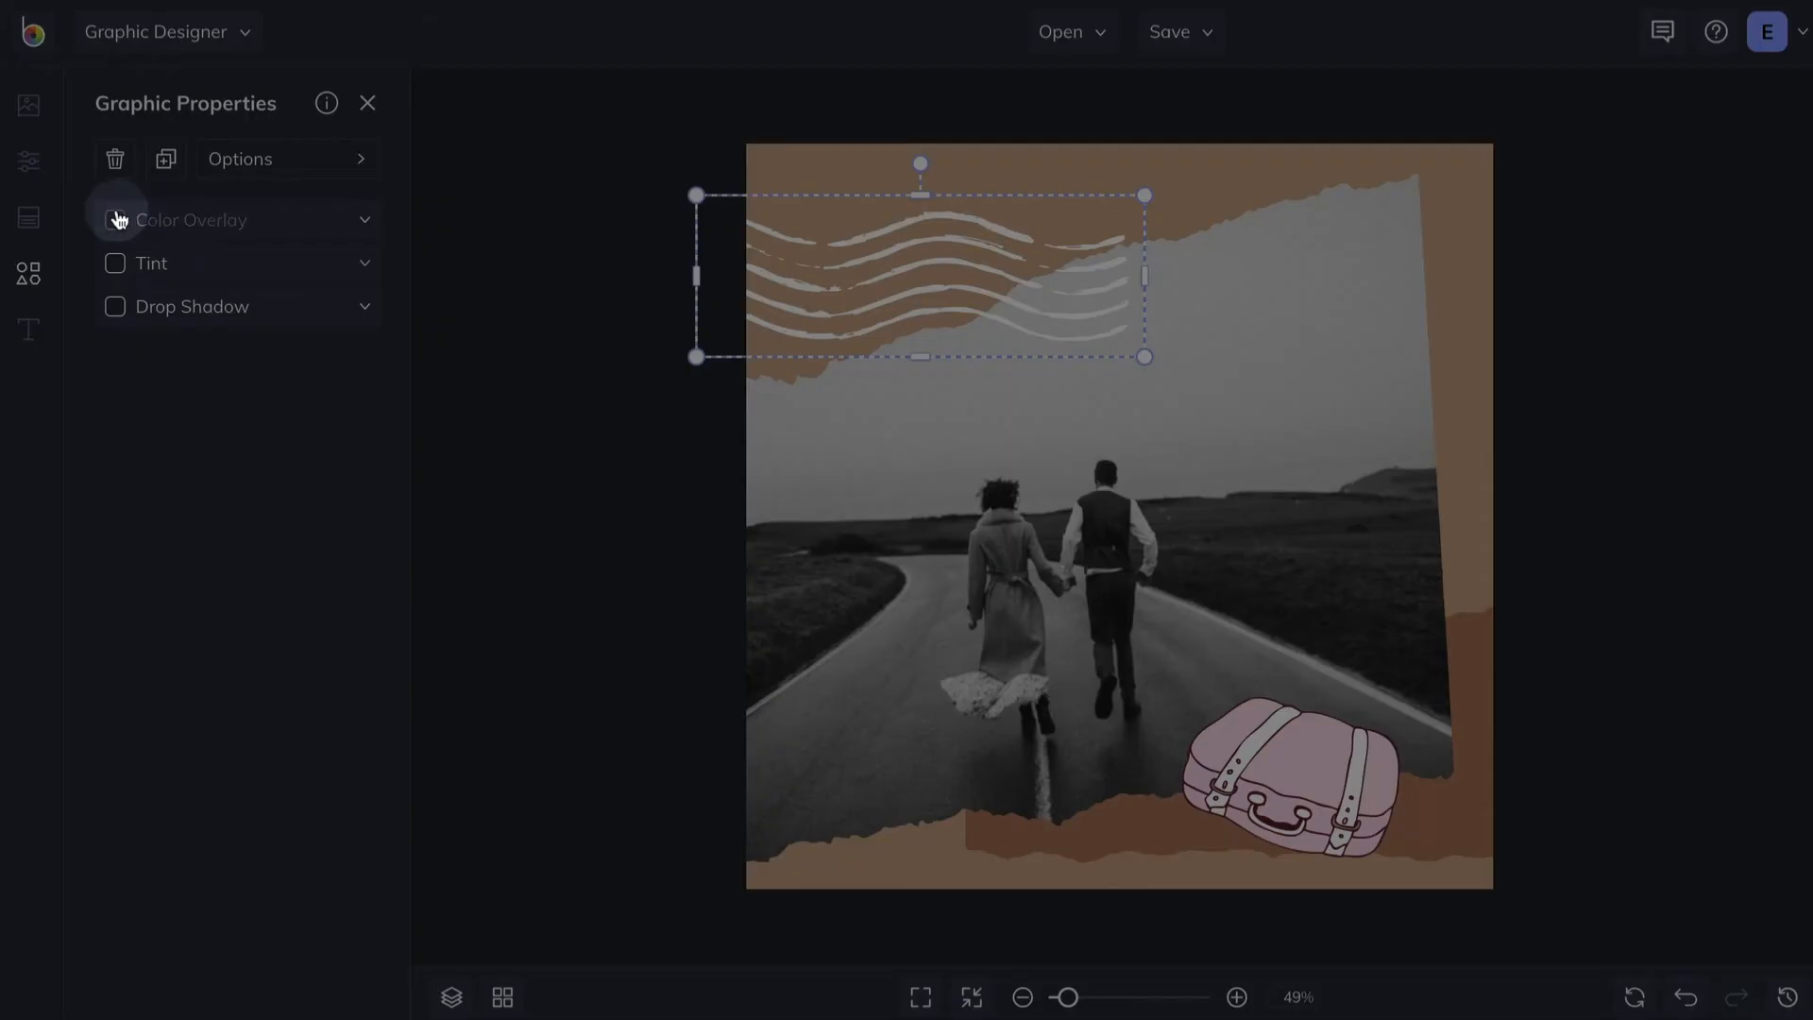
{"action": "left_click", "coordinate": [115, 219]}
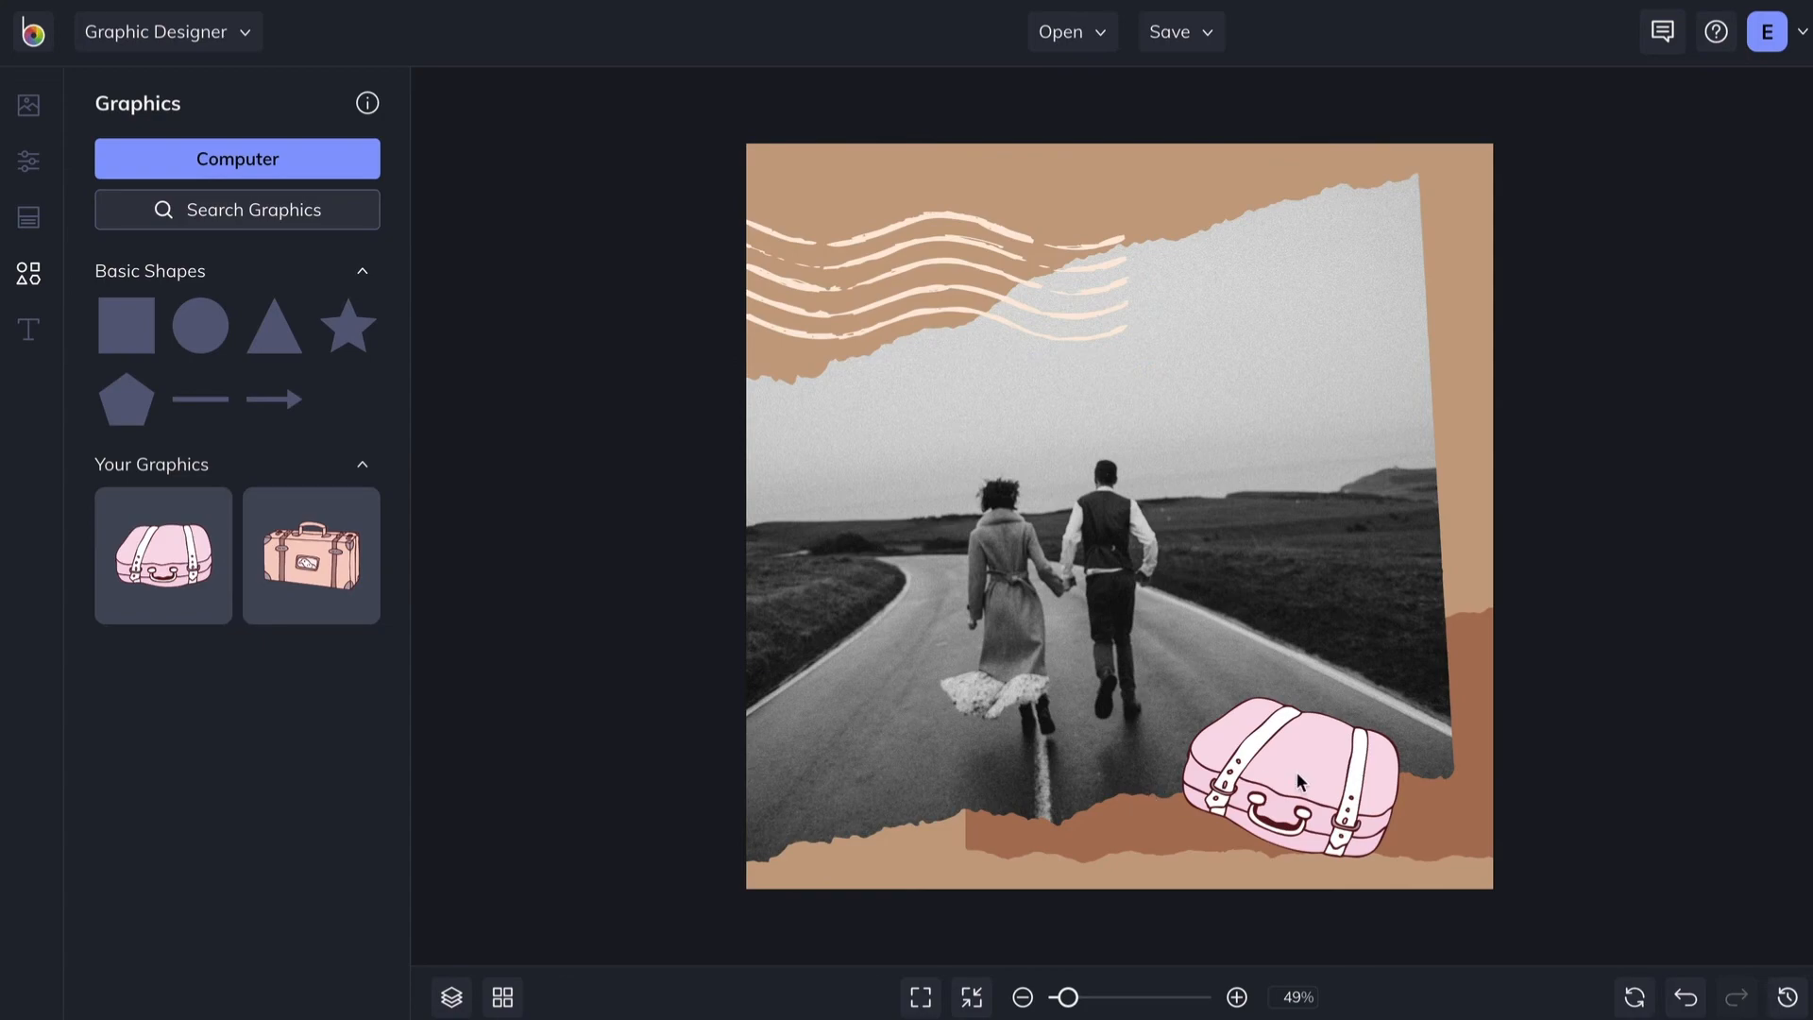
{"action": "left_click", "coordinate": [1299, 782]}
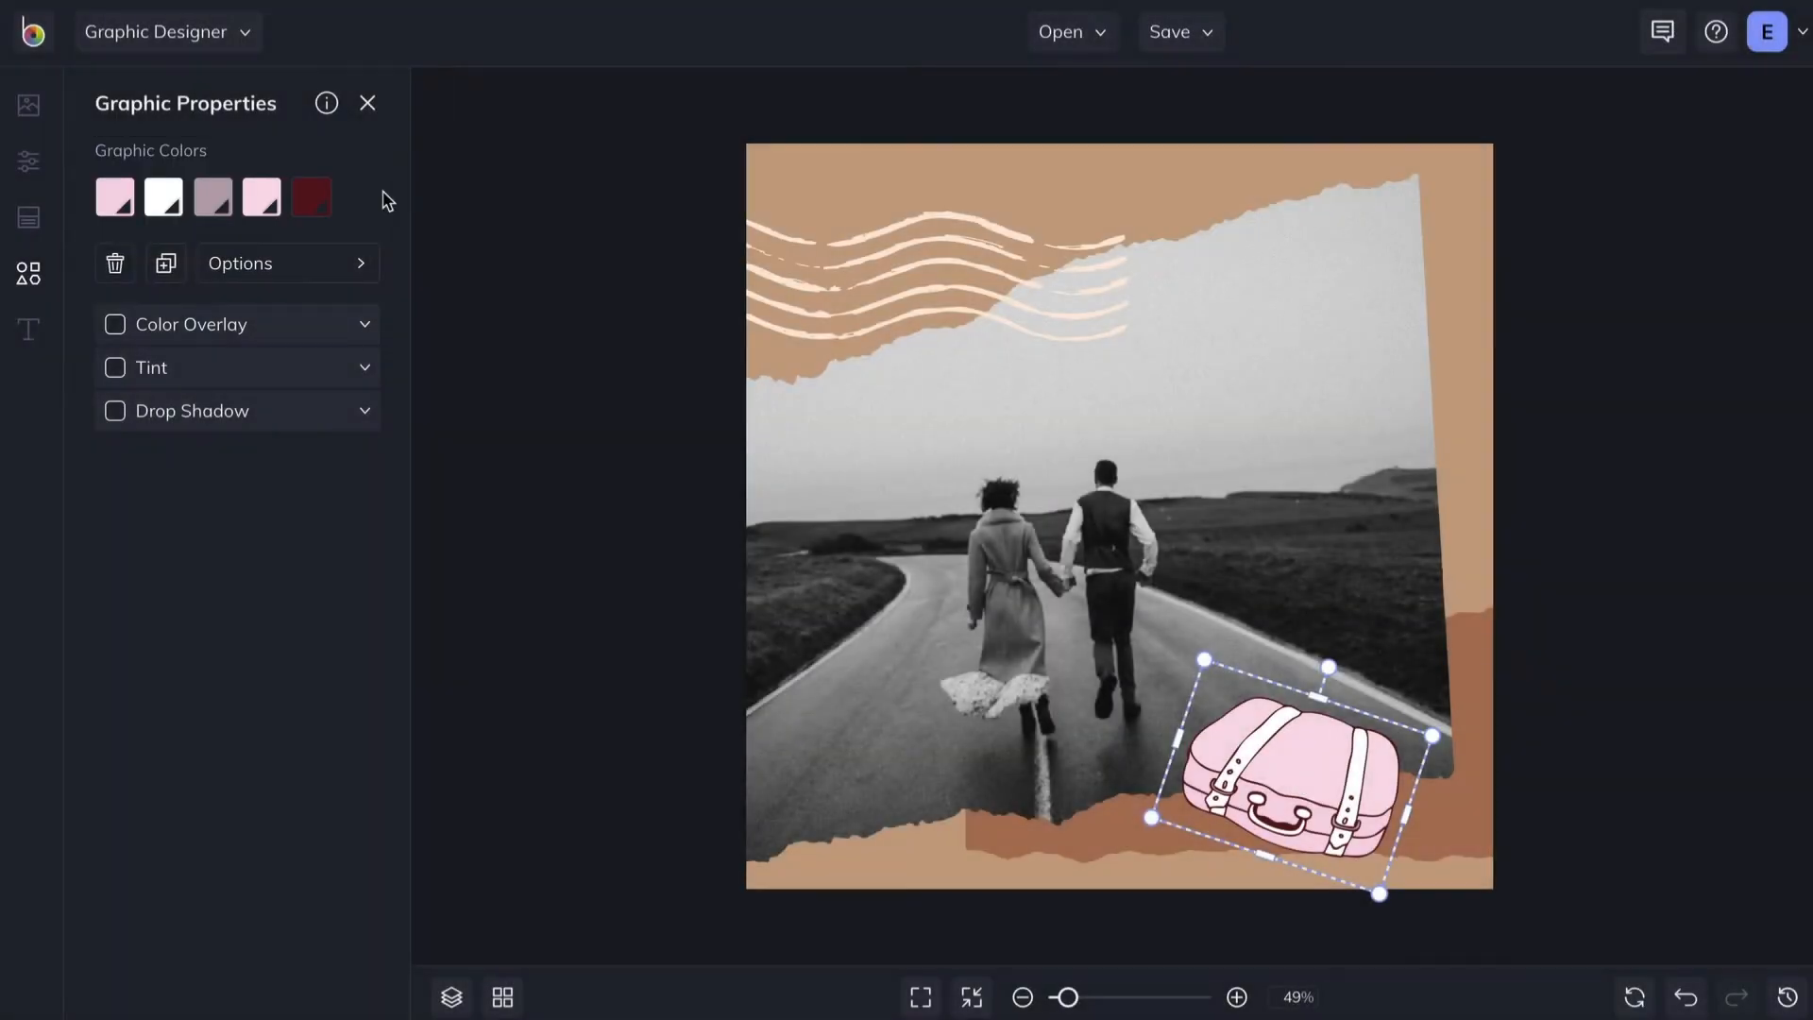
{"action": "left_click", "coordinate": [114, 198]}
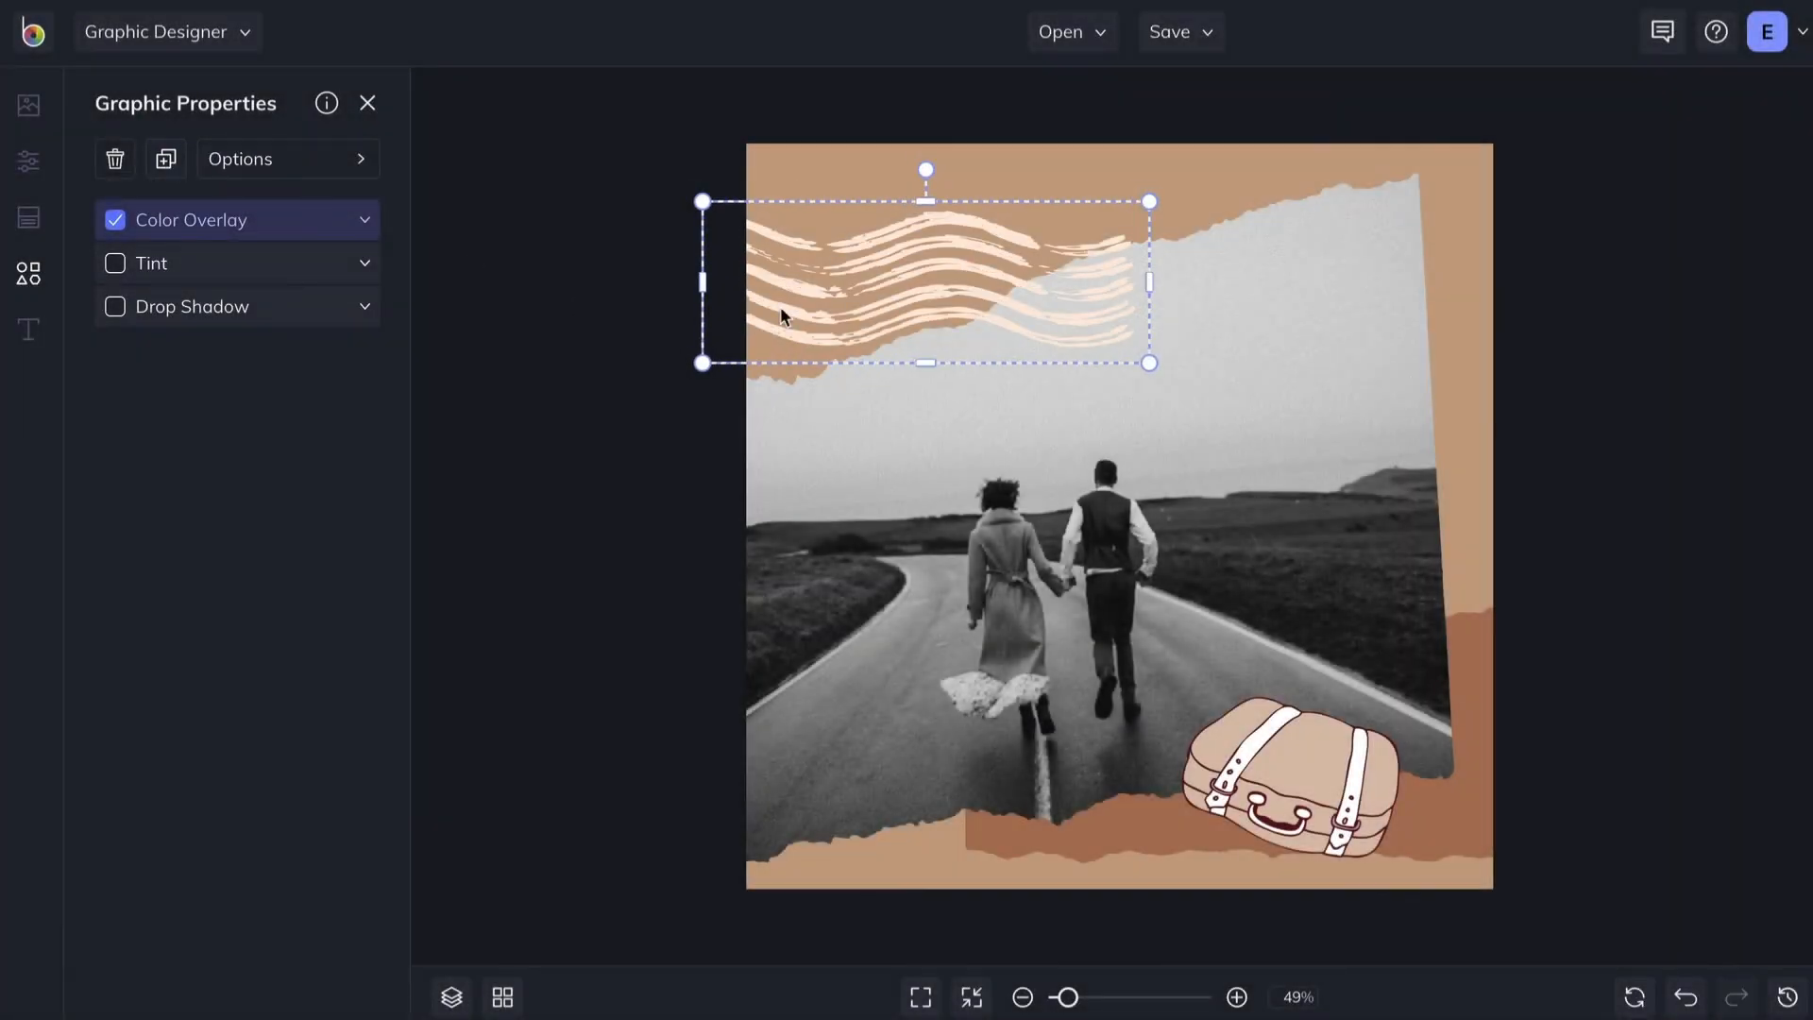
- Send the suitcase behind the photo with Move Backwards, then restore it in front
{"action": "left_click_drag", "start_coordinate": [926, 283], "coordinate": [1475, 469]}
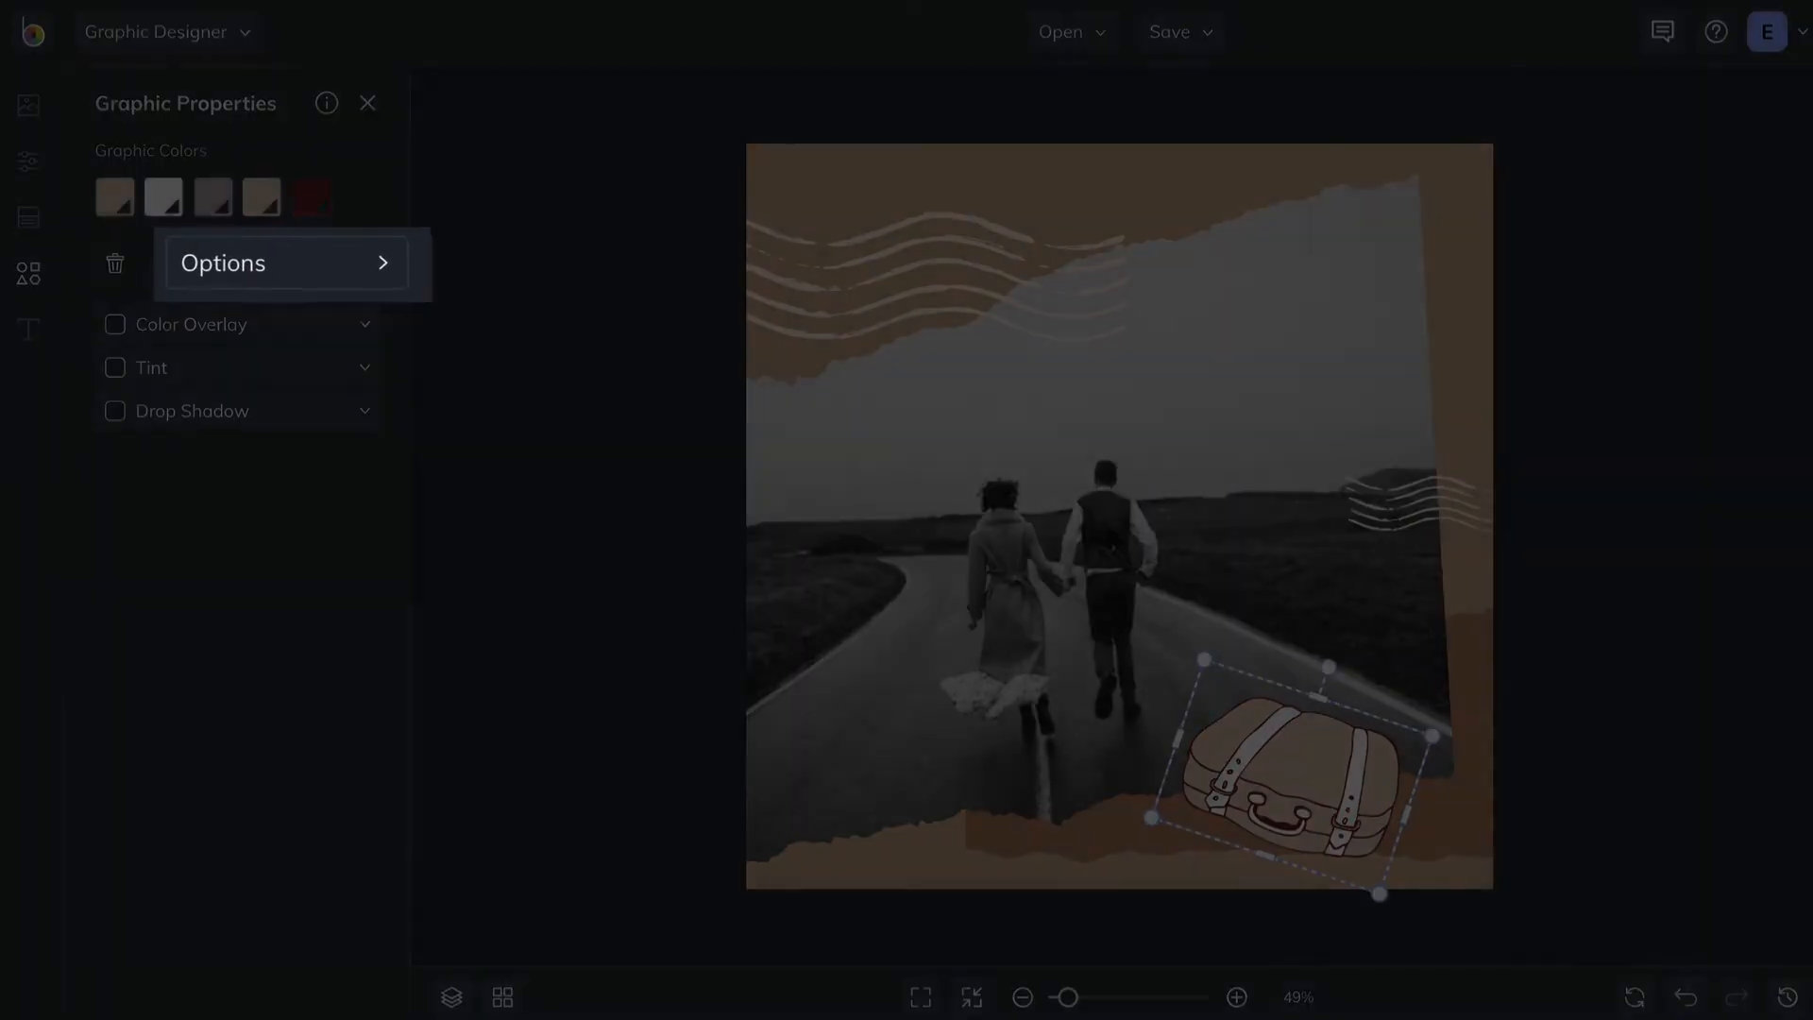
{"action": "left_click", "coordinate": [287, 263]}
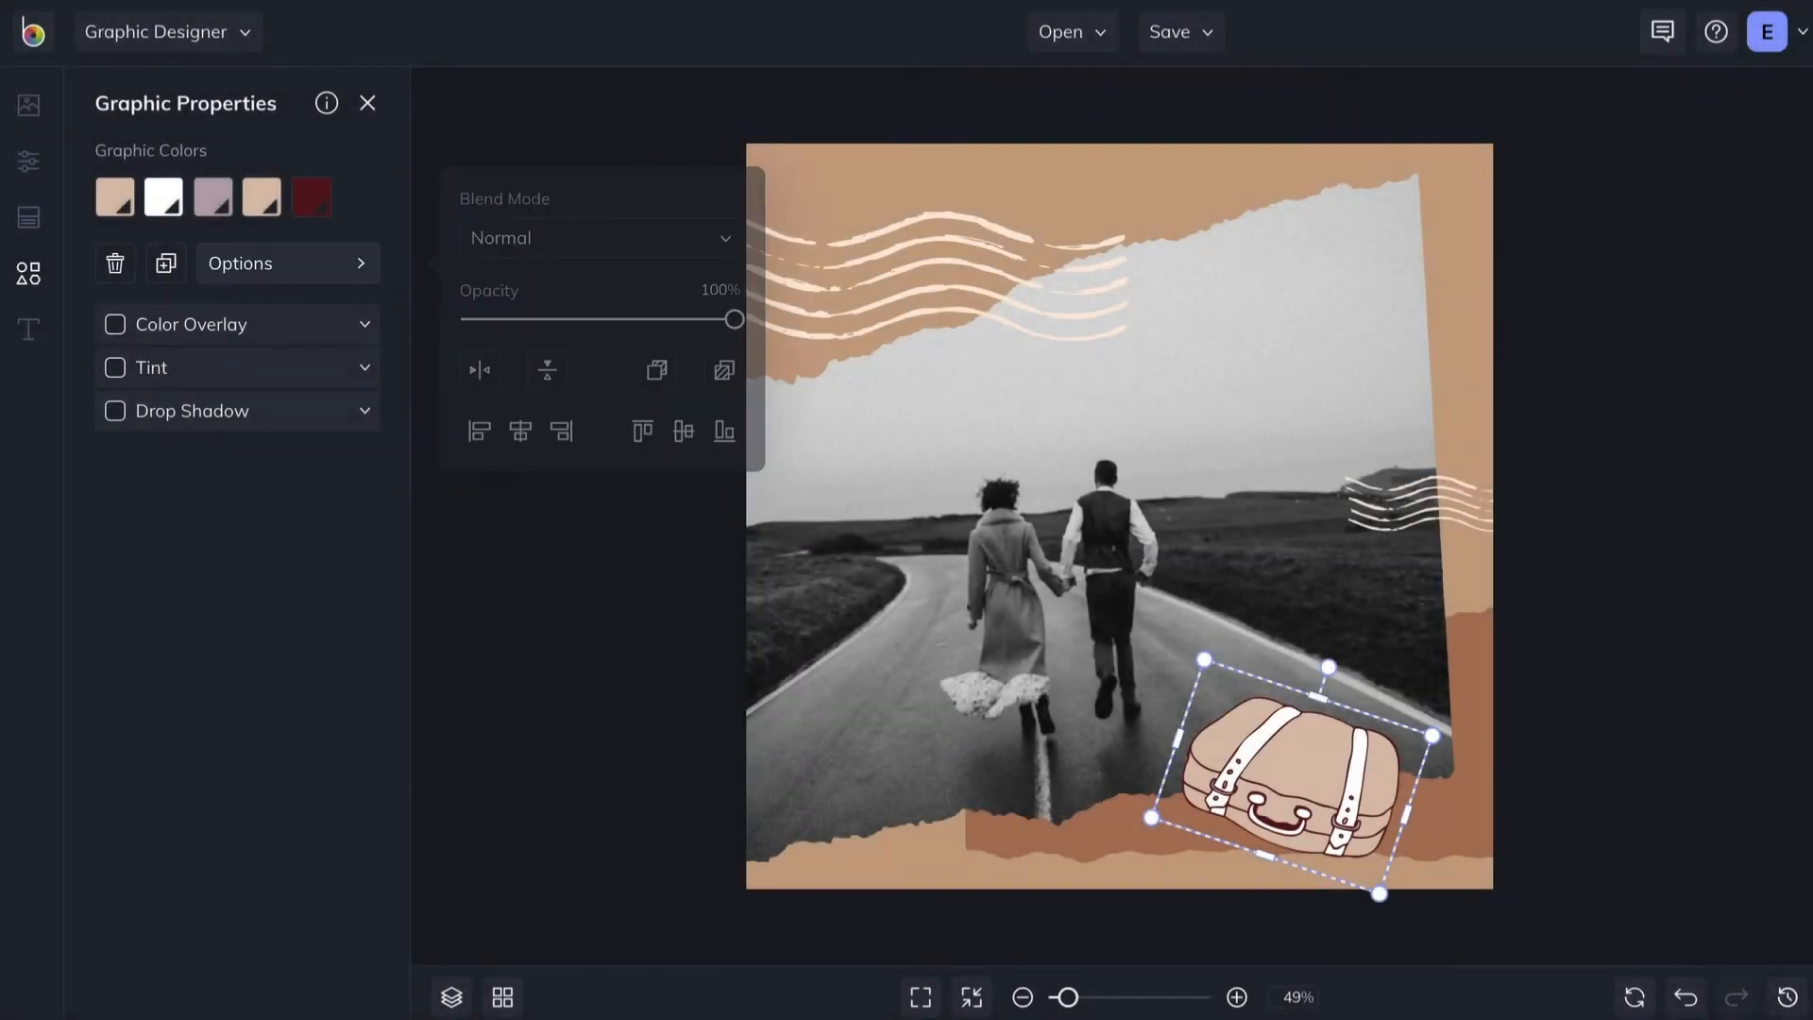
{"action": "left_click", "coordinate": [655, 370]}
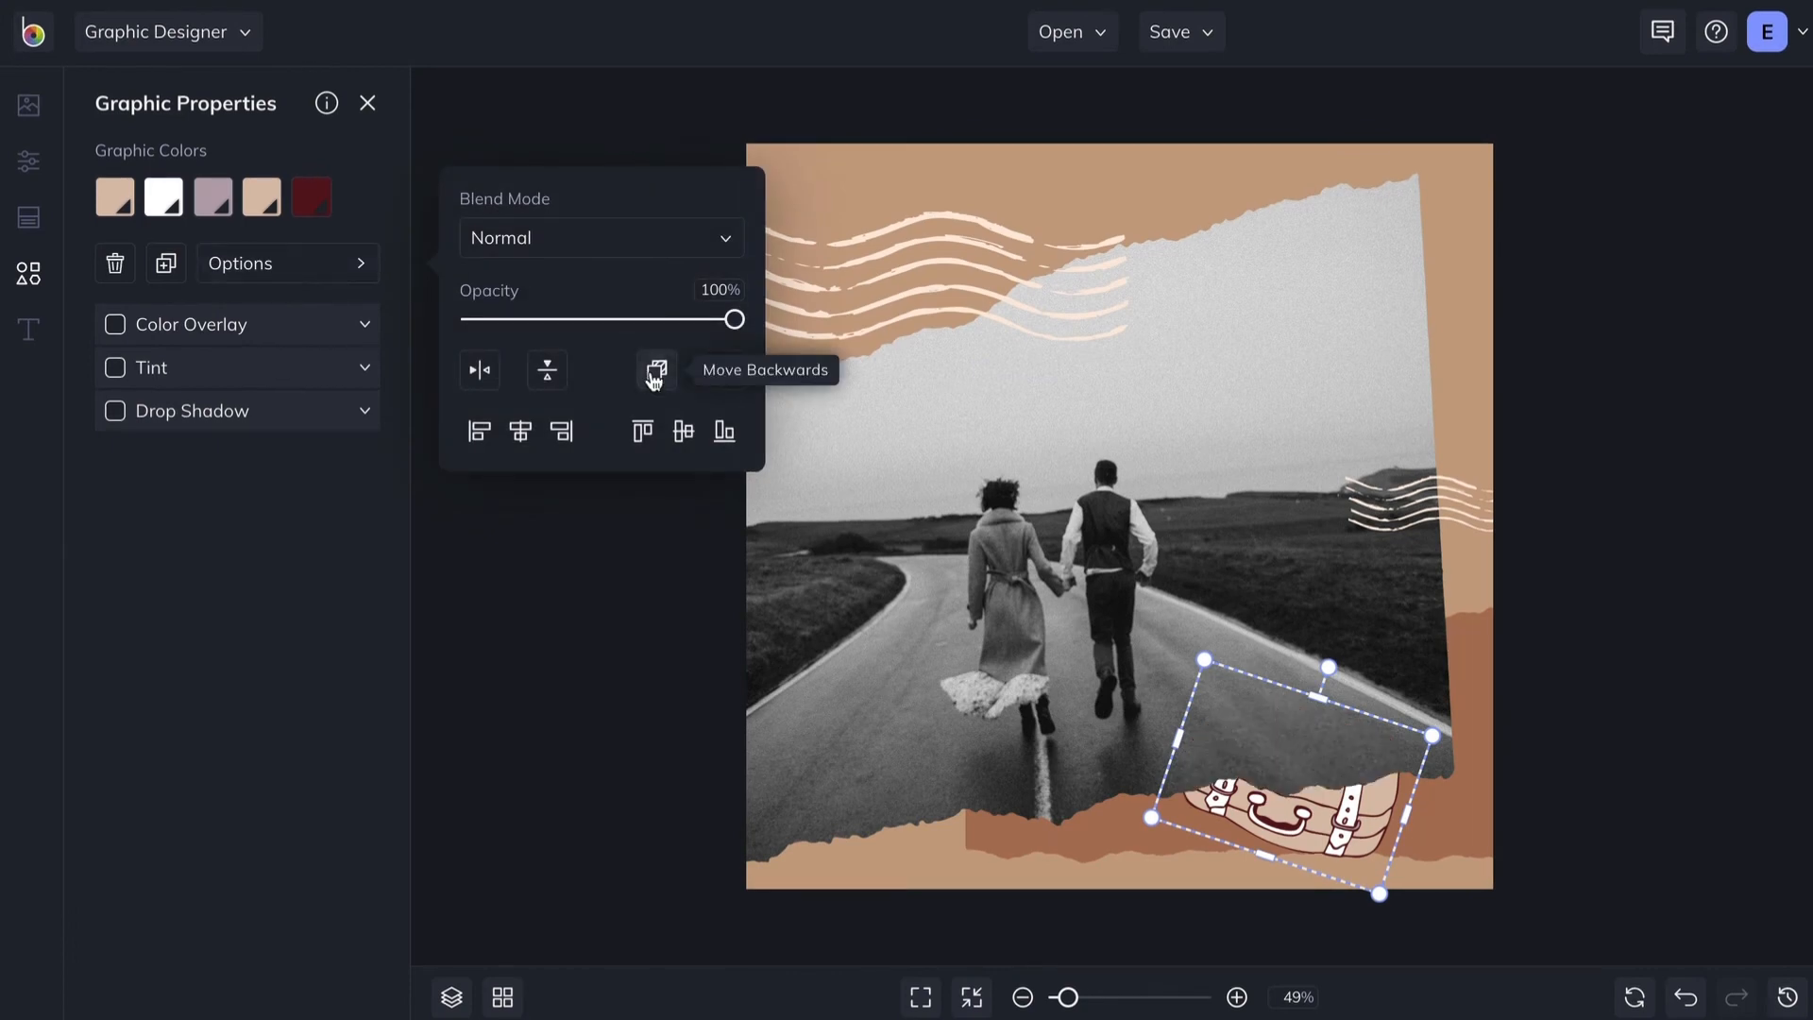
{"action": "left_click", "coordinate": [725, 370]}
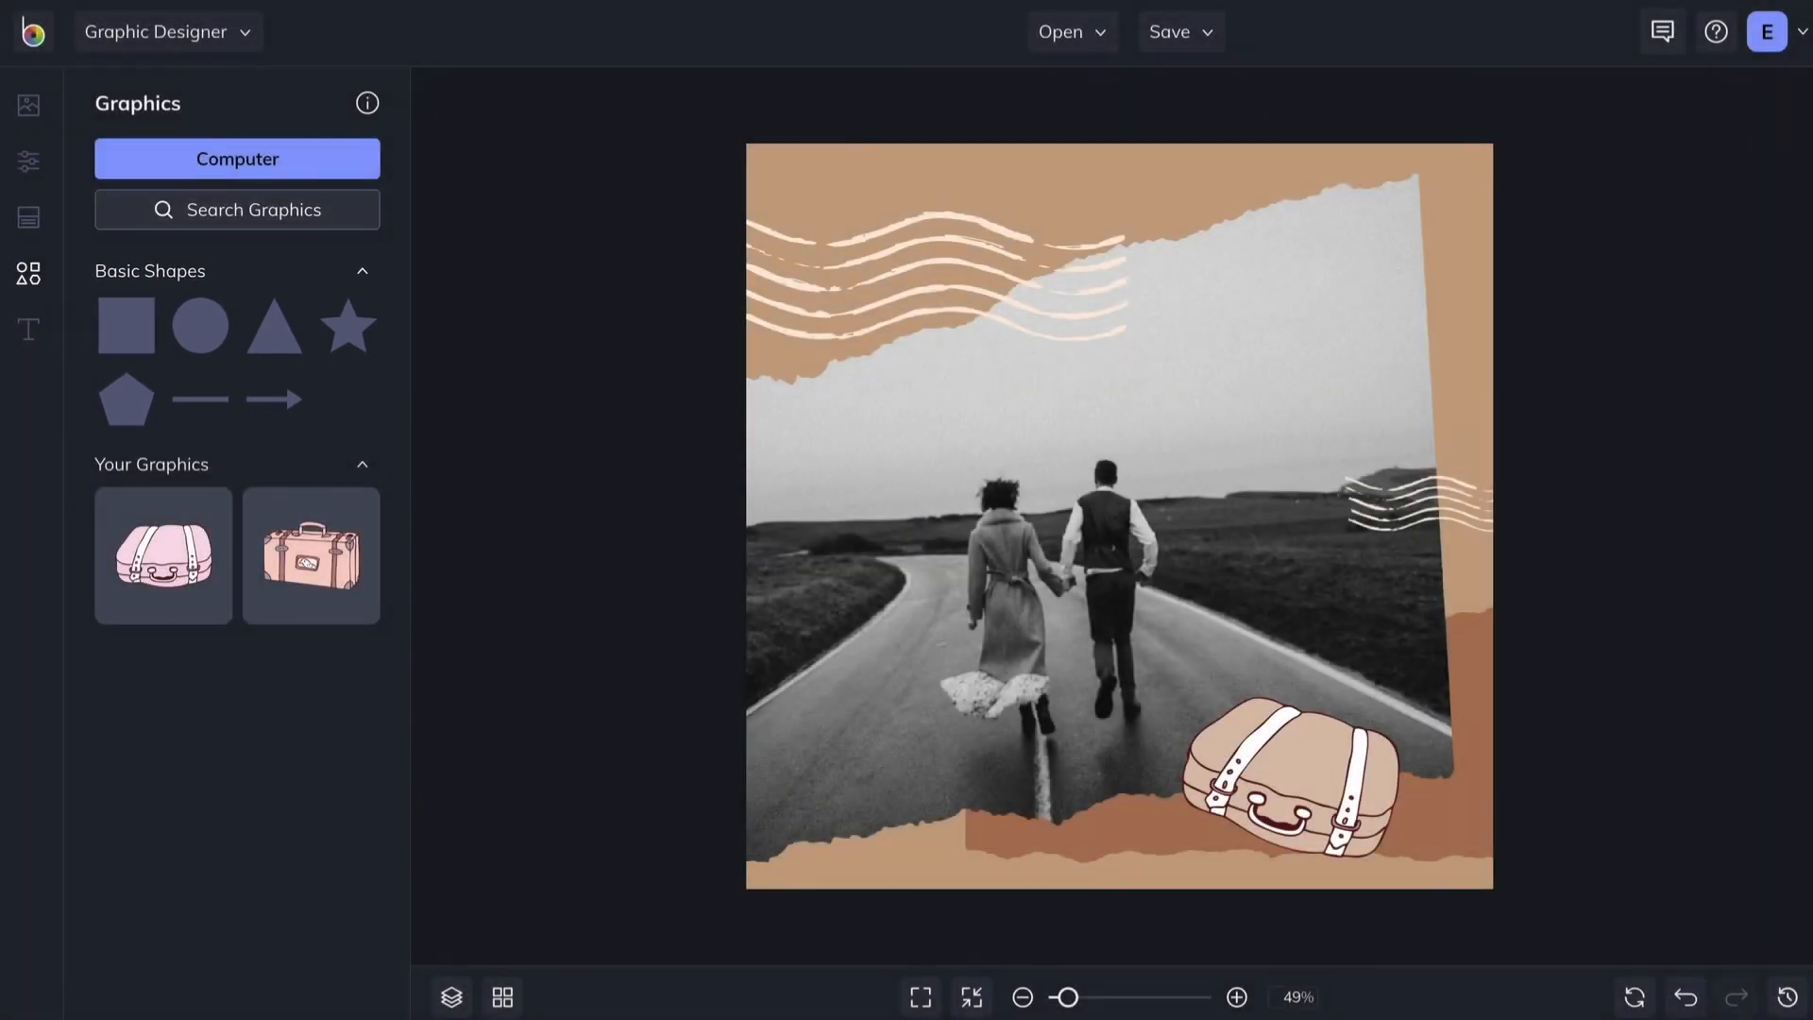
- Add an eight-point star, shrunk and placed near the top right of the photo
{"action": "left_click", "coordinate": [347, 324]}
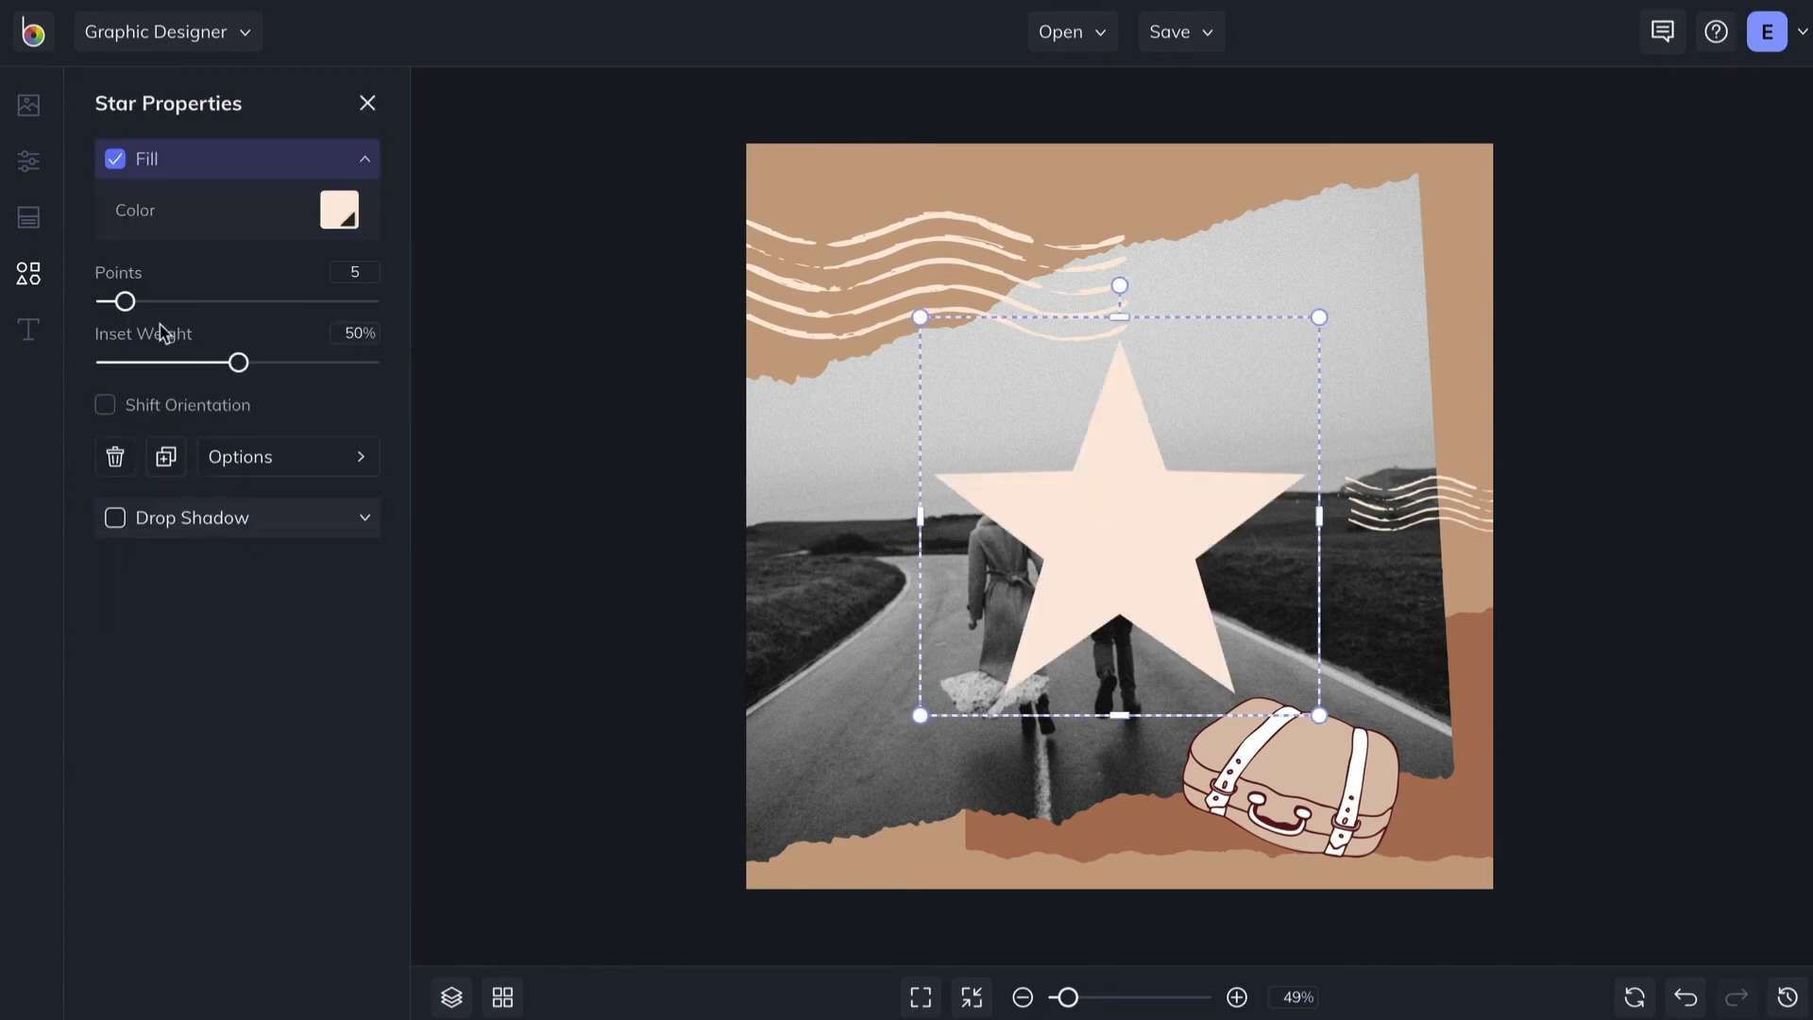
{"action": "left_click_drag", "start_coordinate": [121, 301], "coordinate": [147, 301]}
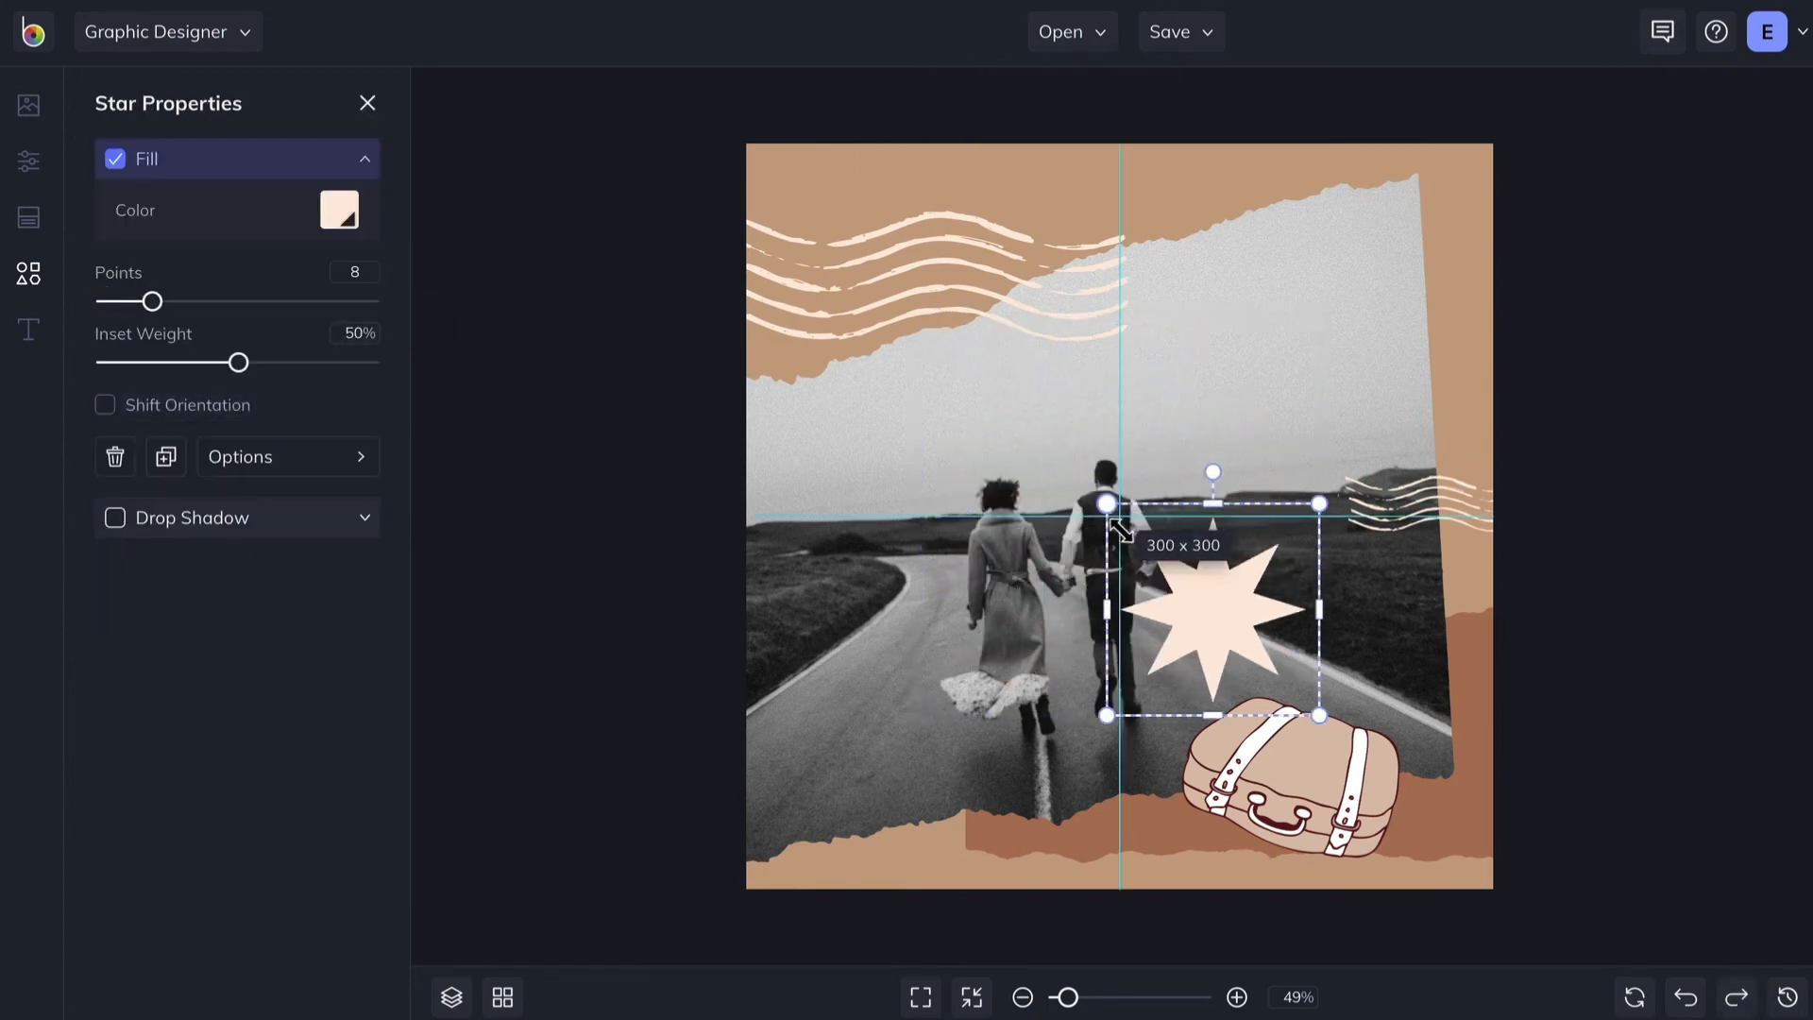
{"action": "left_click_drag", "start_coordinate": [1211, 612], "coordinate": [1313, 327]}
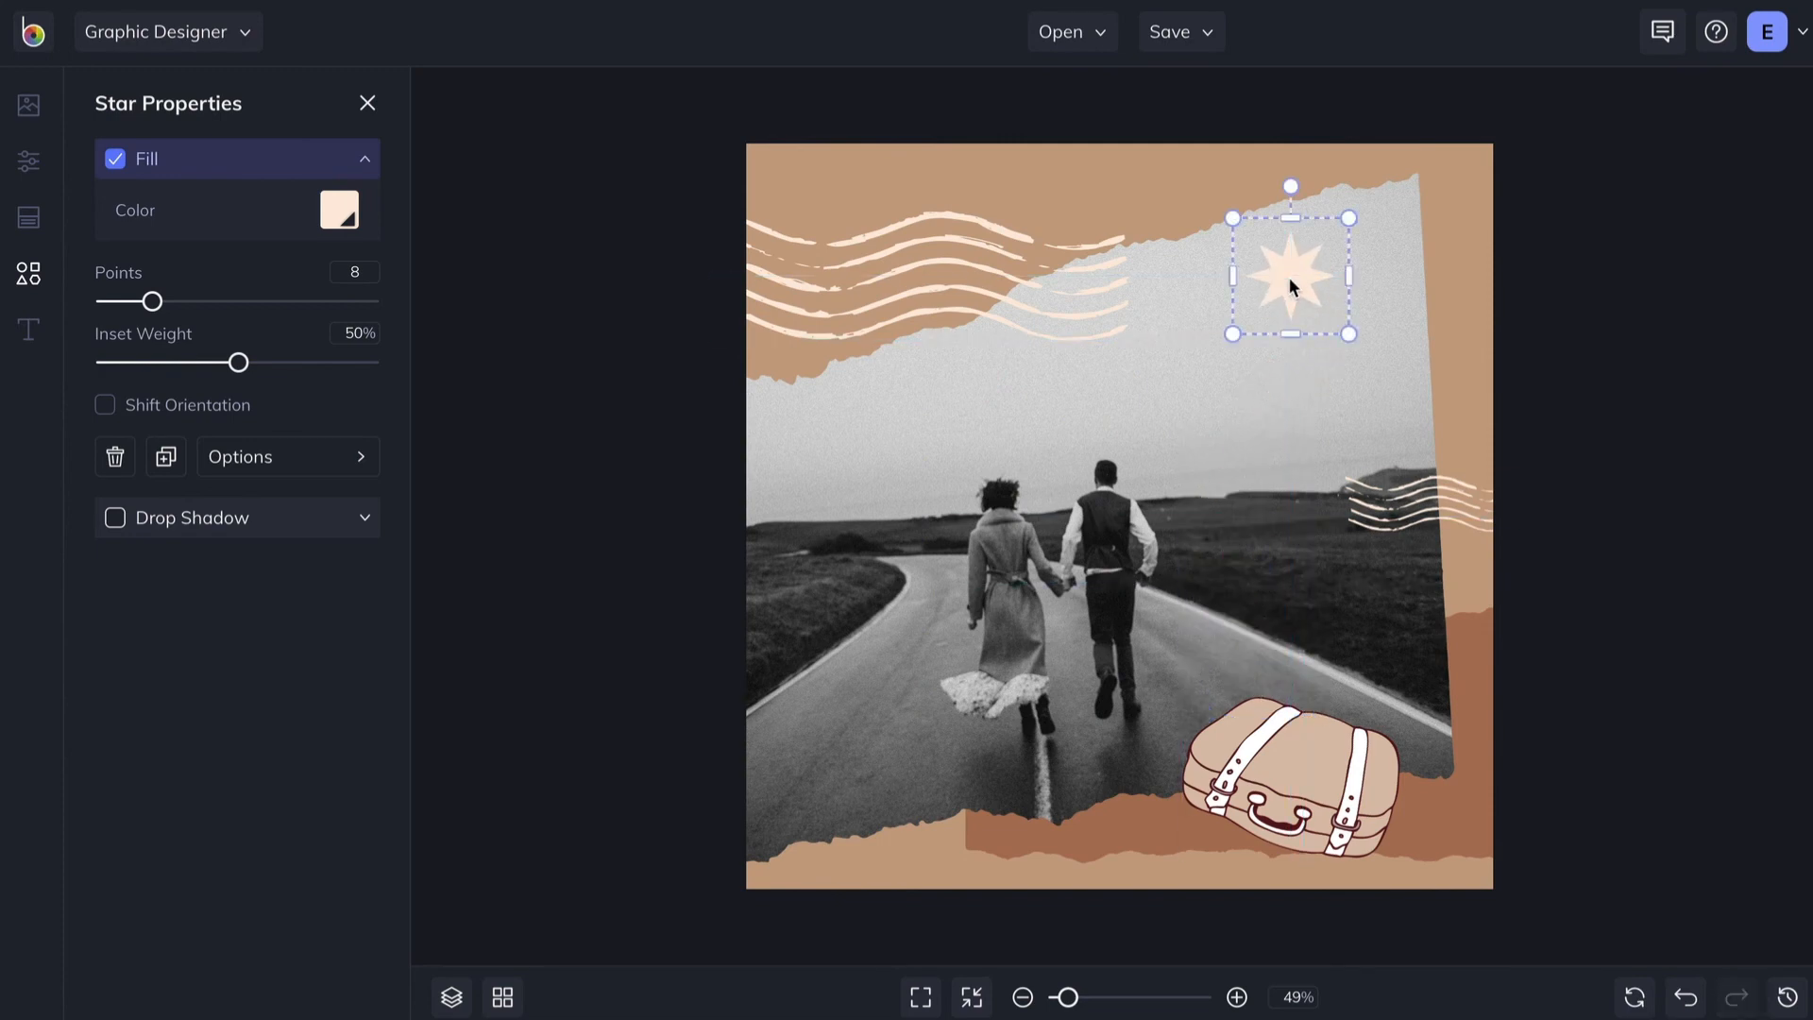
{"action": "mouse_move", "coordinate": [1292, 287]}
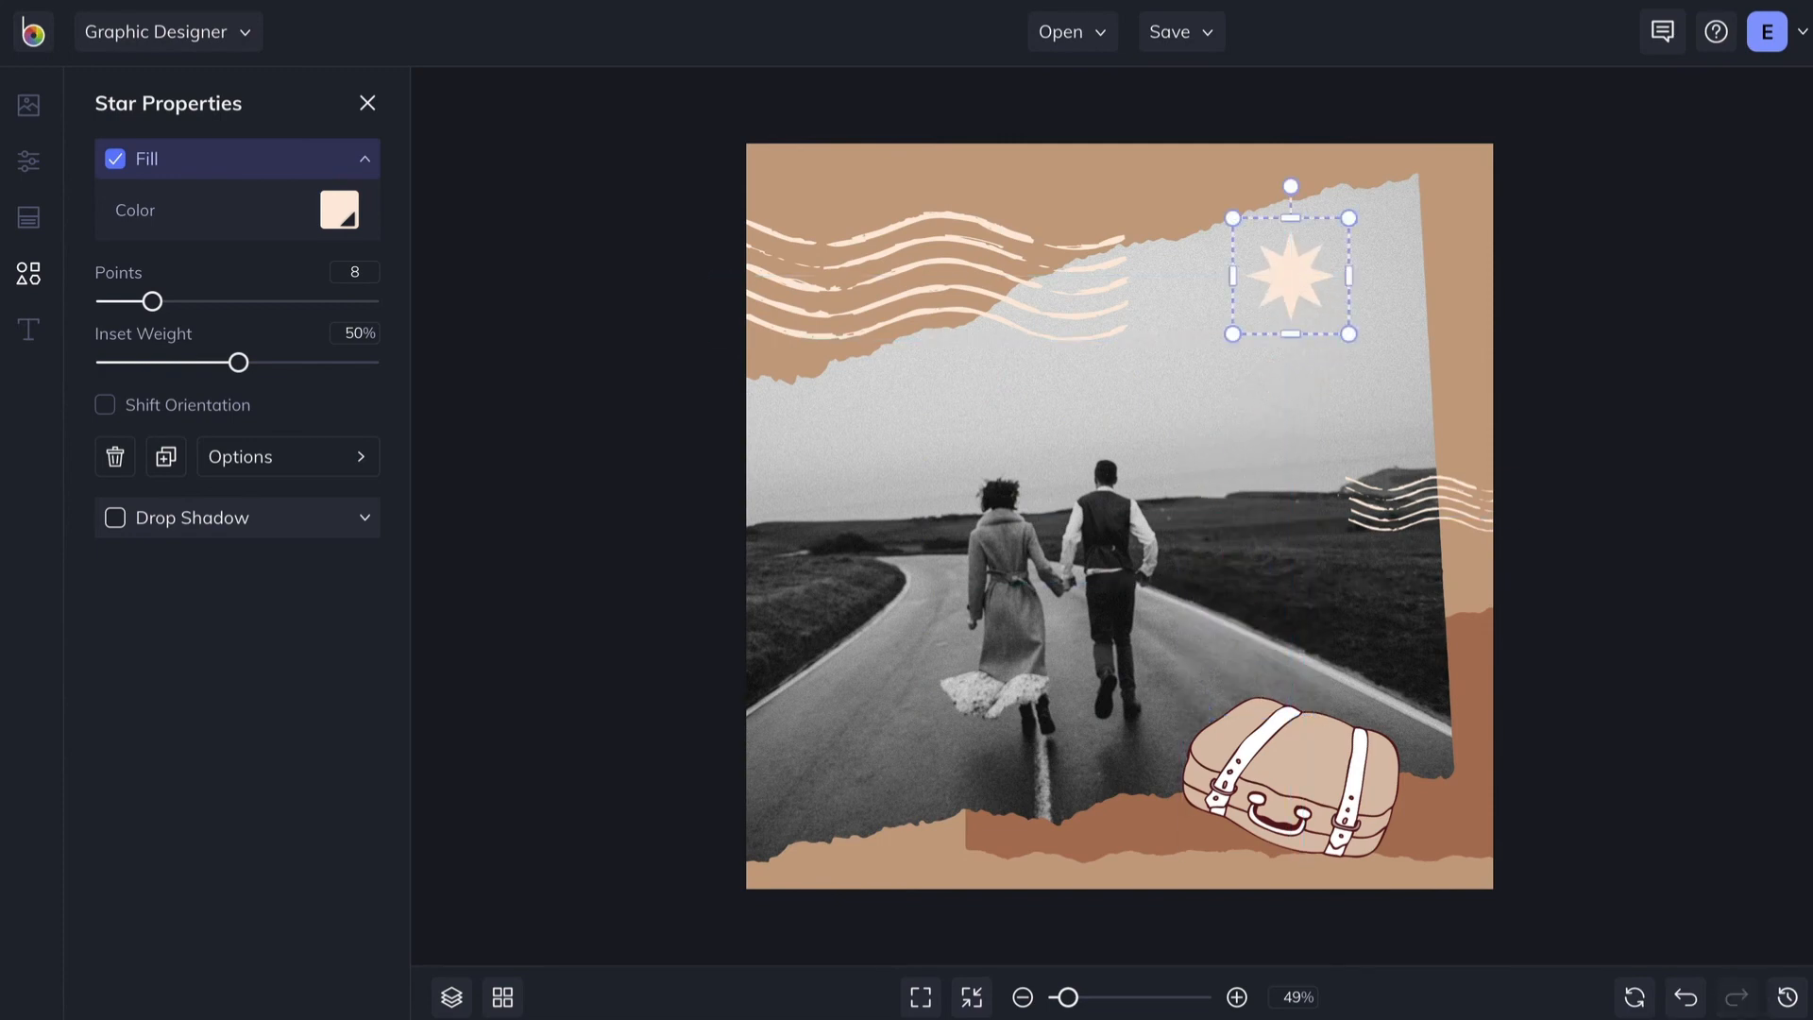
- Give the star a drop shadow with an adjusted shadow distance
{"action": "left_click", "coordinate": [114, 517]}
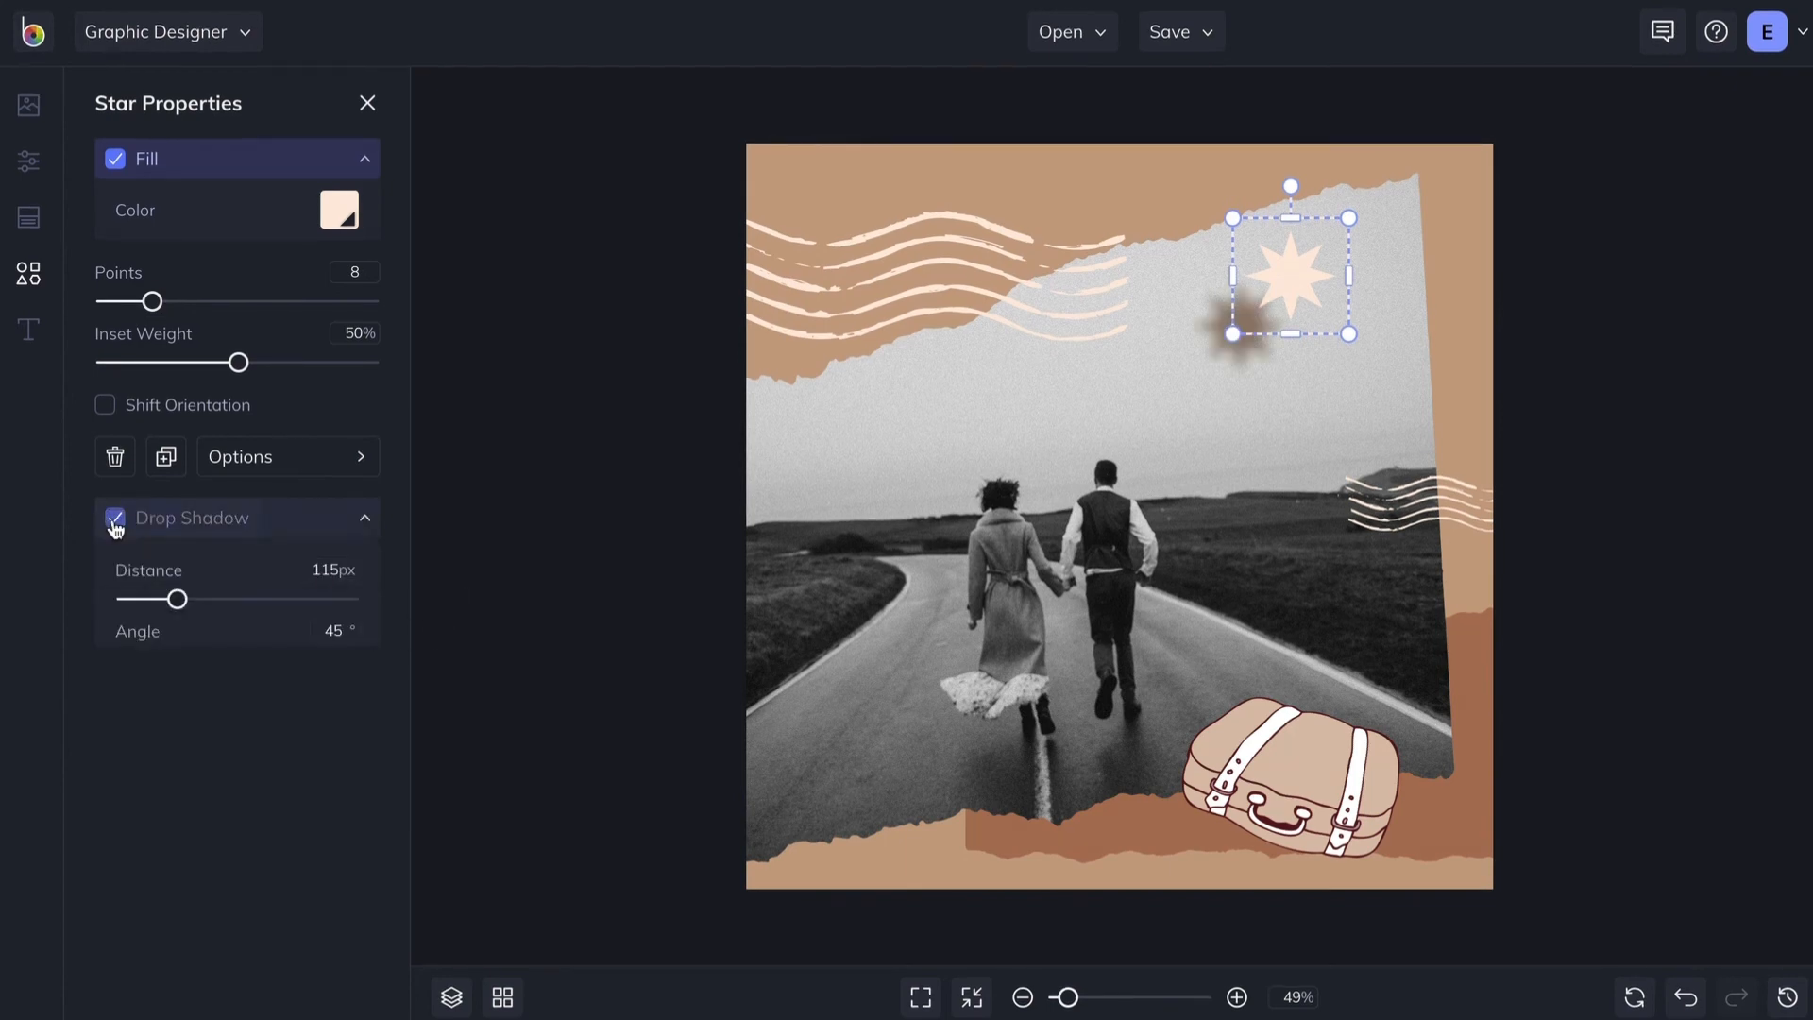
{"action": "left_click_drag", "start_coordinate": [180, 598], "coordinate": [136, 598]}
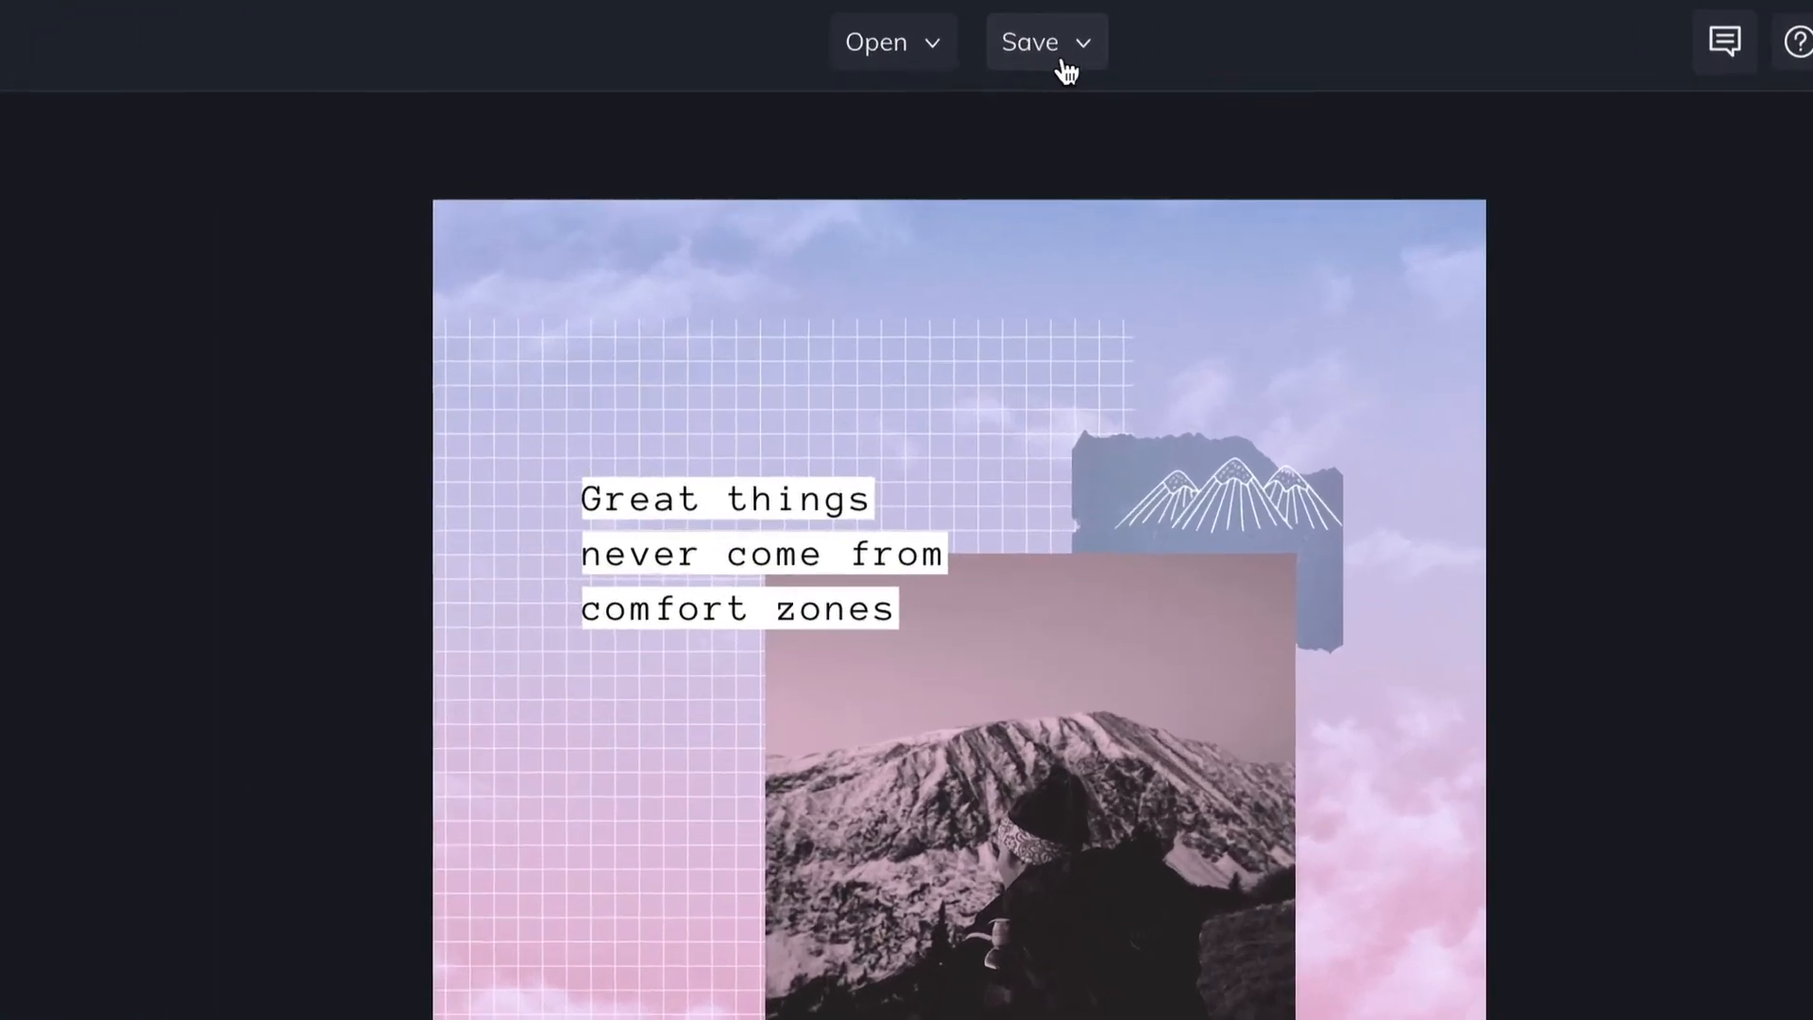
- Export the design to the computer as a JPG named Hiking-Trip
{"action": "left_click", "coordinate": [1042, 41]}
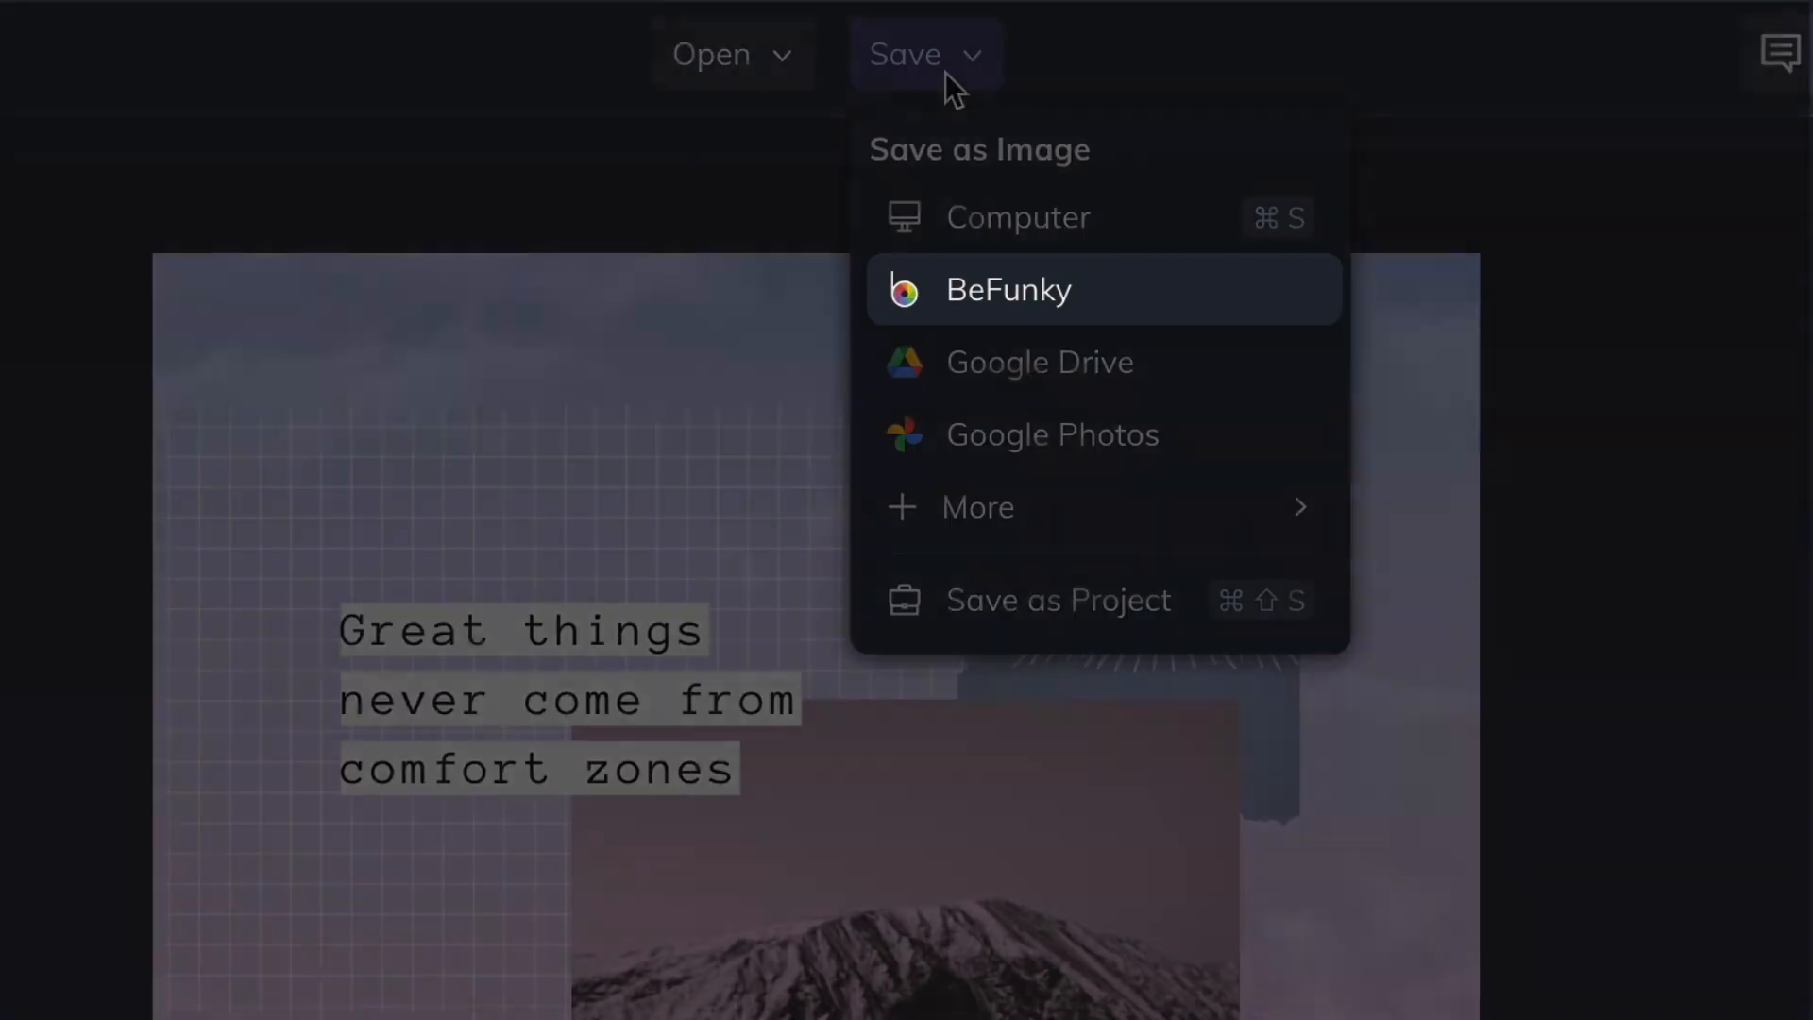
{"action": "mouse_move", "coordinate": [978, 506]}
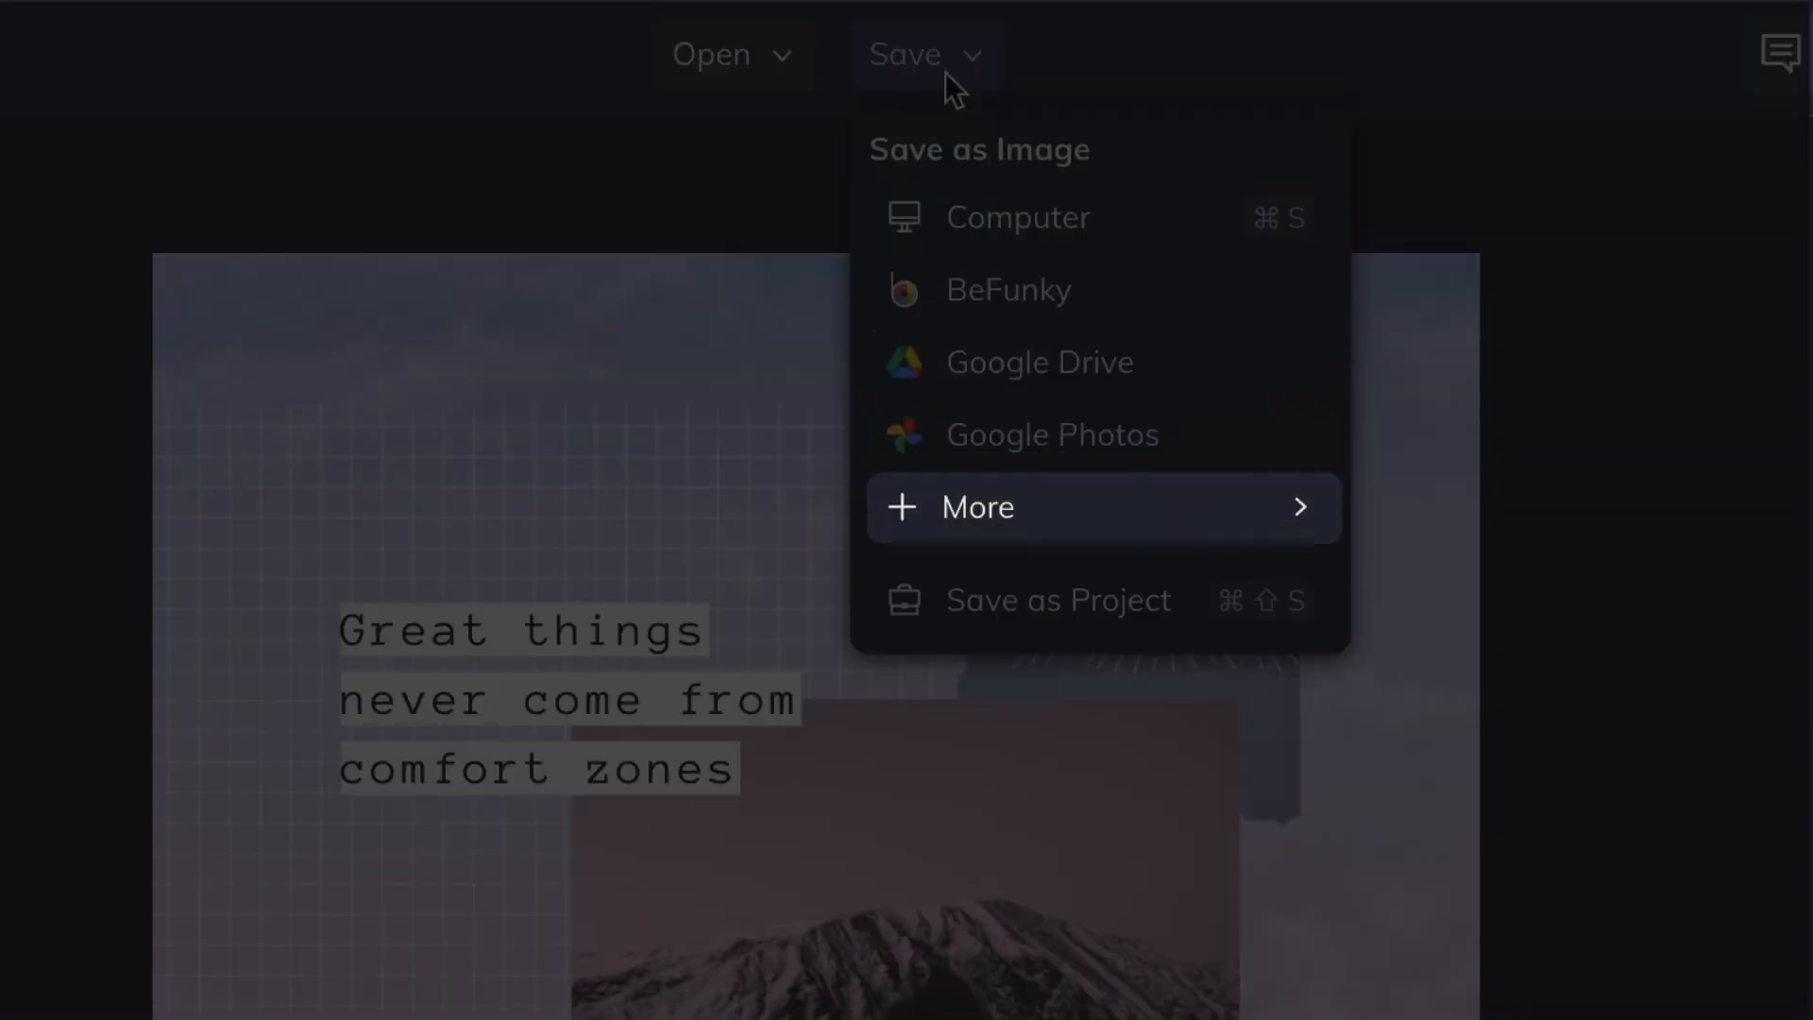
{"action": "left_click", "coordinate": [1018, 217]}
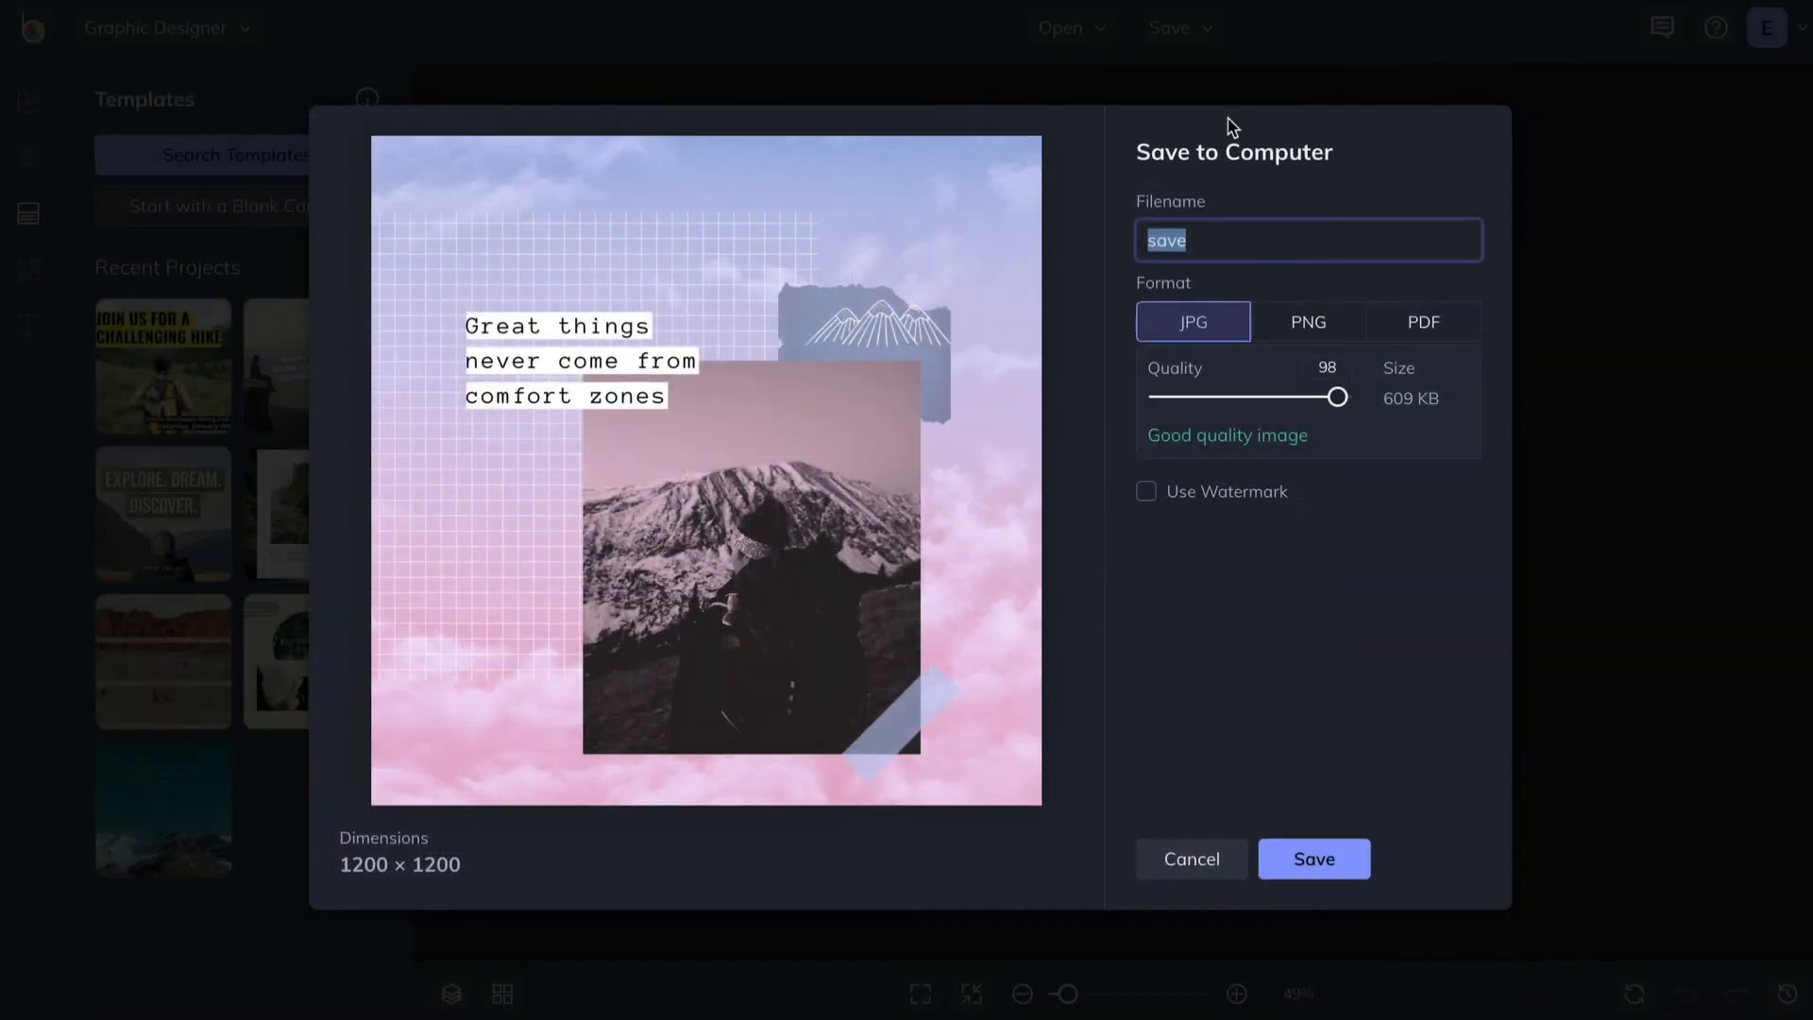
{"action": "type", "text": "Hiking-Trip"}
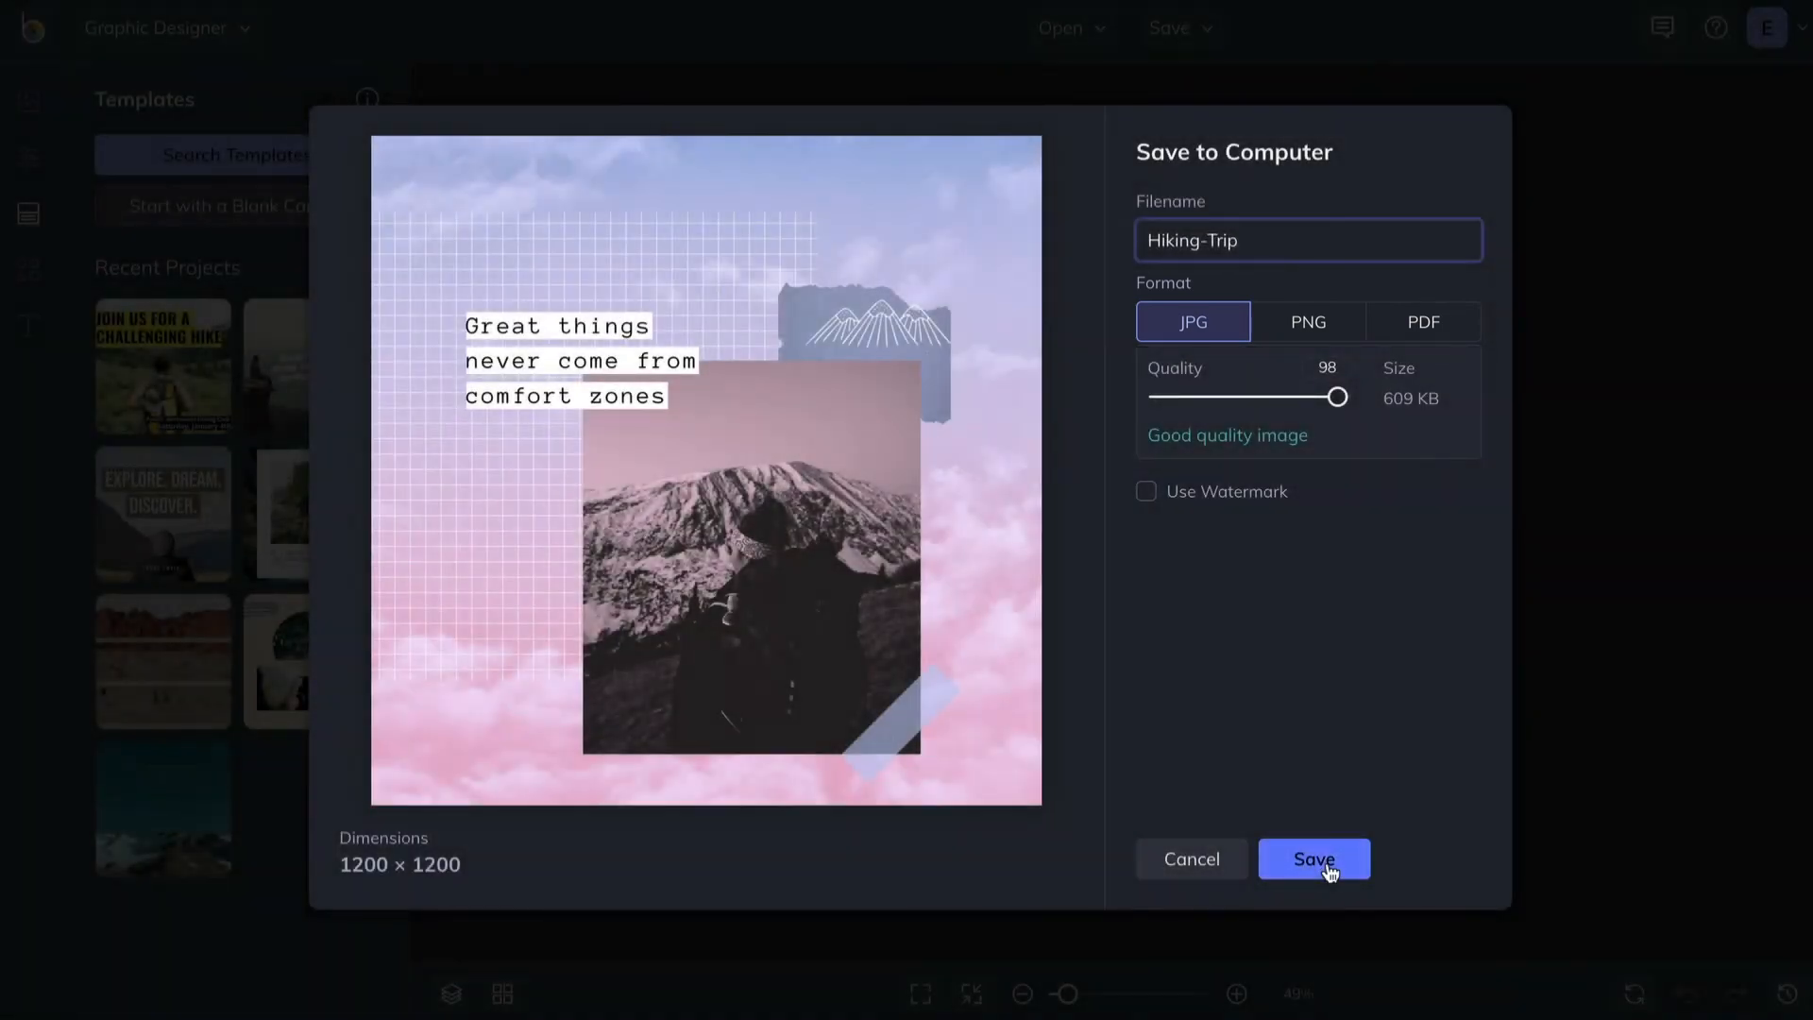
{"action": "left_click", "coordinate": [1314, 857]}
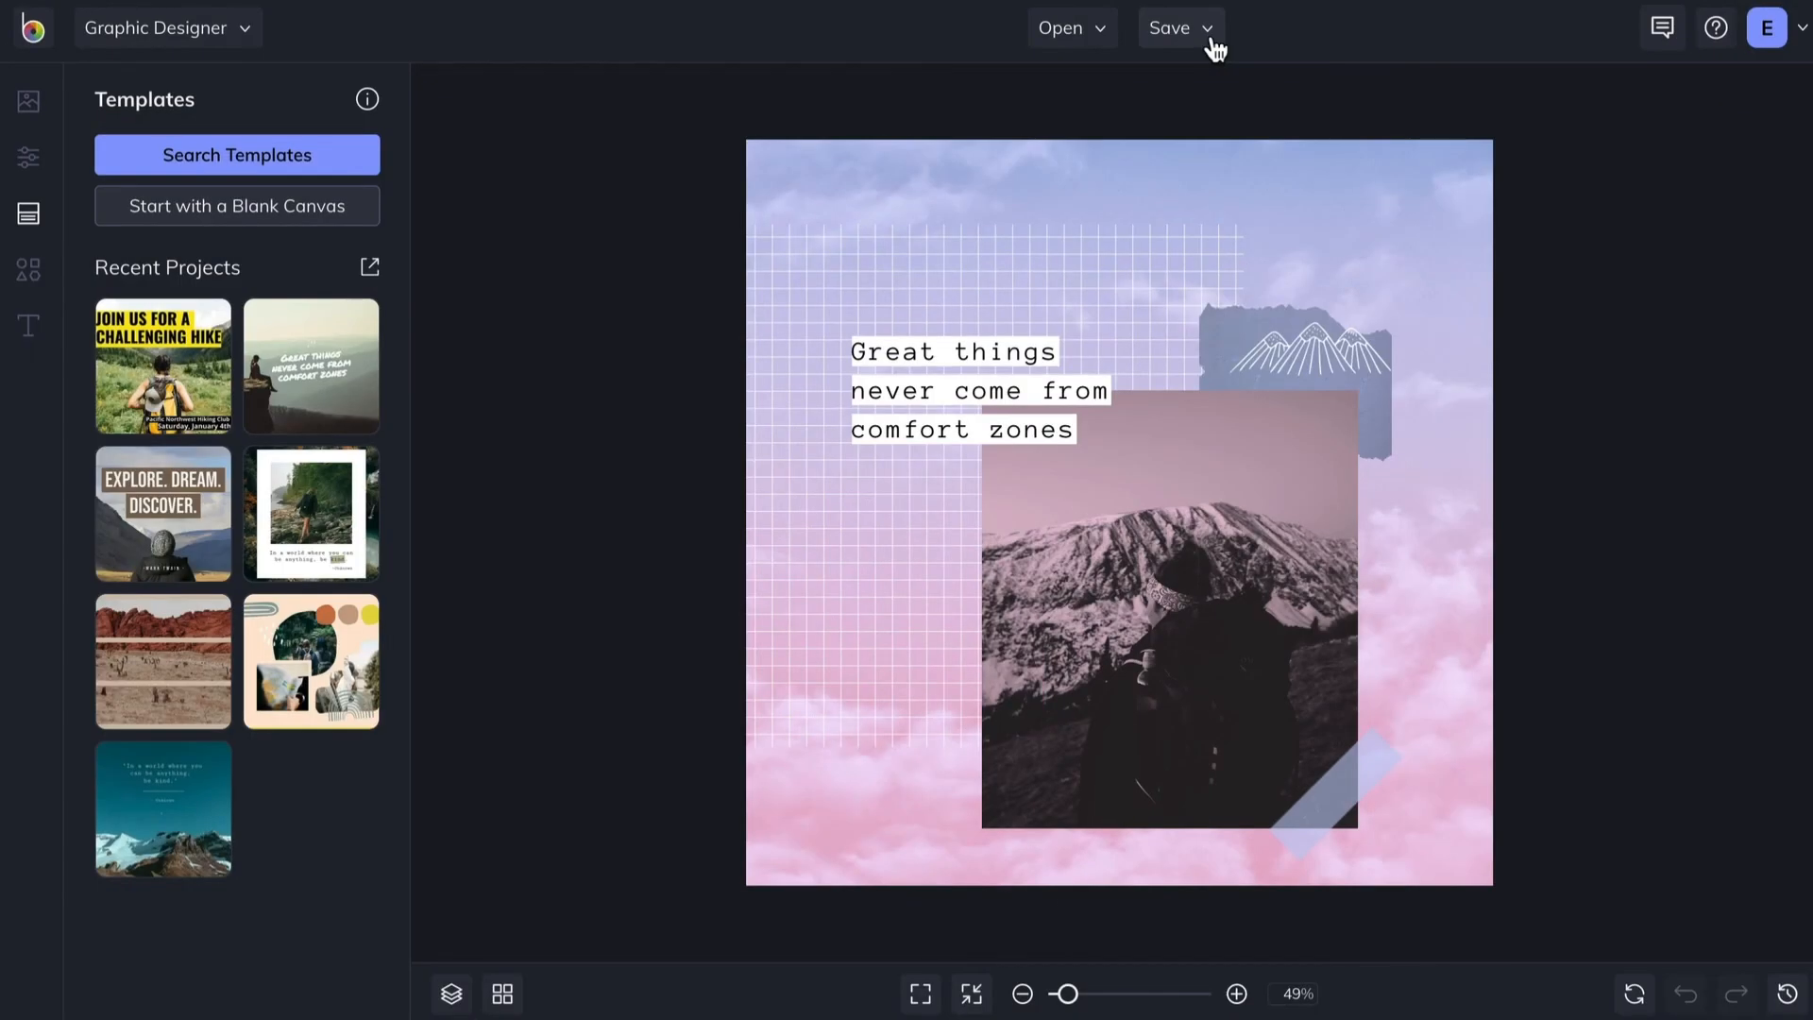
- Preview sharing the design to Facebook, then cancel the share
{"action": "left_click", "coordinate": [1180, 26]}
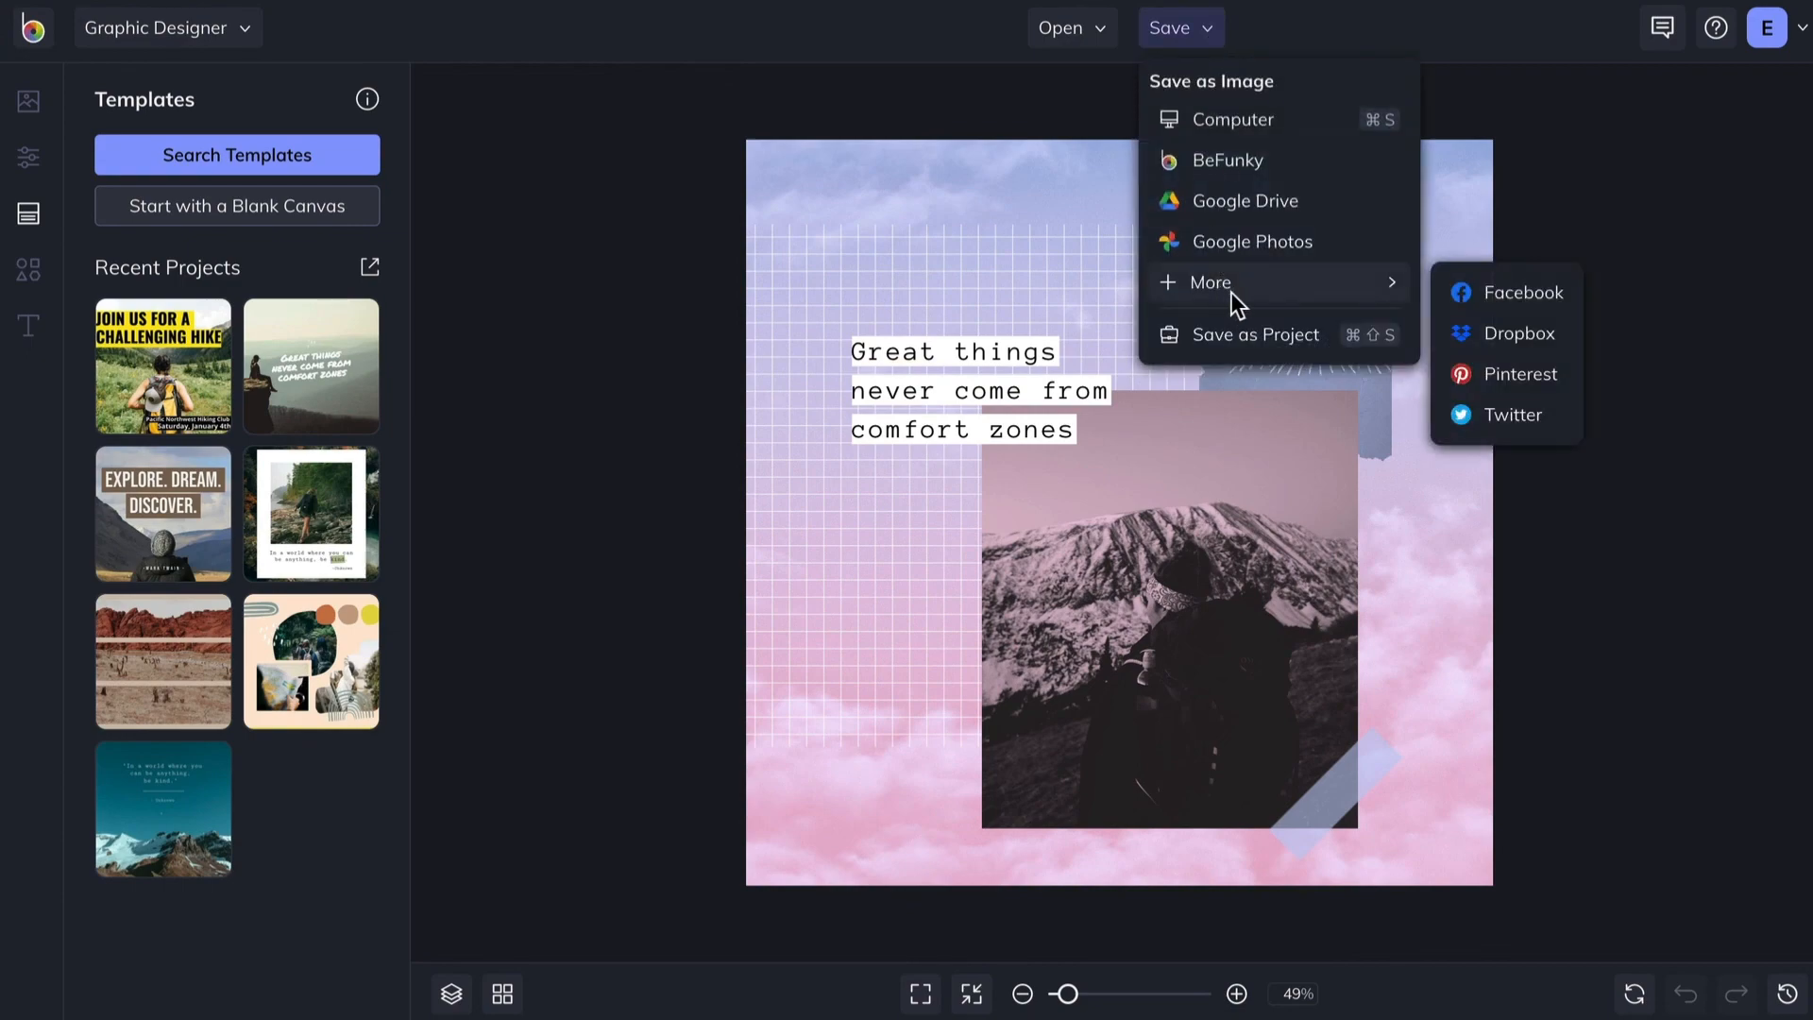
{"action": "left_click", "coordinate": [1523, 291]}
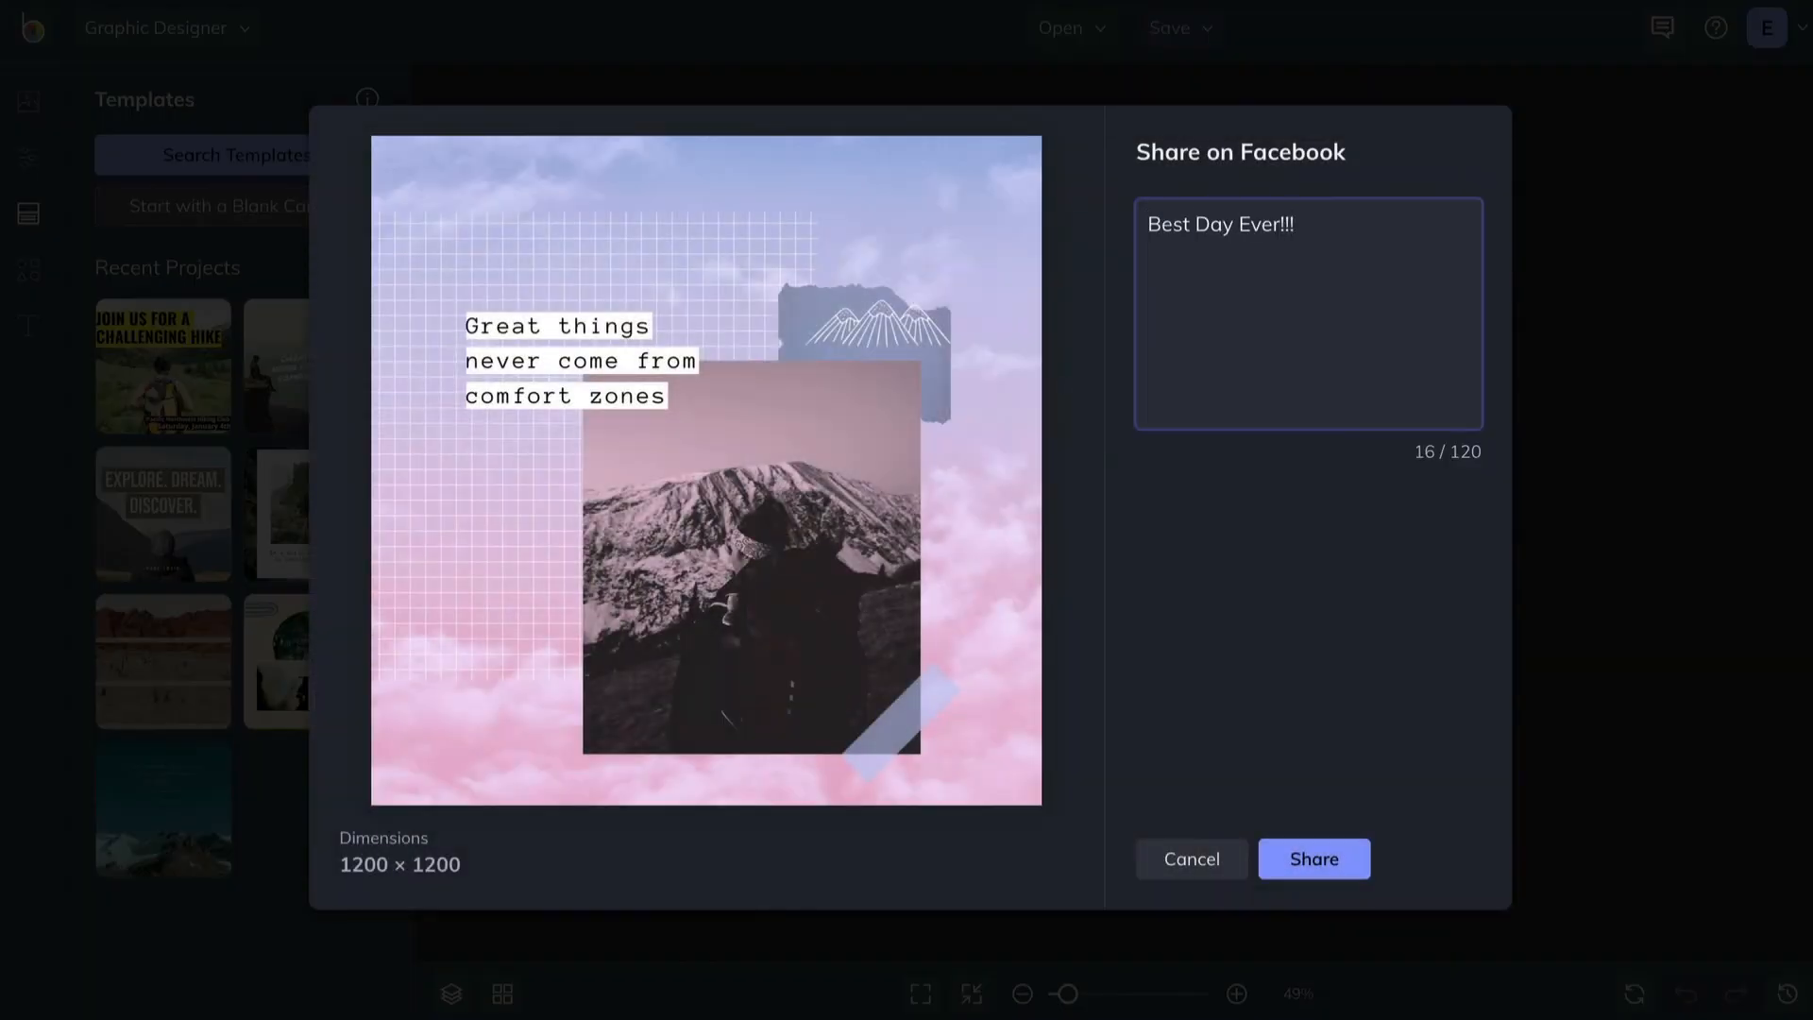
{"action": "left_click", "coordinate": [1180, 26]}
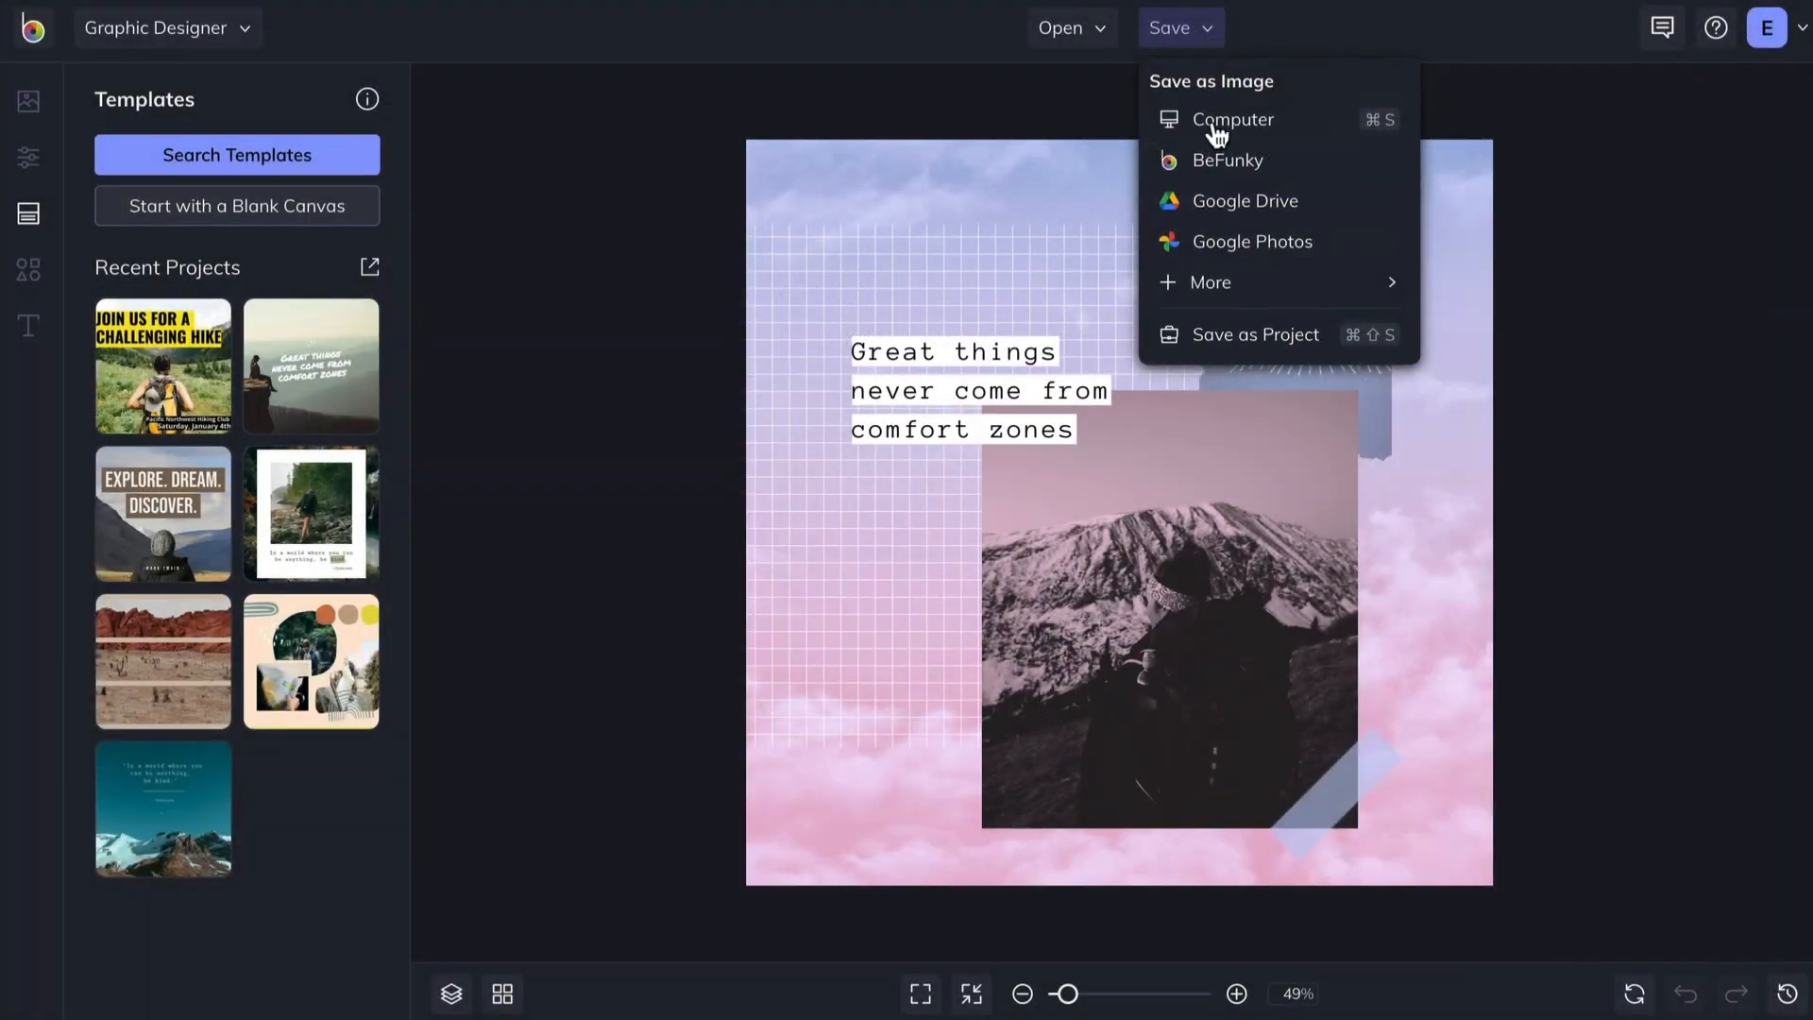
{"action": "mouse_move", "coordinate": [1235, 359]}
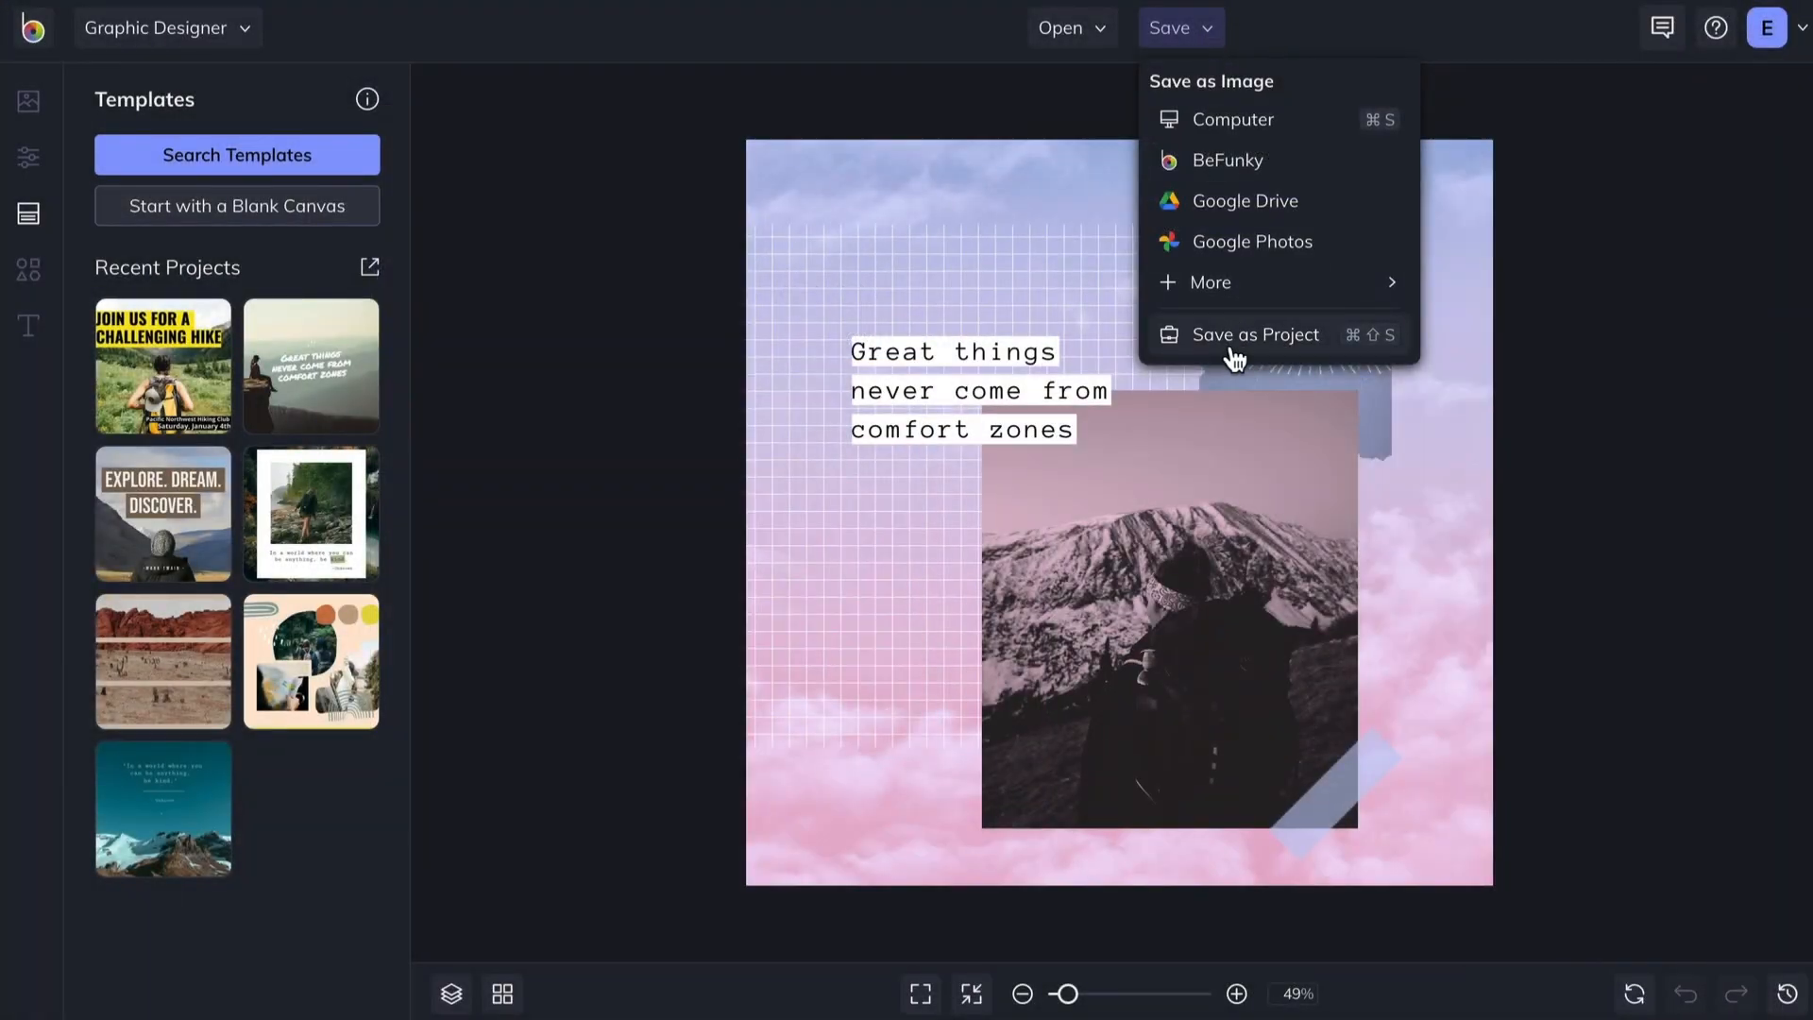
- Save the design as project Mountain-Project in BeFunky's Outdoor Projects folder
{"action": "left_click", "coordinate": [1256, 334]}
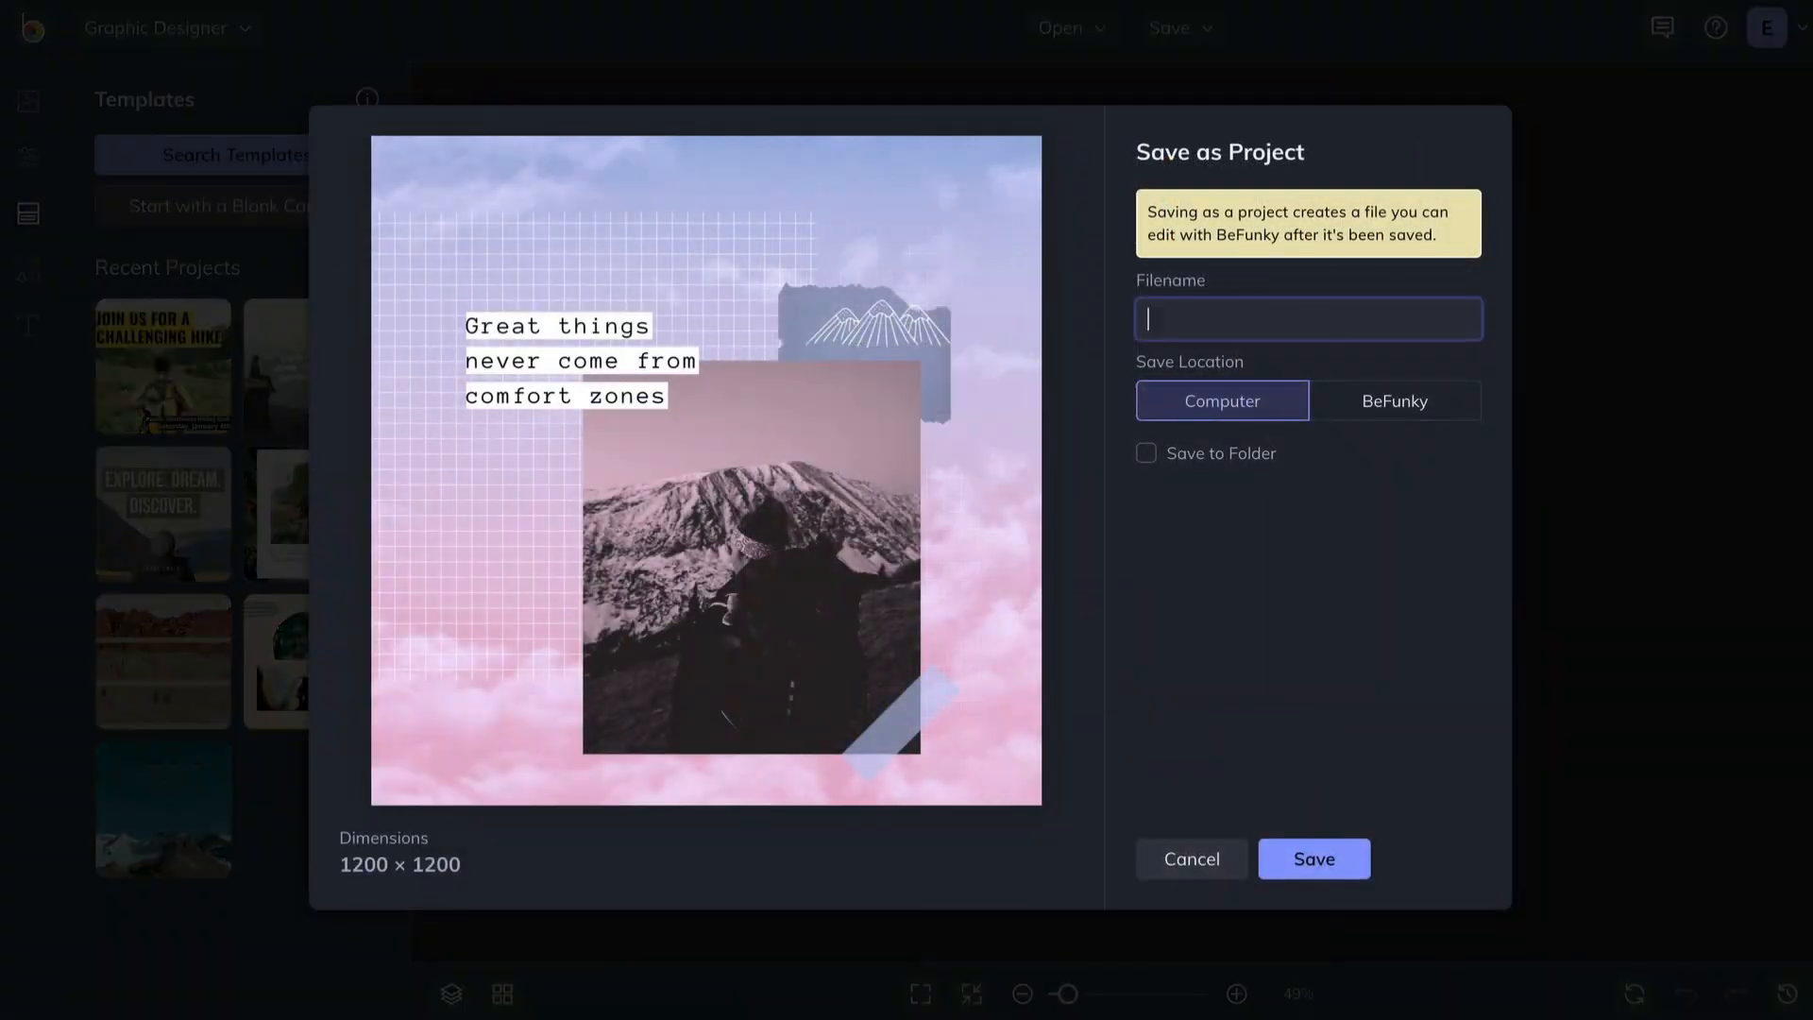
{"action": "type", "text": "Mountain-Project"}
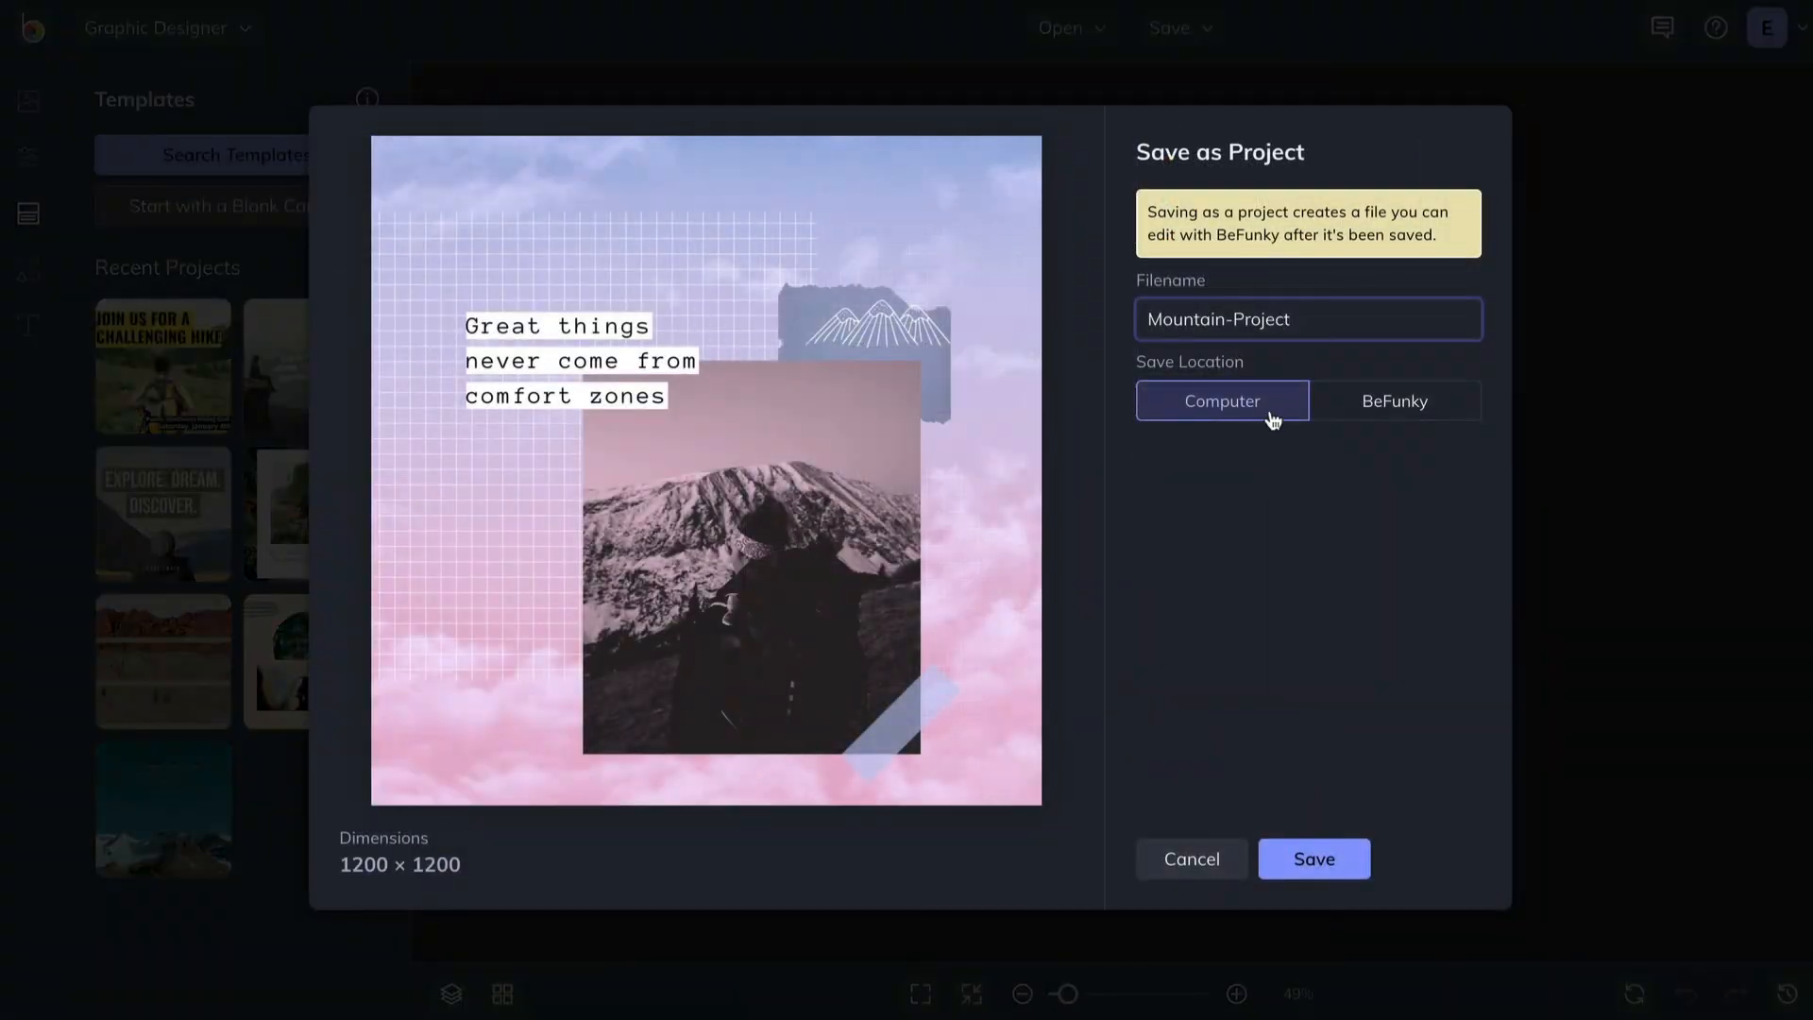
{"action": "left_click", "coordinate": [1394, 401]}
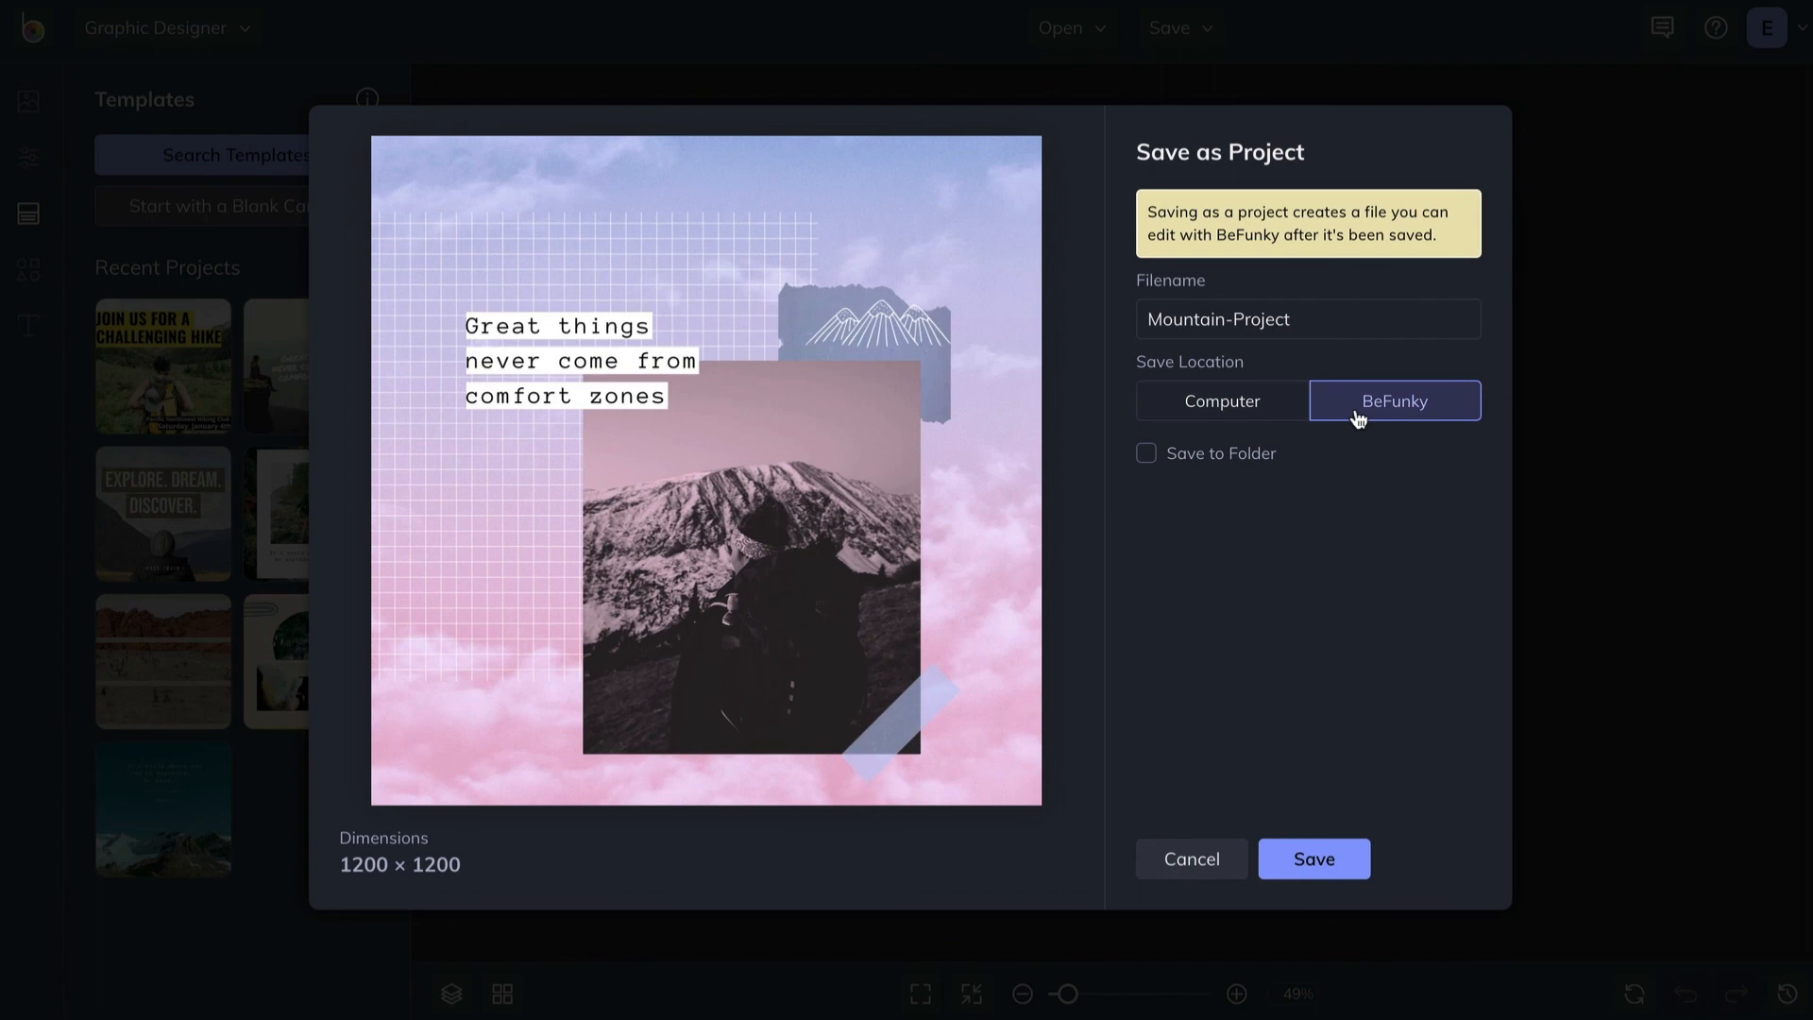
{"action": "left_click", "coordinate": [1144, 453]}
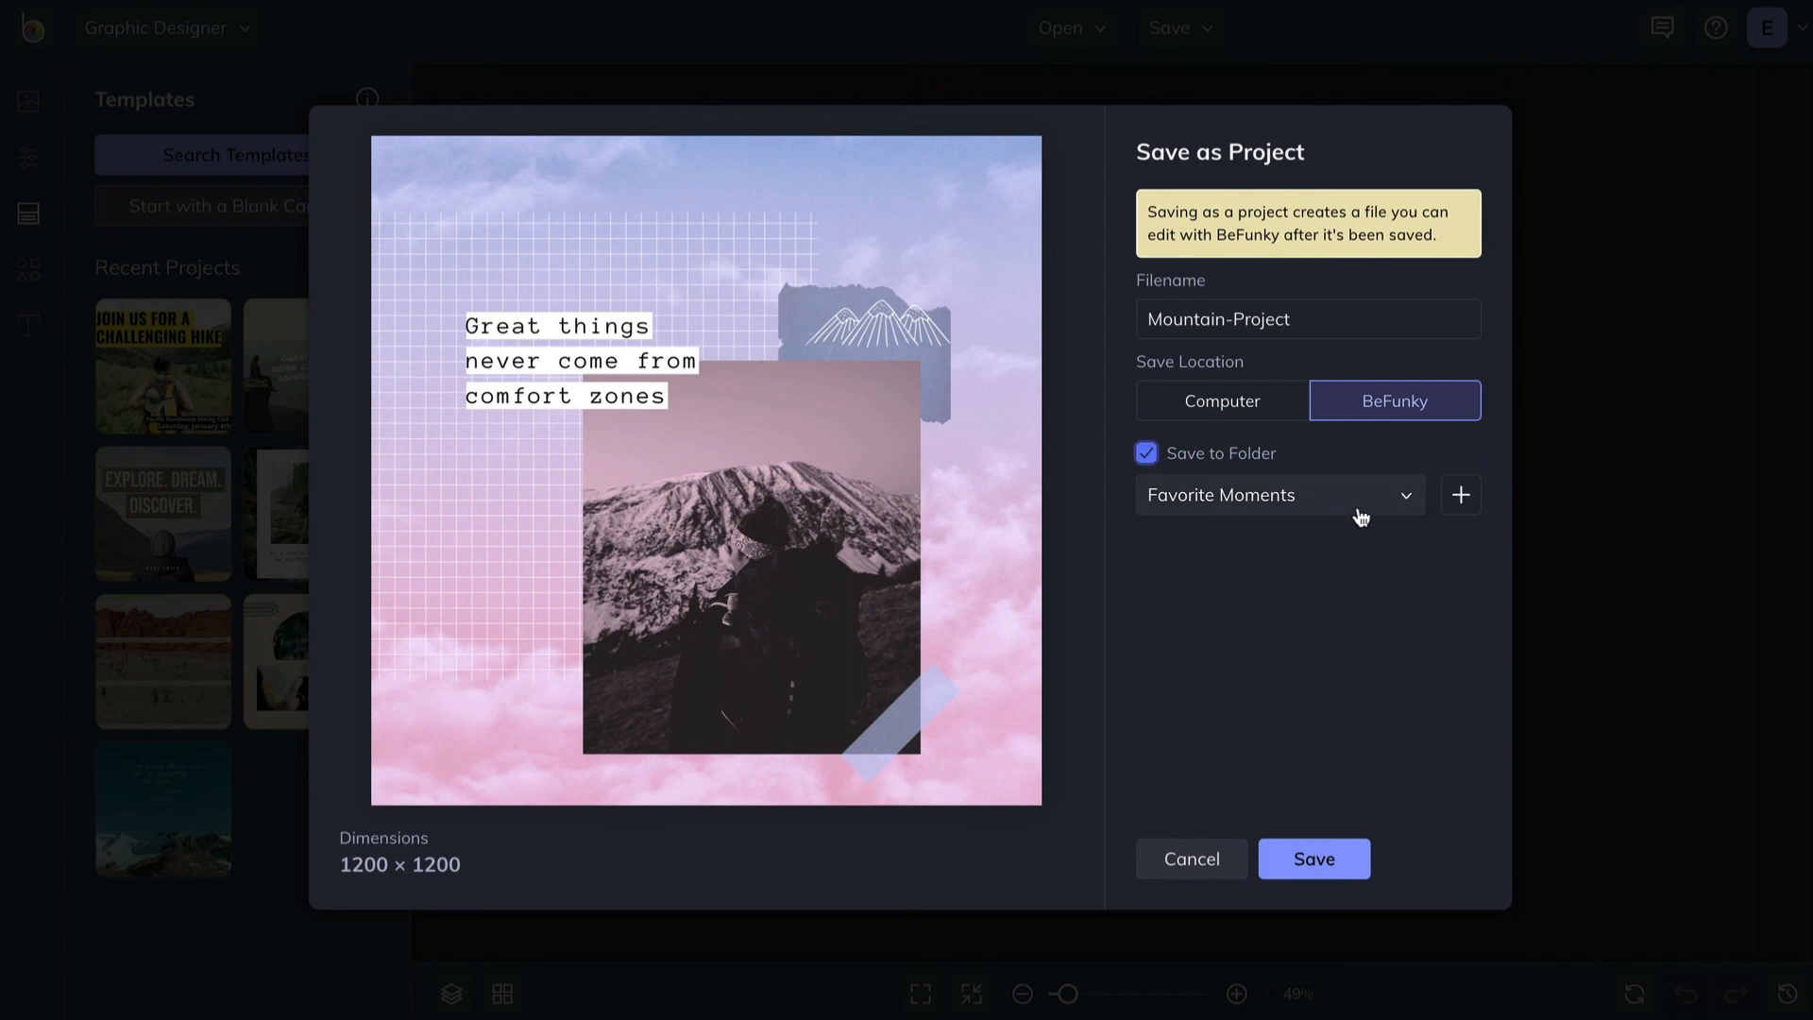
{"action": "left_click", "coordinate": [1280, 495]}
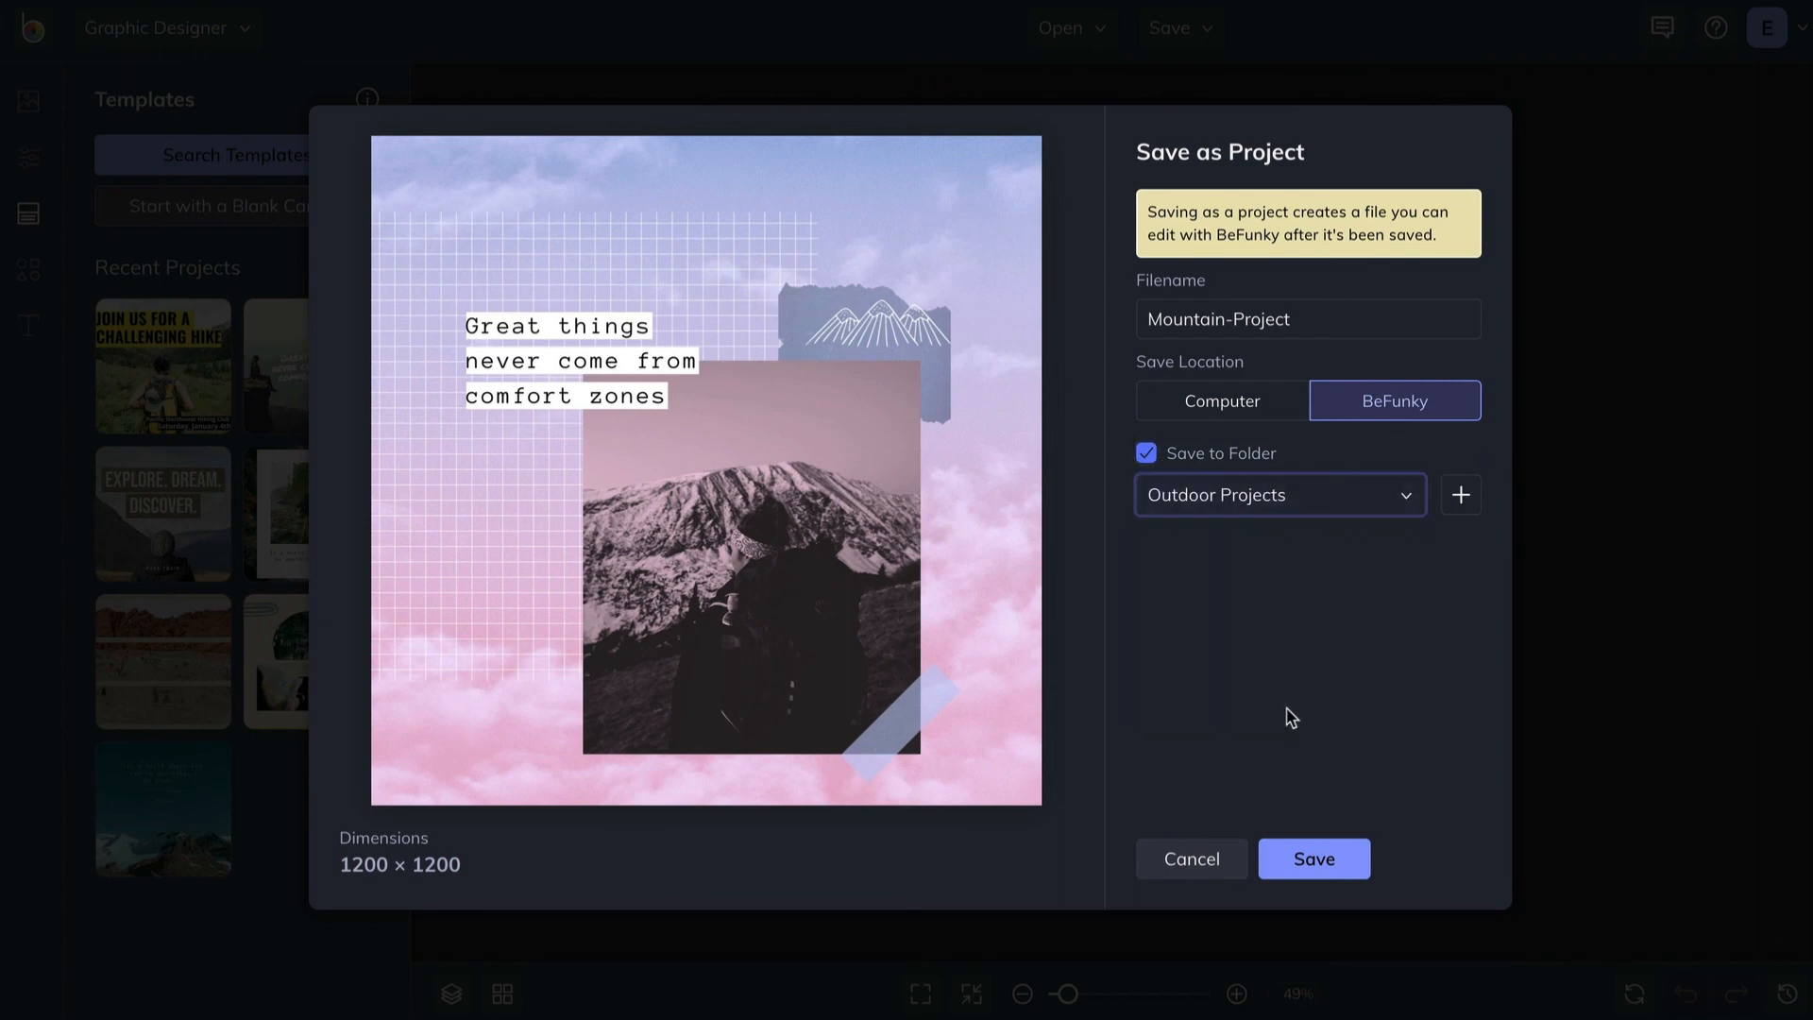
{"action": "left_click", "coordinate": [1314, 857]}
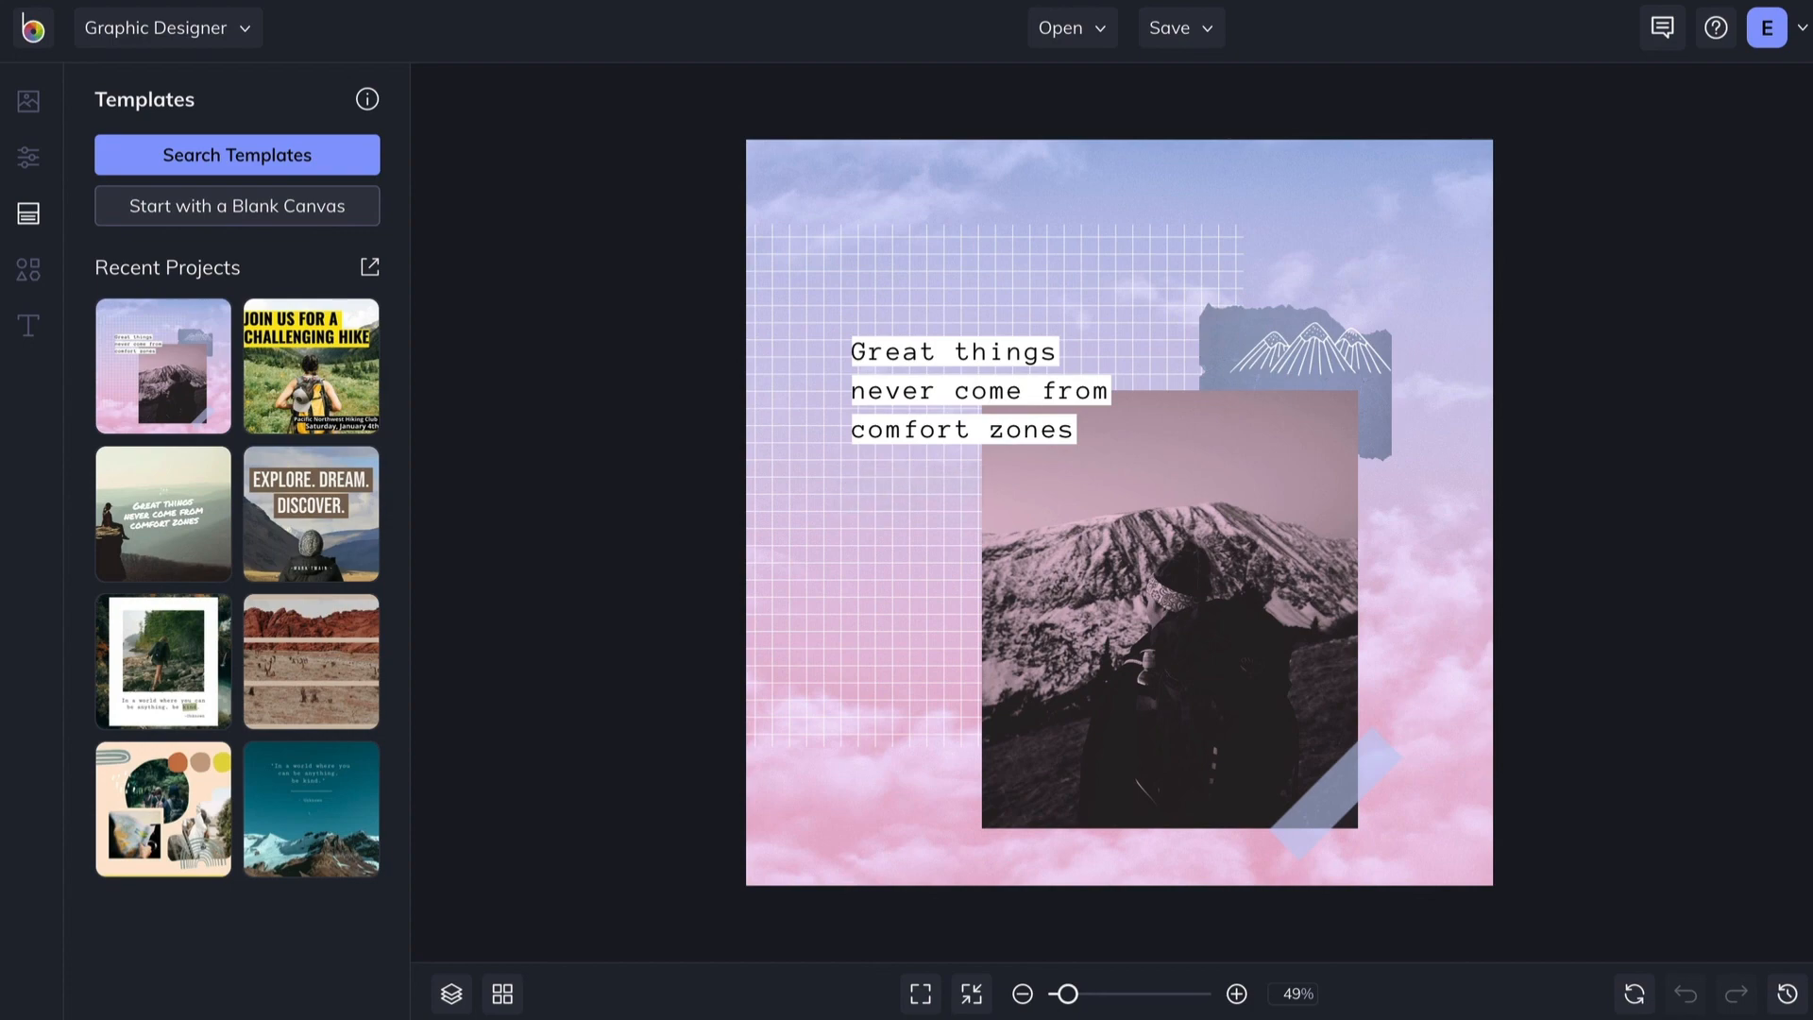
- Reopen the saved Mountain-Project from BeFunky's Outdoor Projects folder
{"action": "left_click", "coordinate": [1073, 26]}
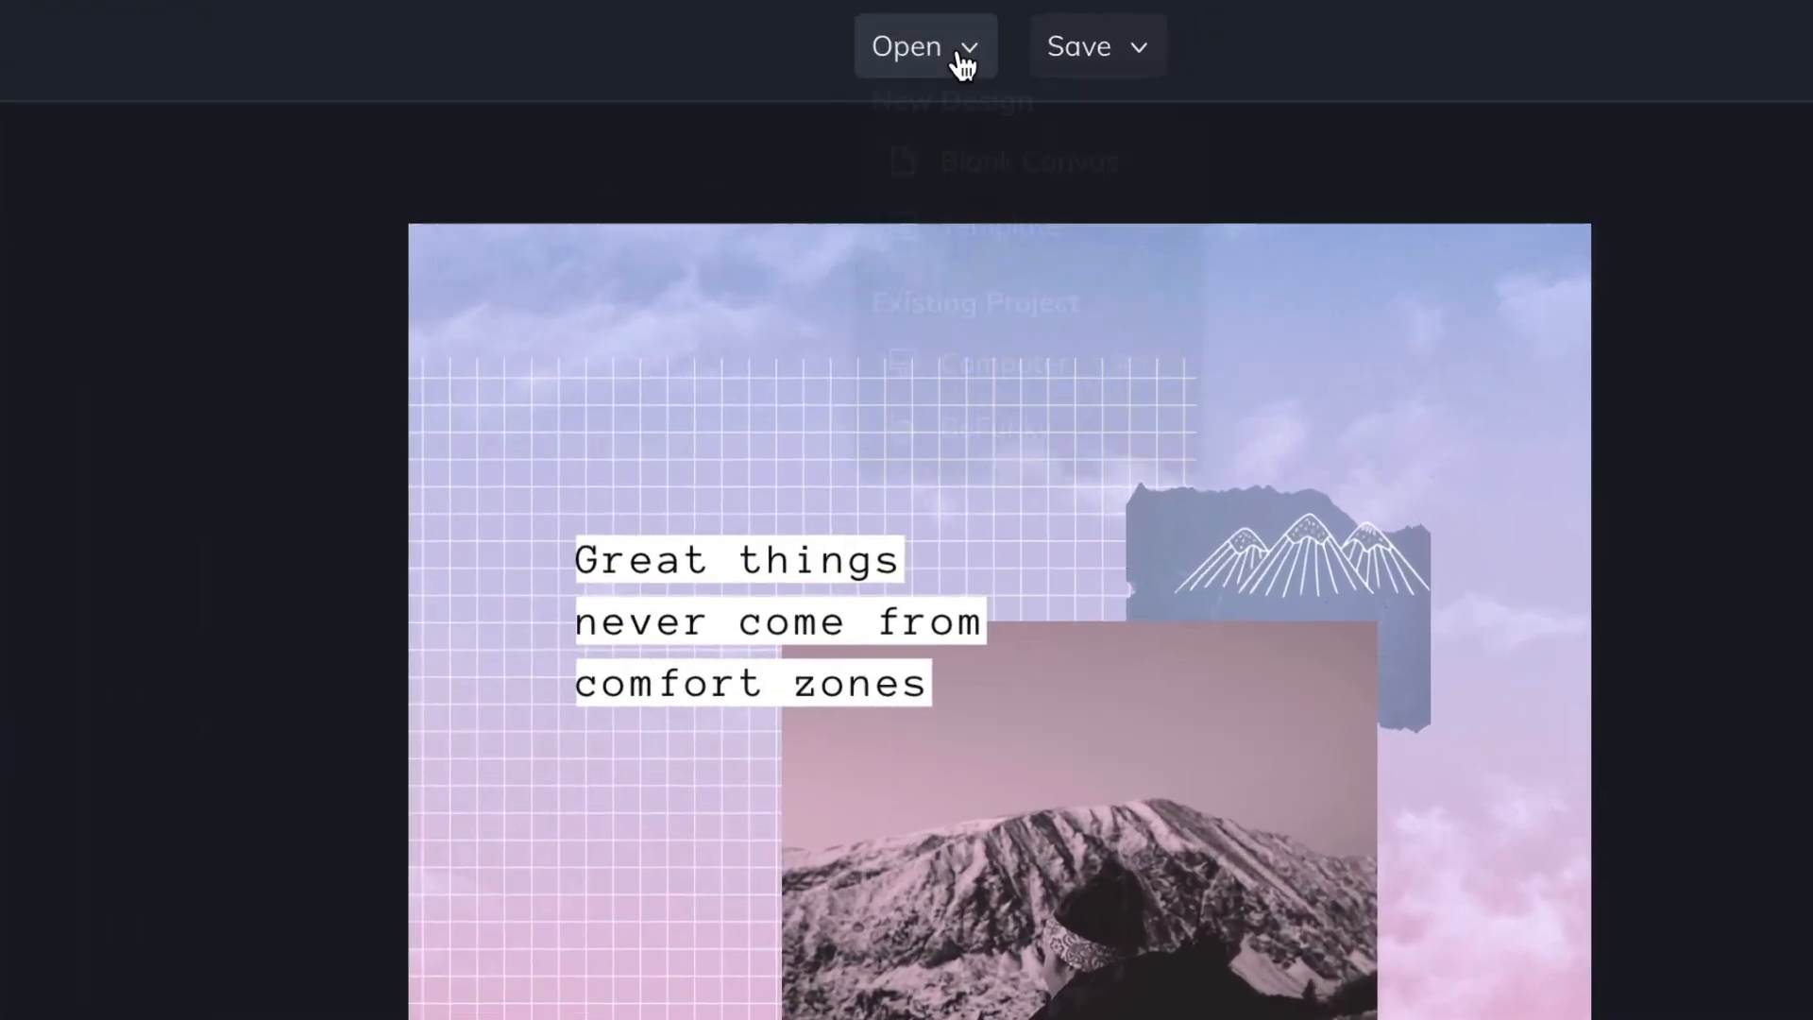
{"action": "left_click", "coordinate": [920, 46]}
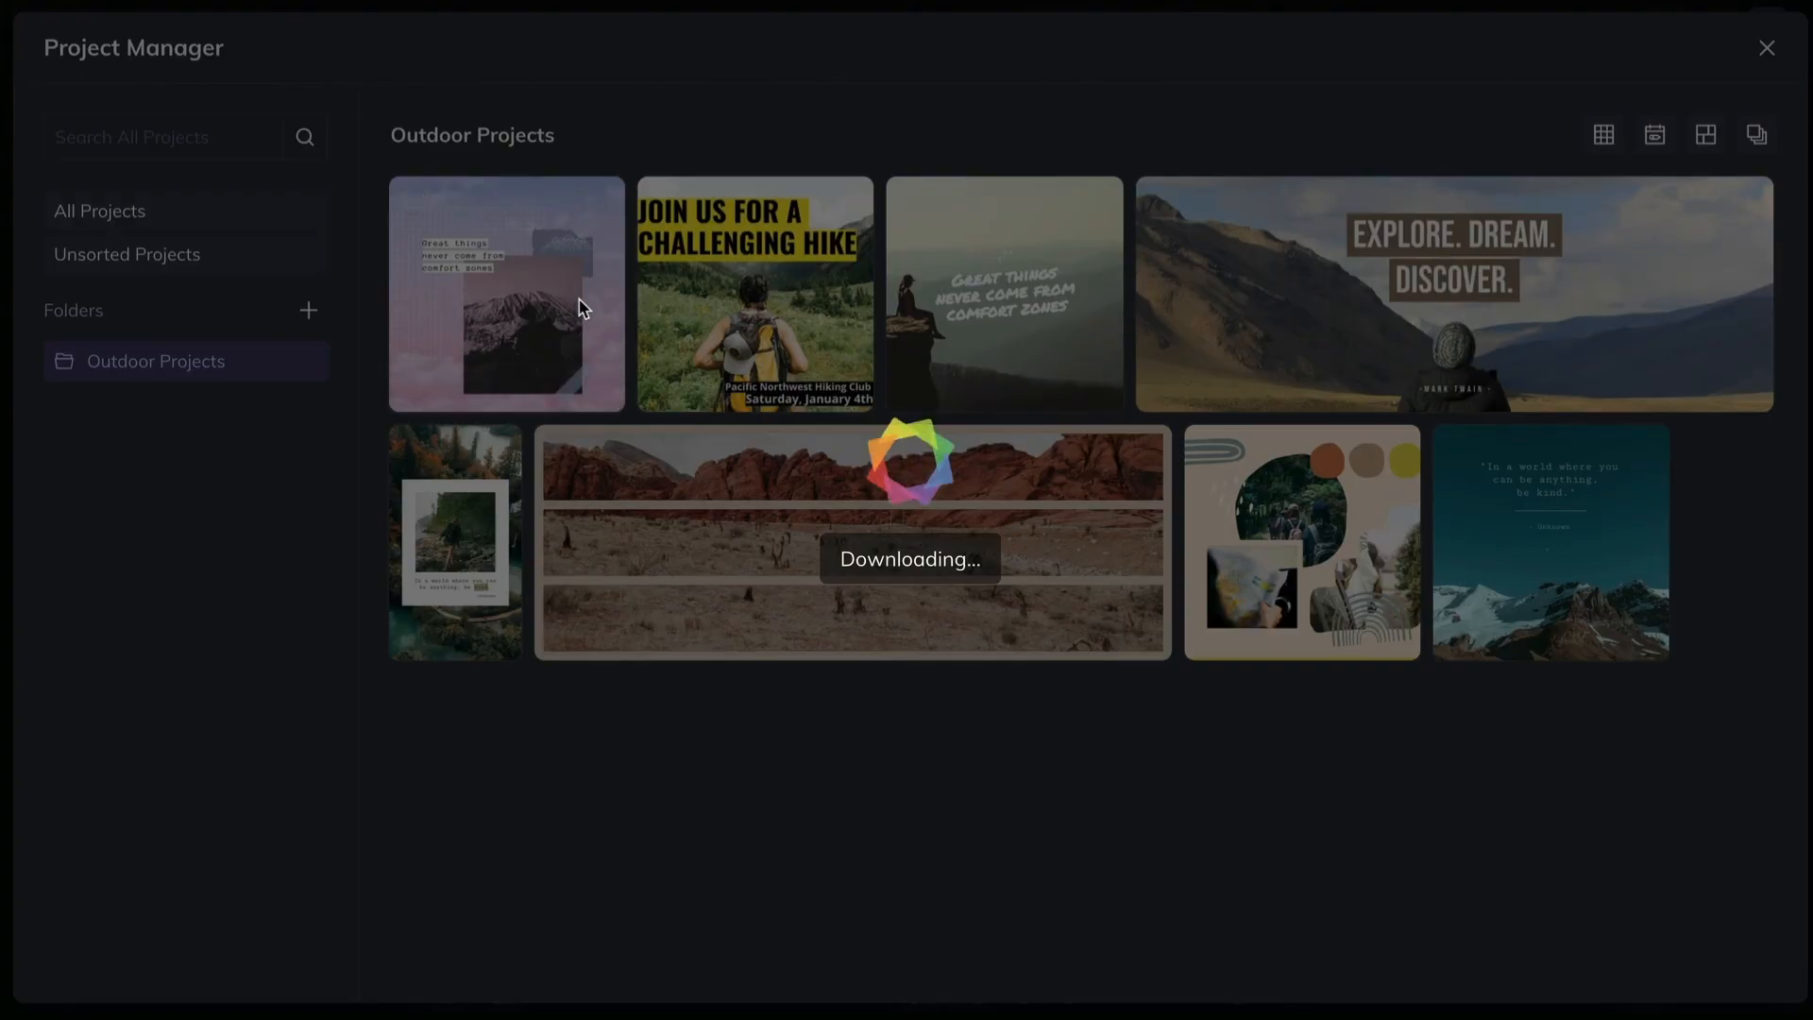
{"action": "left_click", "coordinate": [506, 293]}
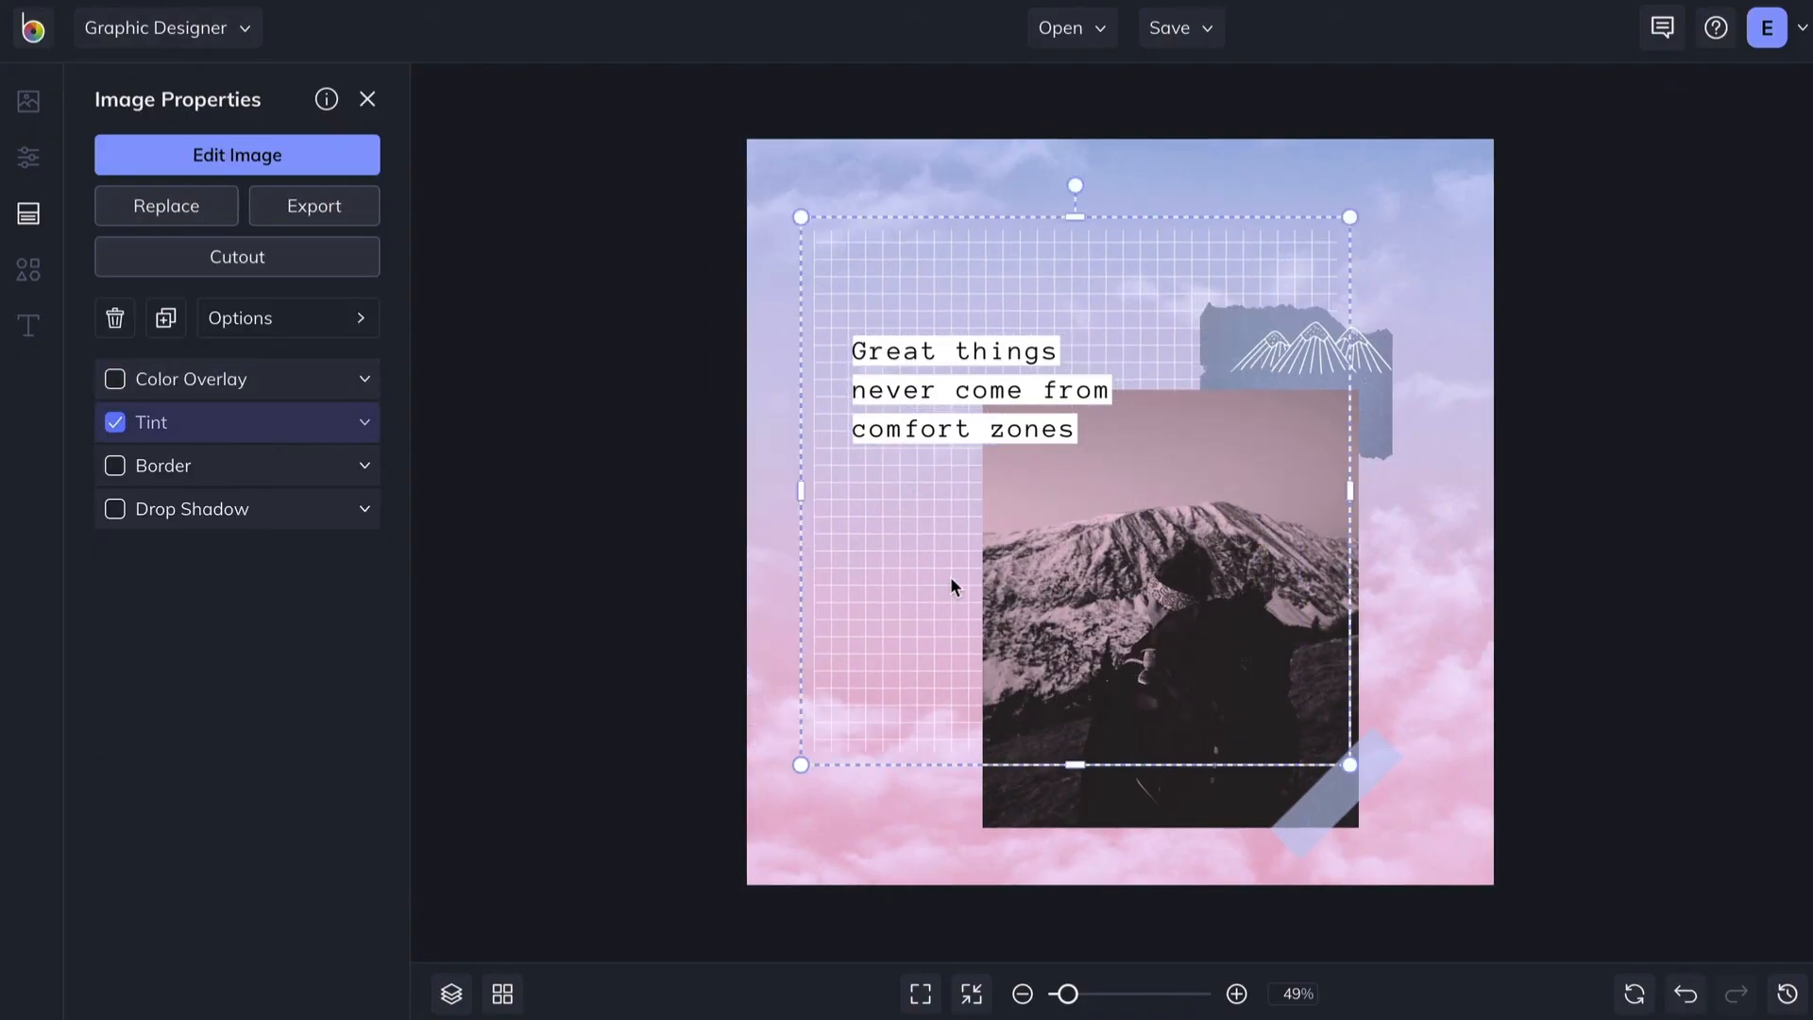